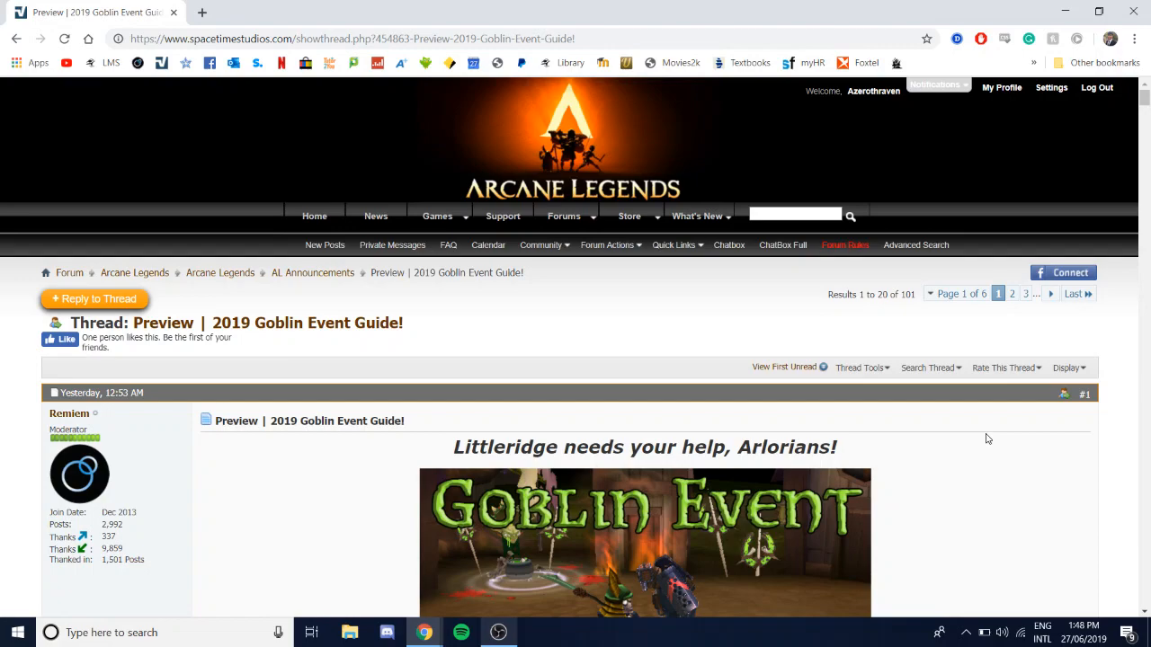
Step: Scroll to the event dates and highlight the start and end date sentence
scroll("down", 3)
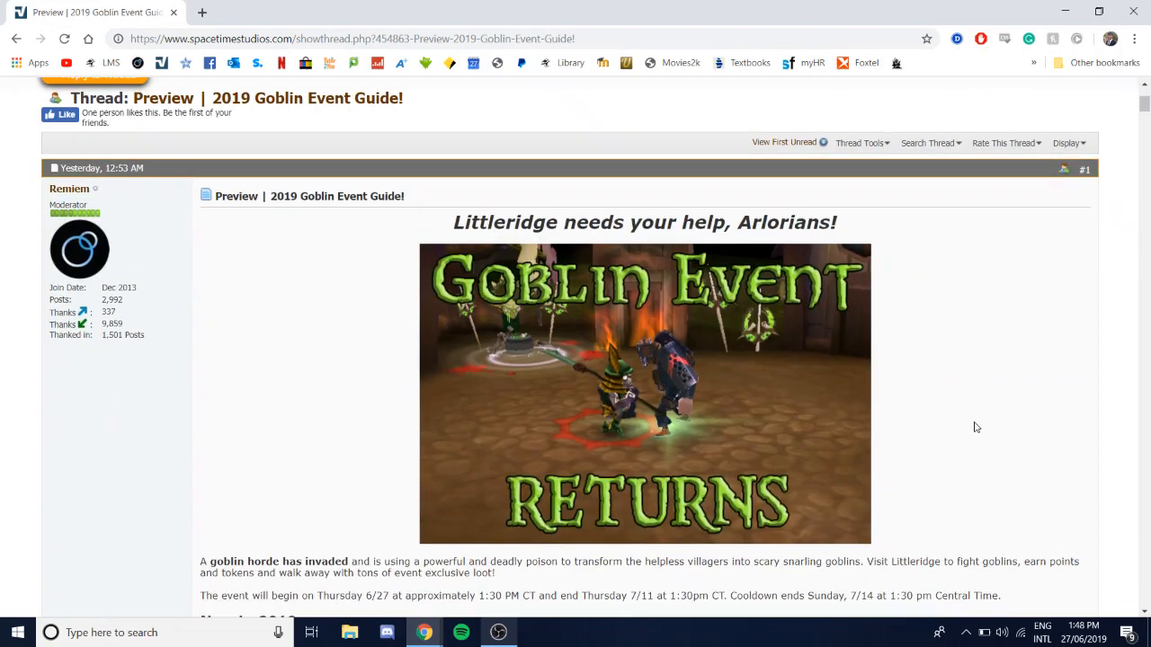
scroll("down", 3)
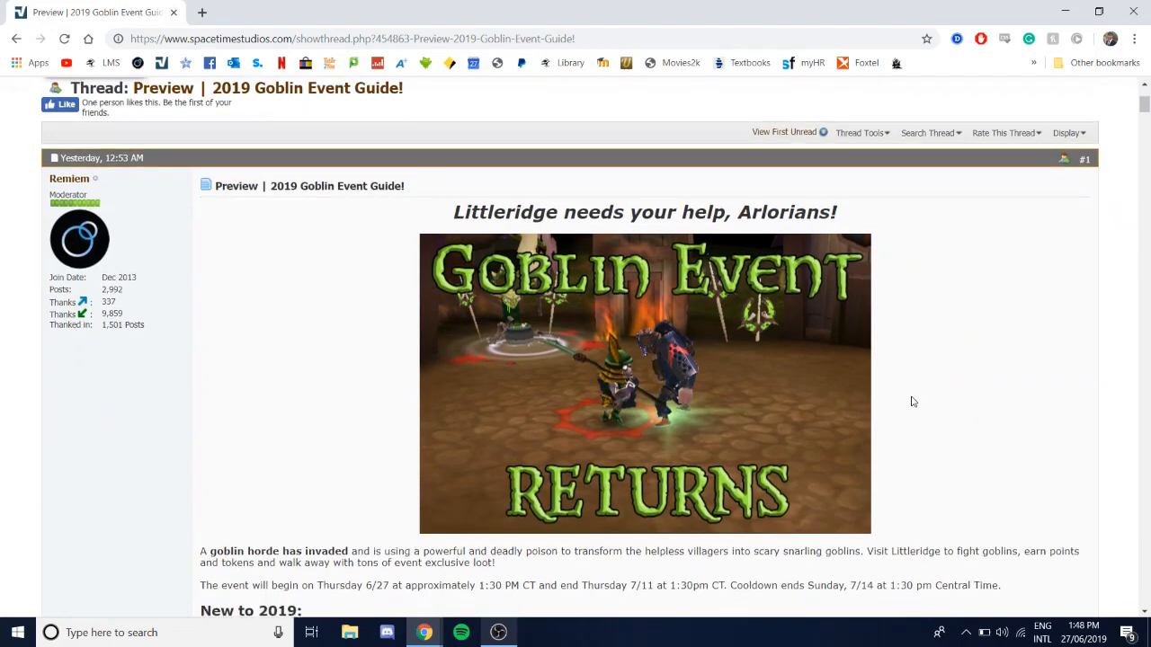
scroll("down", 3)
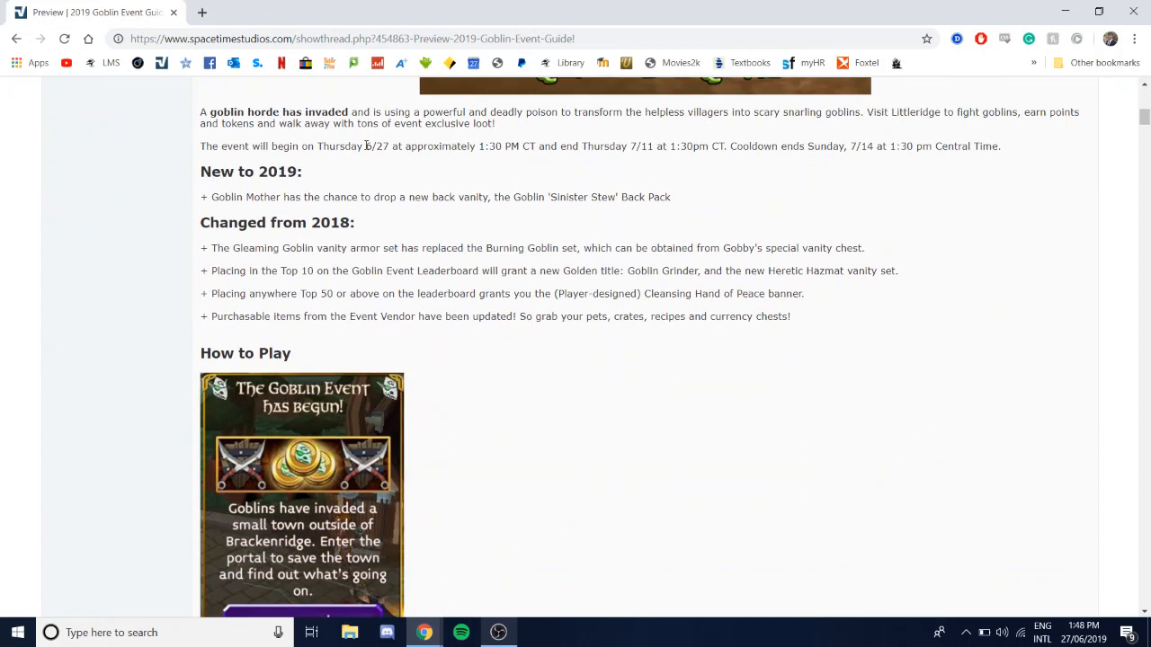
left_click_drag(317, 146, 579, 146)
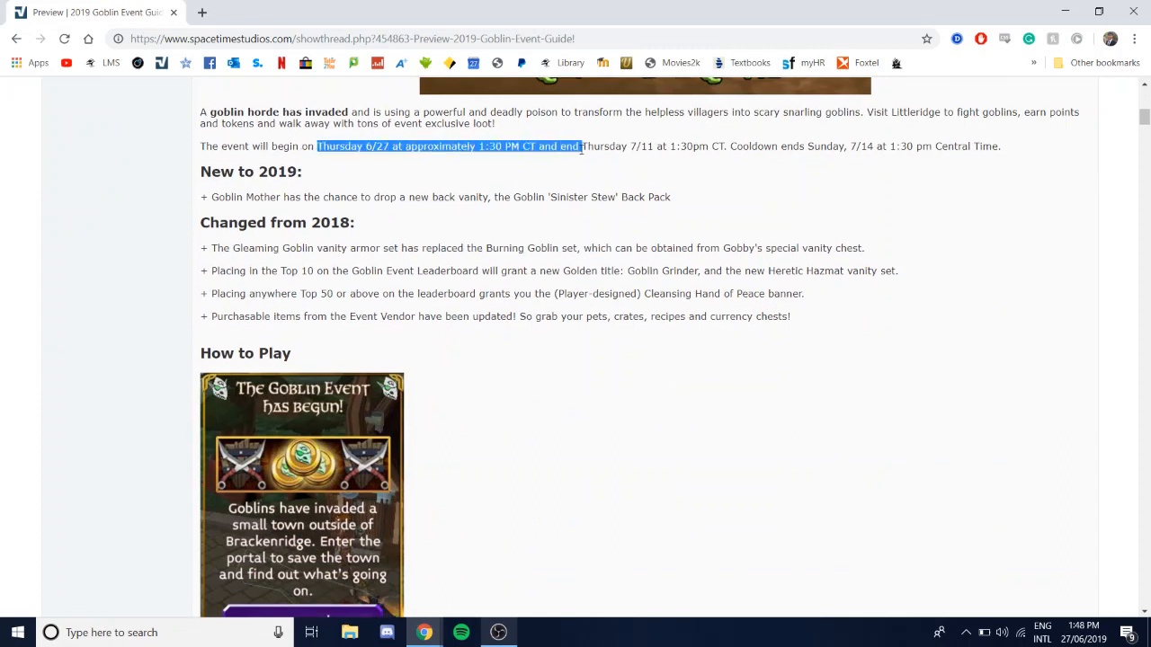
left_click_drag(579, 146, 720, 145)
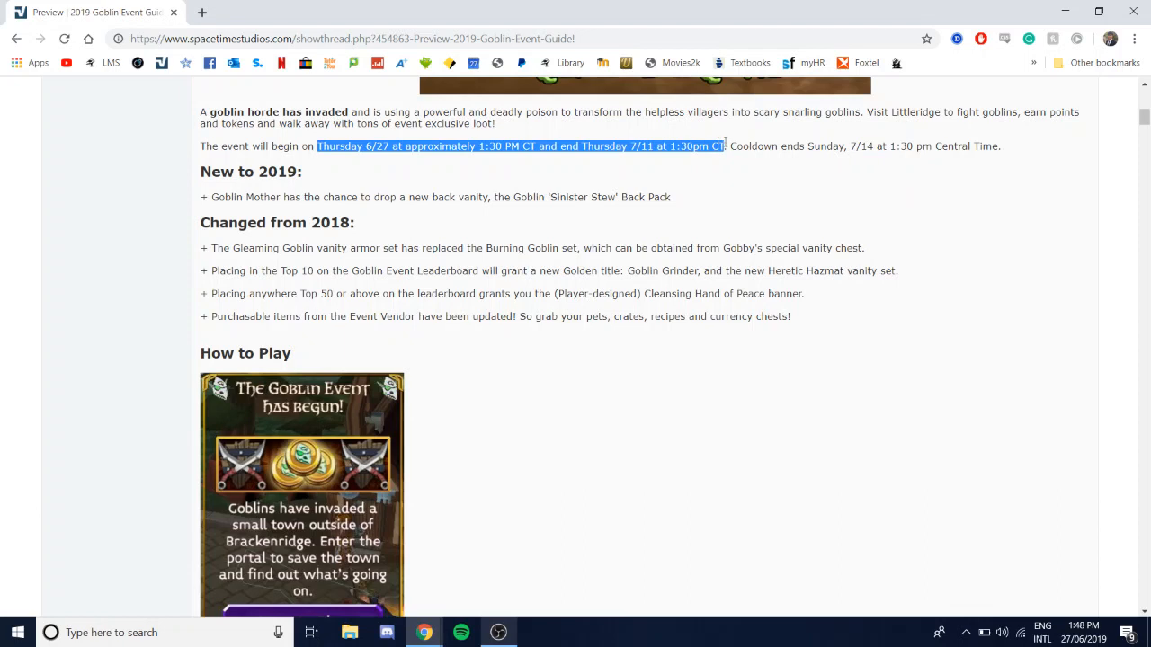
mouse_move(403, 158)
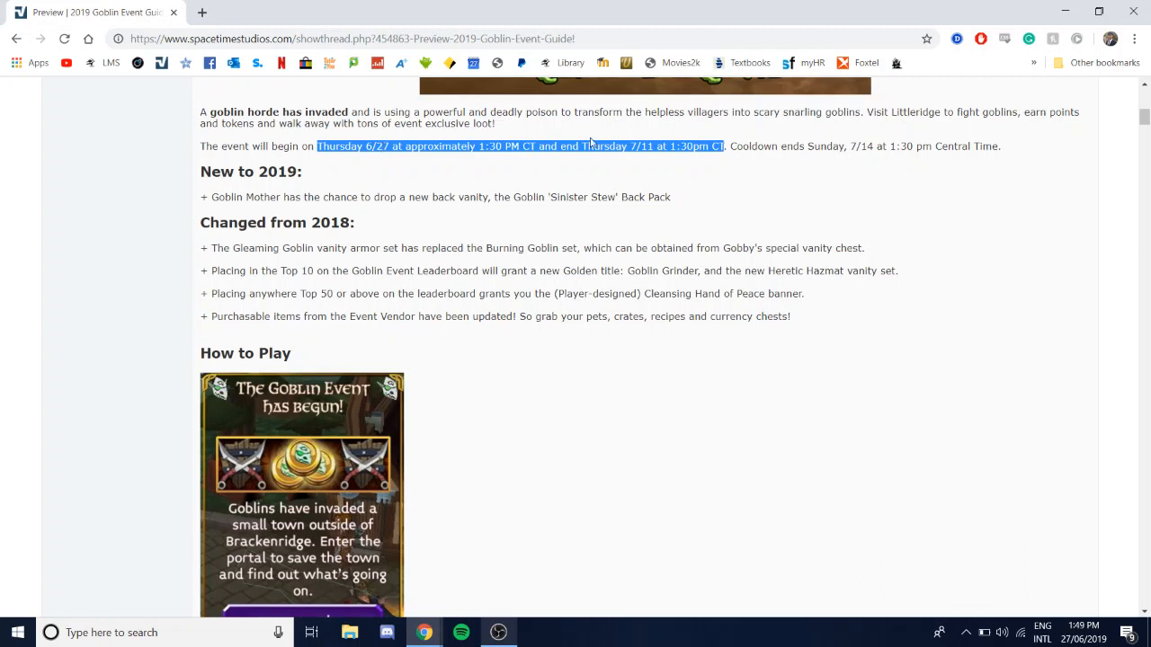
mouse_move(662, 140)
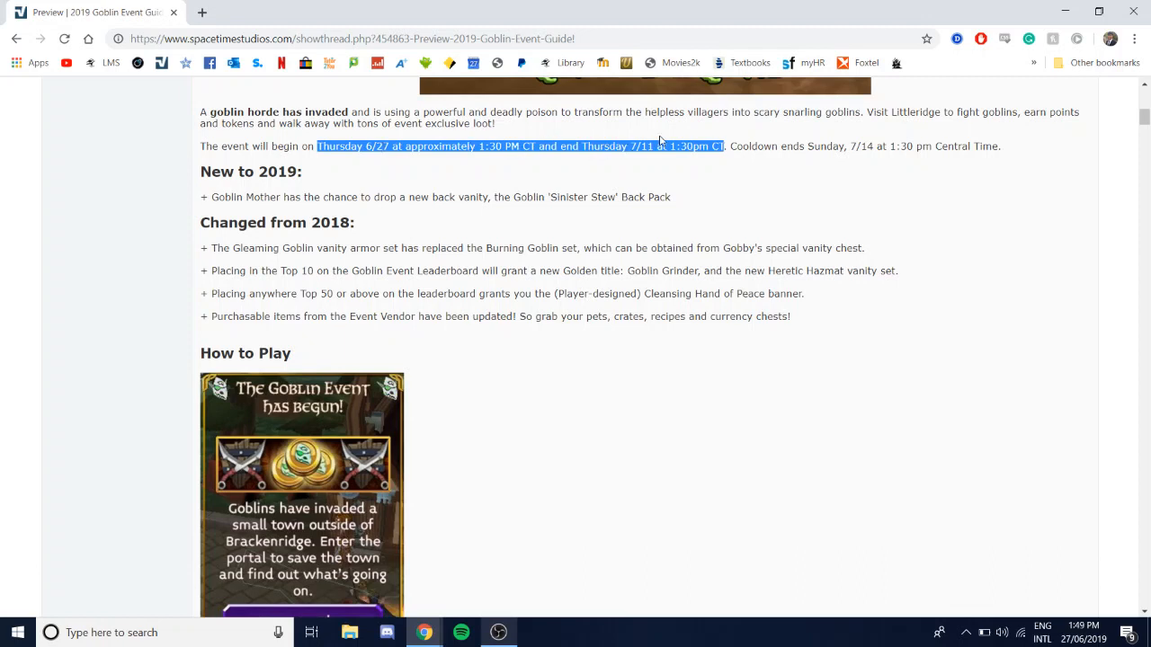
mouse_move(644, 183)
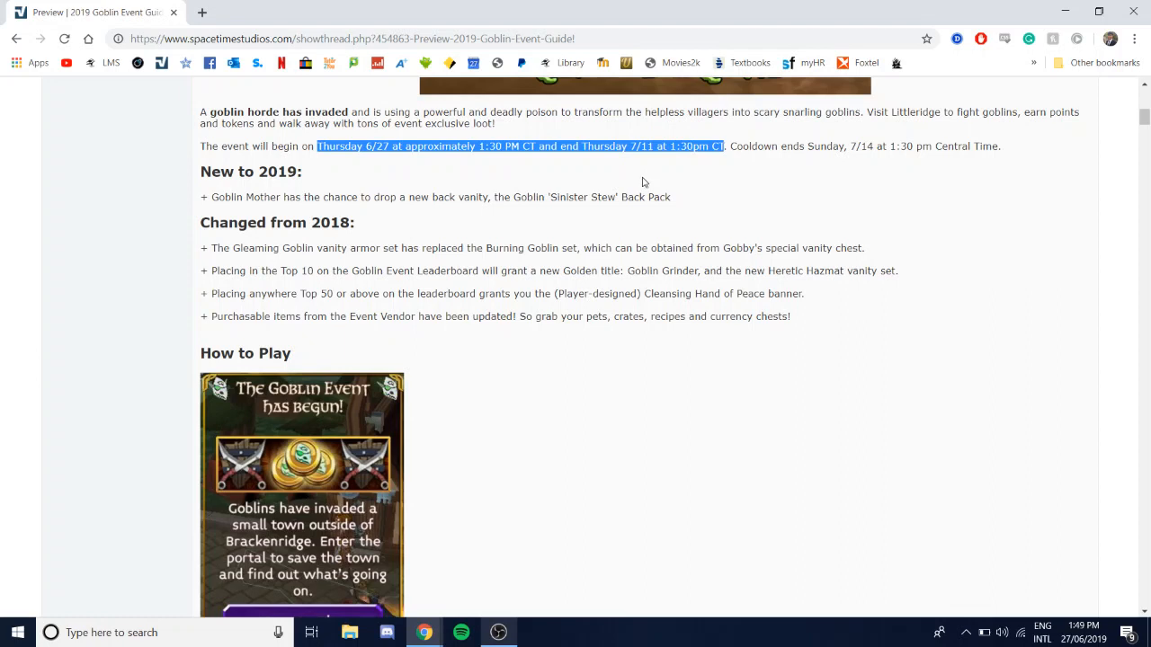
mouse_move(637, 180)
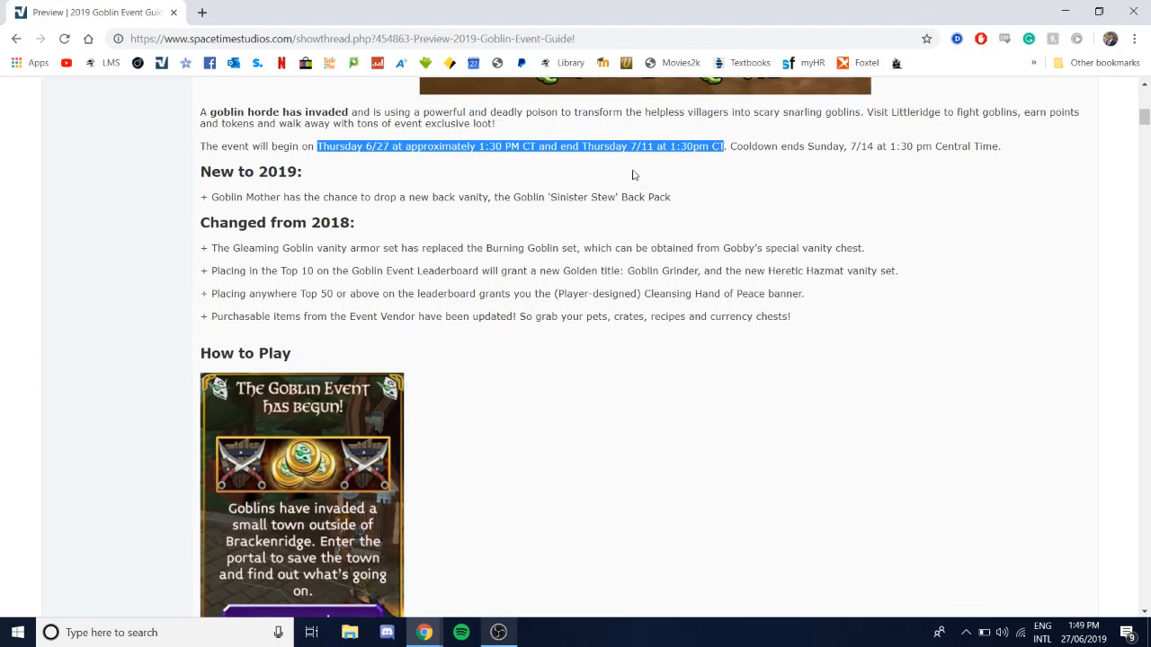
mouse_move(313, 172)
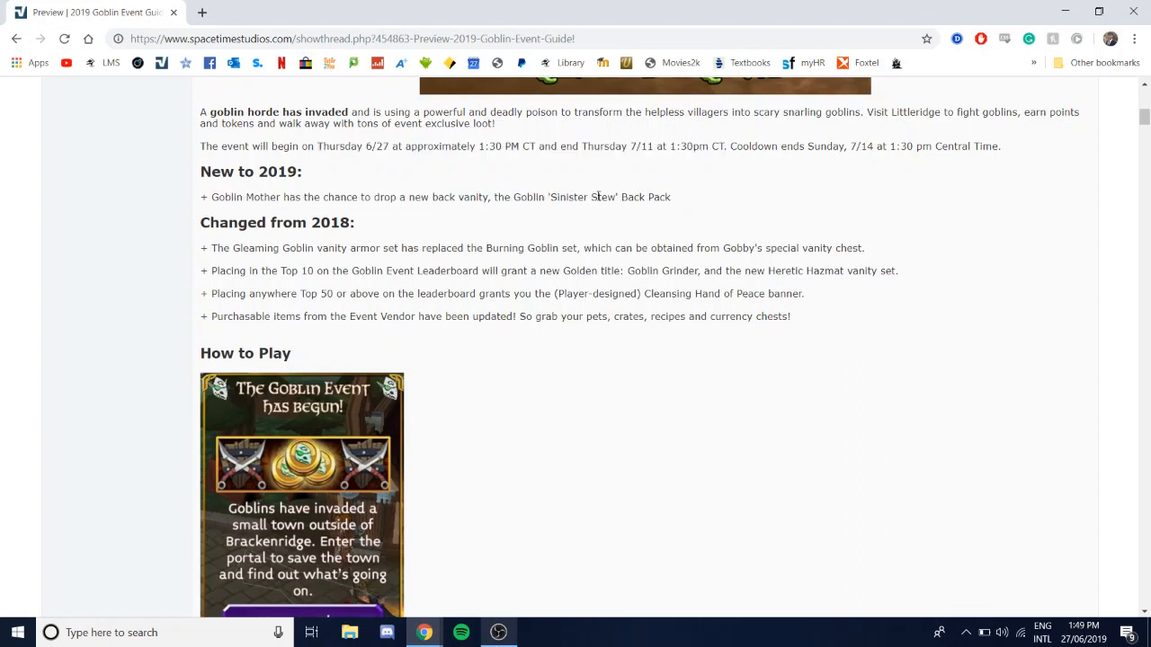
mouse_move(219, 194)
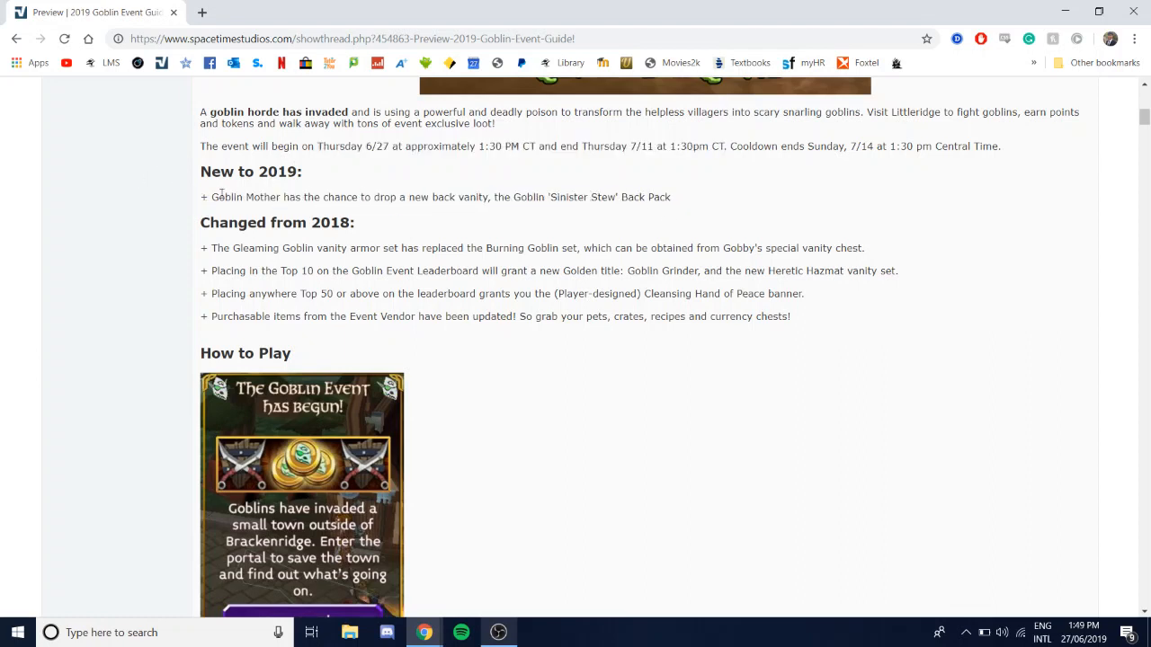
Step: Read the New to 2019 and Changed from 2018 lists, highlighting a line
left_click_drag(202, 196, 284, 196)
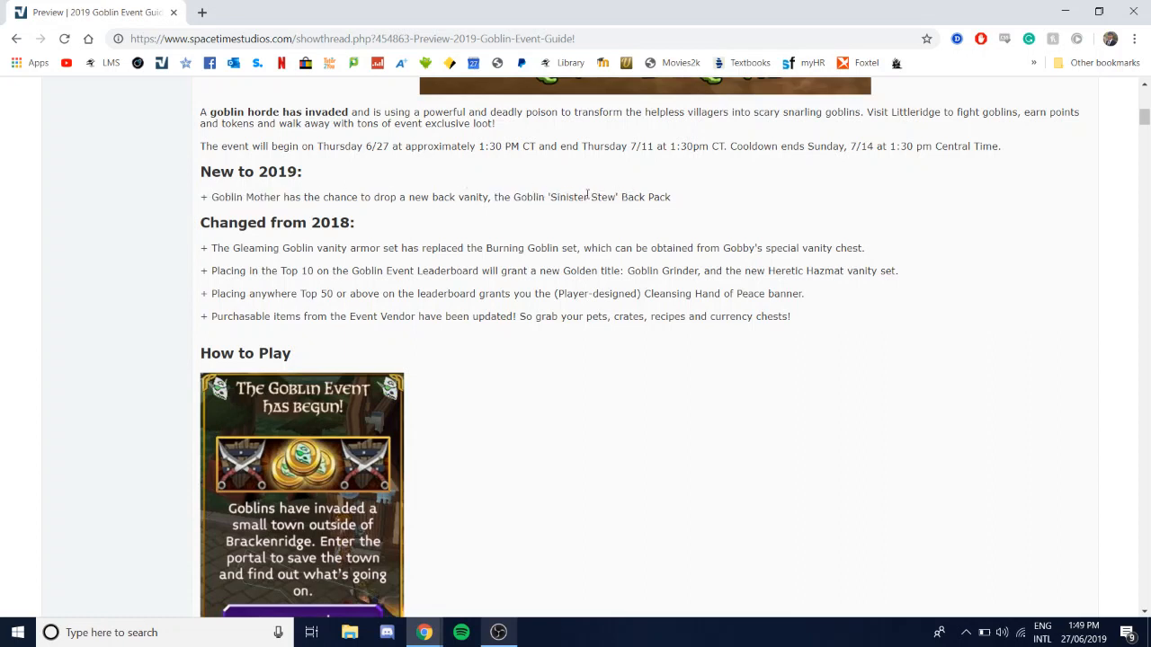
mouse_move(541, 209)
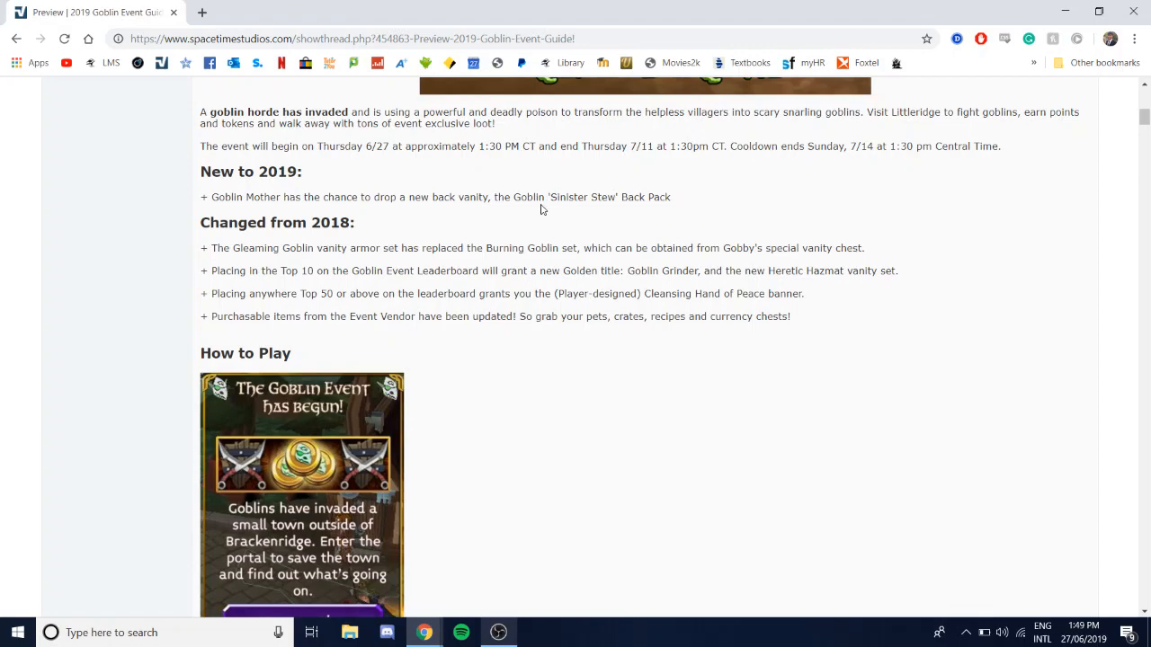
Step: Scroll past How to Play and Littleridge to Quest NPCs, returning from the world map tab
scroll("down", 3)
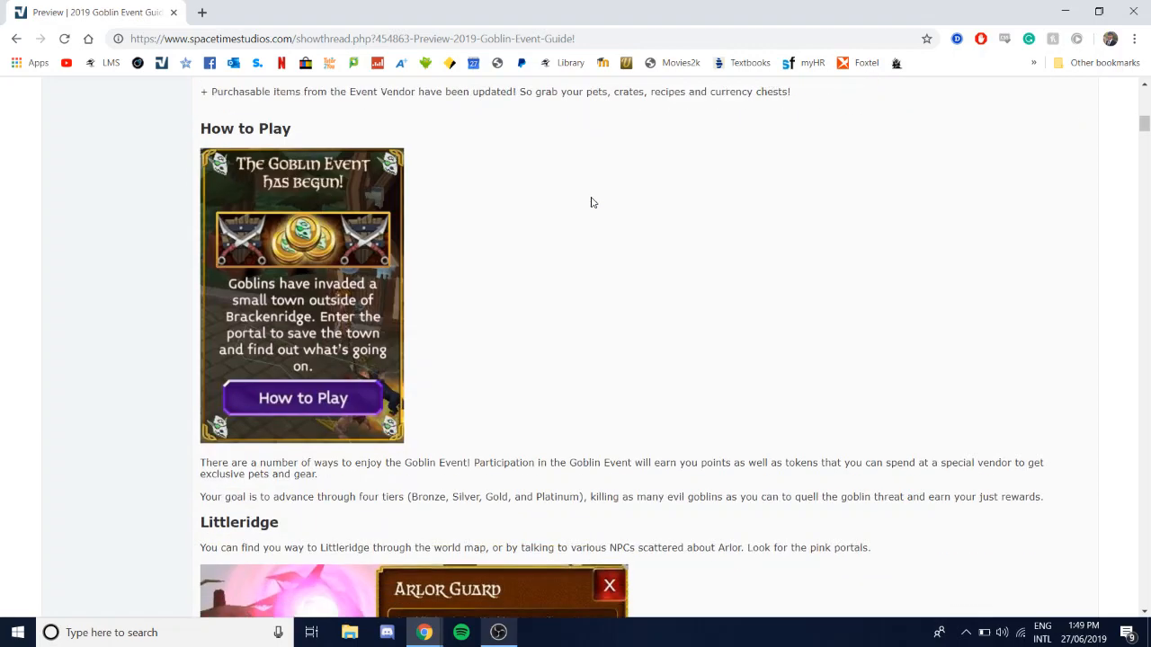
scroll("down", 3)
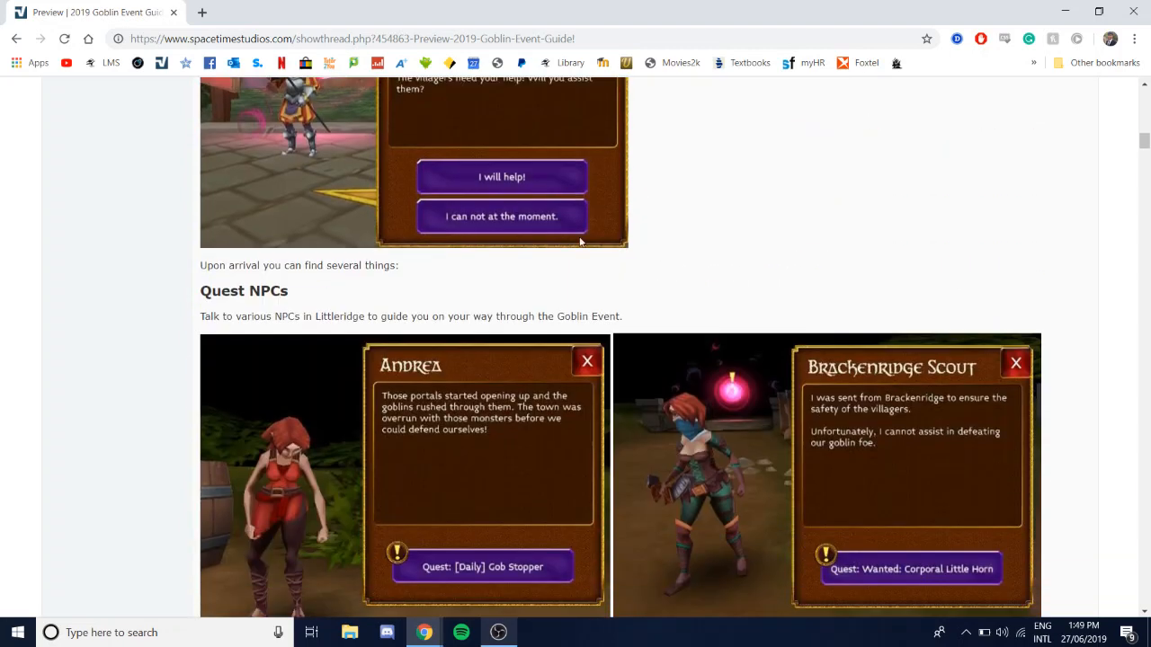
scroll("down", 3)
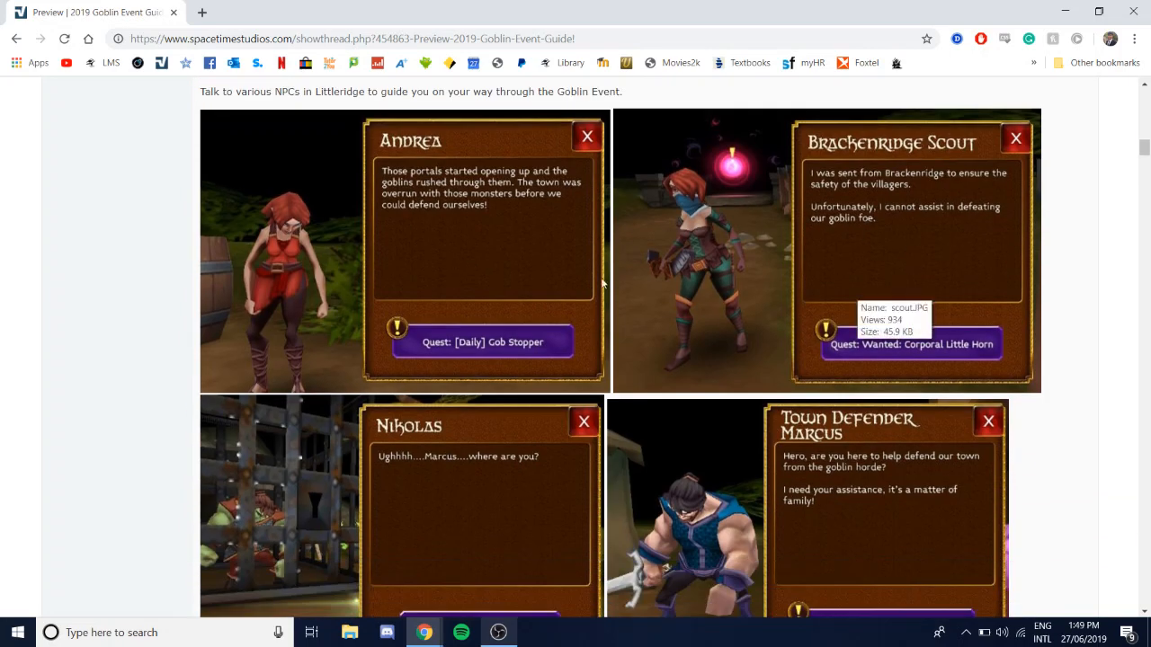
mouse_move(431, 601)
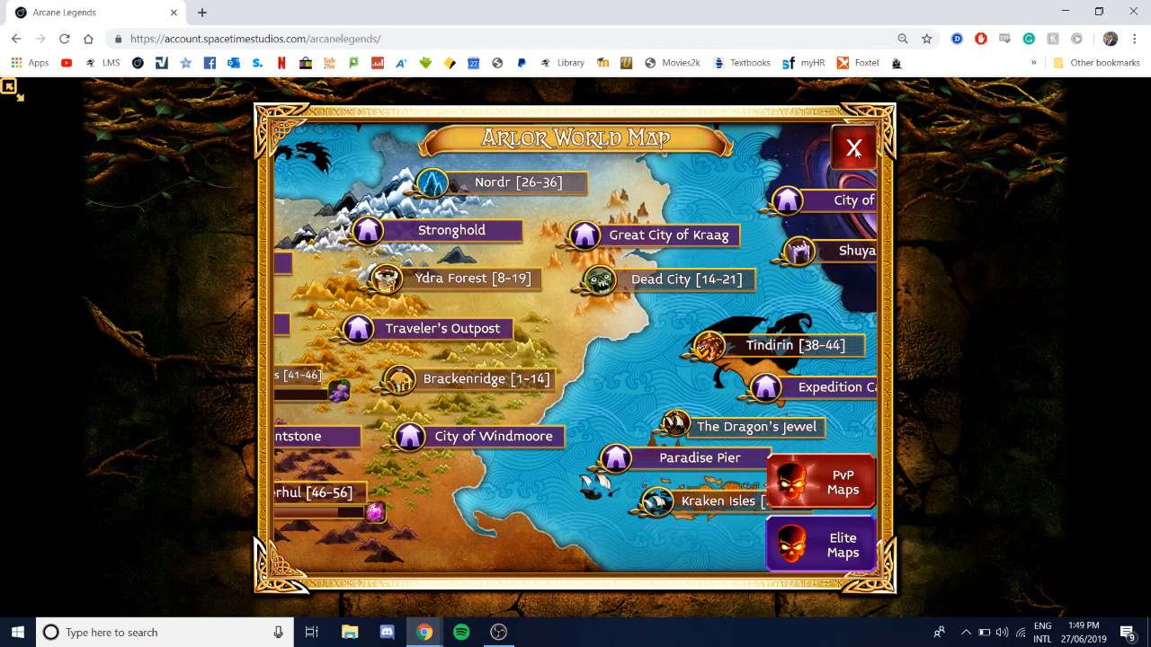
left_click(853, 148)
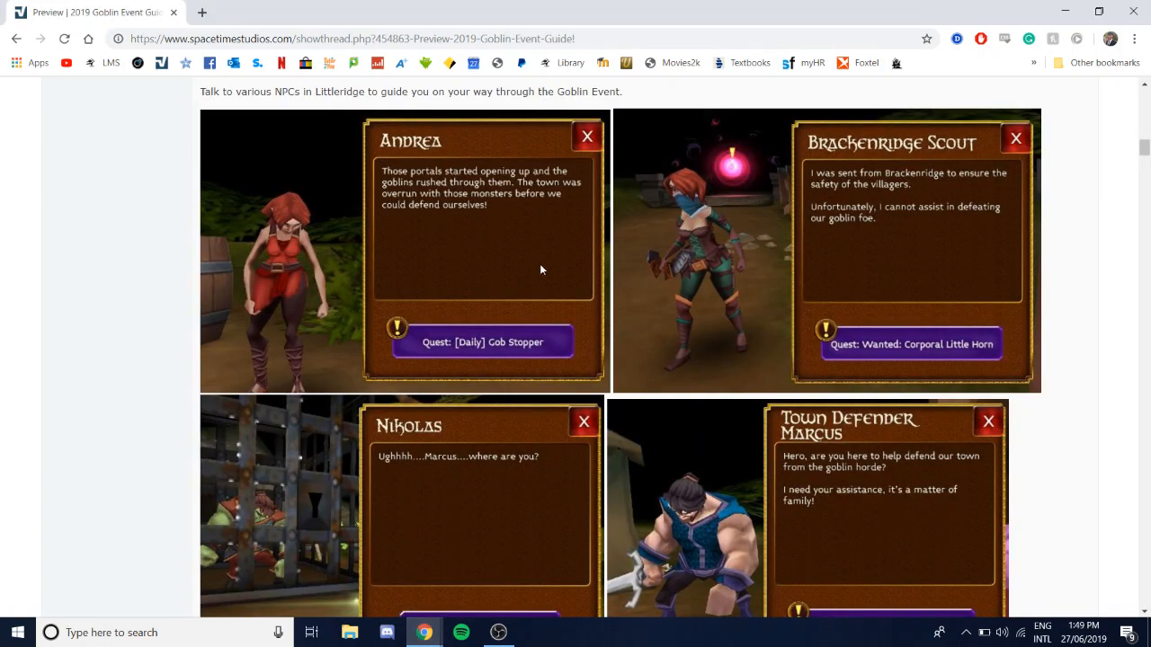
Step: Scroll through the Energy section down to the Bane Item cleansing stone heading
scroll("down", 3)
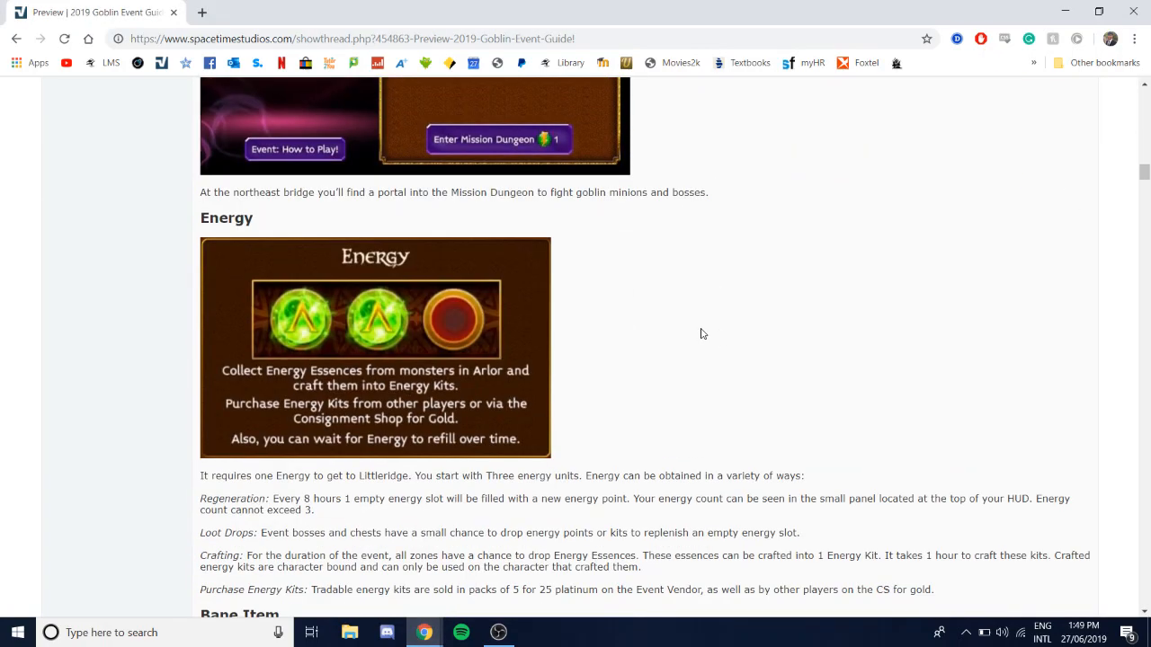
scroll("down", 3)
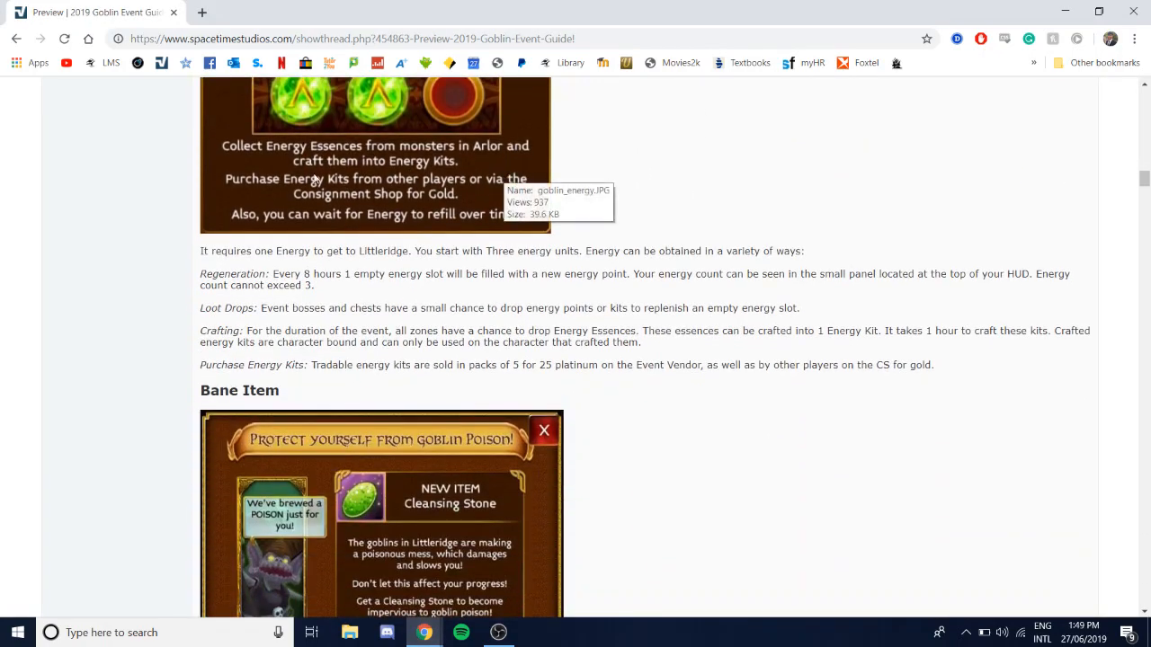
mouse_move(255, 270)
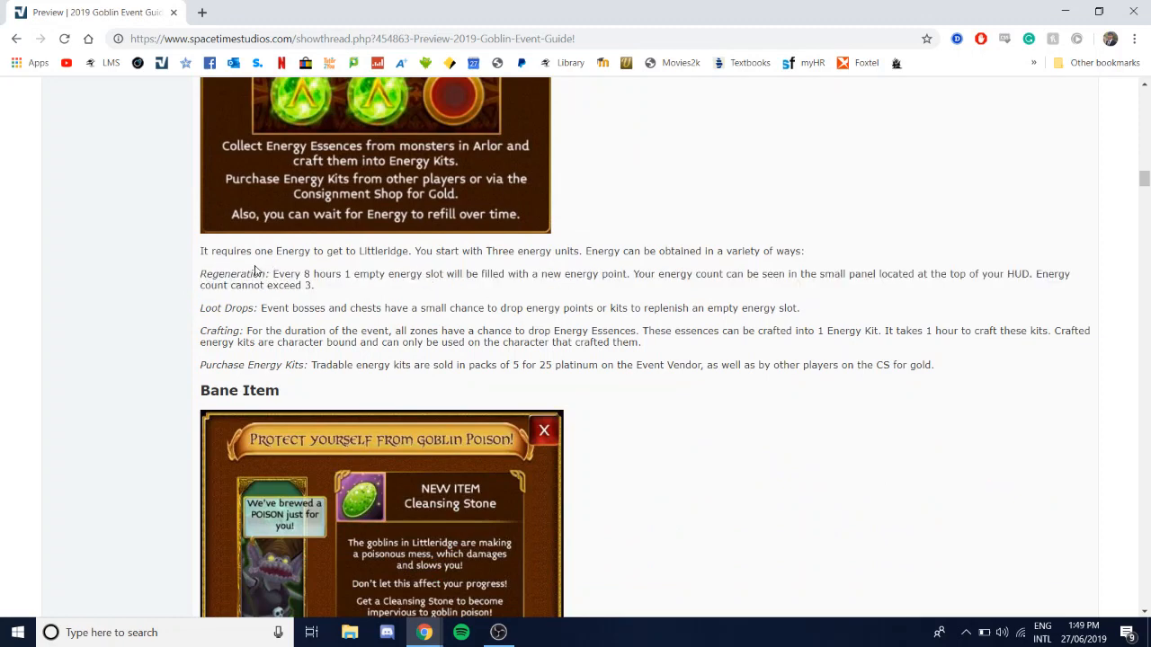
mouse_move(299, 263)
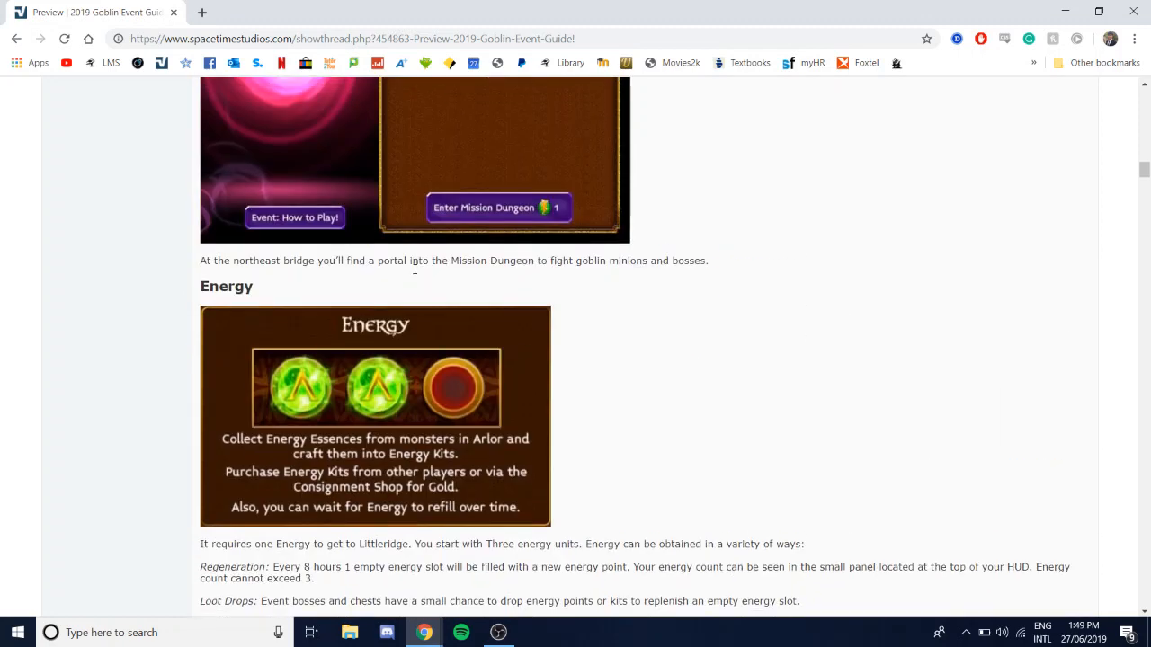
scroll("down", 3)
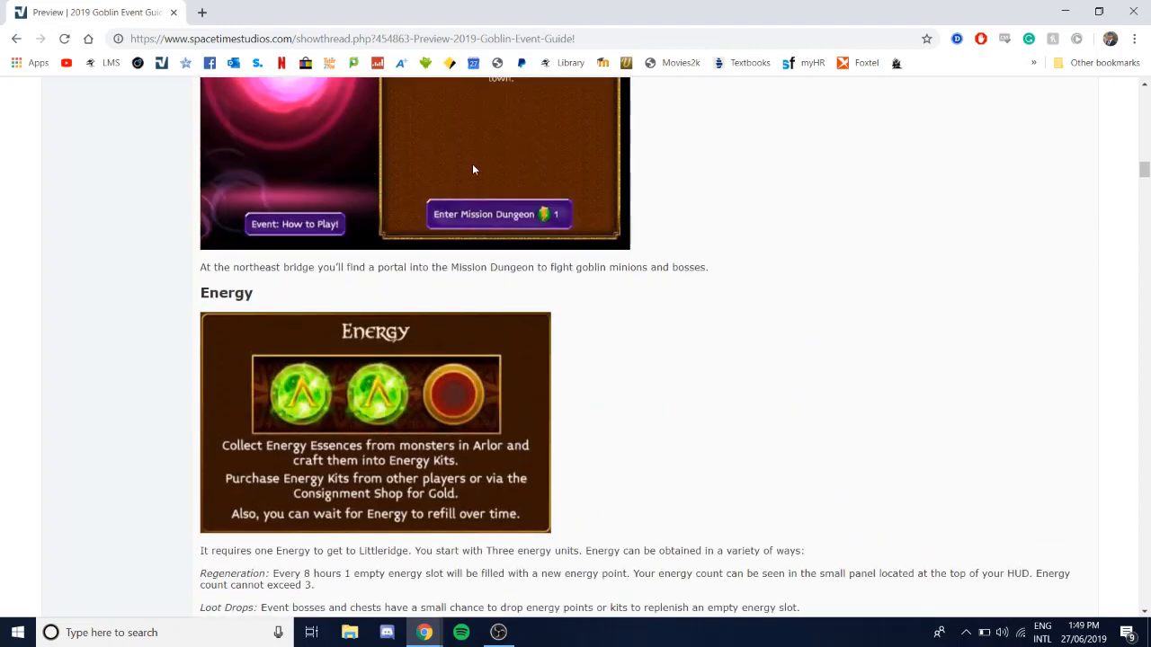
scroll("down", 3)
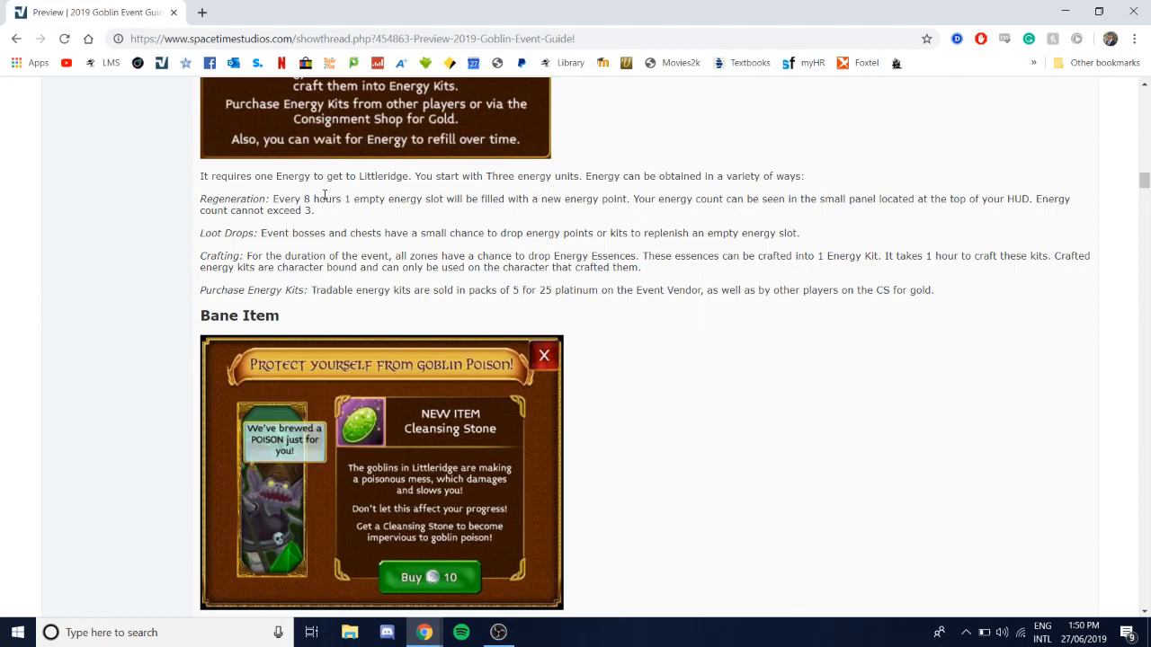
mouse_move(600, 314)
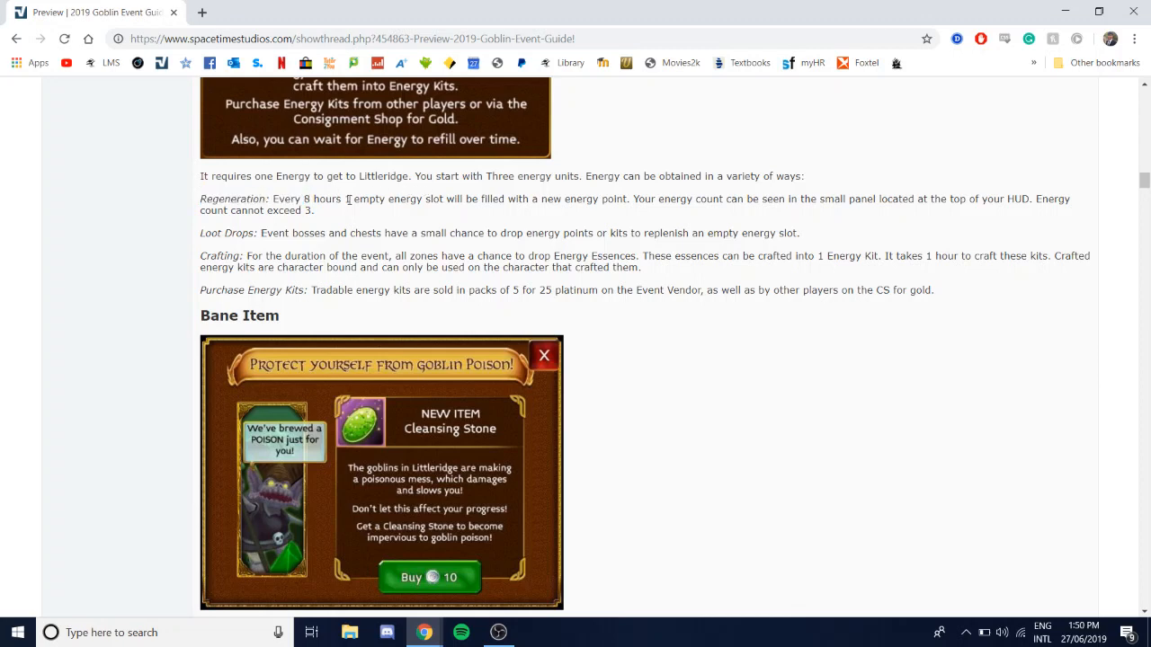
mouse_move(615, 225)
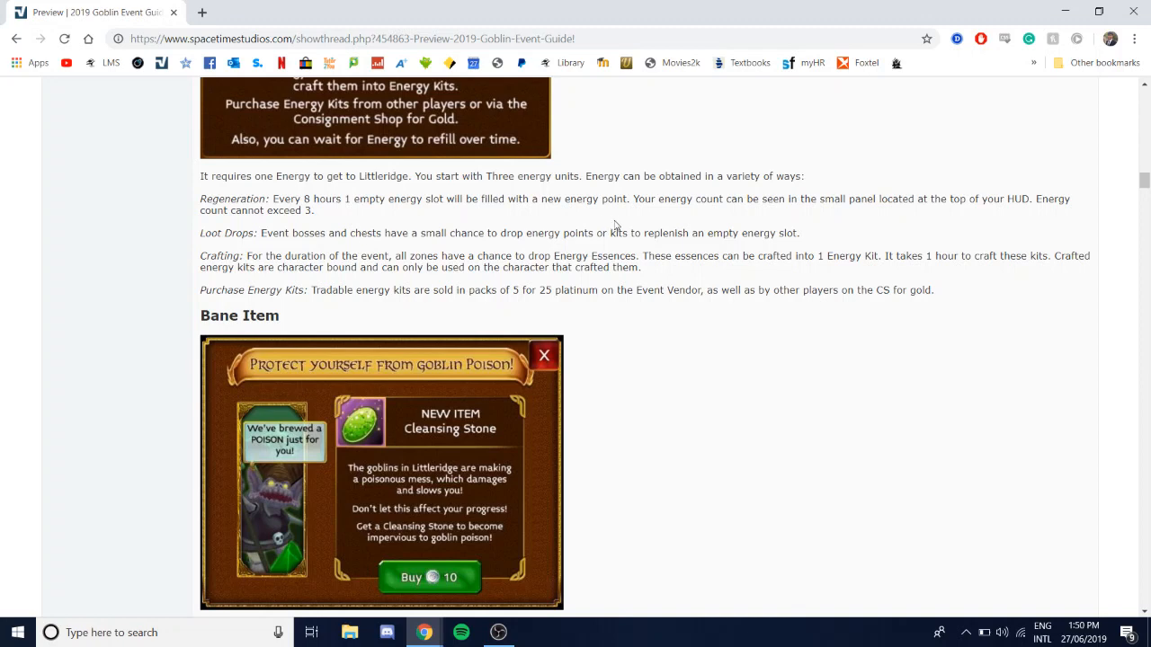
Step: Scroll past the Binding Elixir and Altar Relic sections to the Goblin Mother
scroll("down", 3)
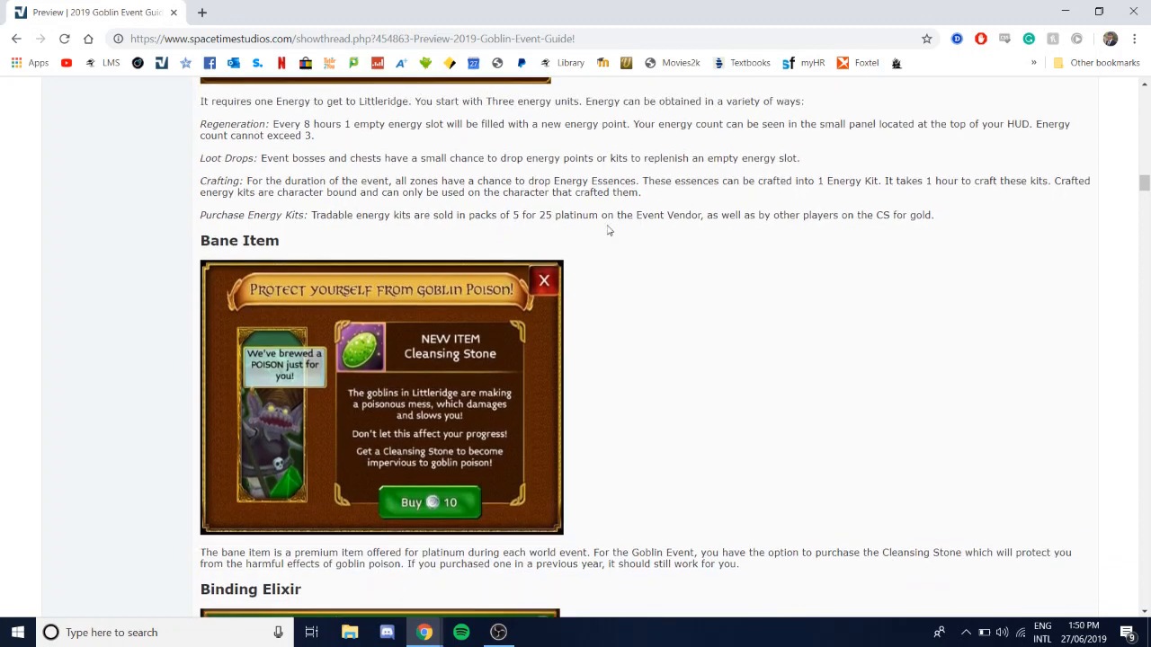
scroll("down", 3)
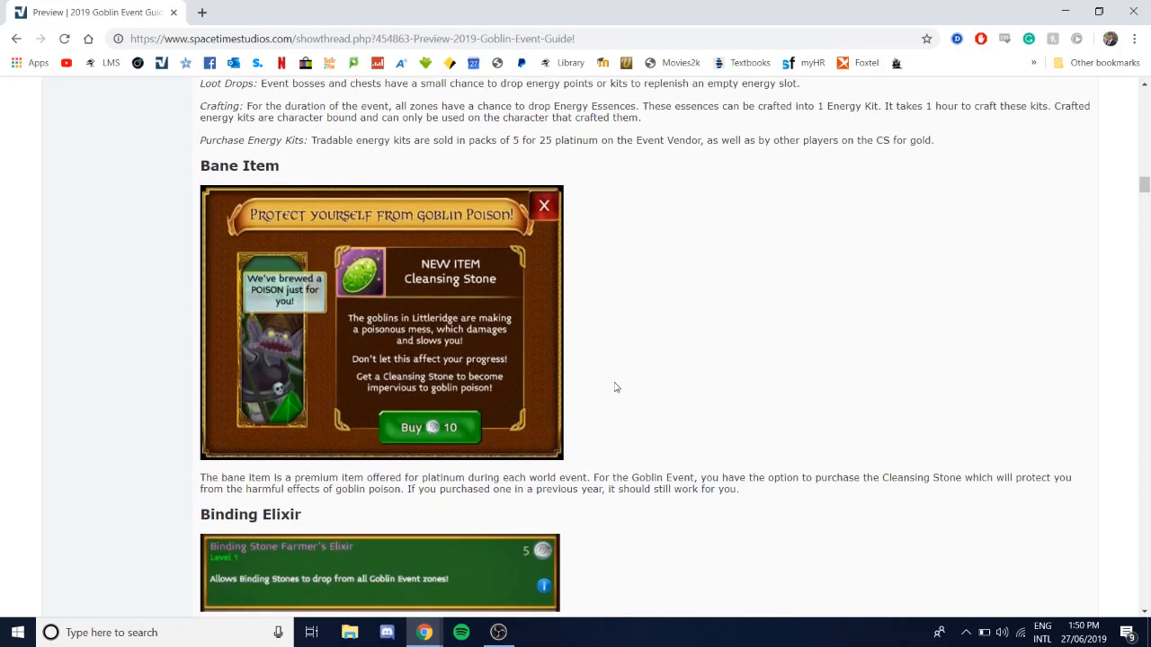
scroll("down", 3)
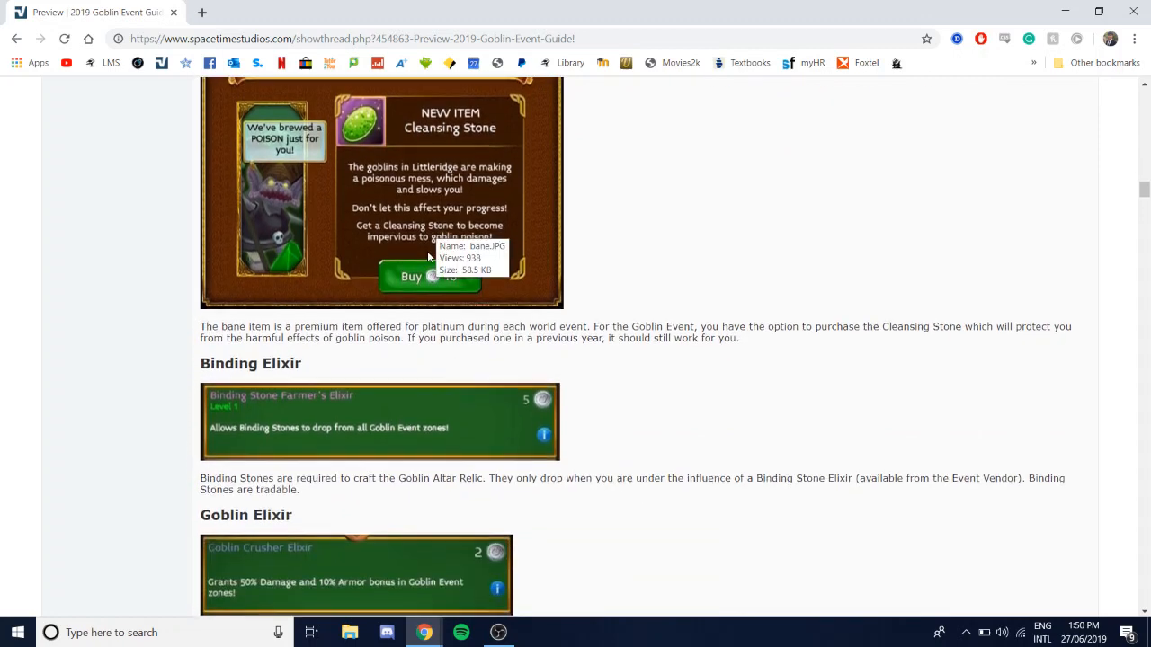
scroll("down", 3)
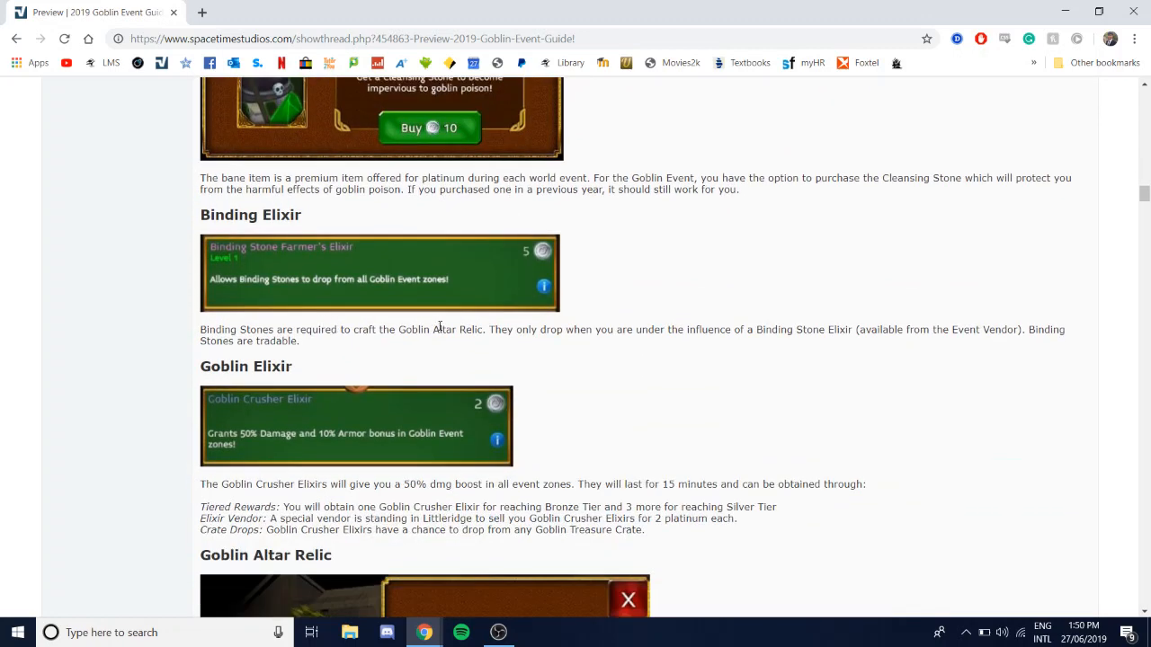
mouse_move(486, 241)
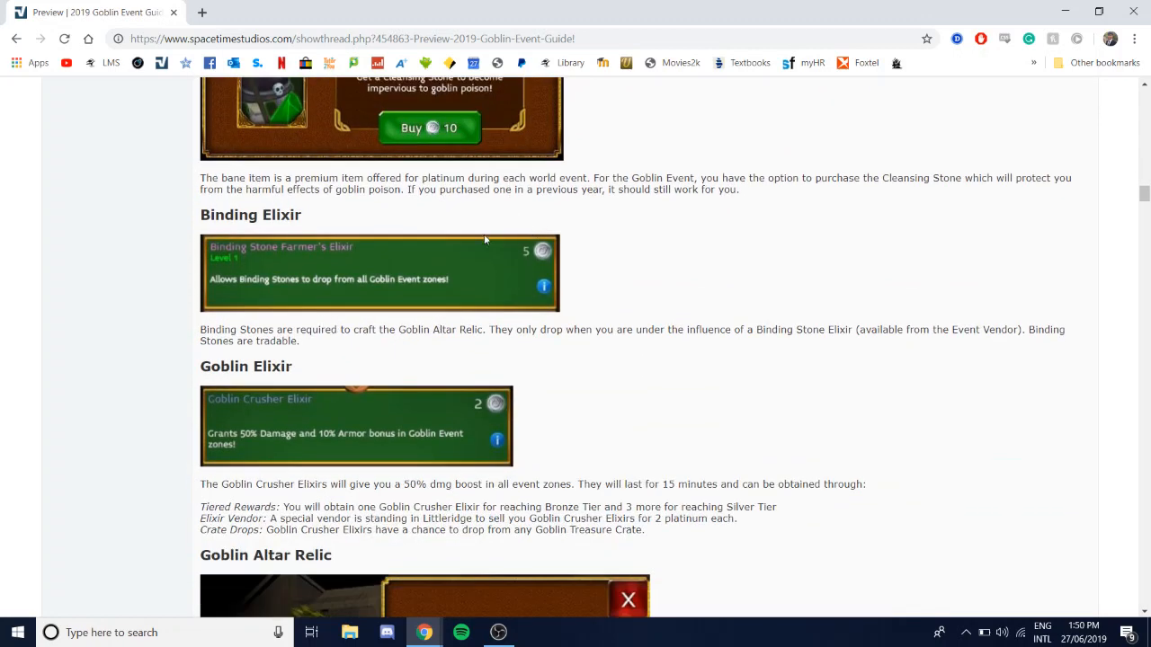
mouse_move(390, 292)
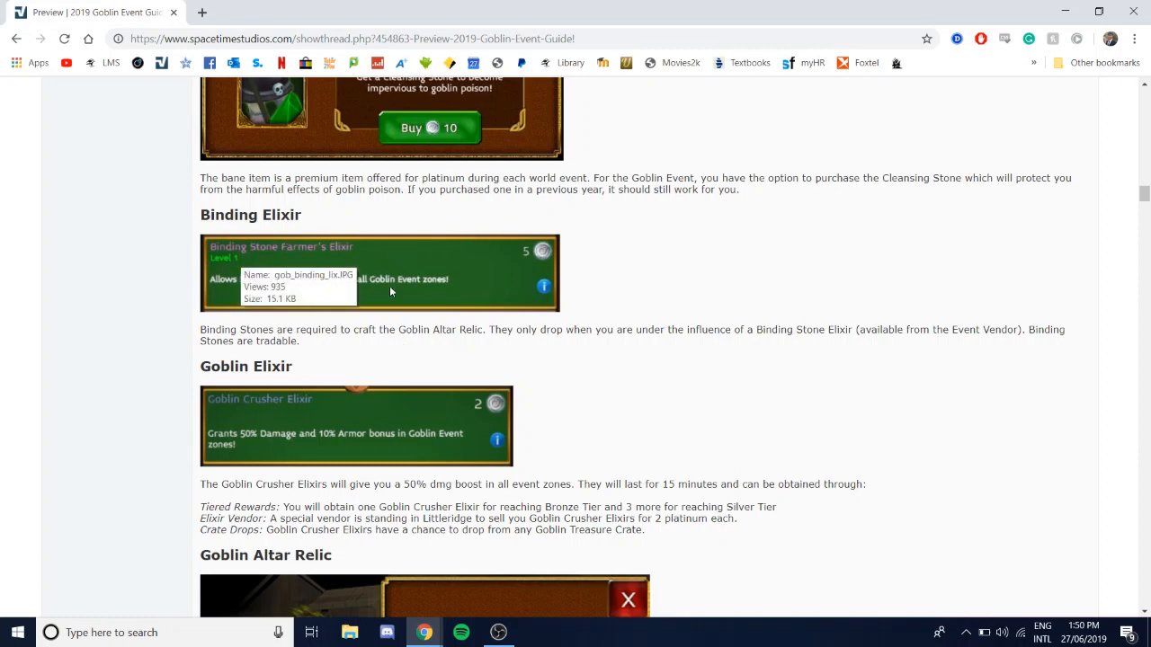
mouse_move(459, 327)
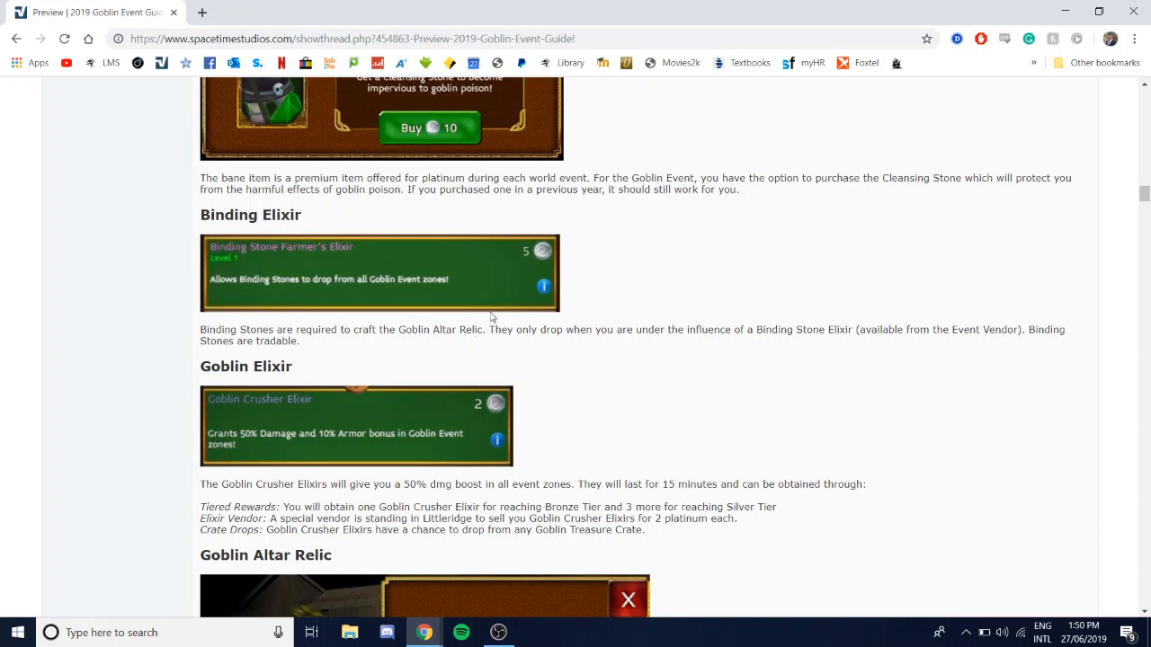
mouse_move(547, 331)
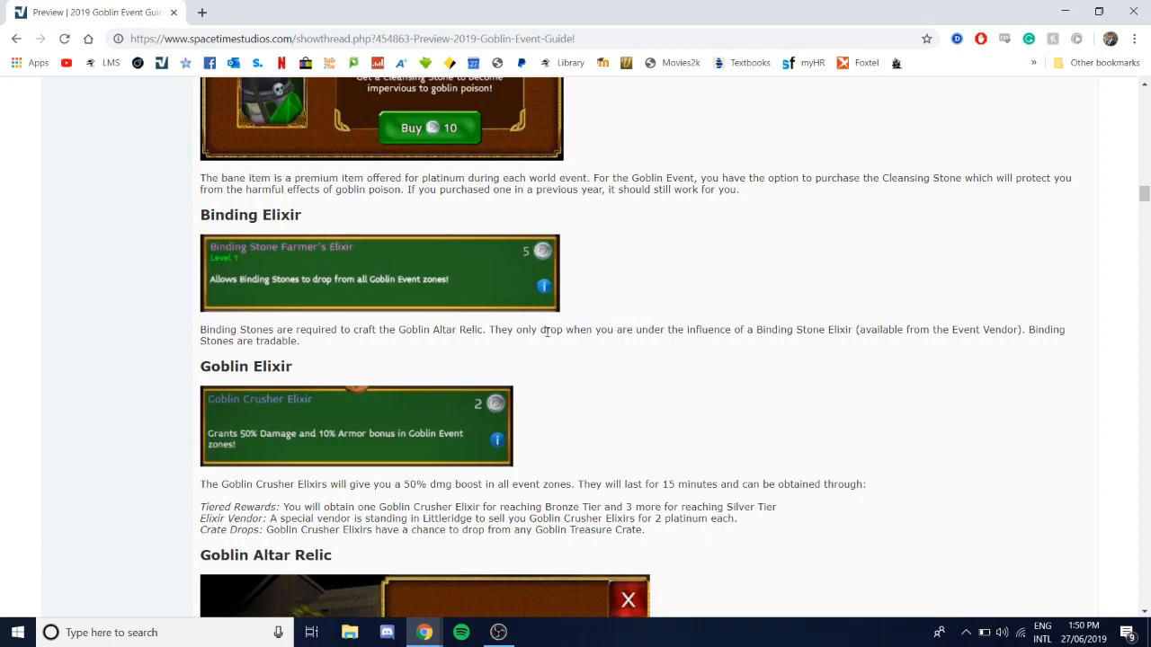
mouse_move(568, 320)
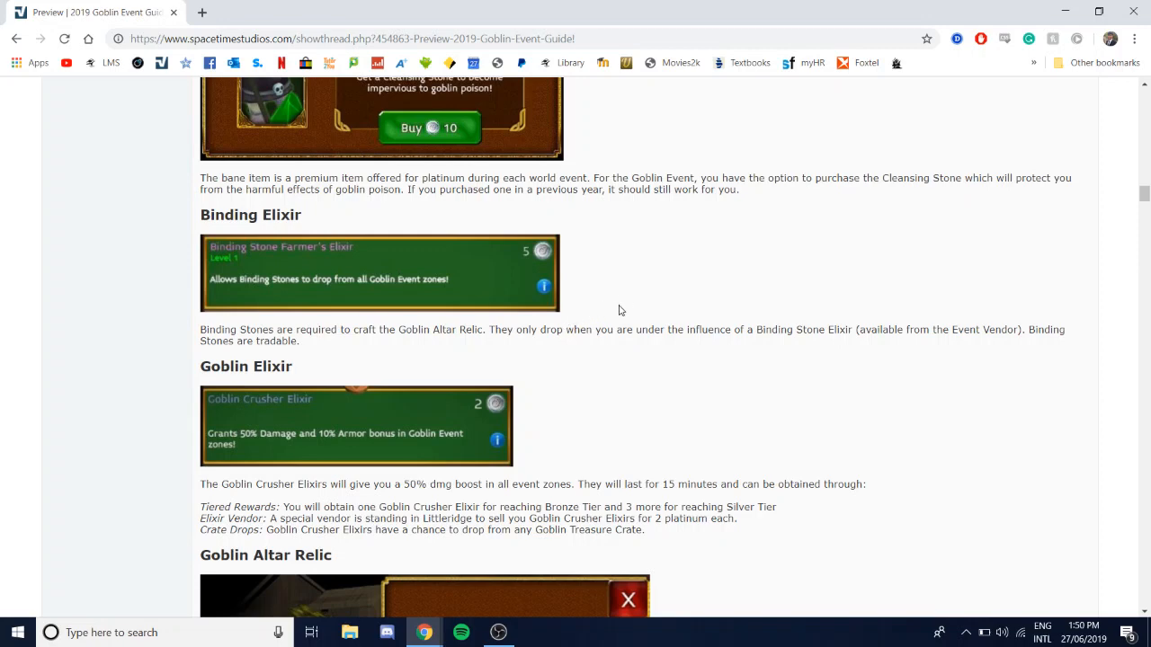
mouse_move(490, 350)
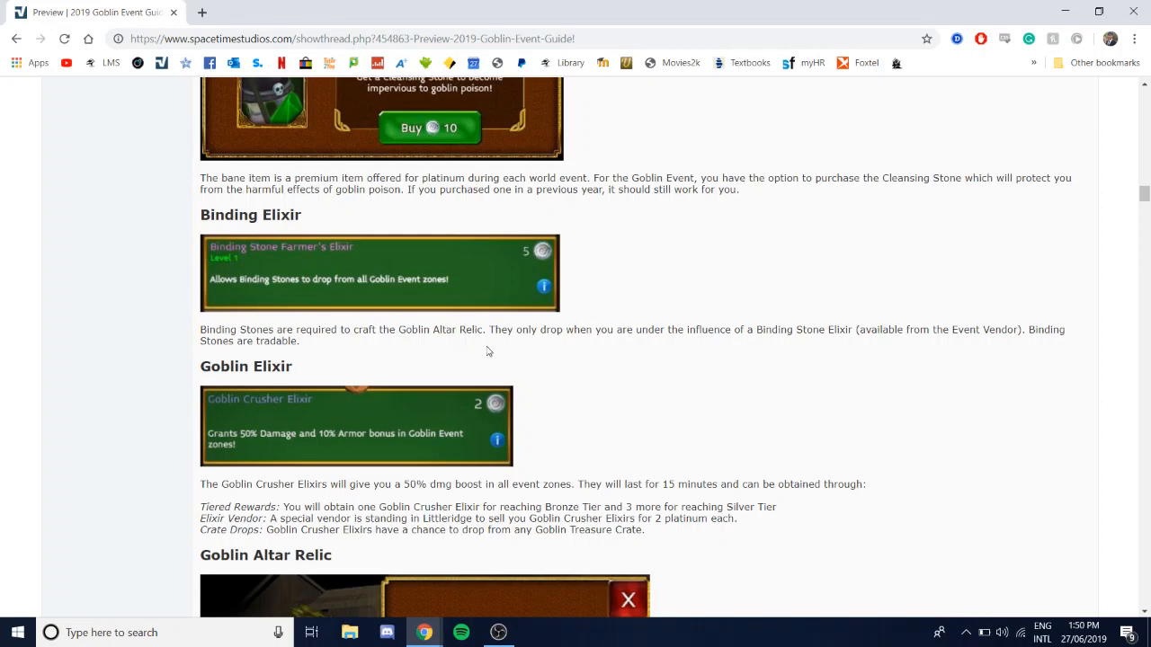
scroll("down", 3)
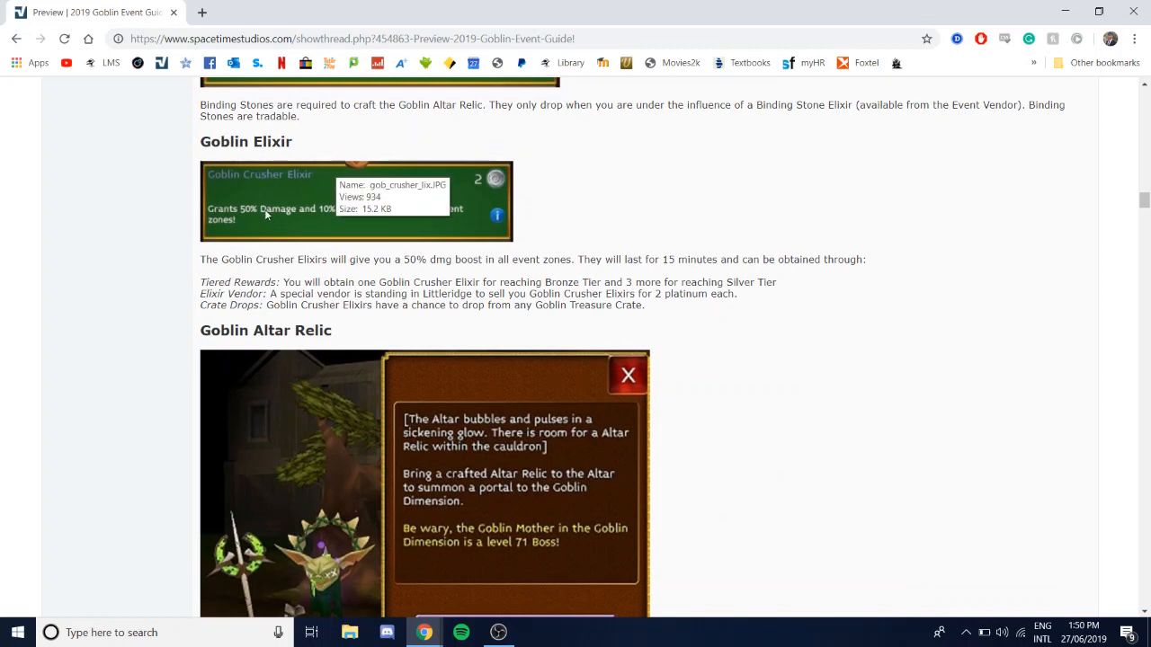
mouse_move(692, 277)
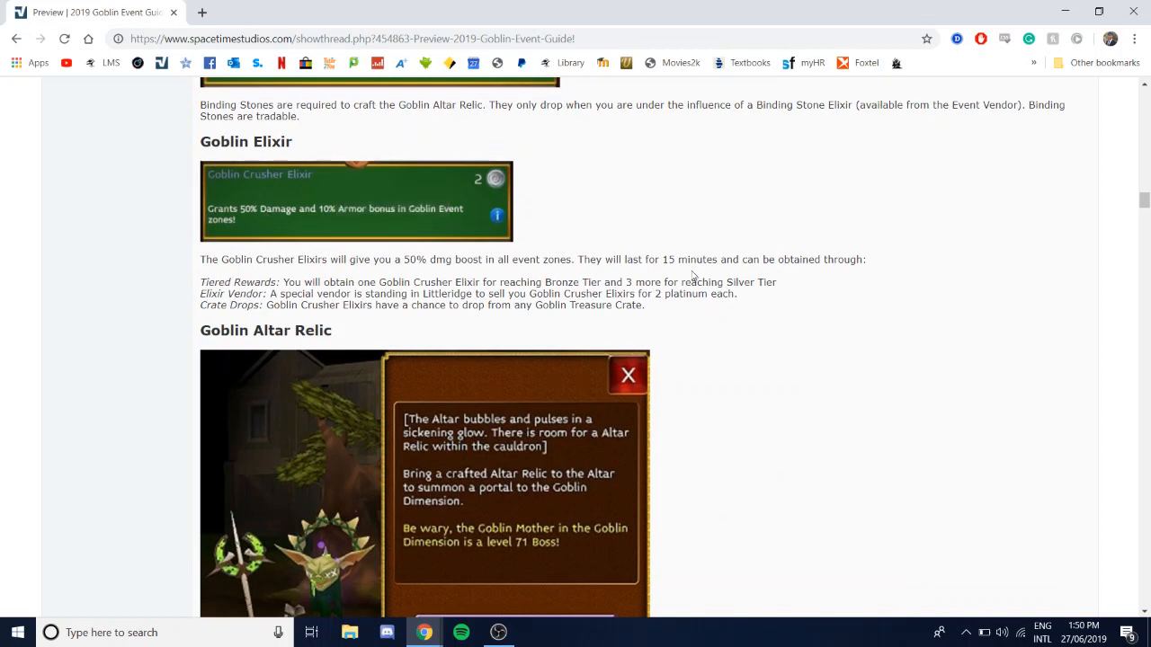
mouse_move(459, 228)
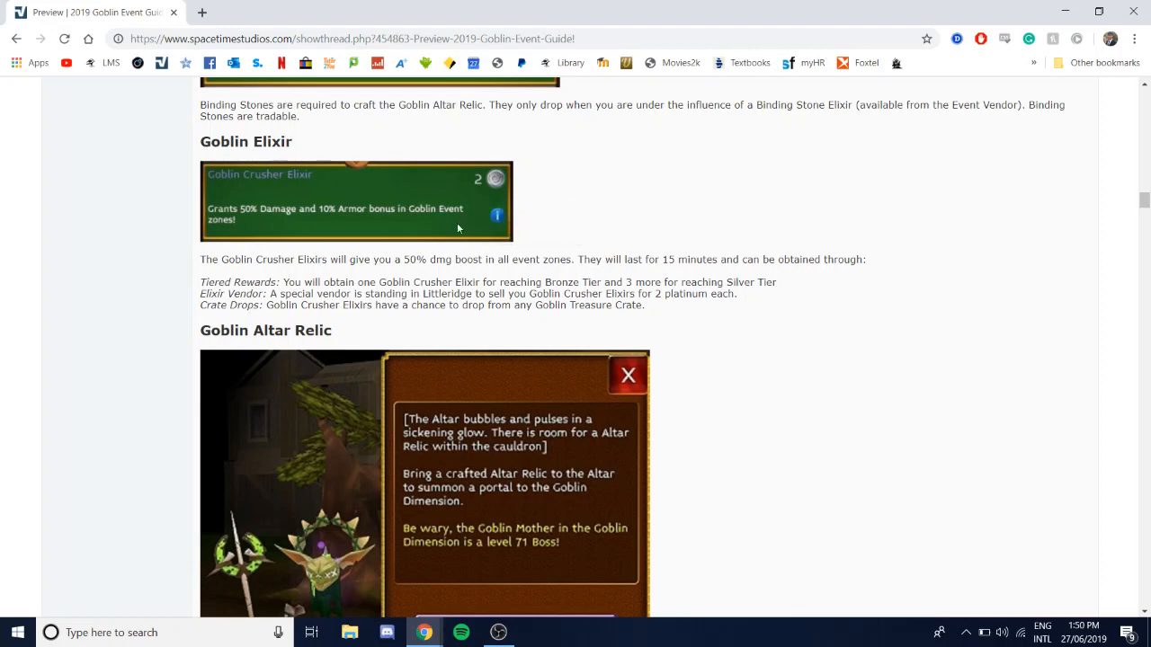
scroll("down", 3)
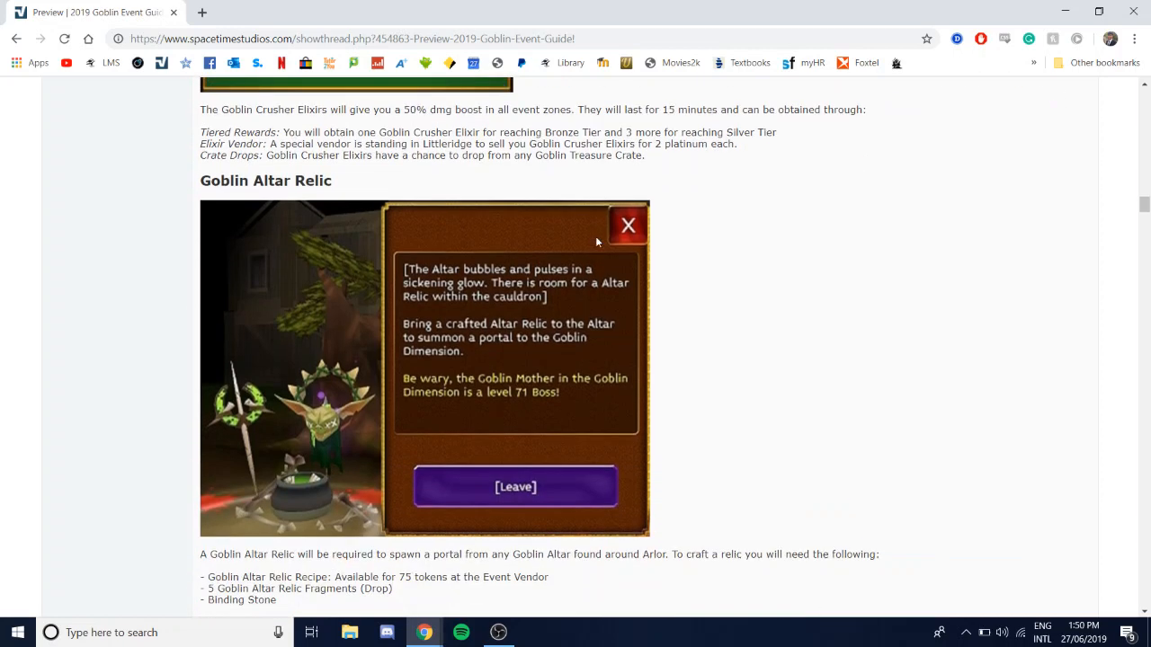
mouse_move(280, 129)
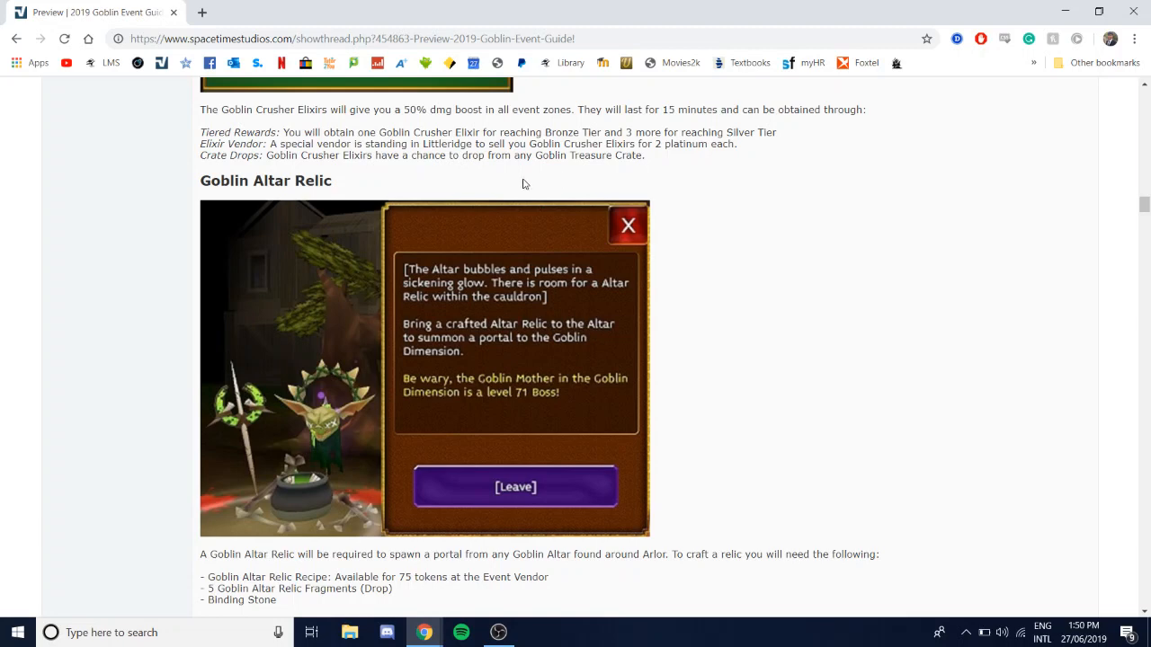
scroll("down", 3)
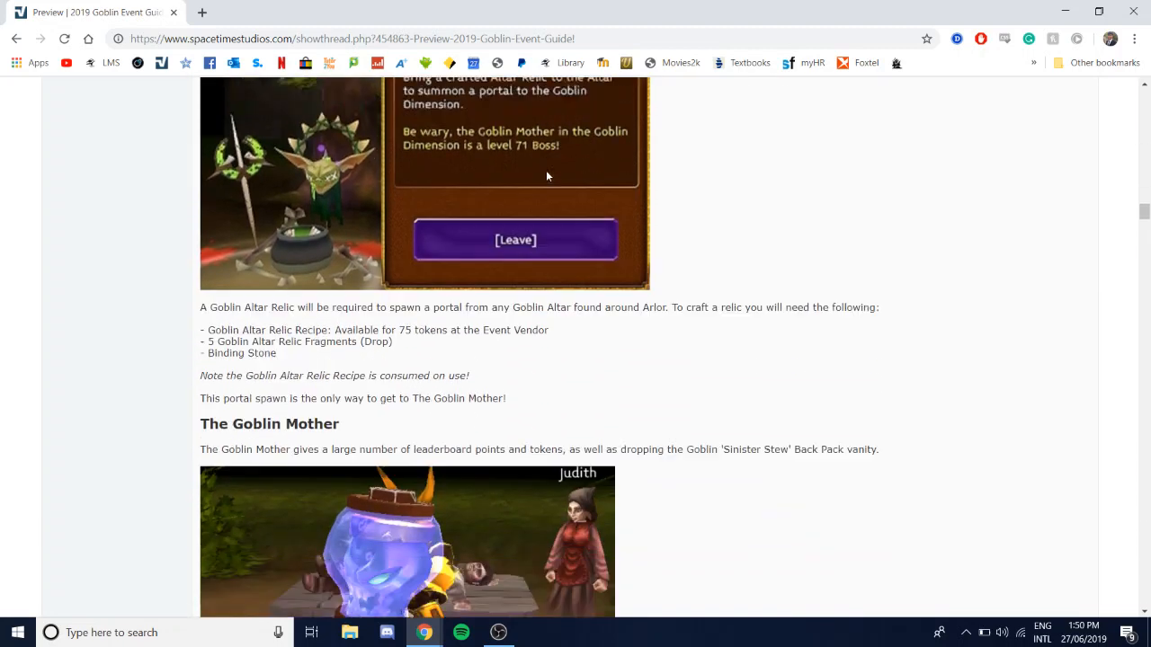
scroll("down", 3)
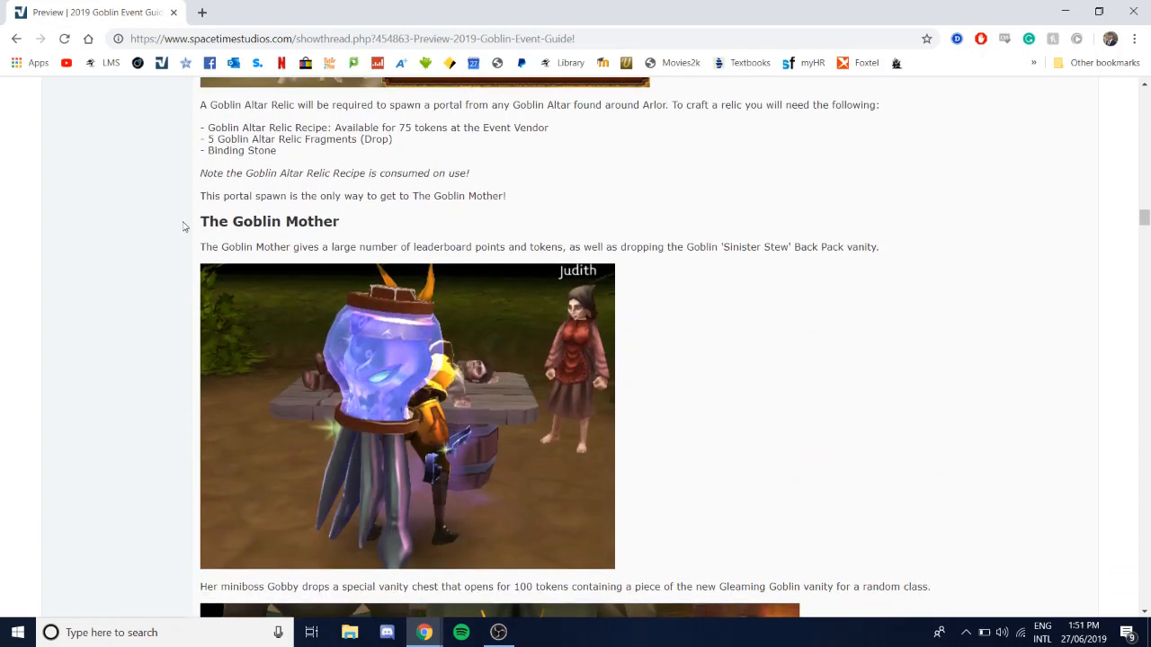
Step: Highlight the Goblin Mother's 'Sinister Stew' vanity name and scroll to the Gleaming Goblin pictures
left_click_drag(331, 246, 446, 247)
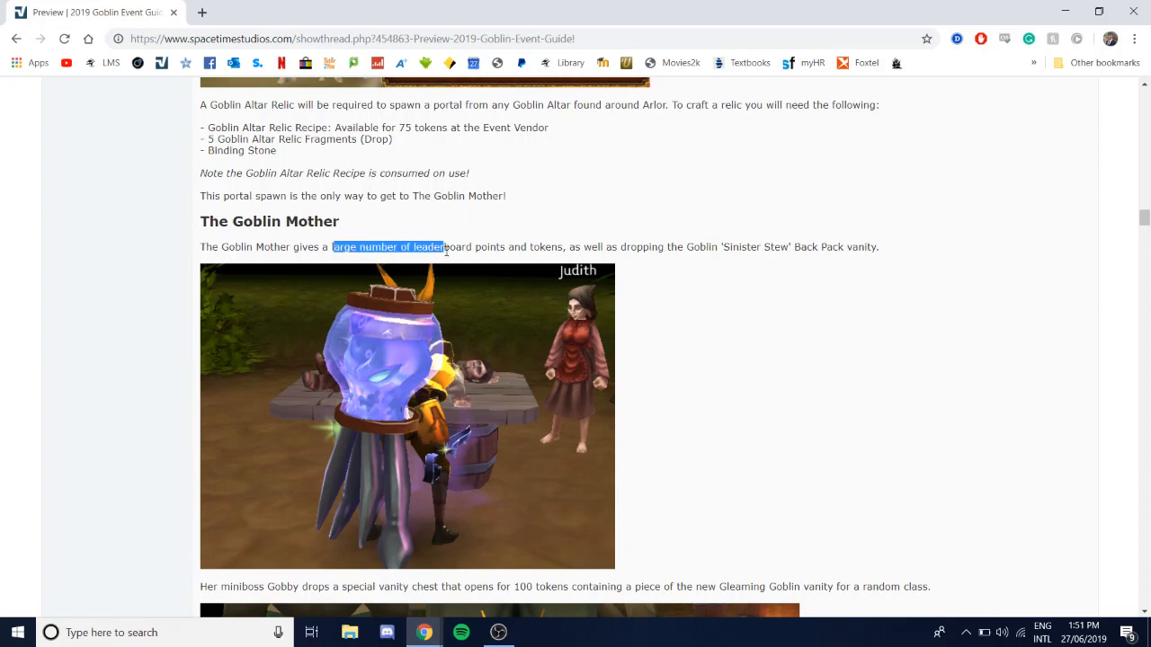
left_click_drag(440, 247, 486, 246)
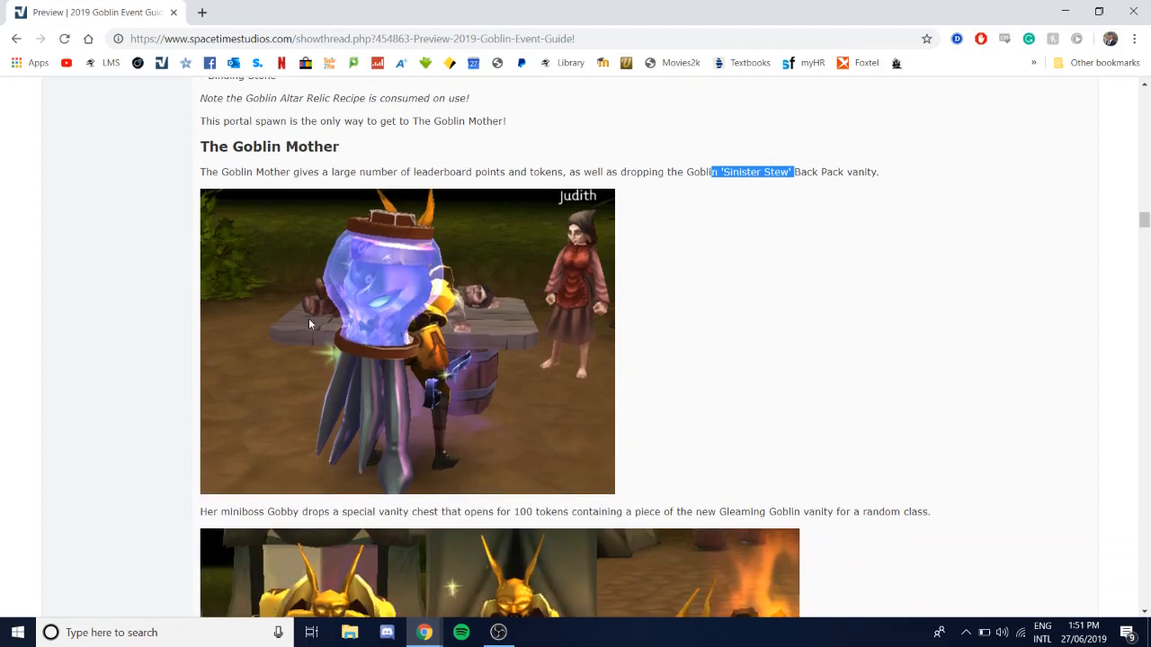
mouse_move(232, 270)
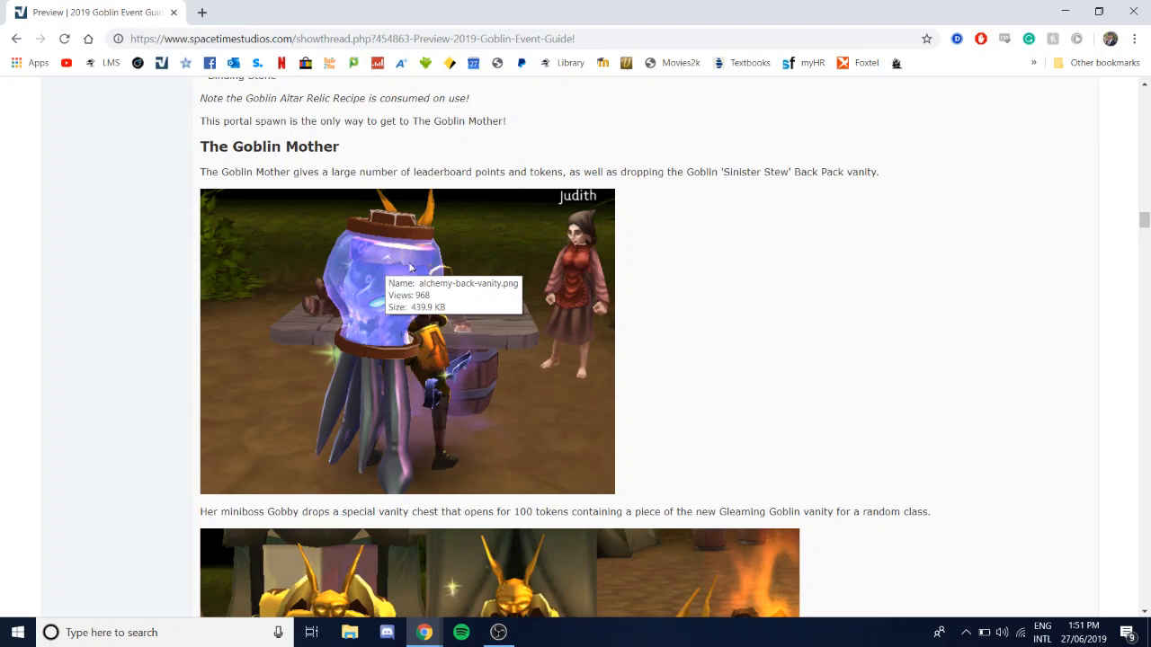
mouse_move(989, 331)
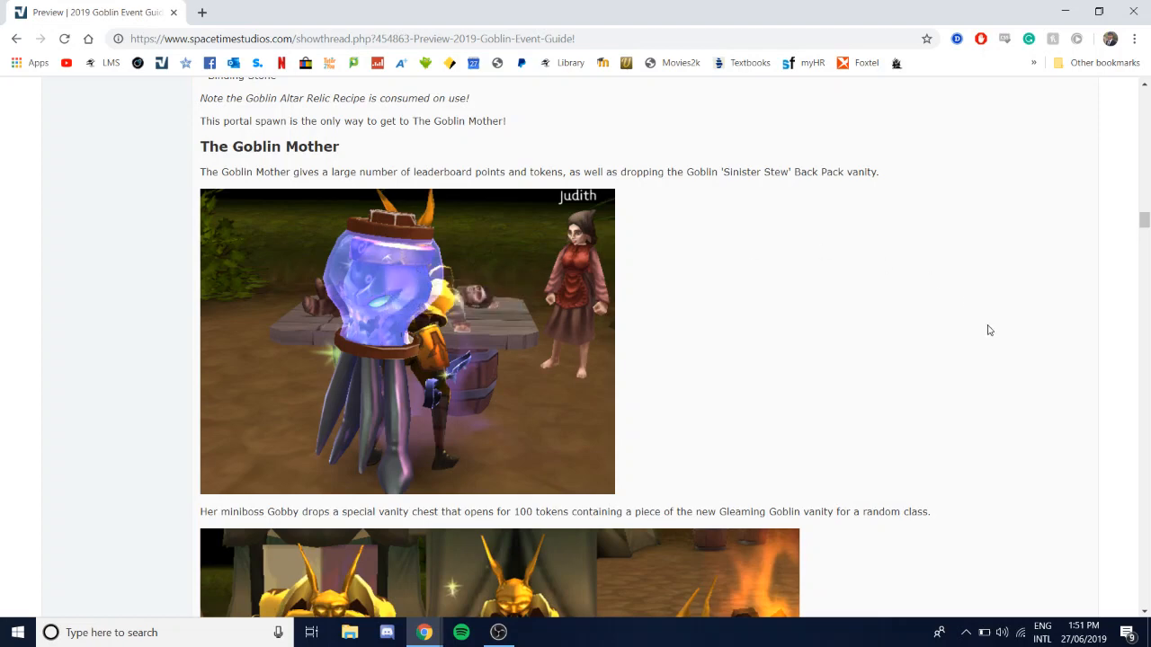
mouse_move(765, 268)
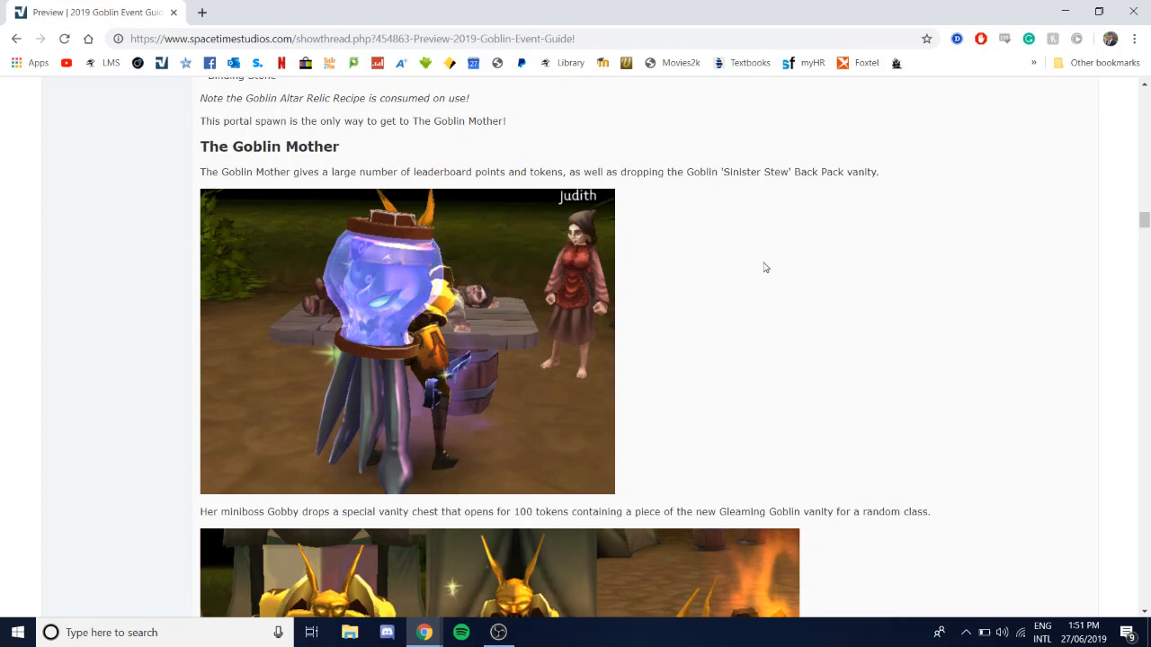
mouse_move(831, 356)
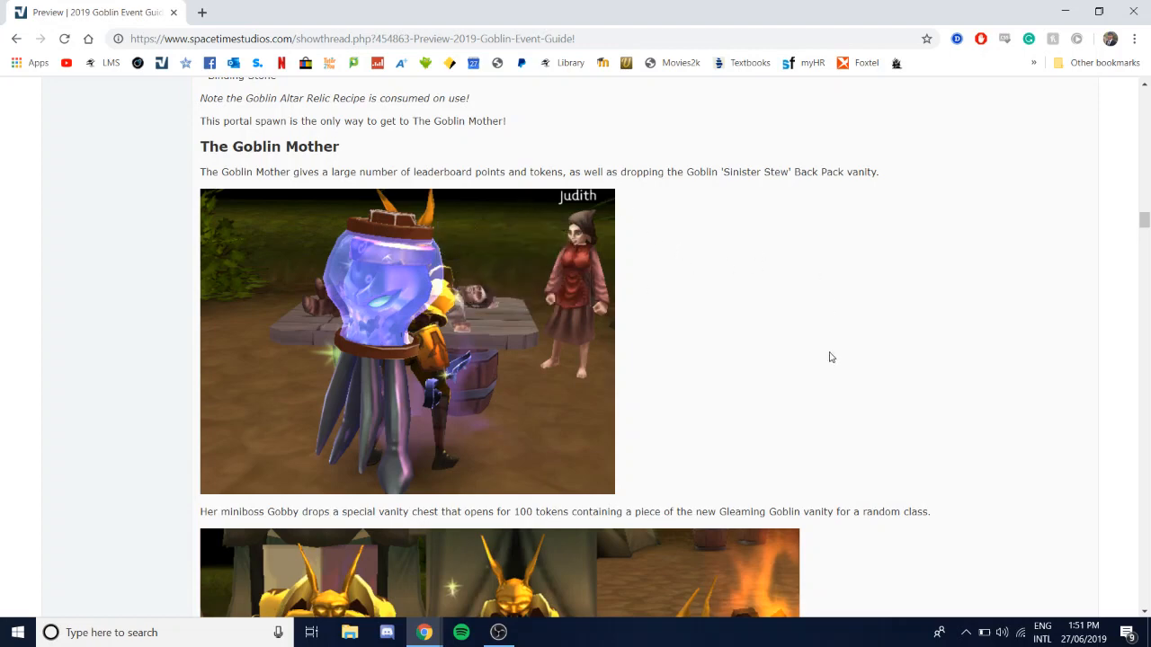
mouse_move(338, 333)
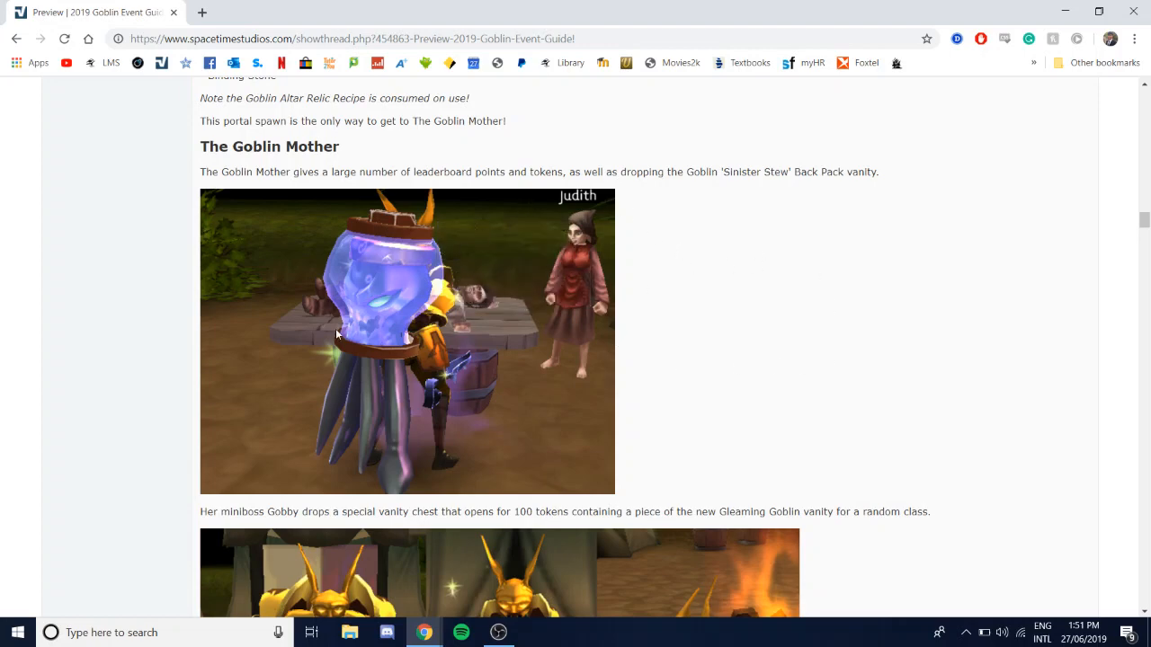
scroll("down", 3)
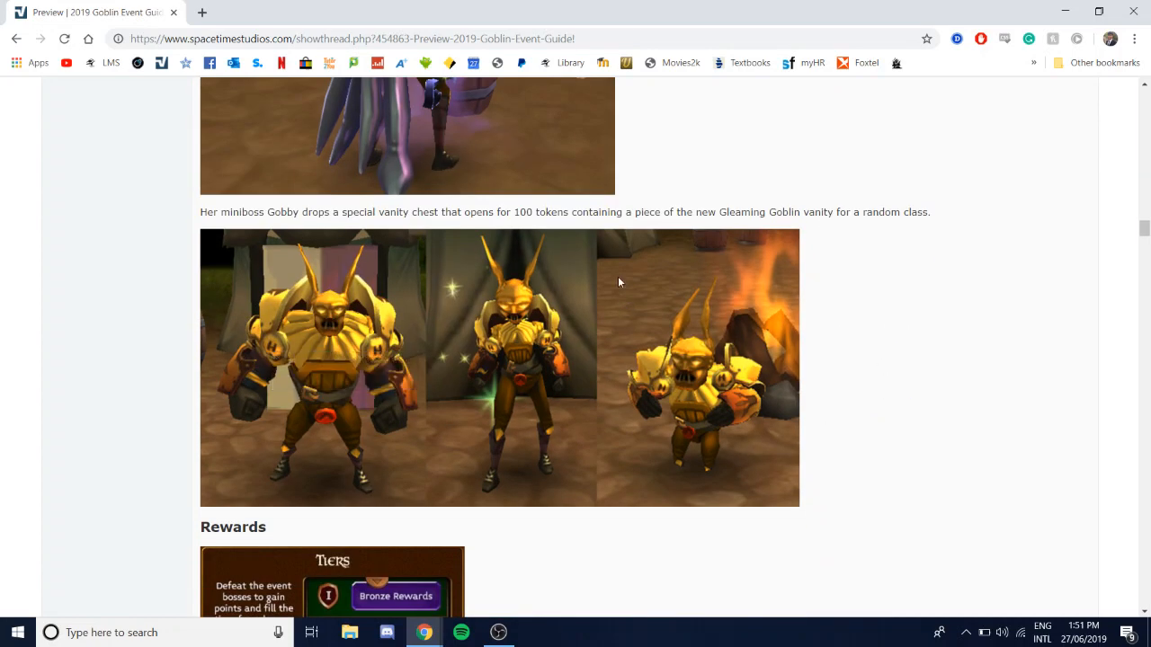
mouse_move(504, 214)
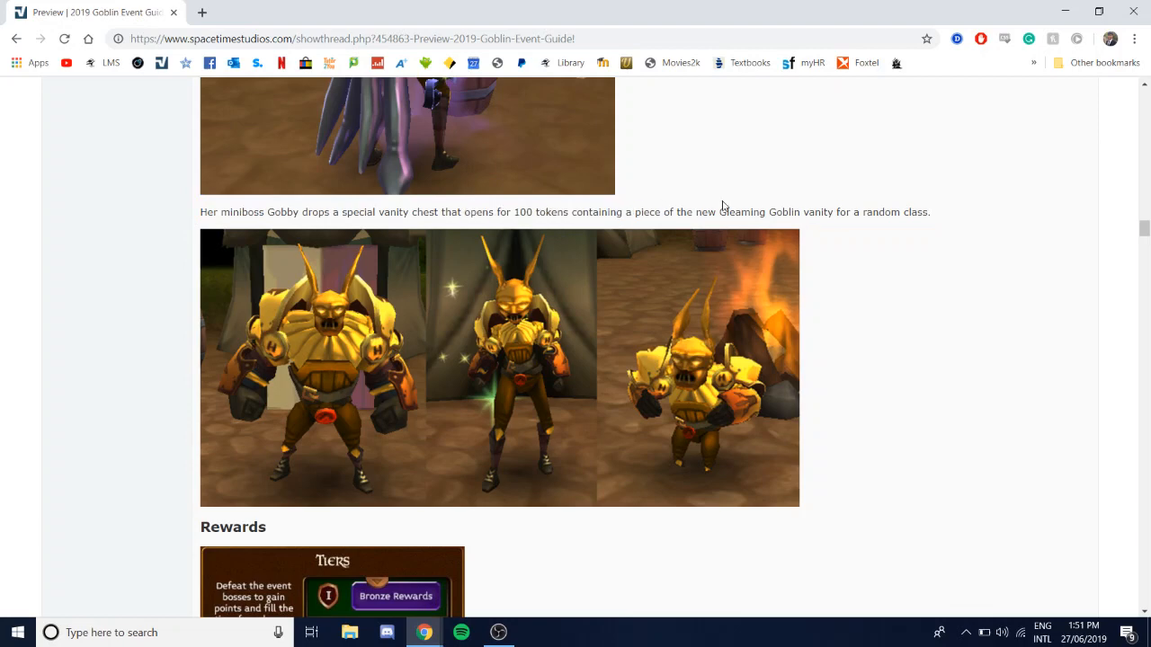
mouse_move(867, 223)
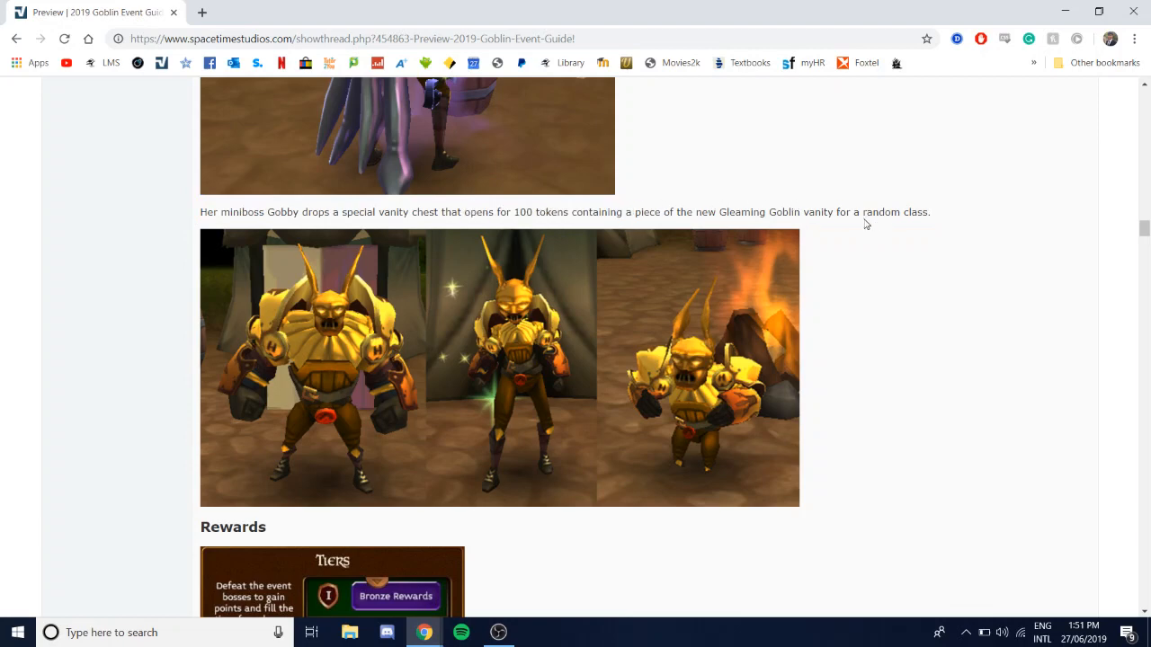
mouse_move(530, 302)
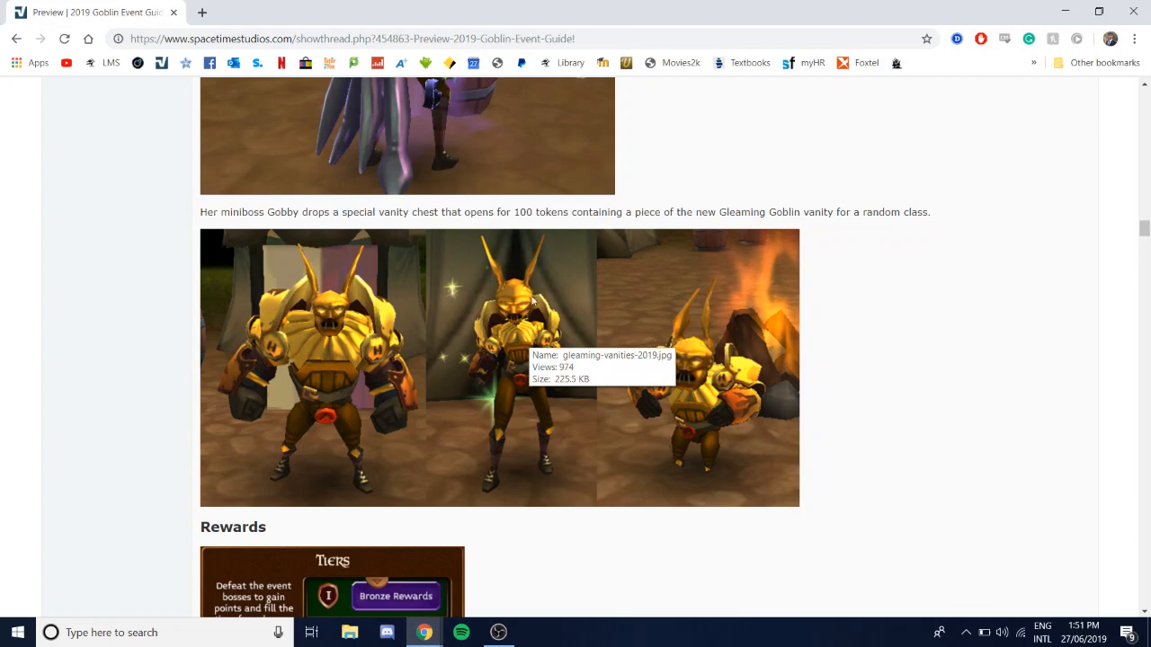
mouse_move(817, 291)
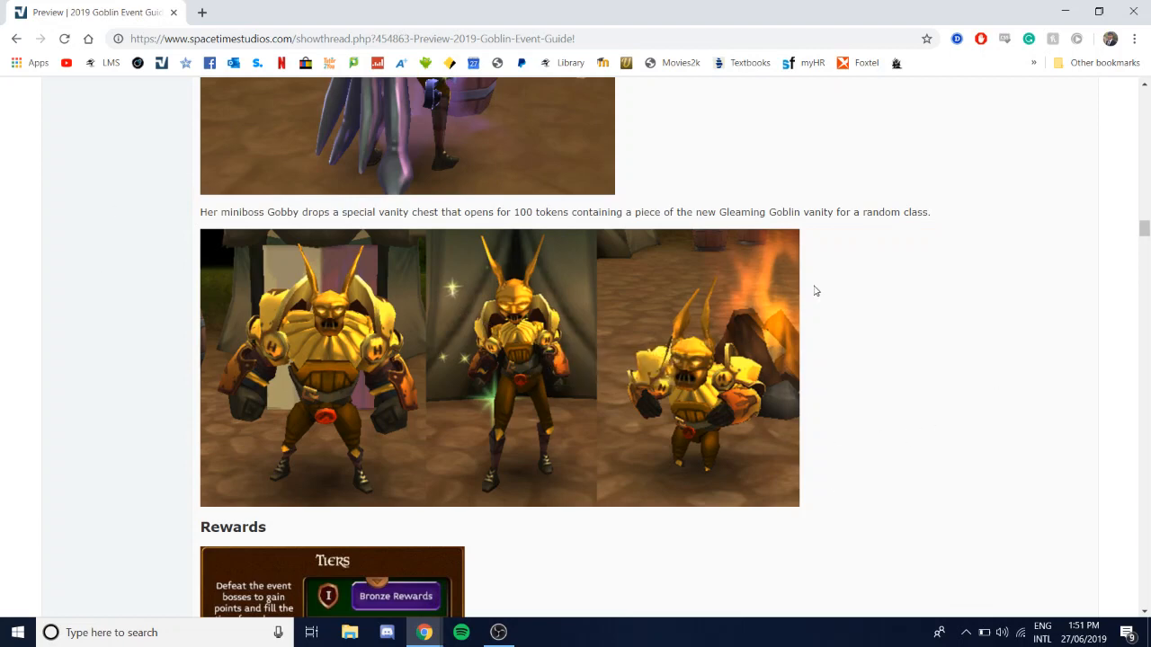
mouse_move(126, 347)
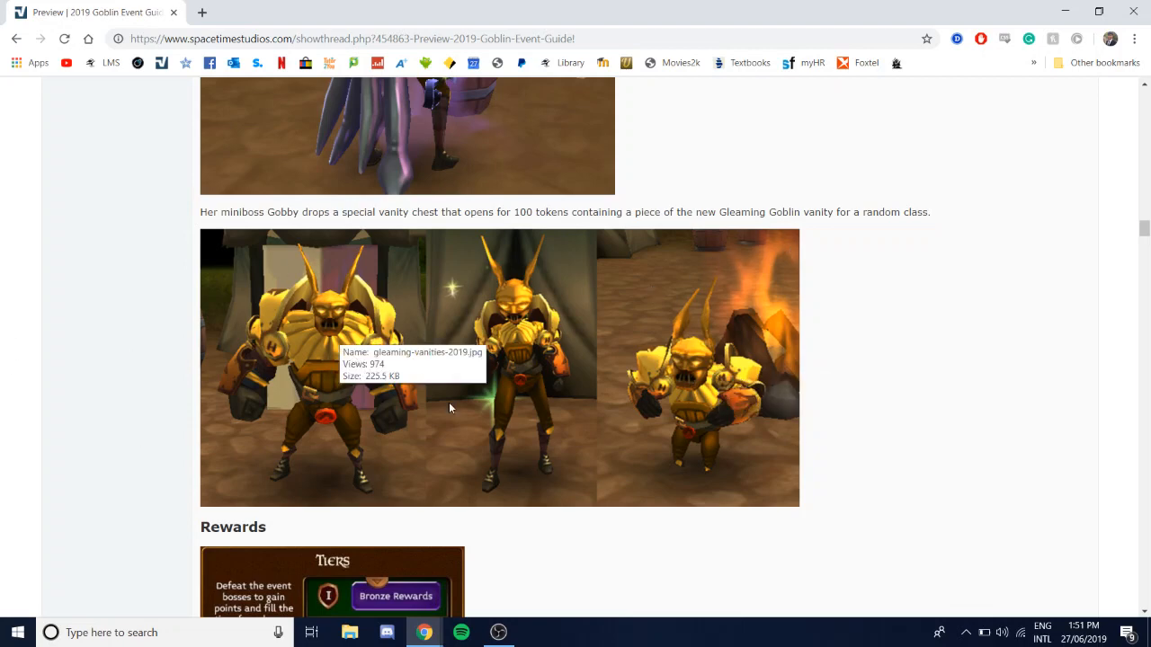
Step: Scroll to Bronze Rewards and highlight the Intrepid Hero's Banner reward above its image
scroll("down", 3)
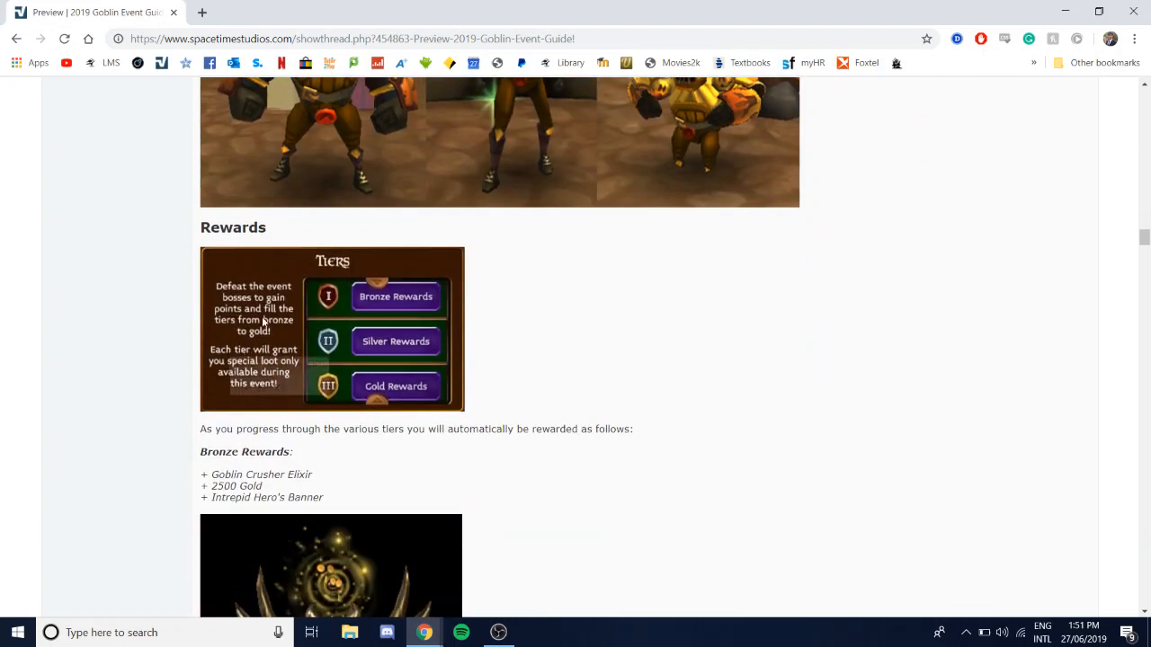
mouse_move(386, 302)
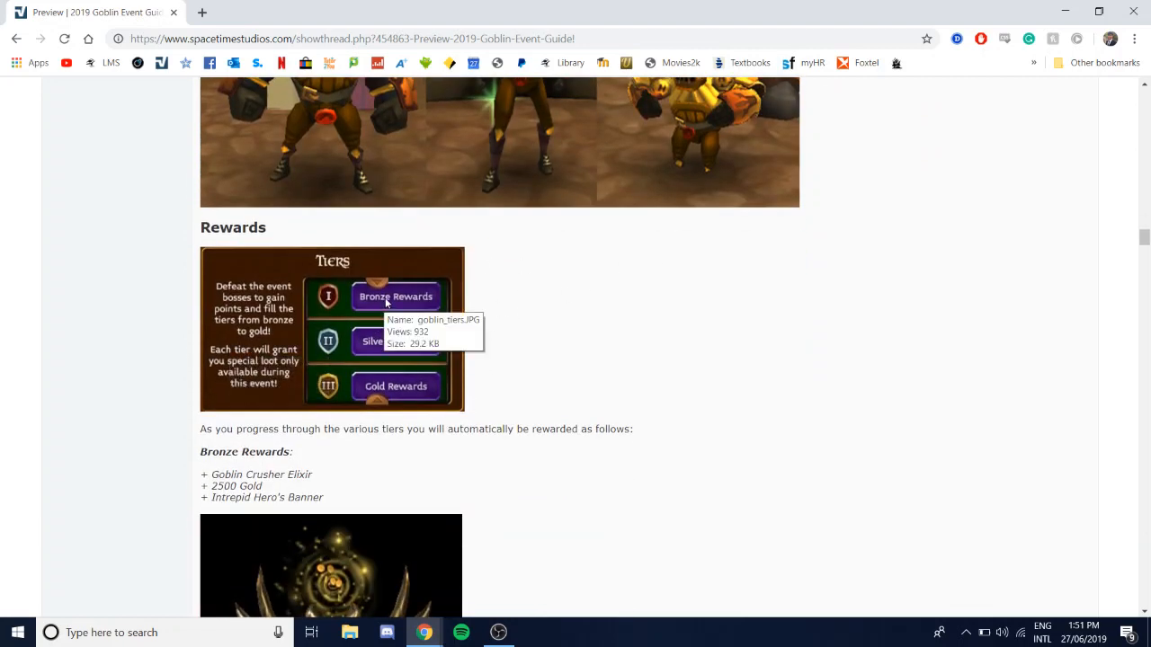
scroll("down", 3)
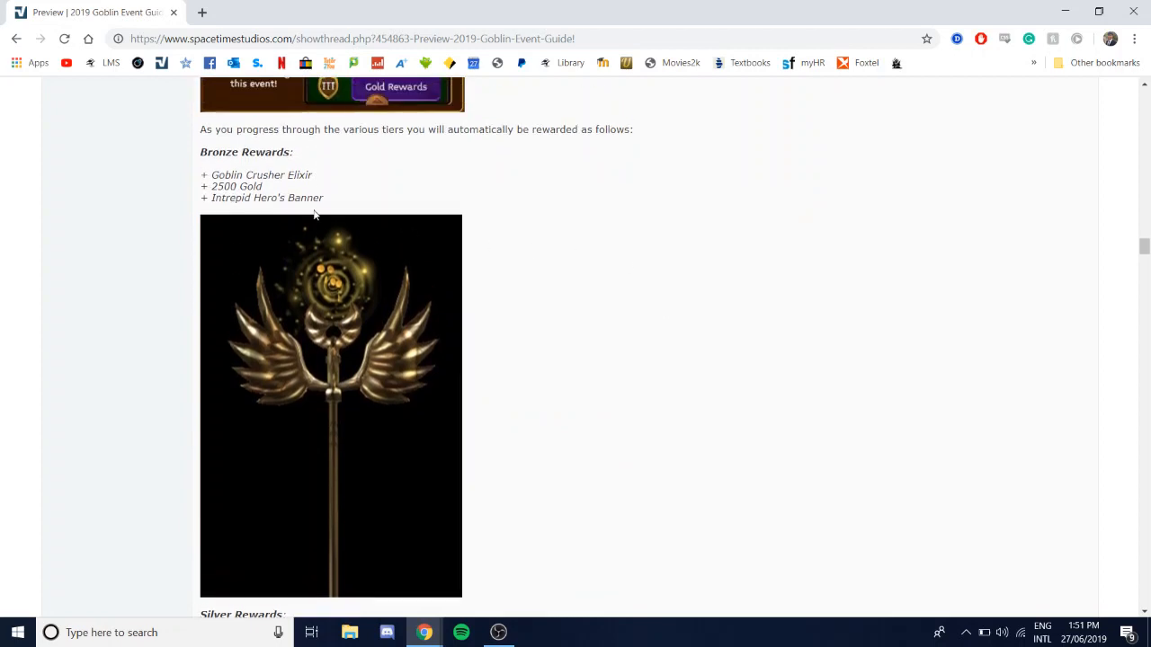
mouse_move(176, 176)
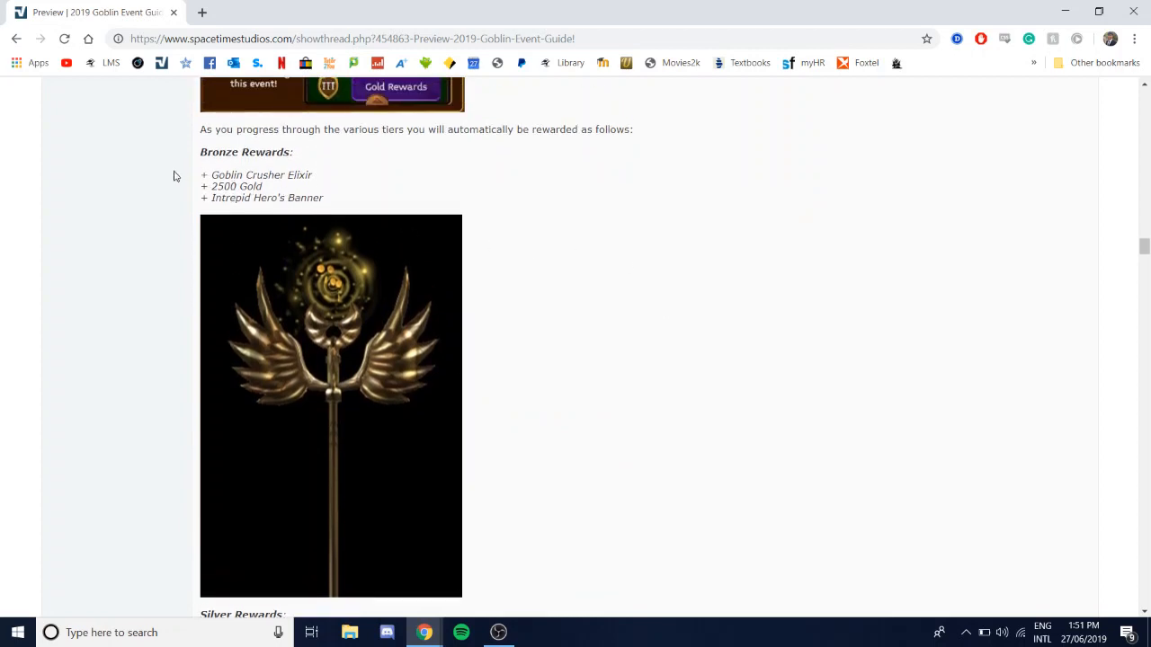
mouse_move(327, 189)
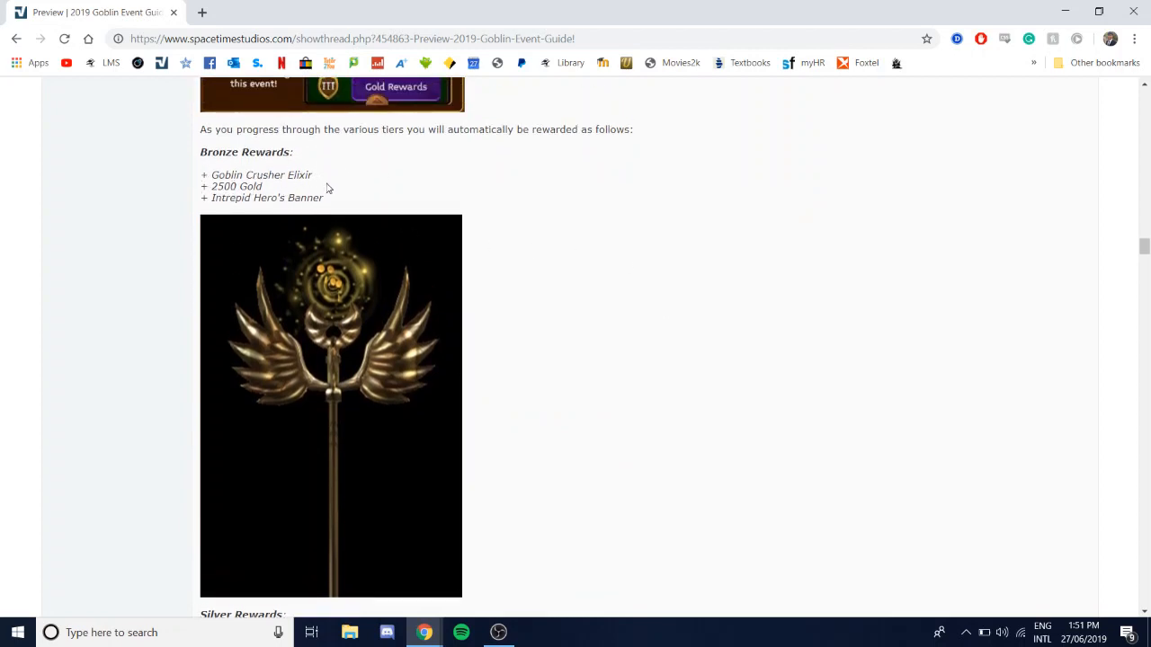
left_click_drag(208, 198, 266, 198)
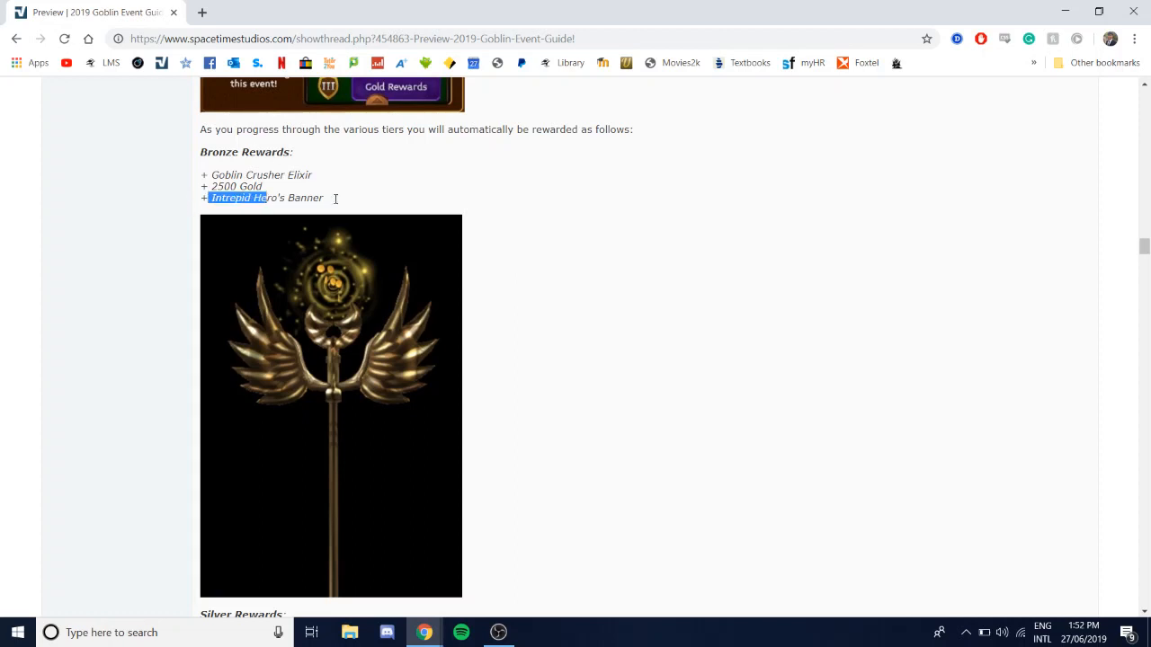
scroll("down", 3)
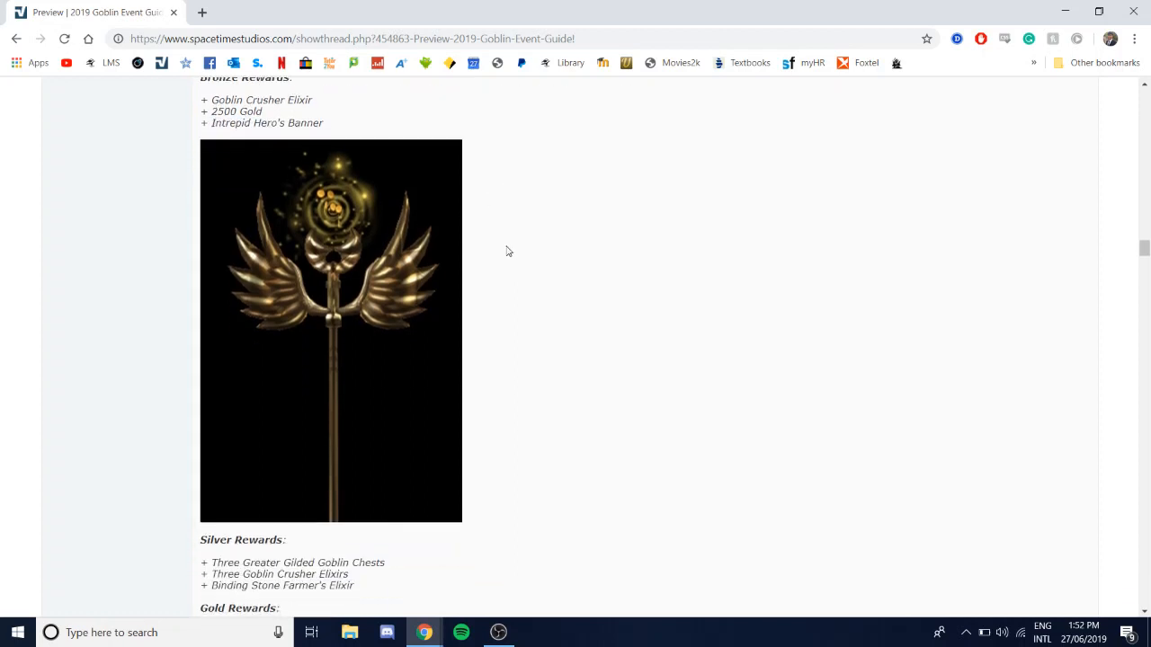
mouse_move(326, 212)
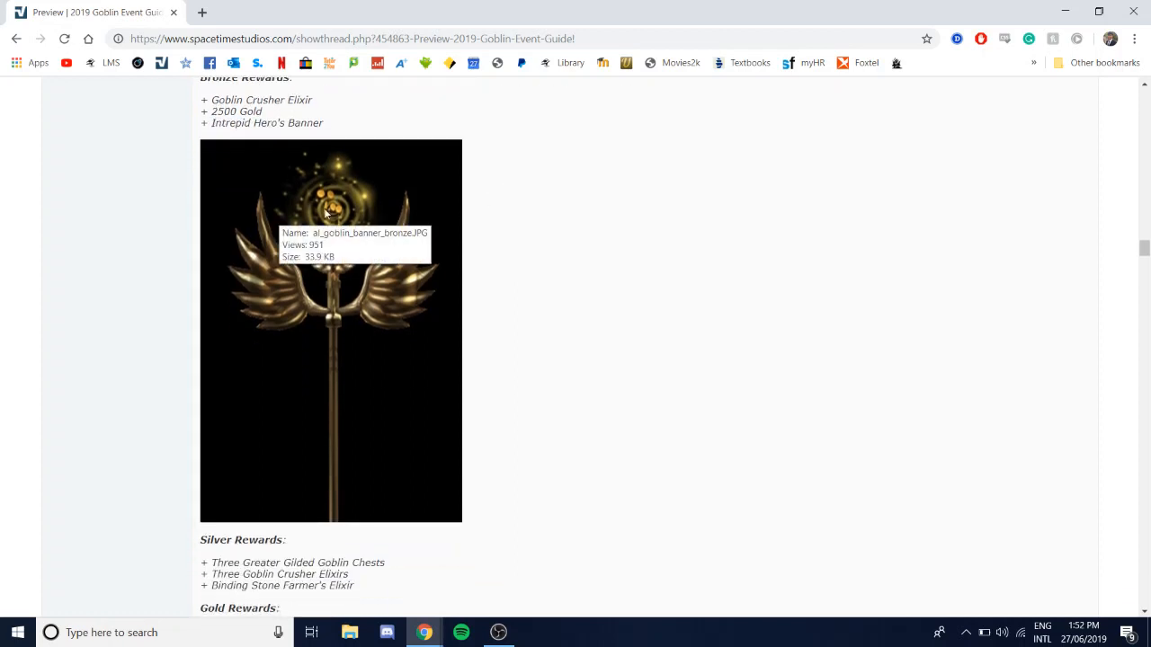
mouse_move(583, 189)
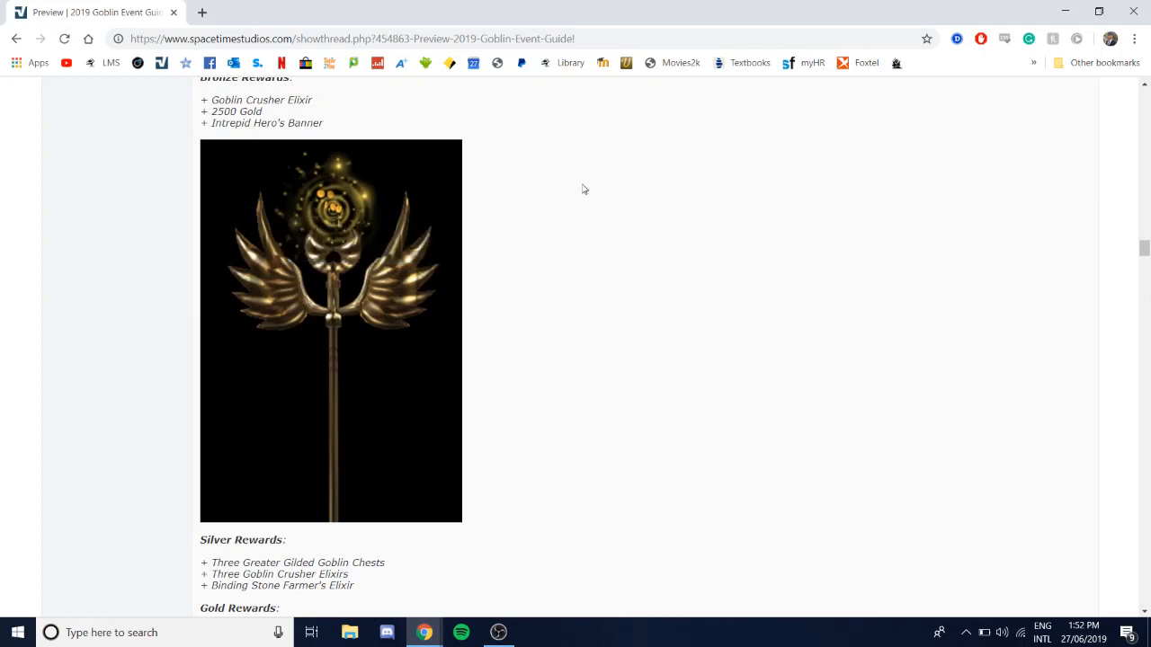
mouse_move(561, 363)
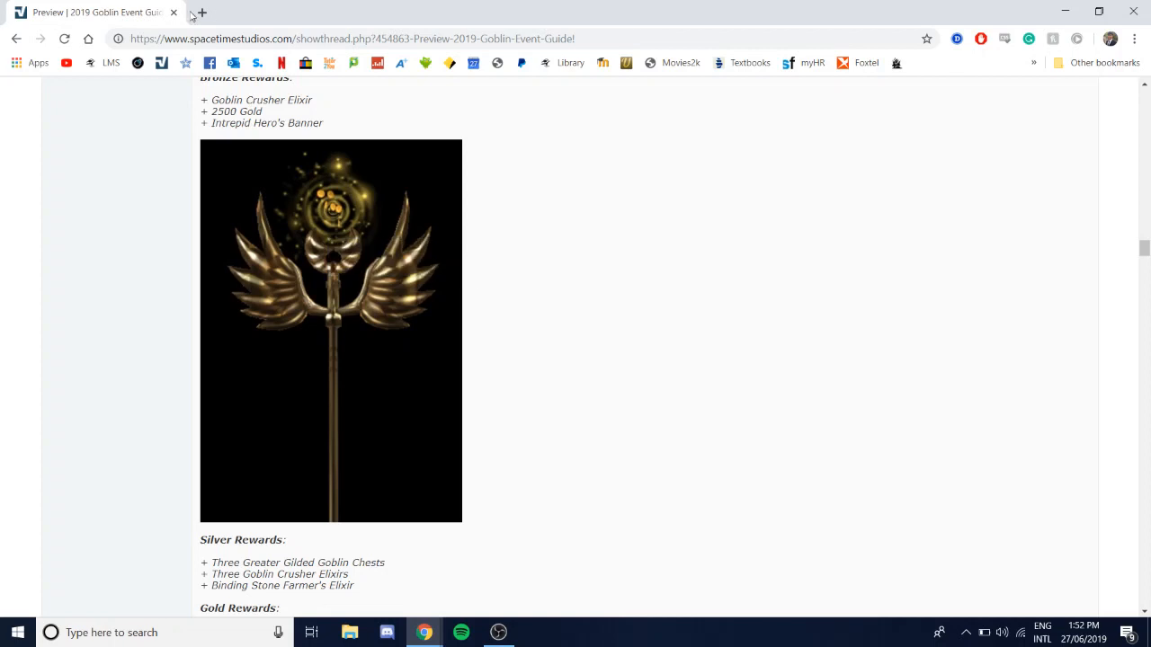
Step: Open the Arcane Legends forum in a new tab and load the Design a Vanity winners thread
left_click(201, 11)
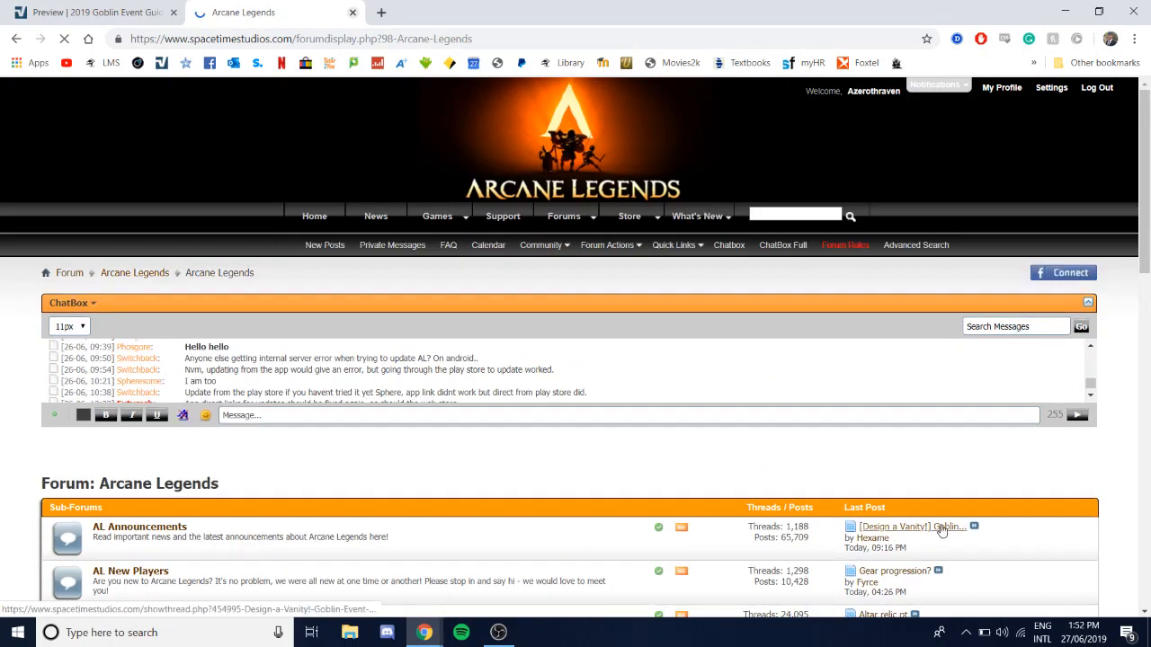
left_click(910, 525)
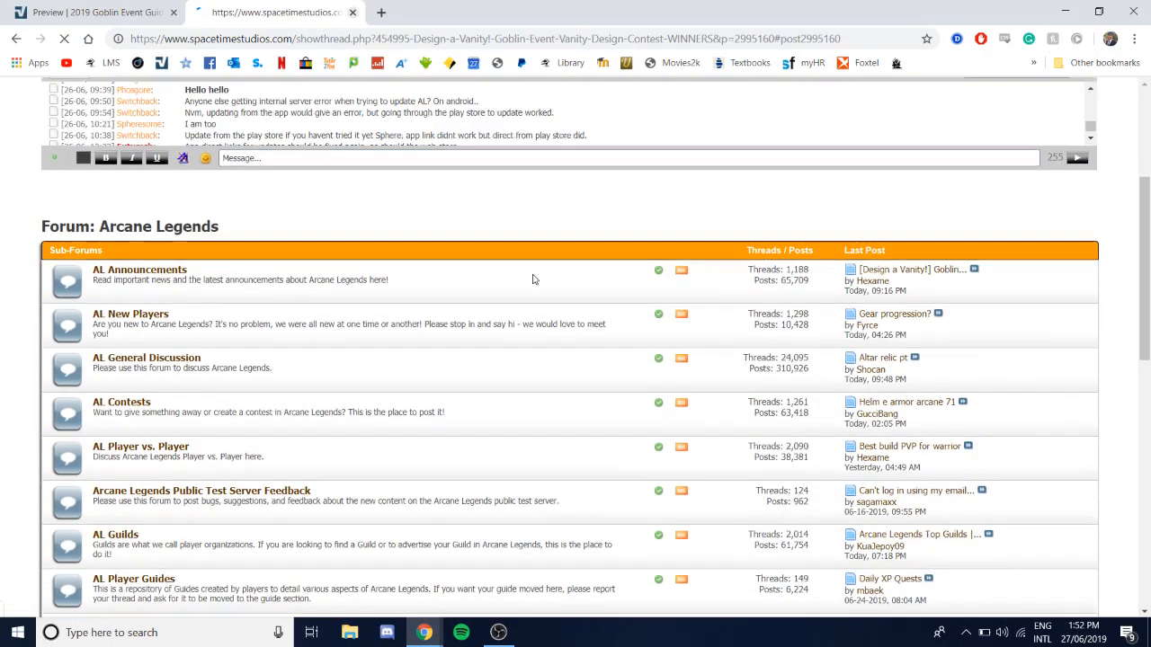
left_click(914, 270)
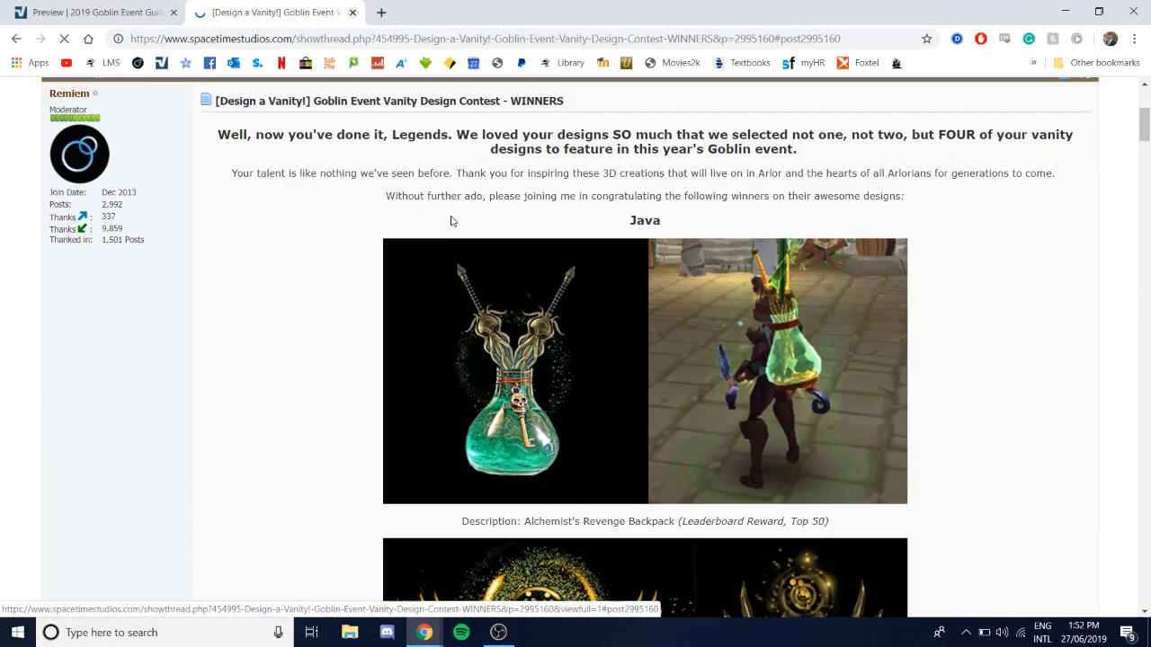
Step: Browse down the vanity contest winners thread, then return to the Goblin Event Guide tab
scroll("down", 3)
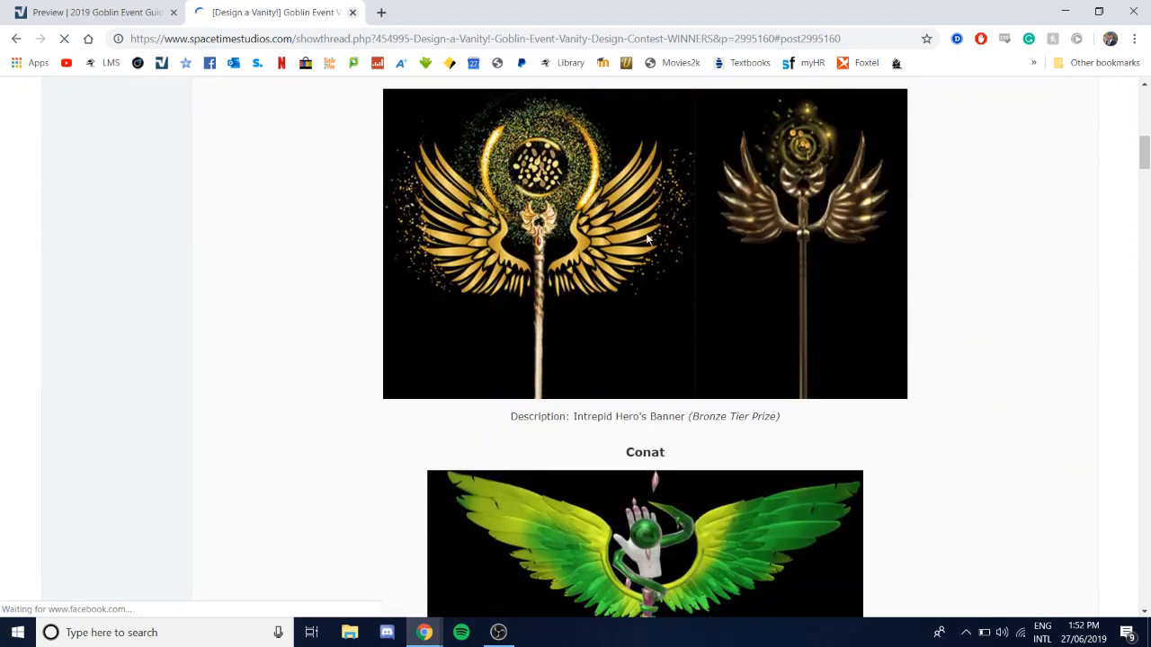
scroll("down", 3)
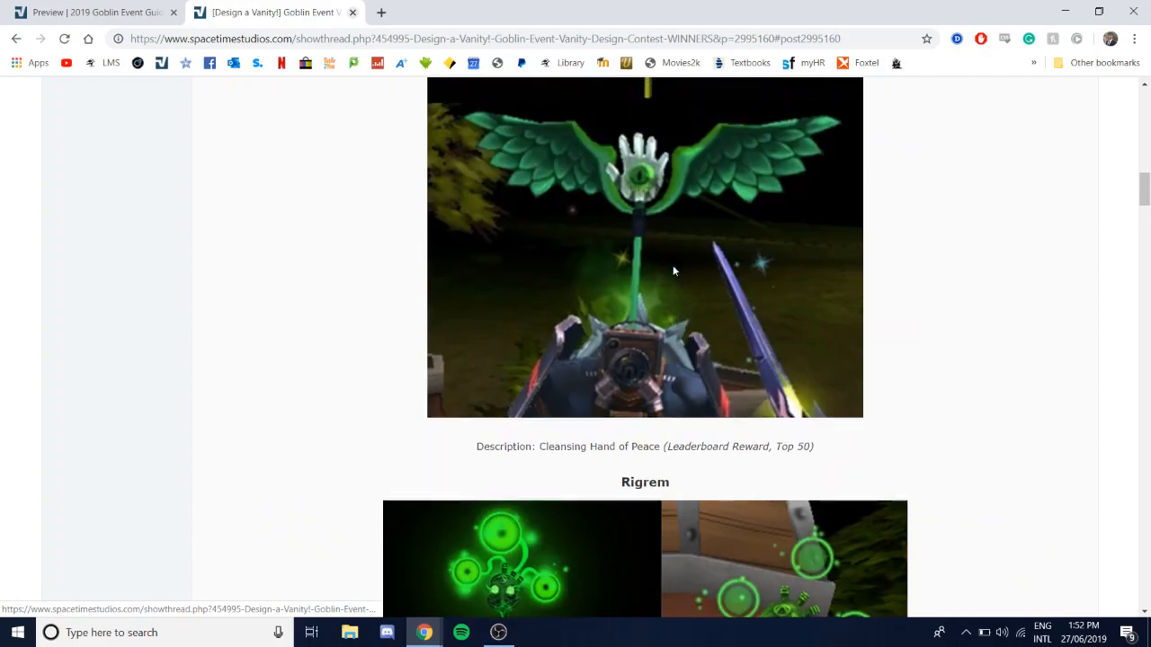
scroll("down", 3)
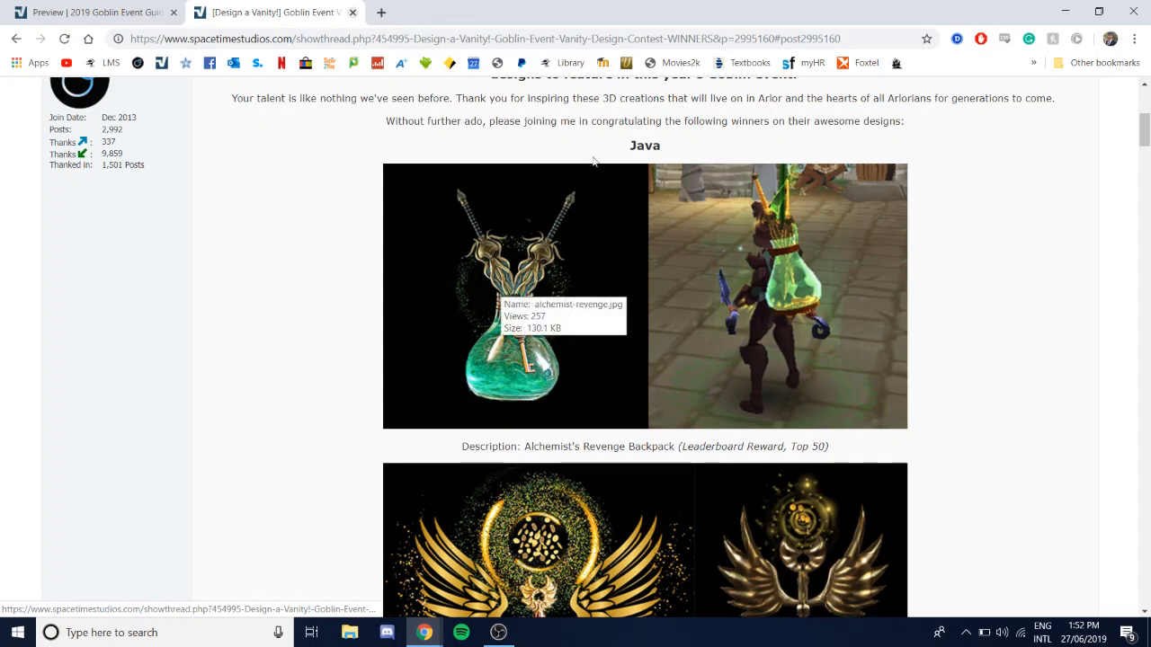
scroll("down", 3)
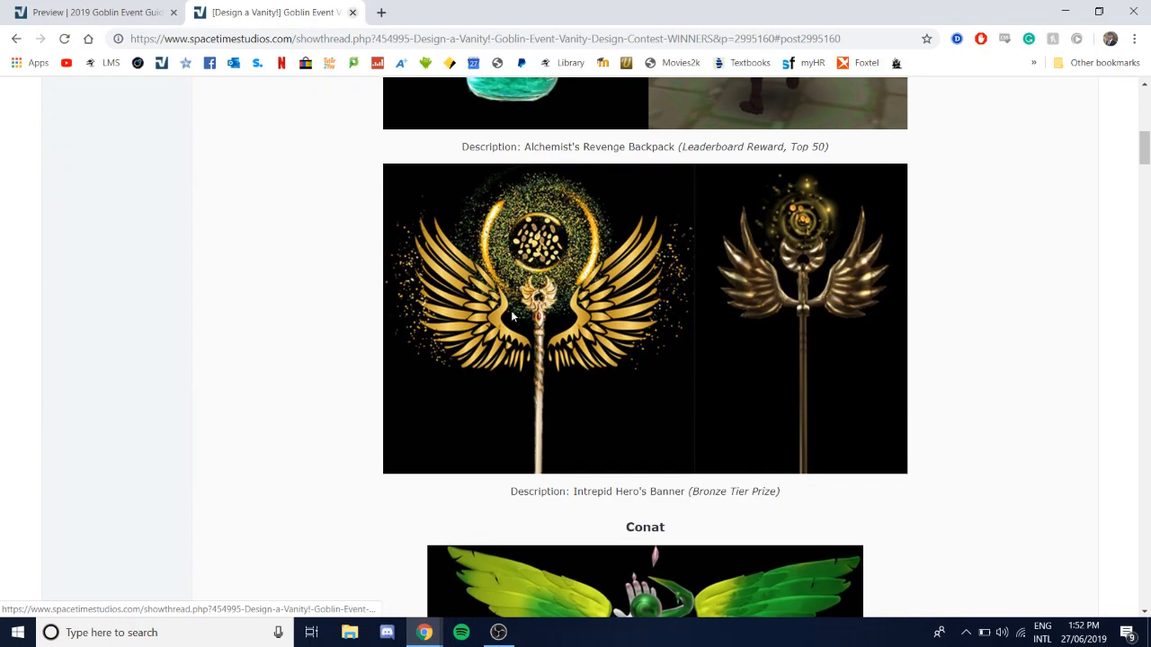
scroll("down", 3)
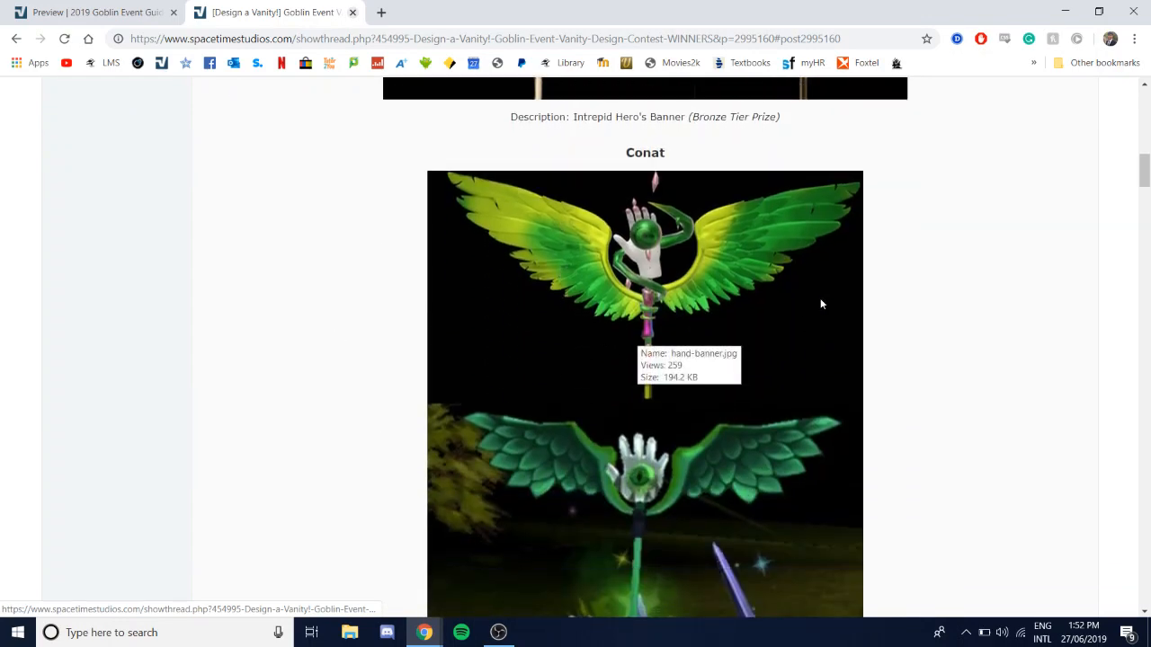
scroll("down", 3)
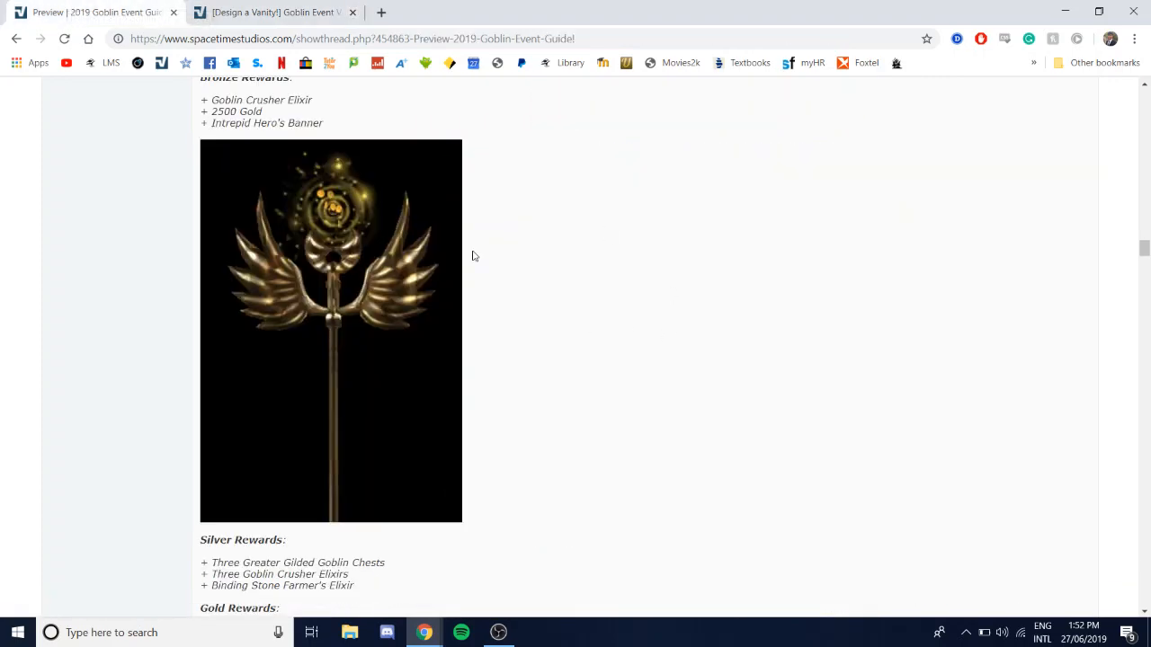
left_click(270, 11)
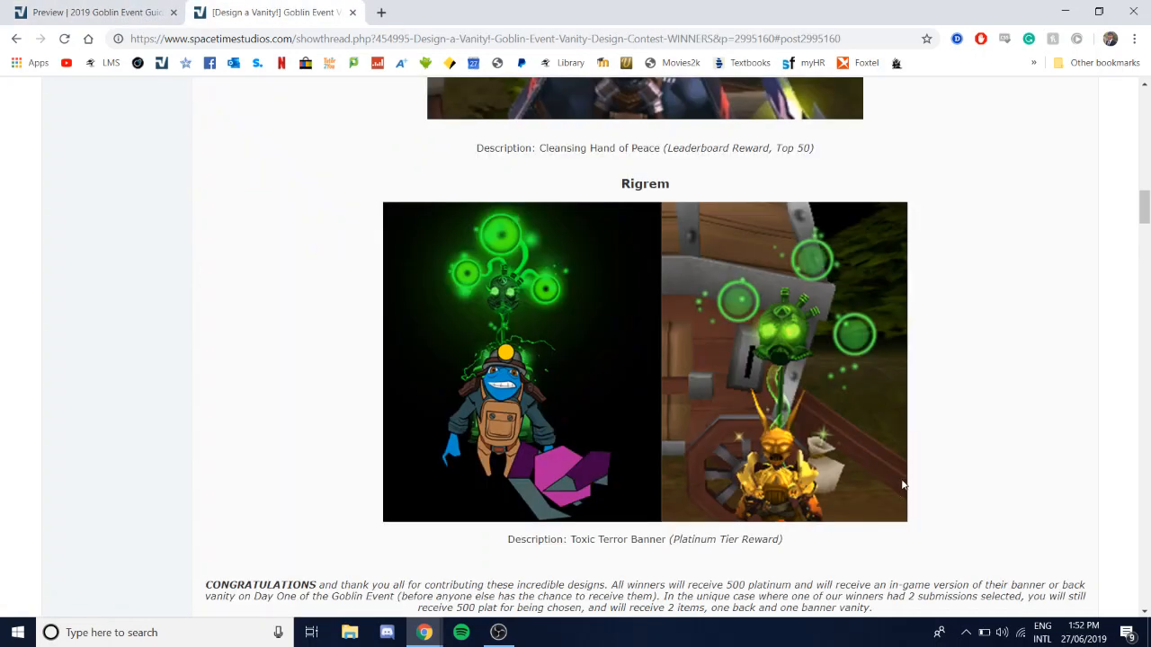
scroll("down", 3)
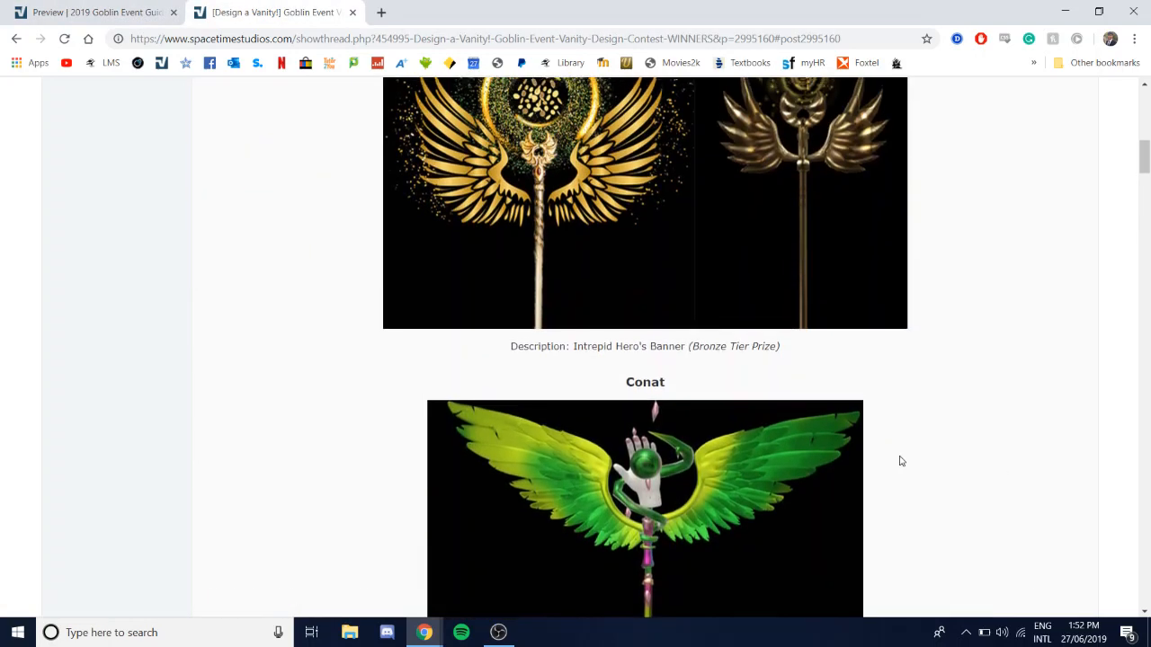
left_click(90, 13)
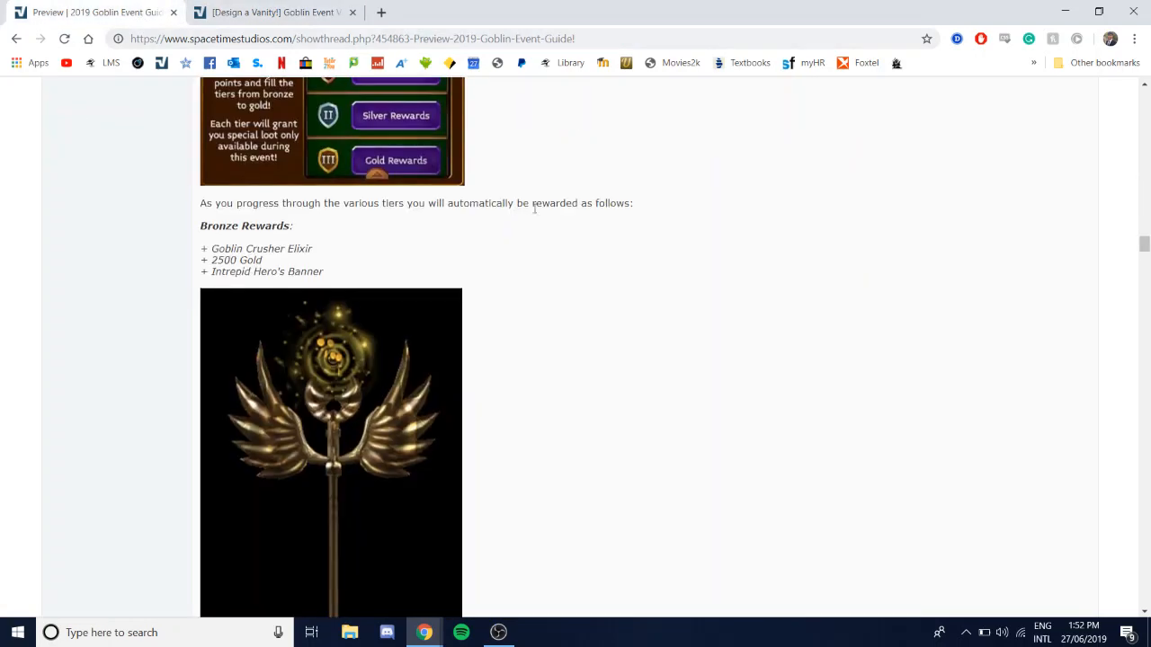
Step: Scroll past Silver to the Gold rewards with Heroic Venim's stats and the Platinum list
scroll("down", 3)
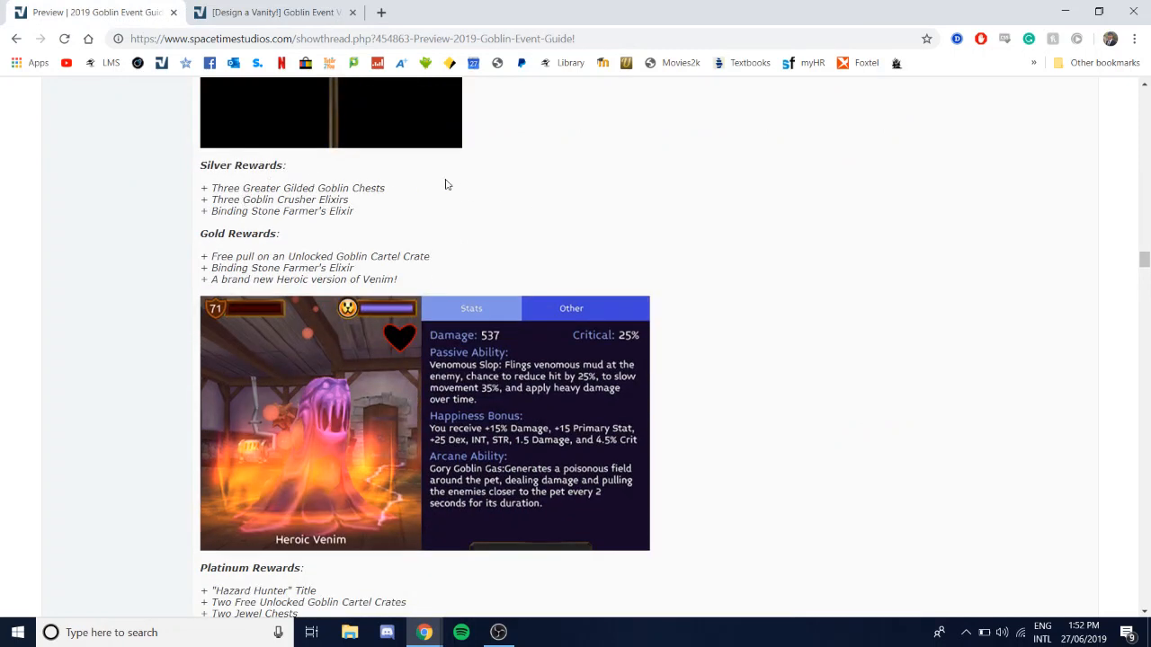
mouse_move(223, 205)
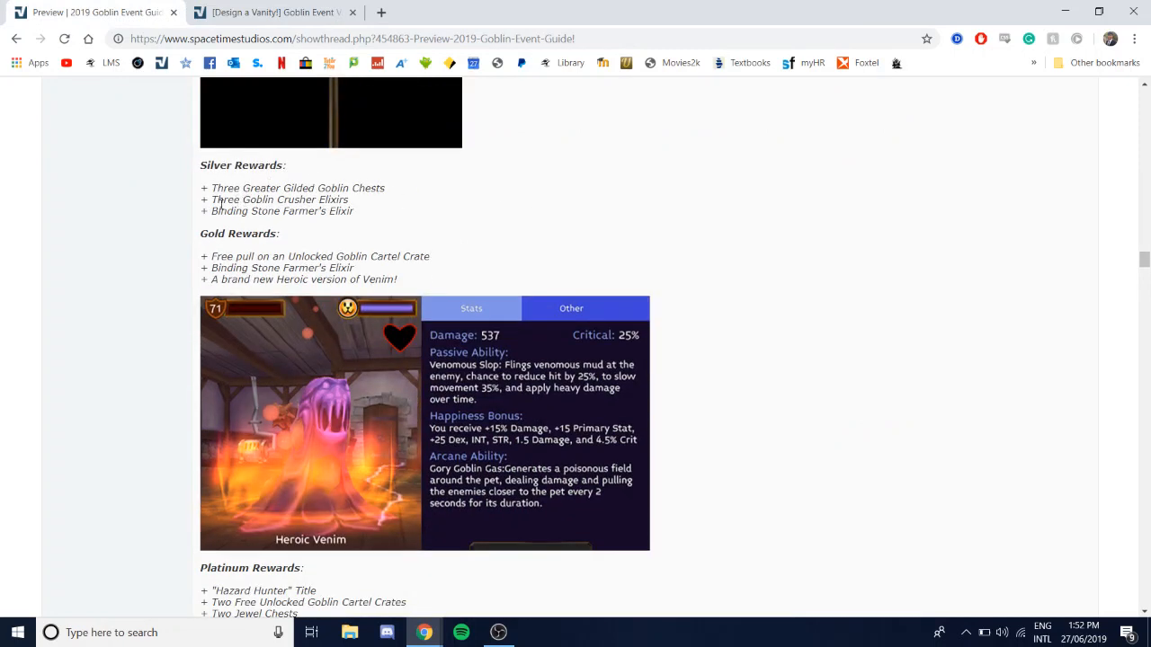
mouse_move(428, 205)
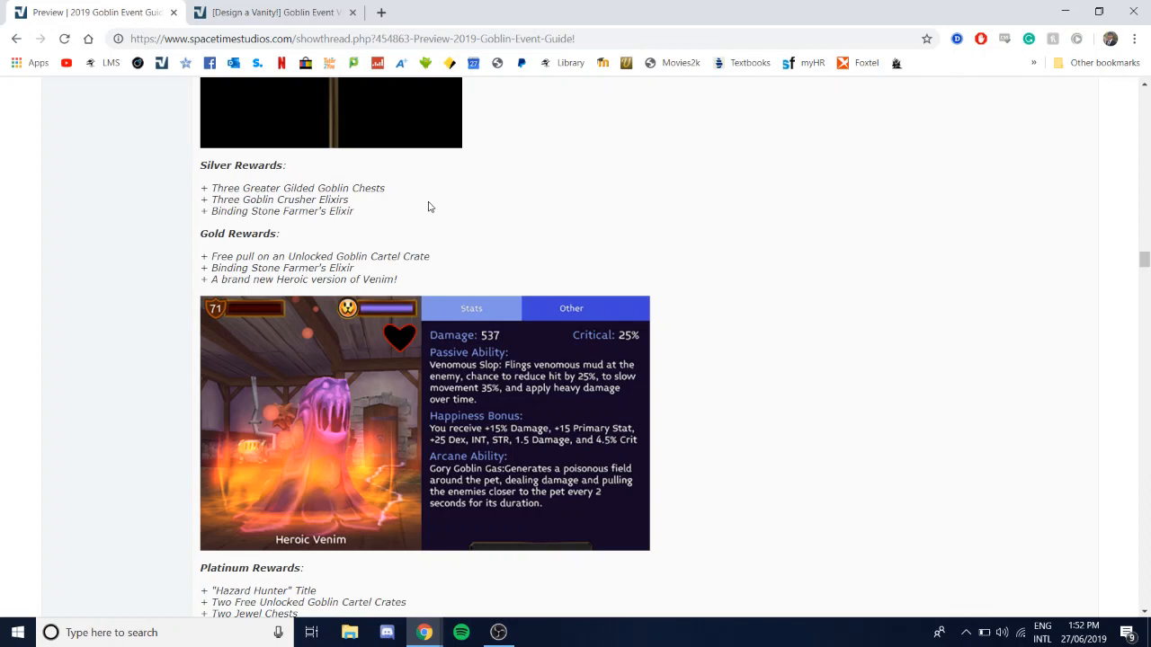
mouse_move(403, 214)
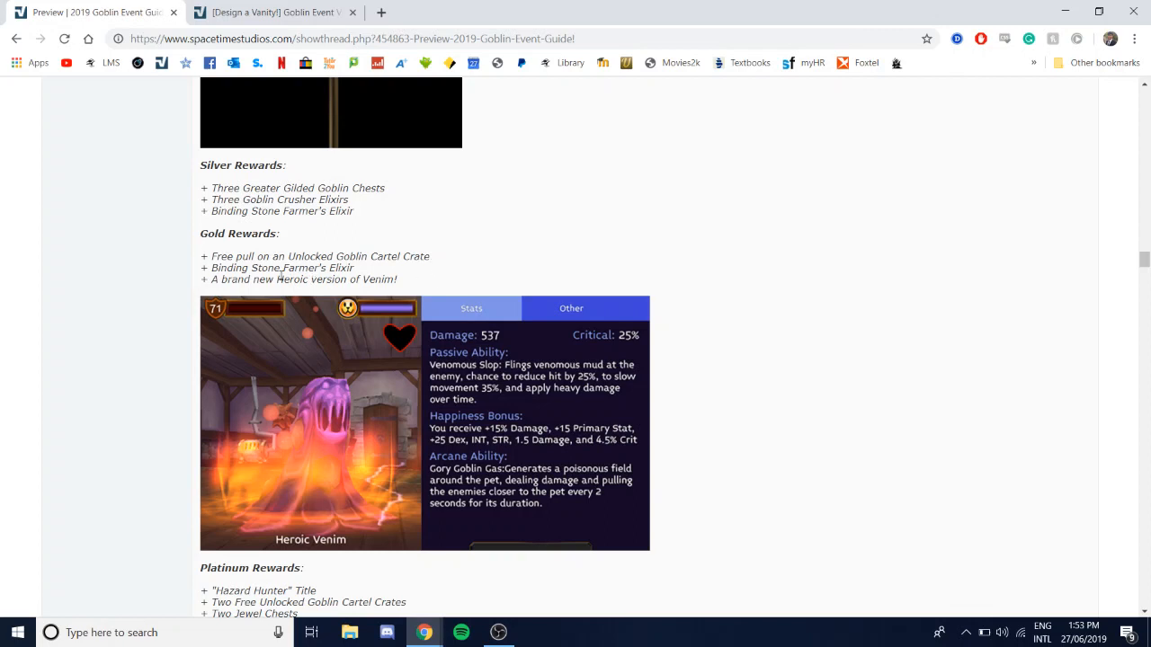
mouse_move(405, 277)
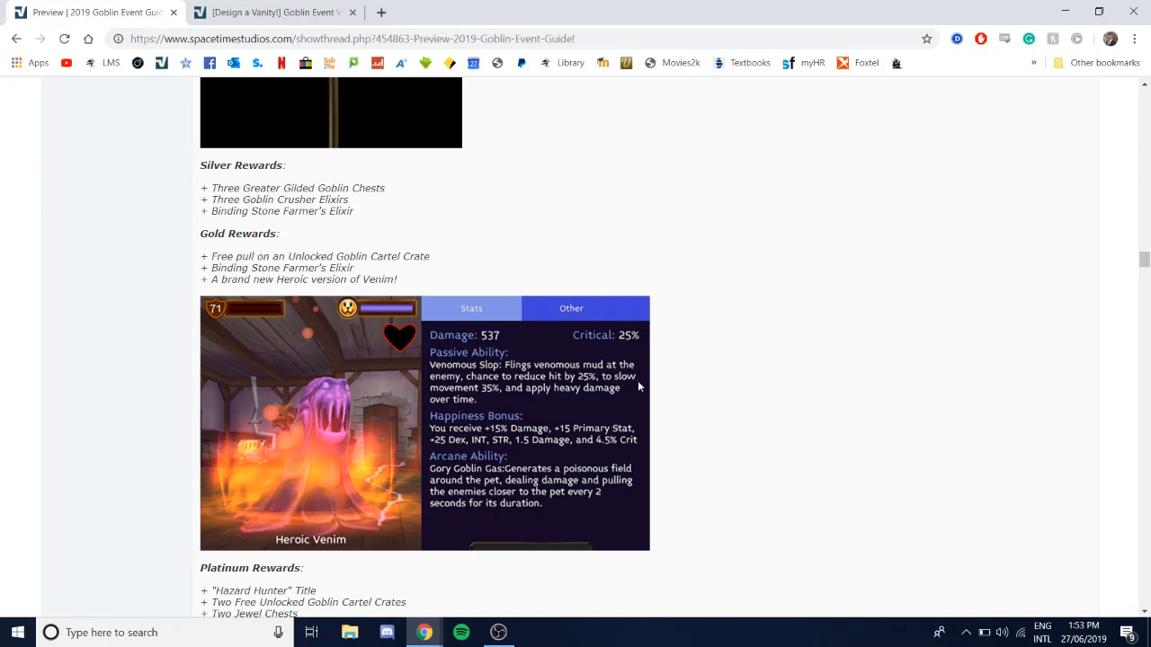
scroll("down", 3)
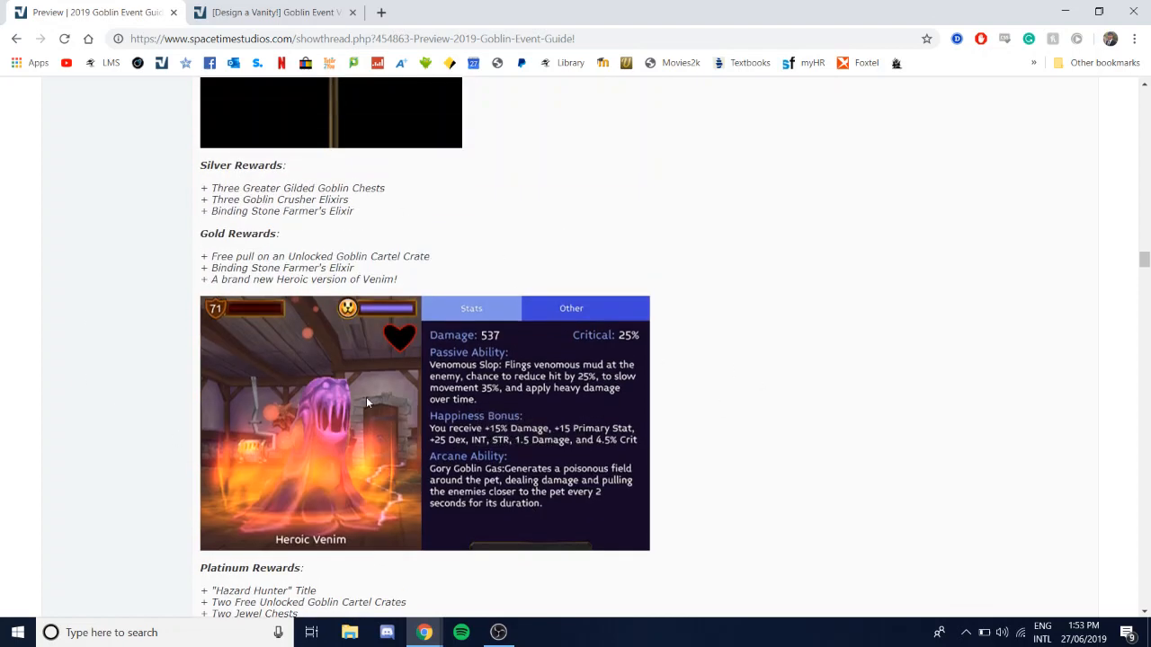
mouse_move(291, 245)
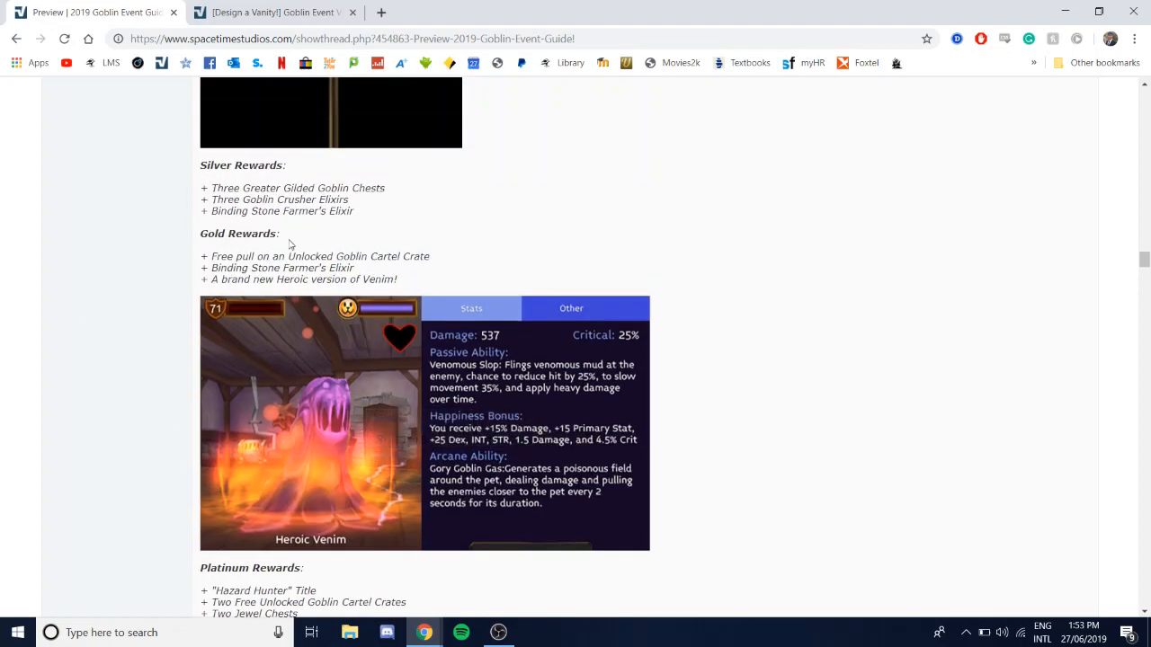
mouse_move(220, 368)
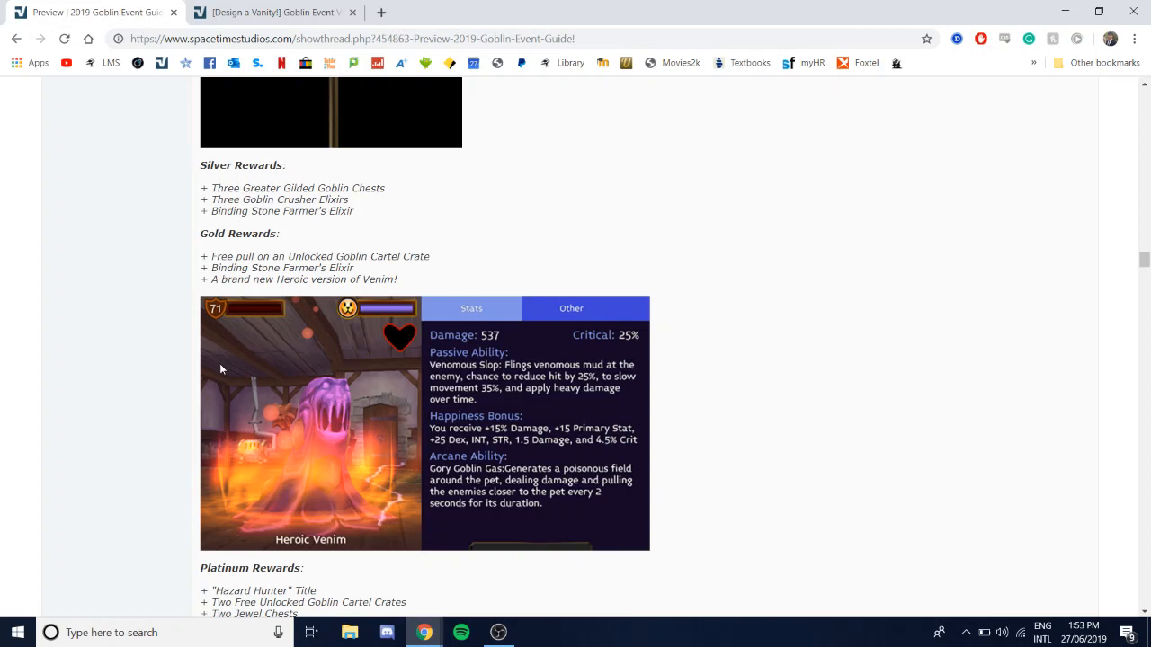
mouse_move(376, 277)
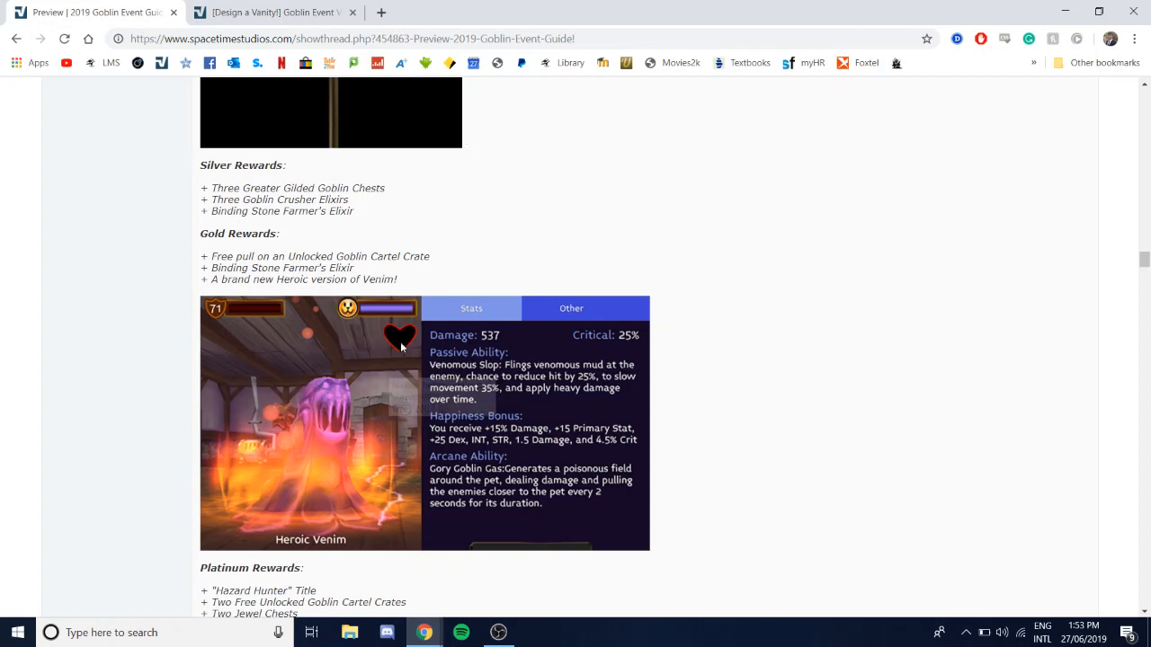
mouse_move(405, 346)
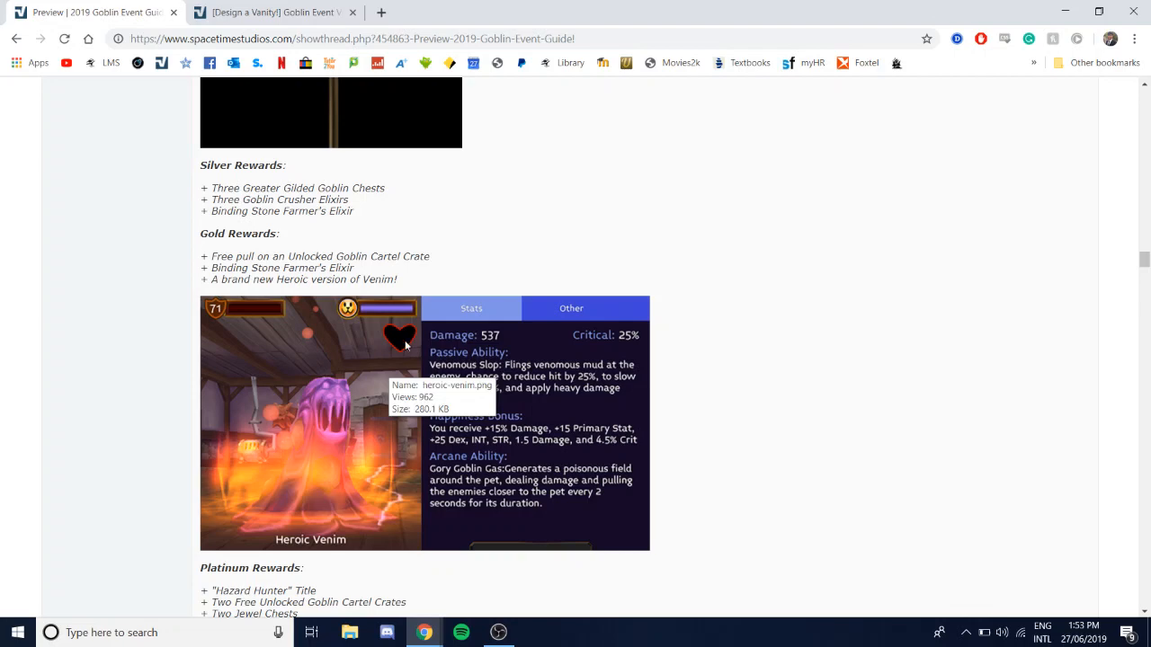
scroll("down", 3)
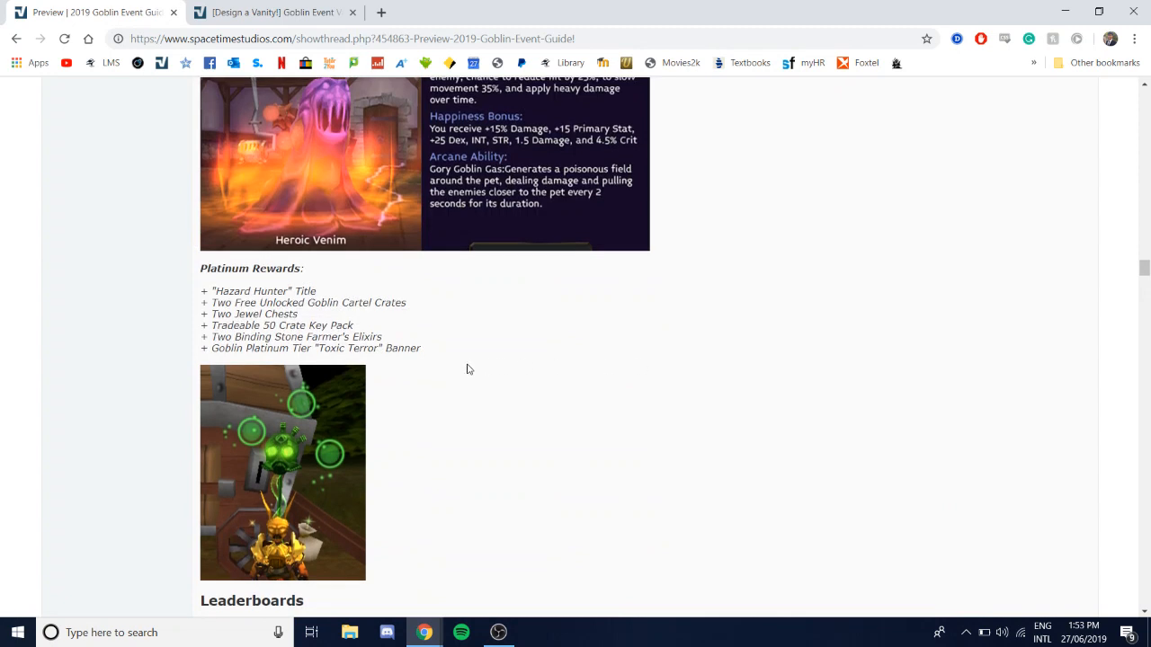
mouse_move(230, 292)
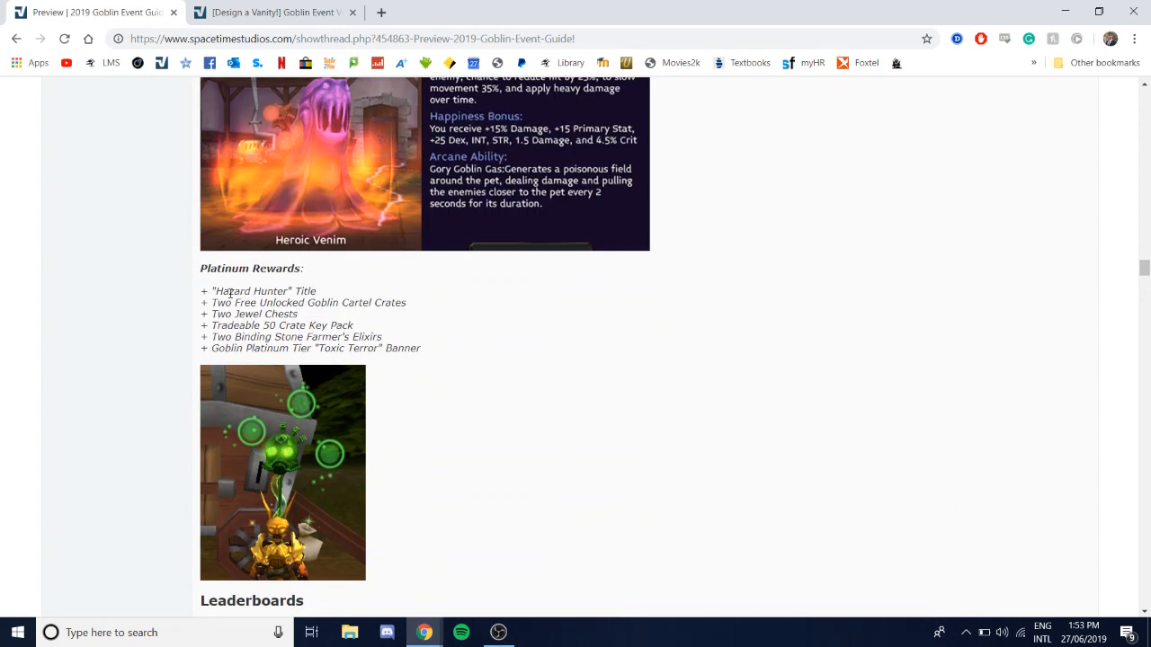
mouse_move(229, 288)
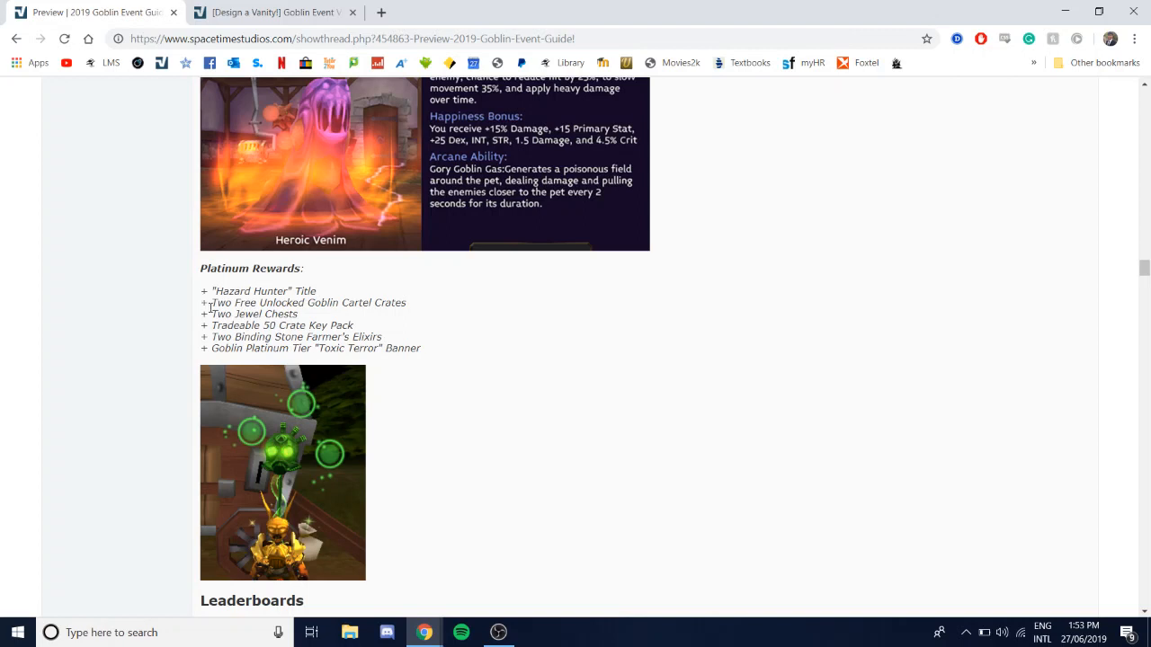
mouse_move(381, 315)
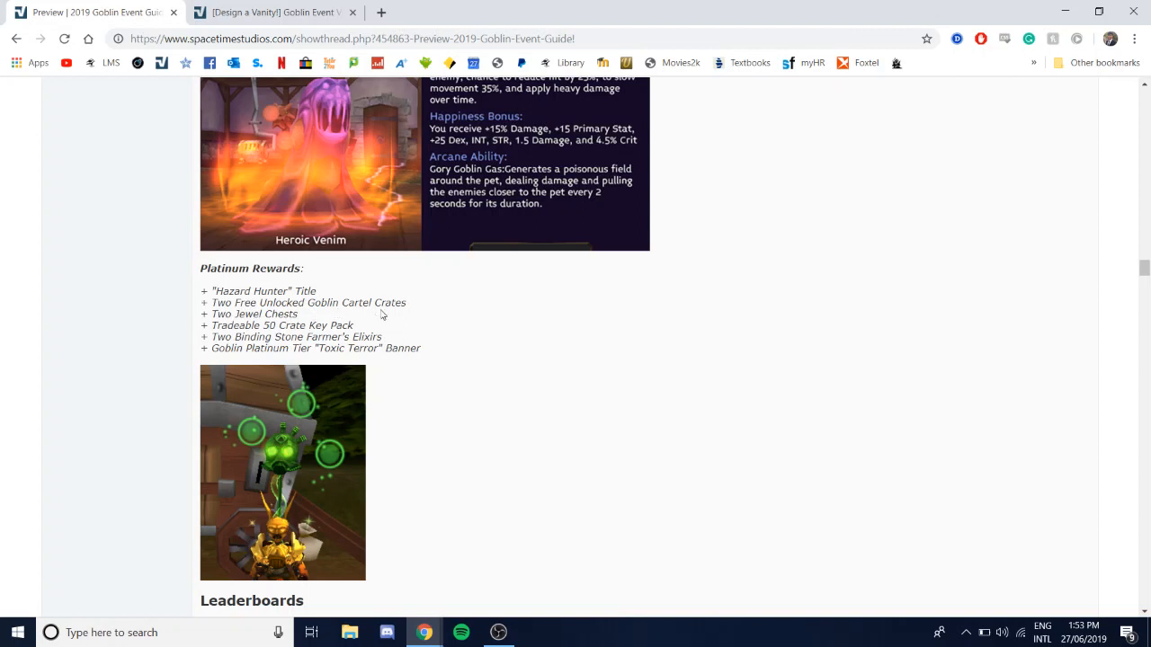
mouse_move(381, 297)
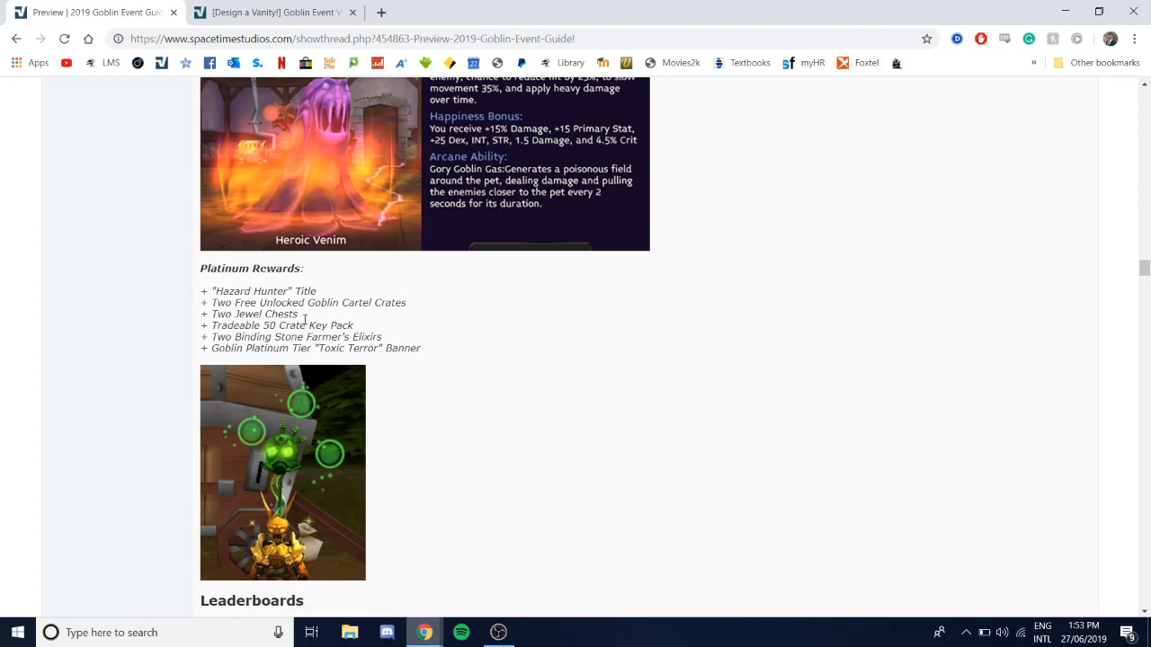
mouse_move(372, 281)
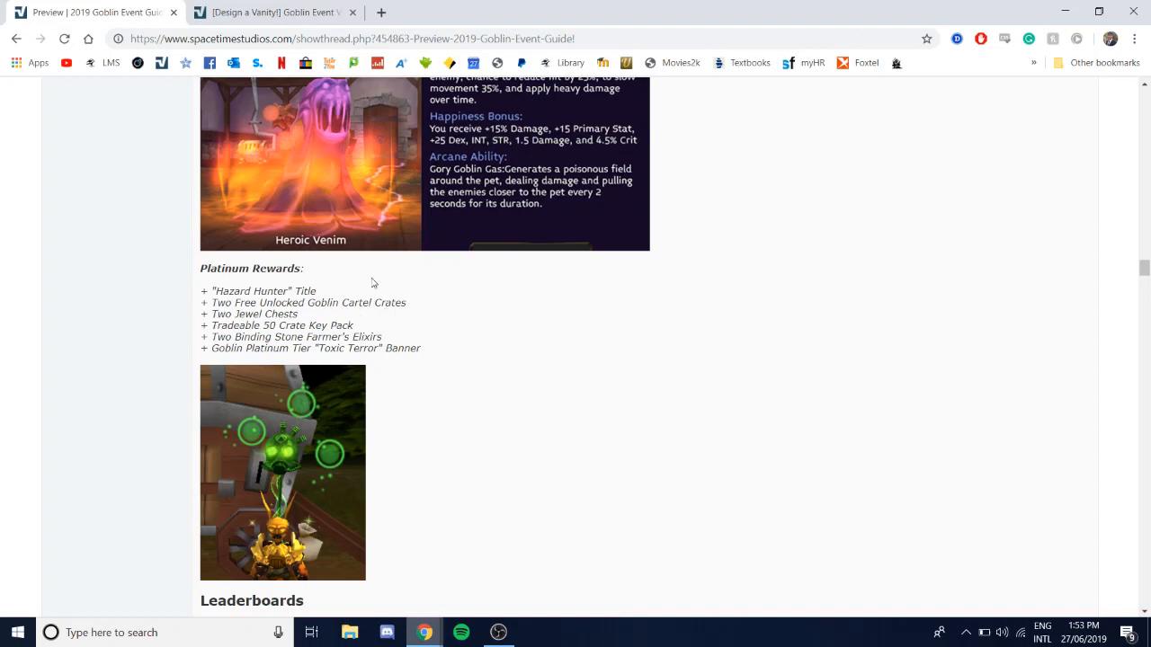
mouse_move(381, 332)
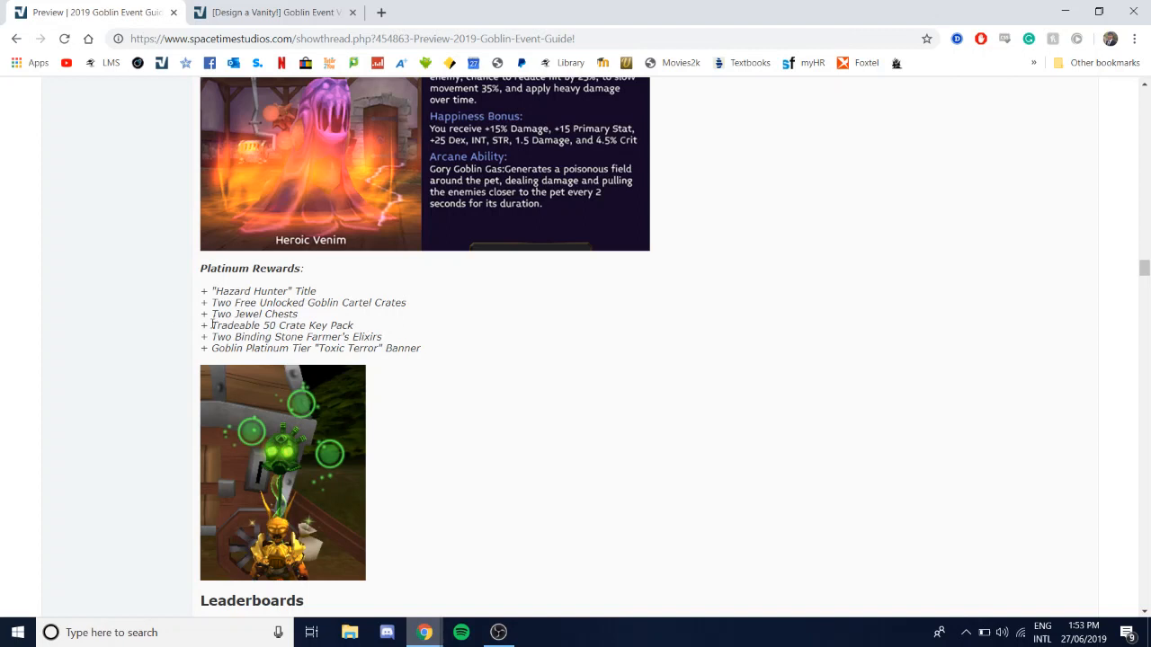
mouse_move(318, 328)
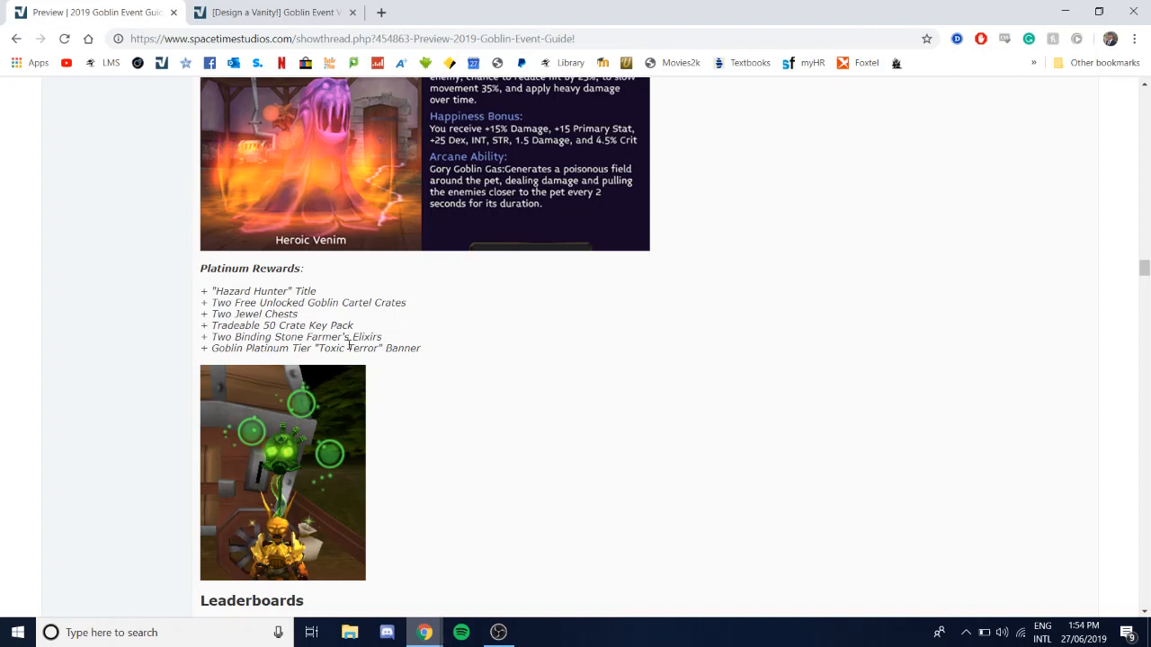
Step: Scroll down to the Platinum Rewards section and its Toxic Terror banner image
scroll("down", 3)
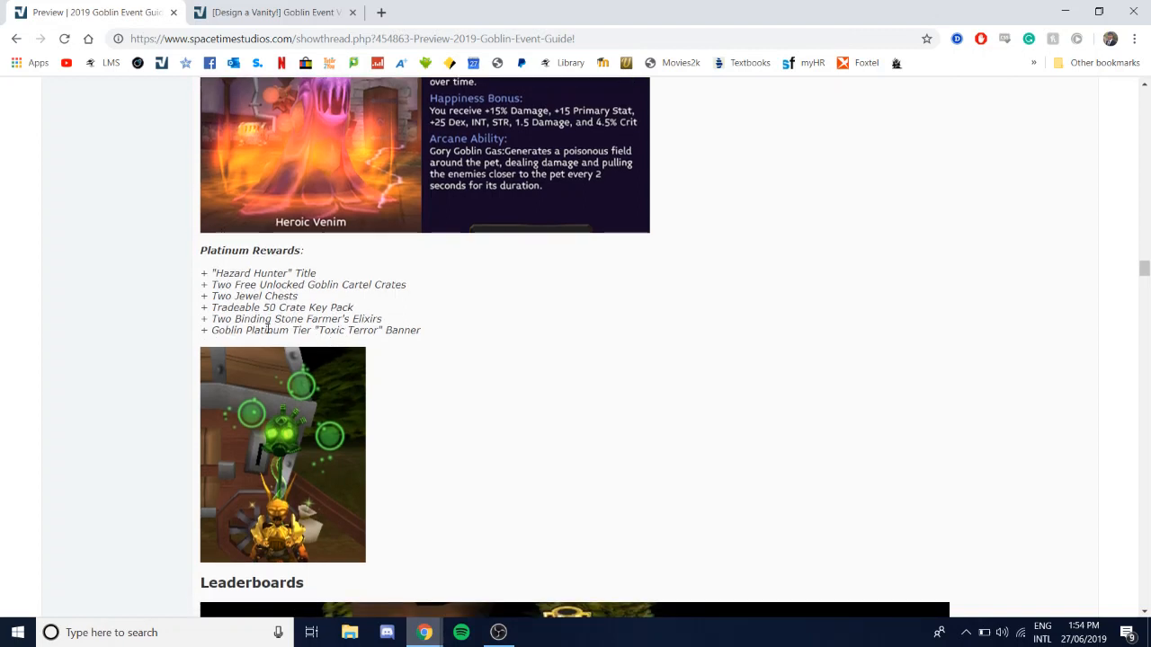
scroll("down", 3)
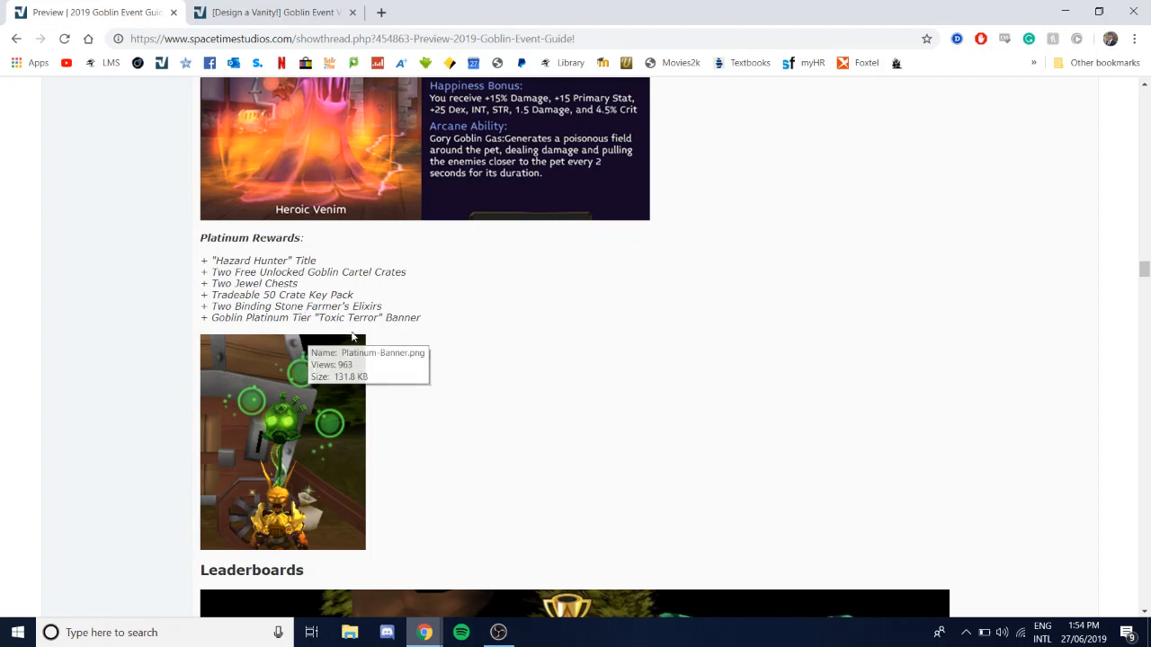
scroll("down", 3)
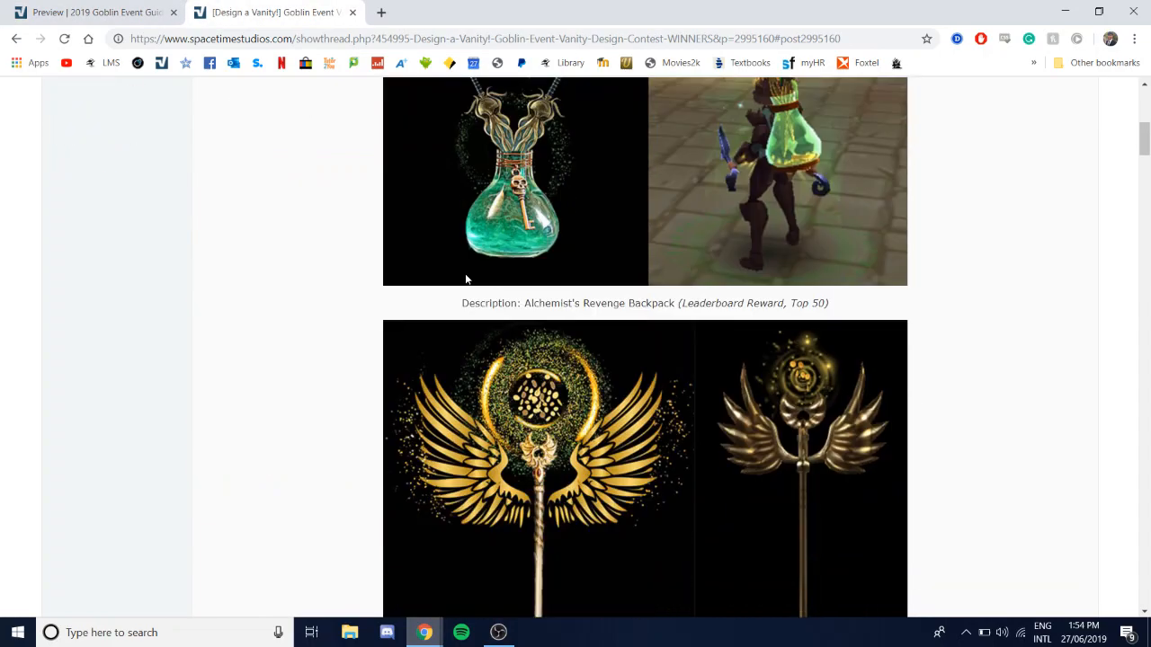
Step: Scroll through the winning Toxic Terror Banner and Cleansing Hand of Peace designs, nudging back up
scroll("down", 3)
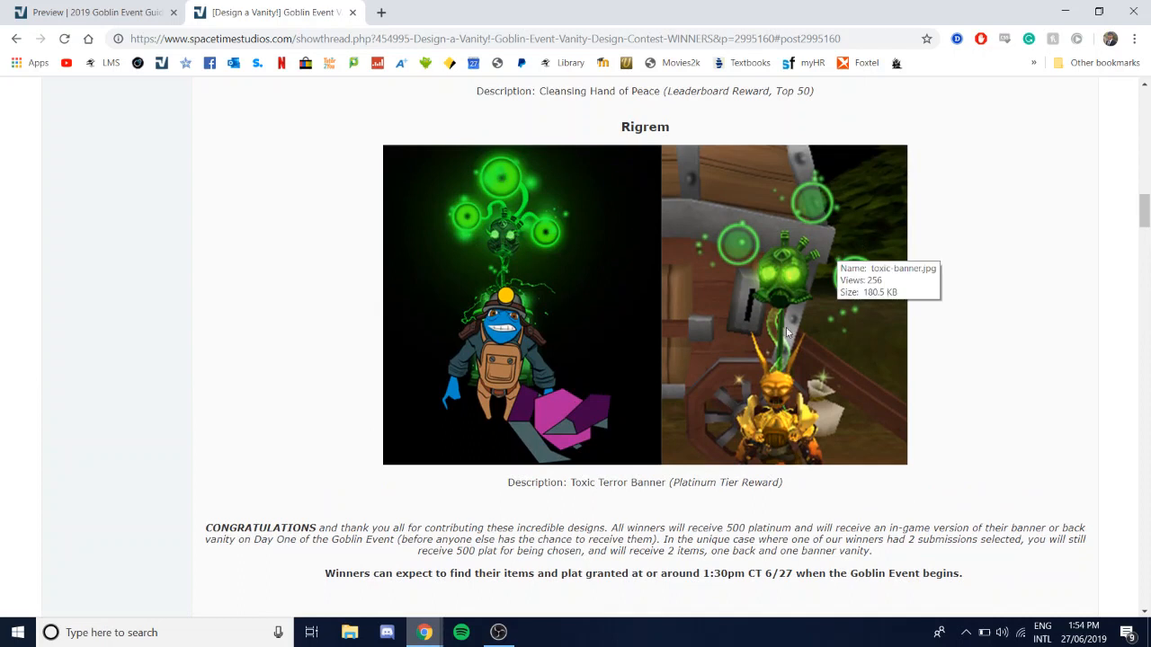
mouse_move(494, 196)
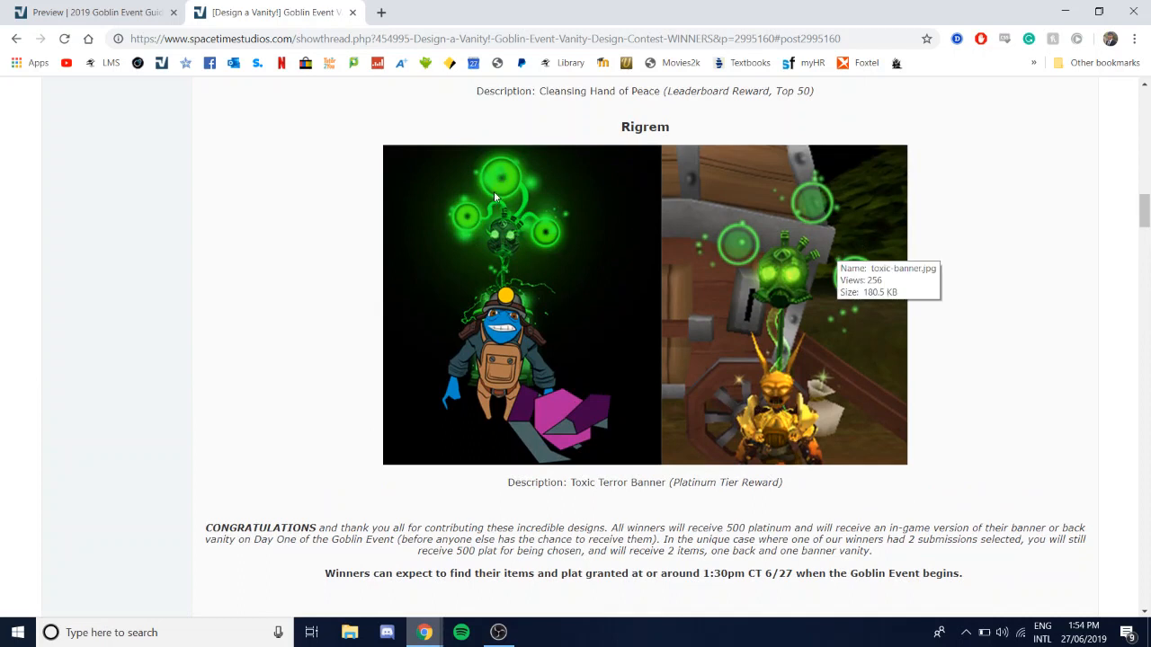
mouse_move(802, 223)
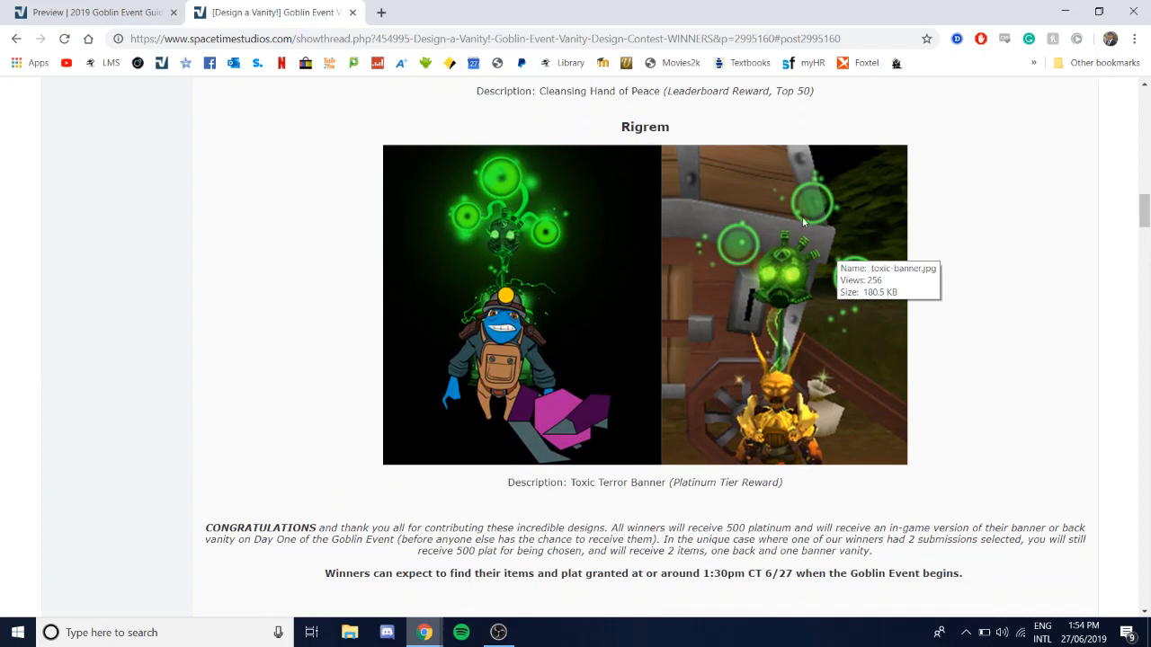
scroll("down", 3)
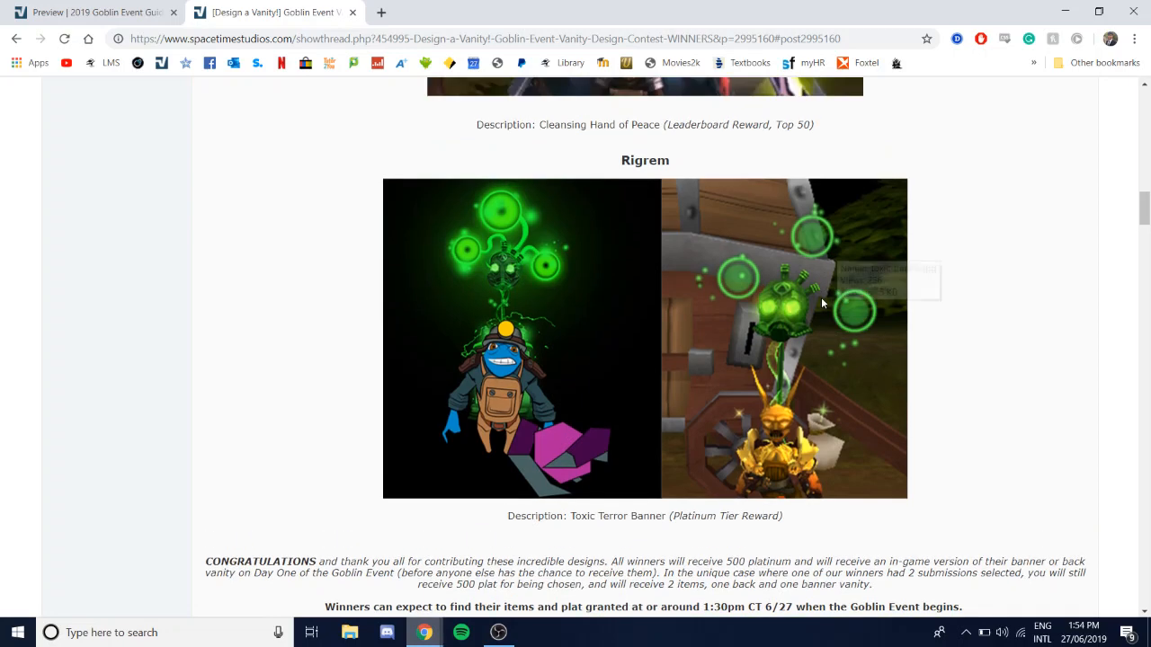
scroll("down", 3)
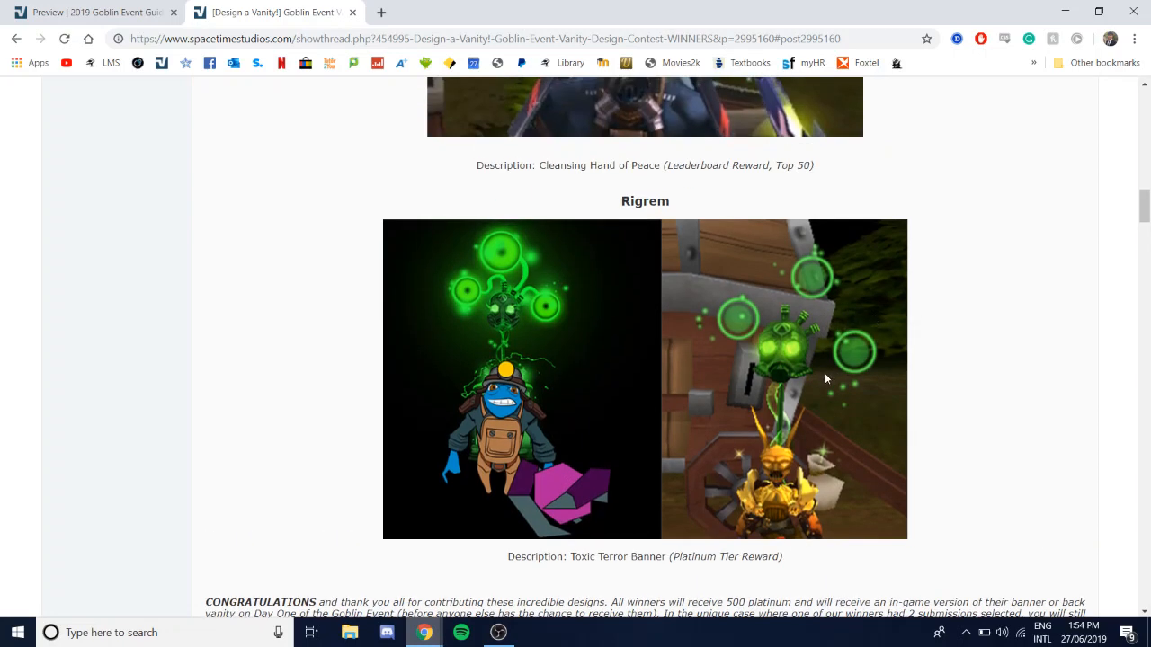
scroll("down", 3)
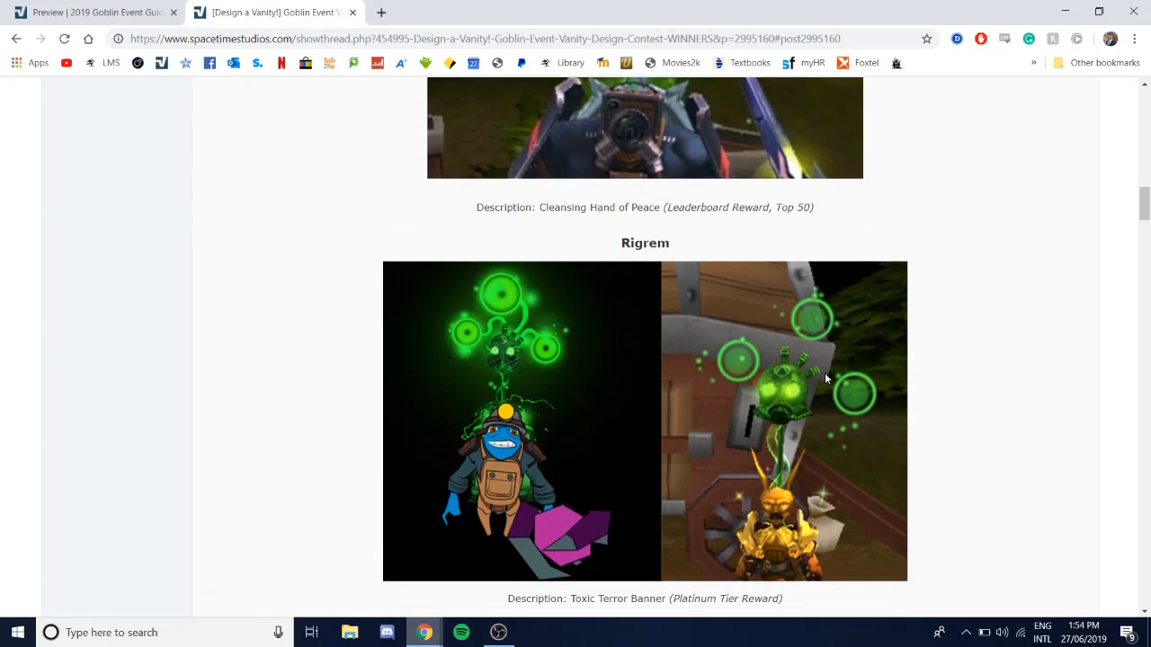
mouse_move(793, 460)
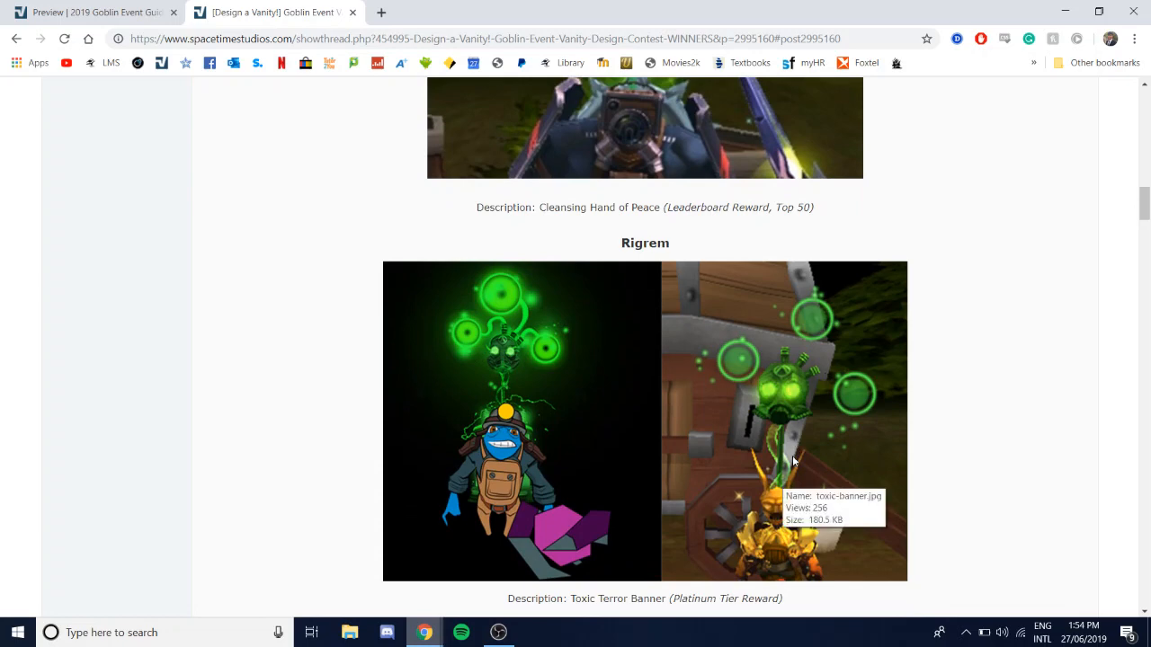
scroll("down", 3)
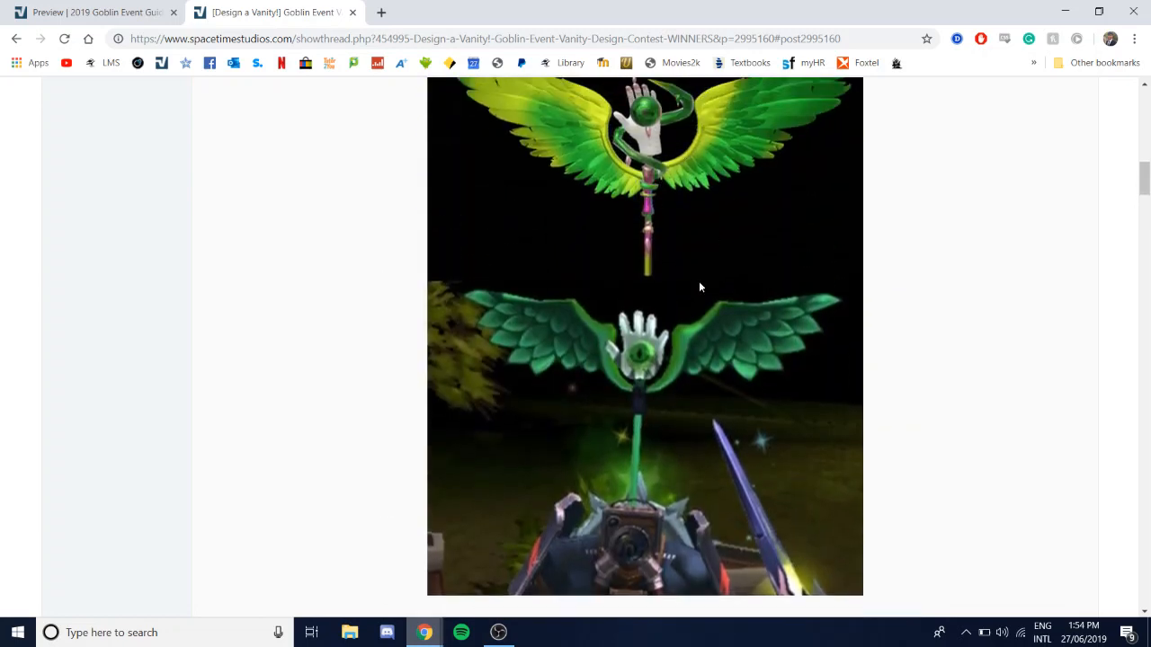
scroll("down", 3)
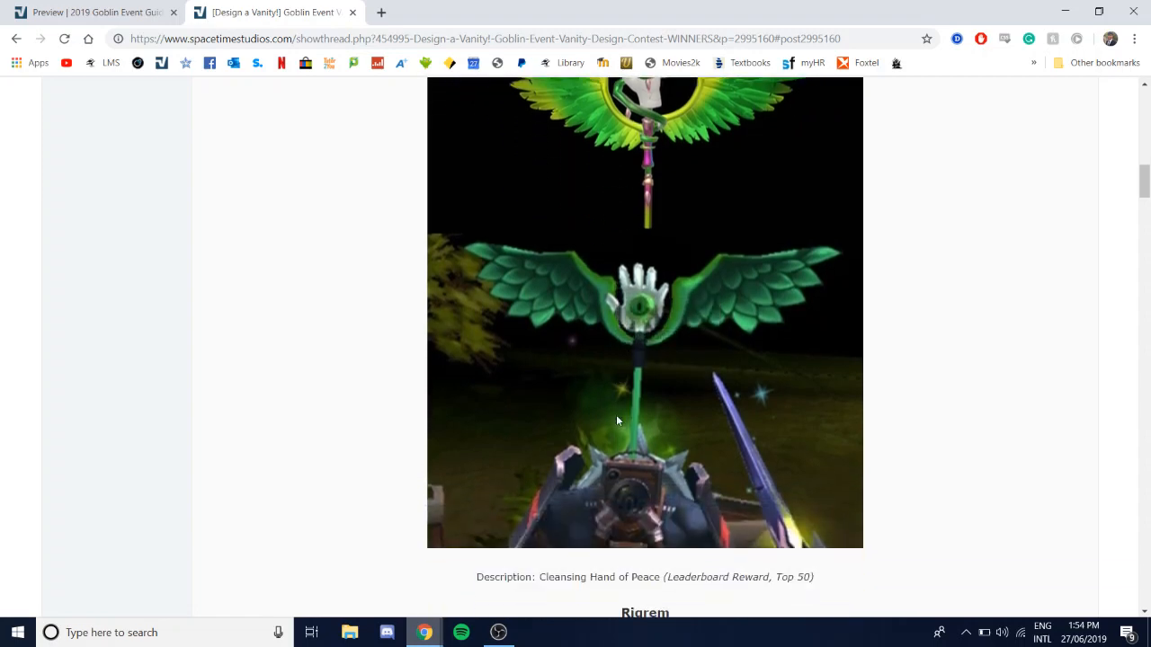
scroll("up", 3)
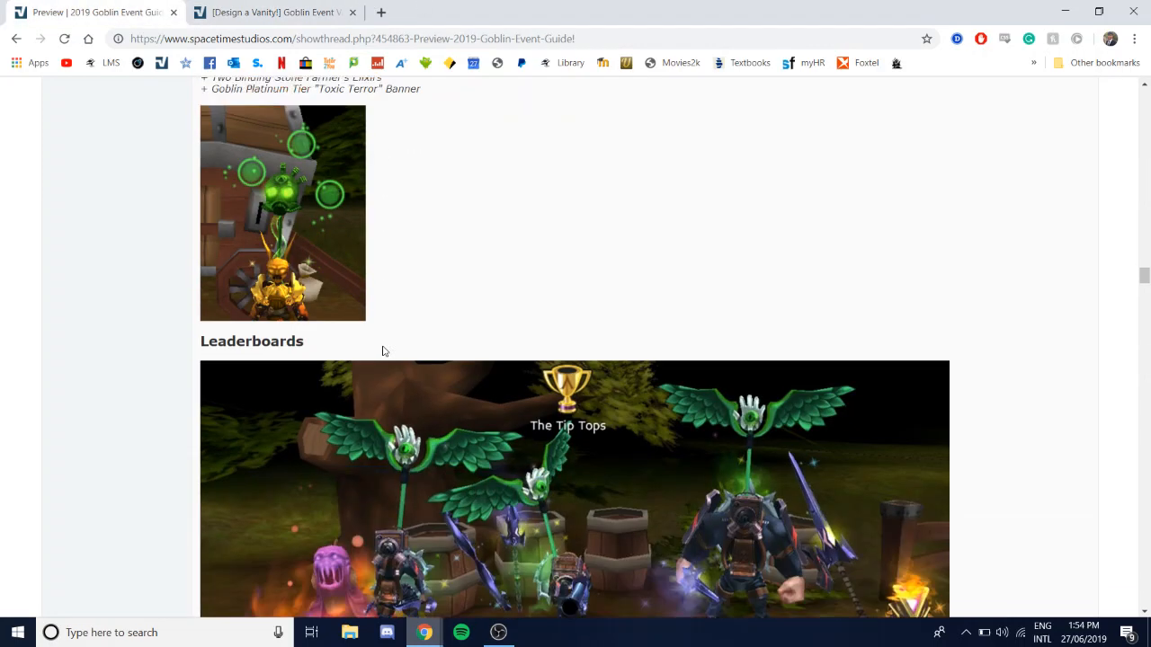
Step: Scroll into the Leaderboards section and its Top 10 rewards
scroll("down", 3)
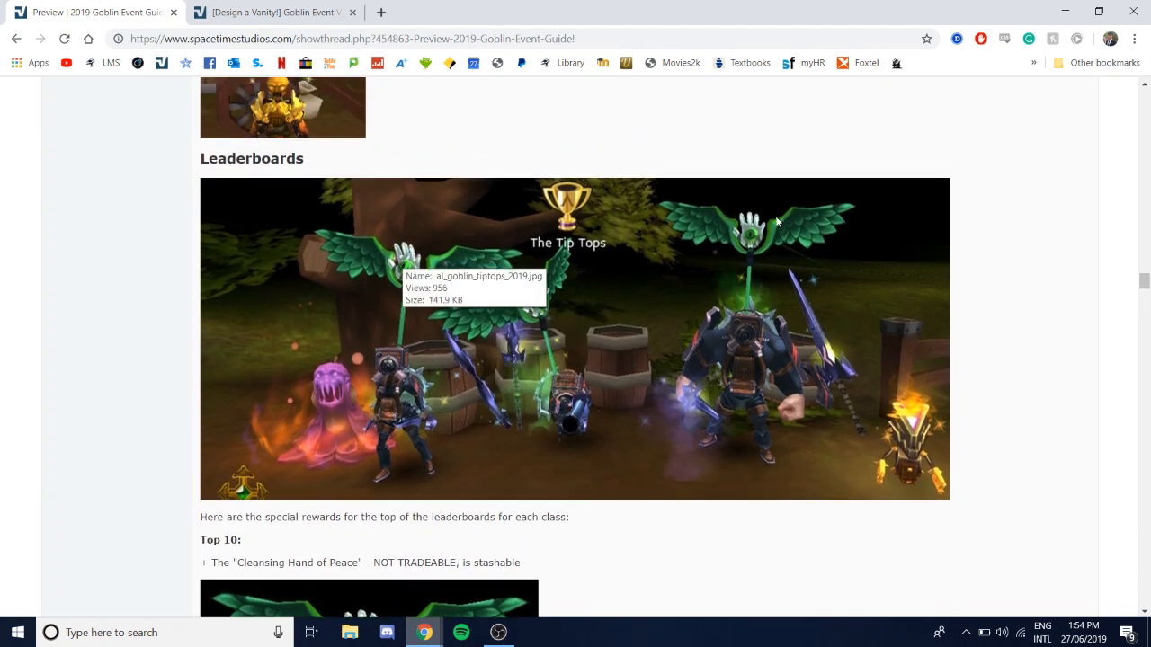
scroll("down", 3)
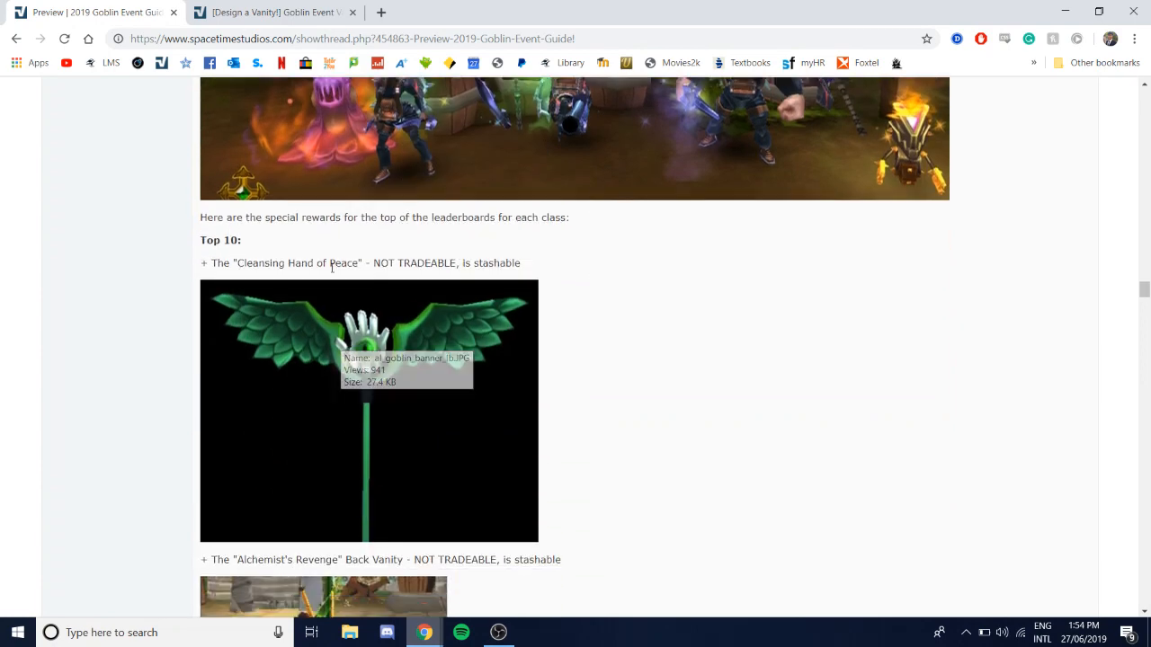
scroll("down", 3)
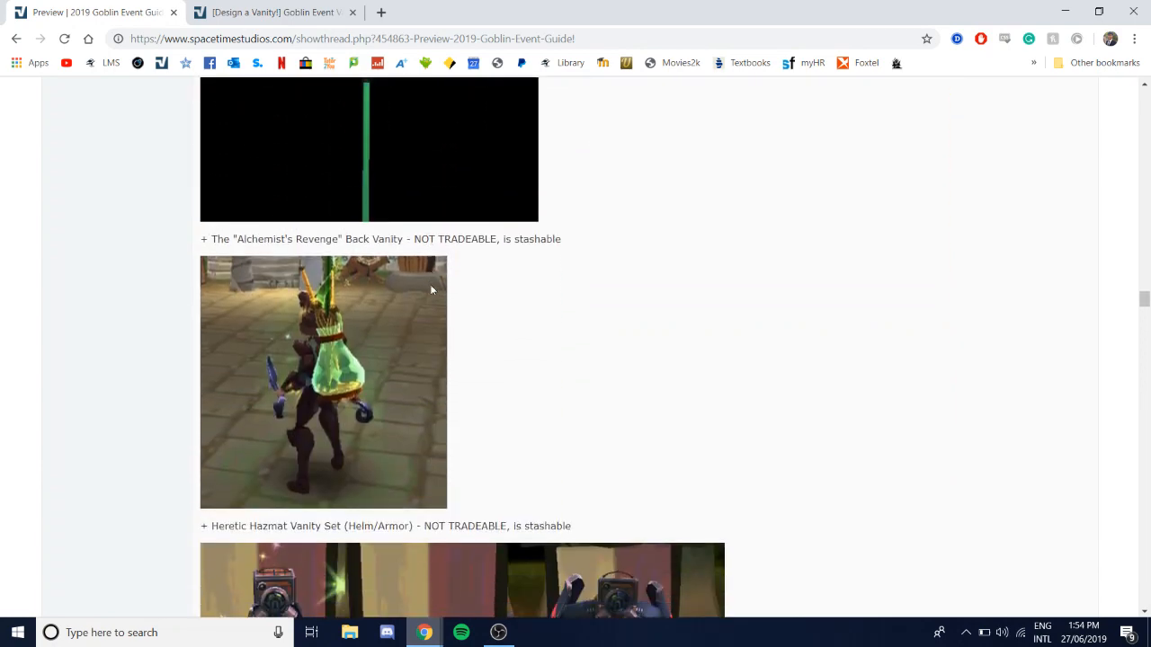
scroll("down", 3)
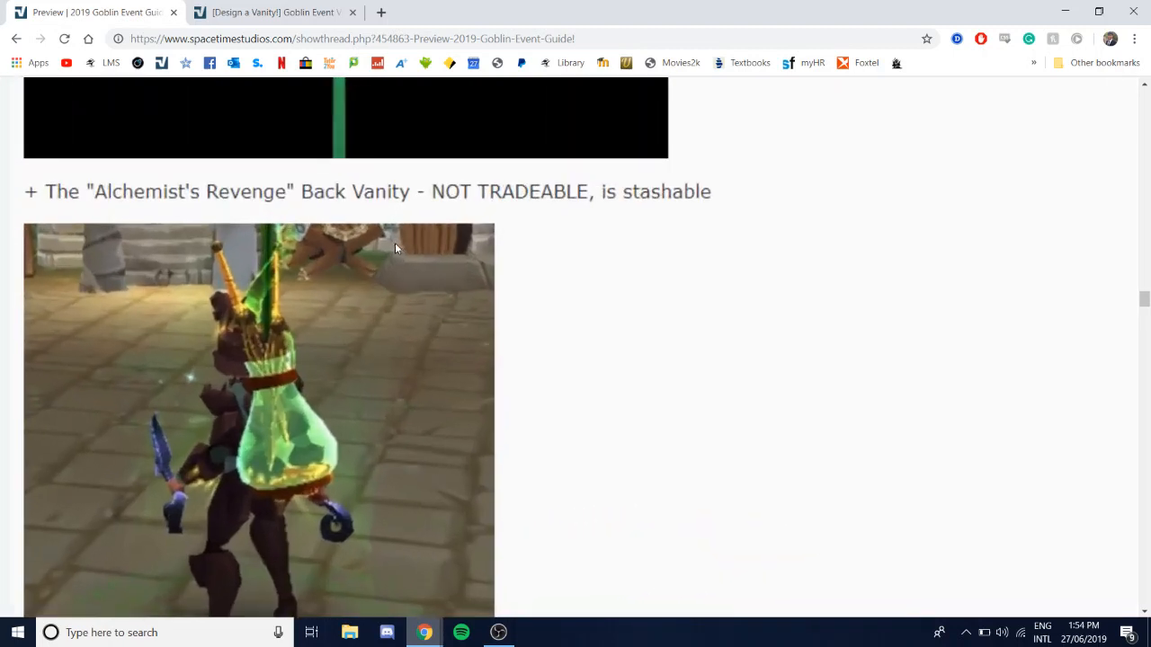
mouse_move(291, 363)
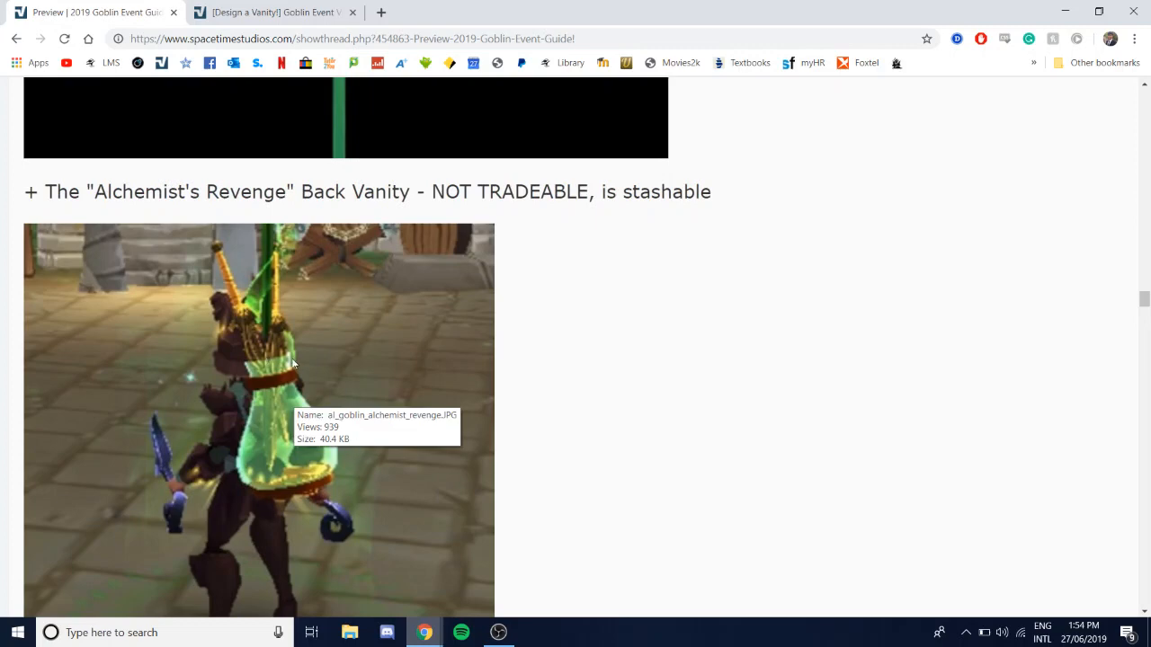
mouse_move(216, 320)
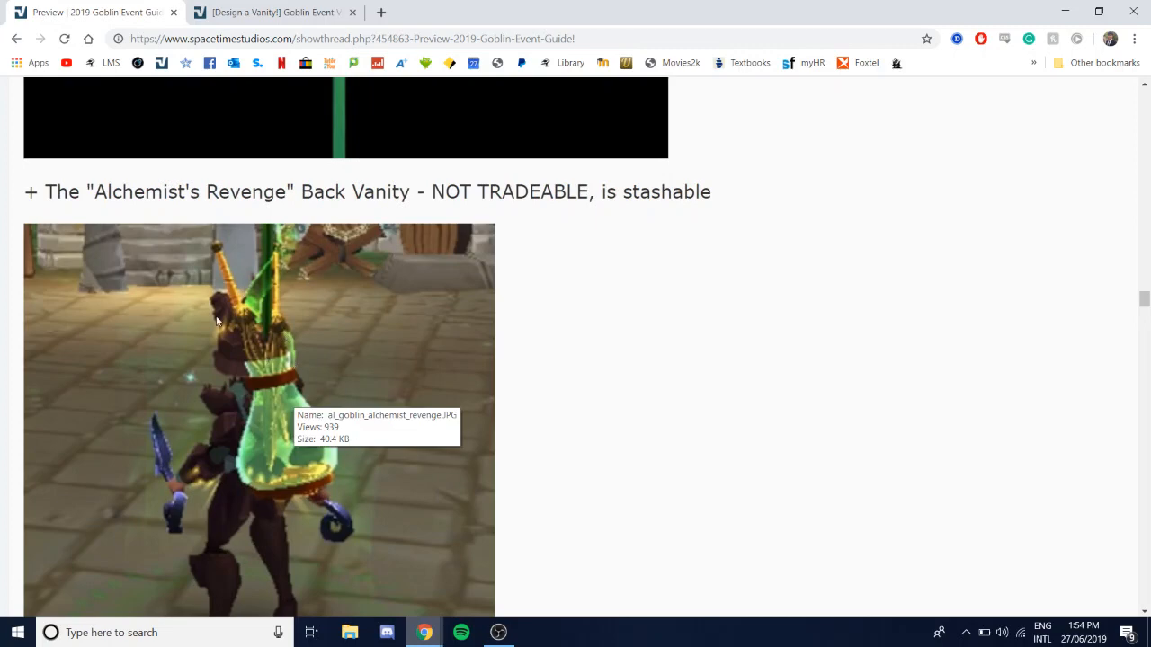
mouse_move(292, 464)
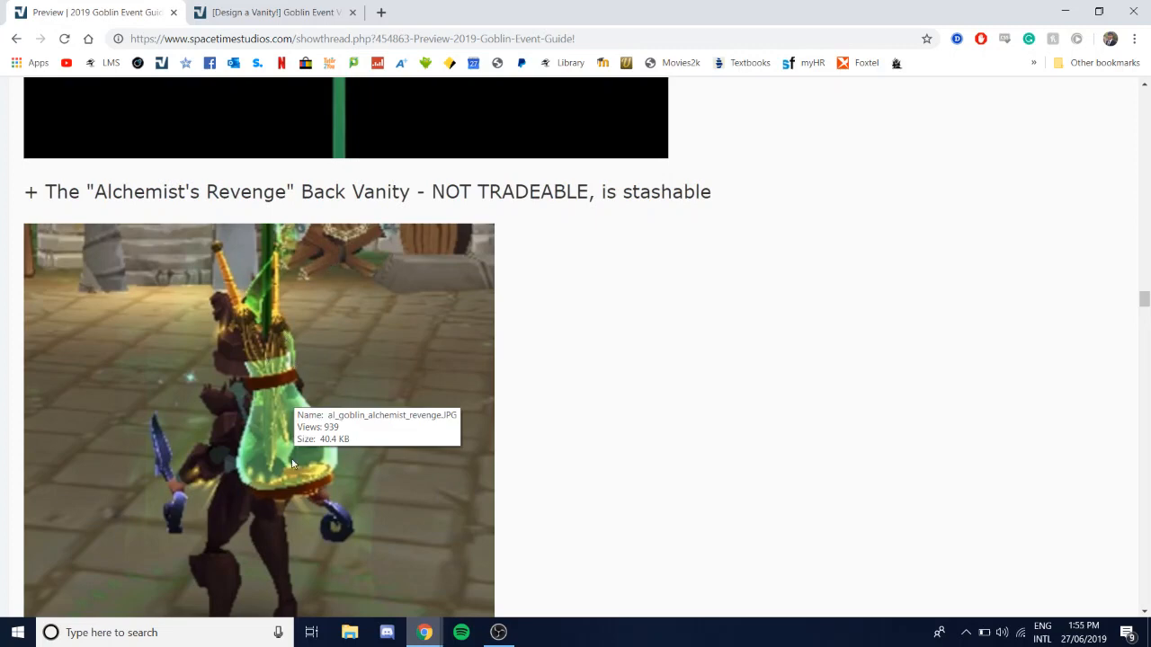
Step: Scroll through the Heretic Hazmat vanity set to the start of the Top 25 list
scroll("down", 3)
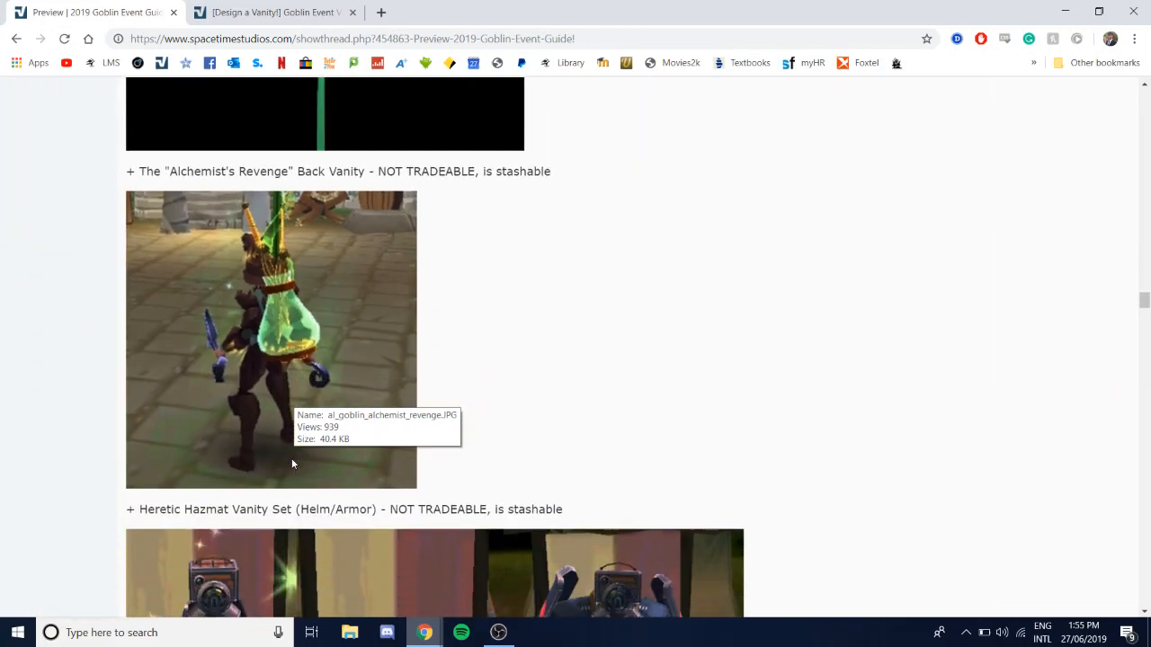
scroll("down", 3)
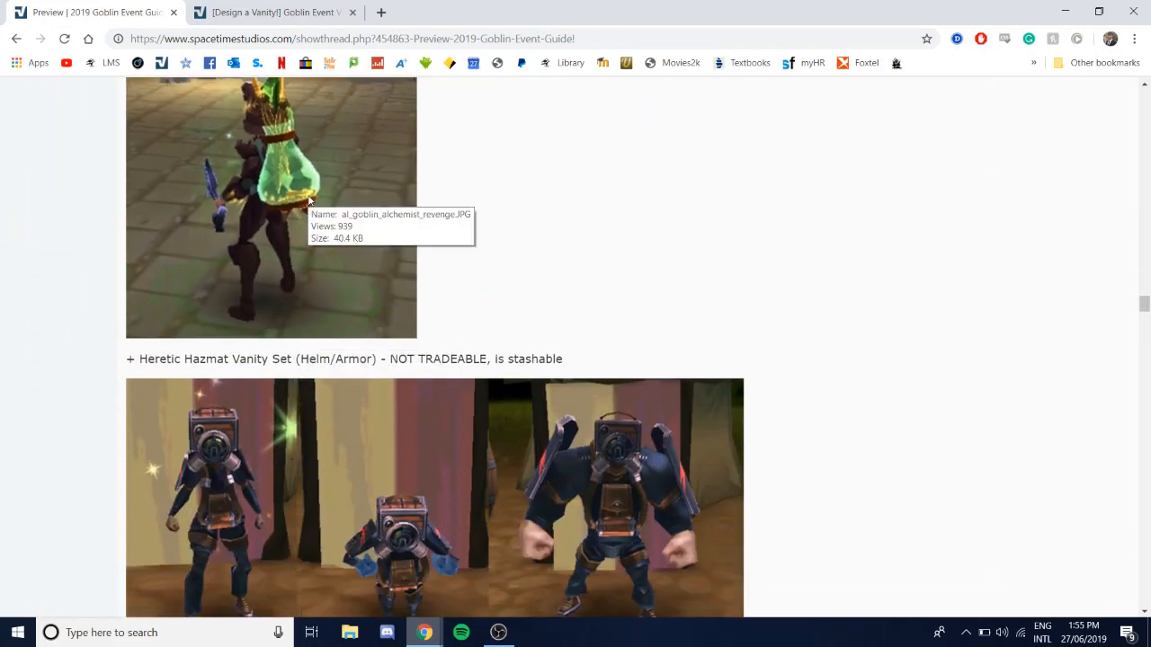
scroll("down", 3)
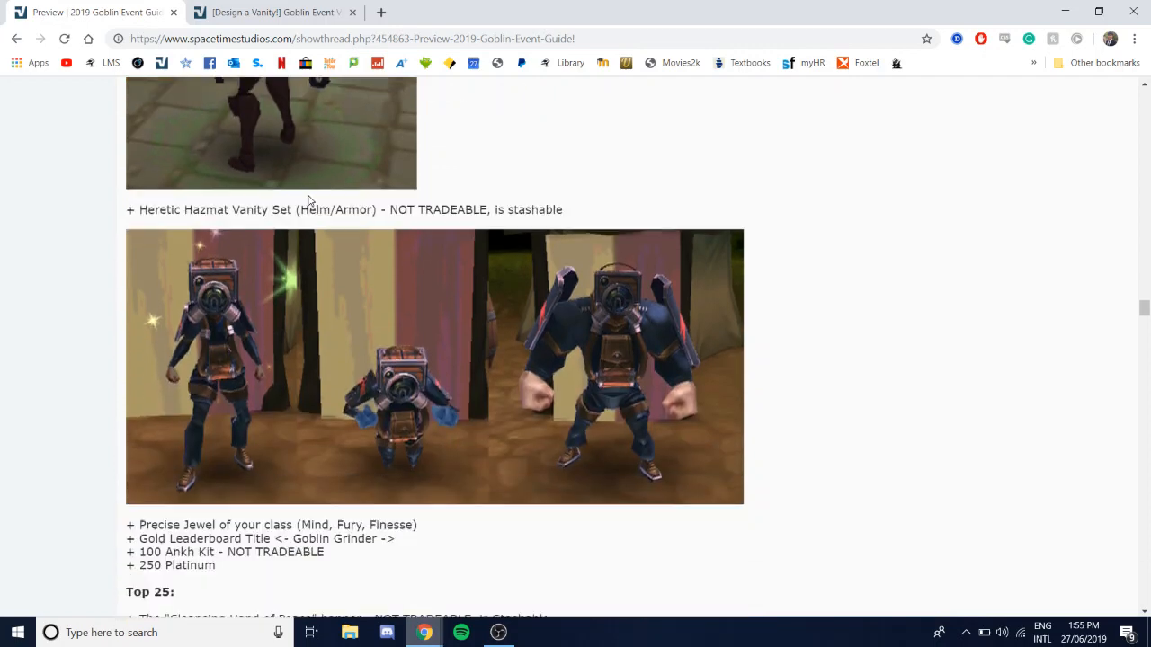
scroll("down", 3)
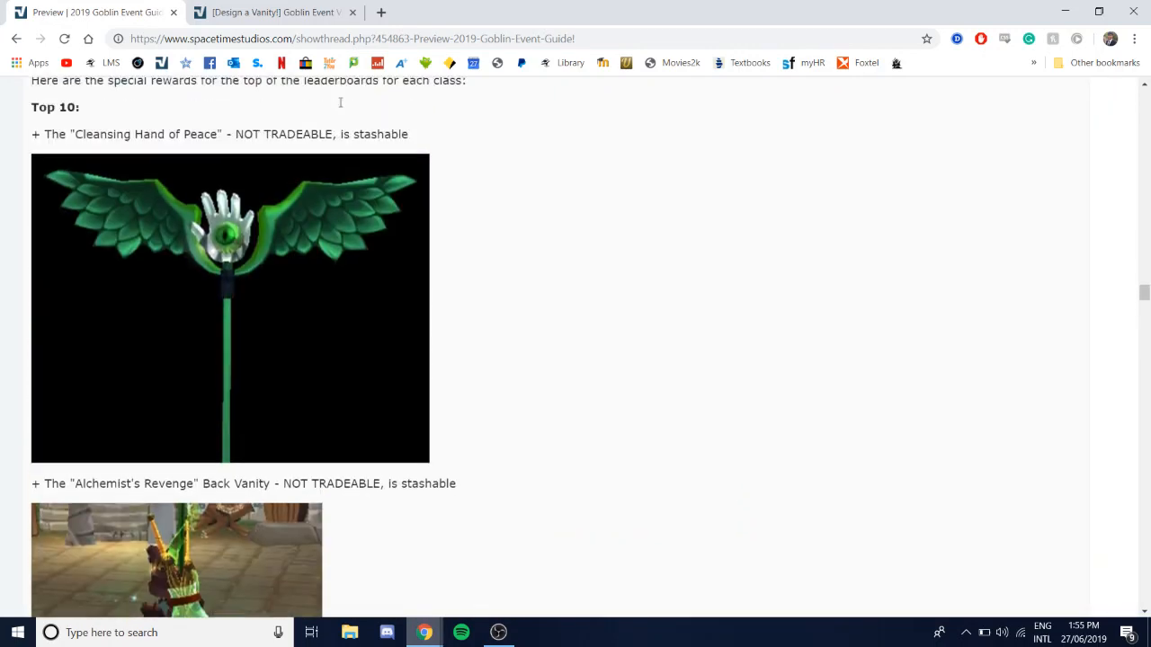
scroll("down", 3)
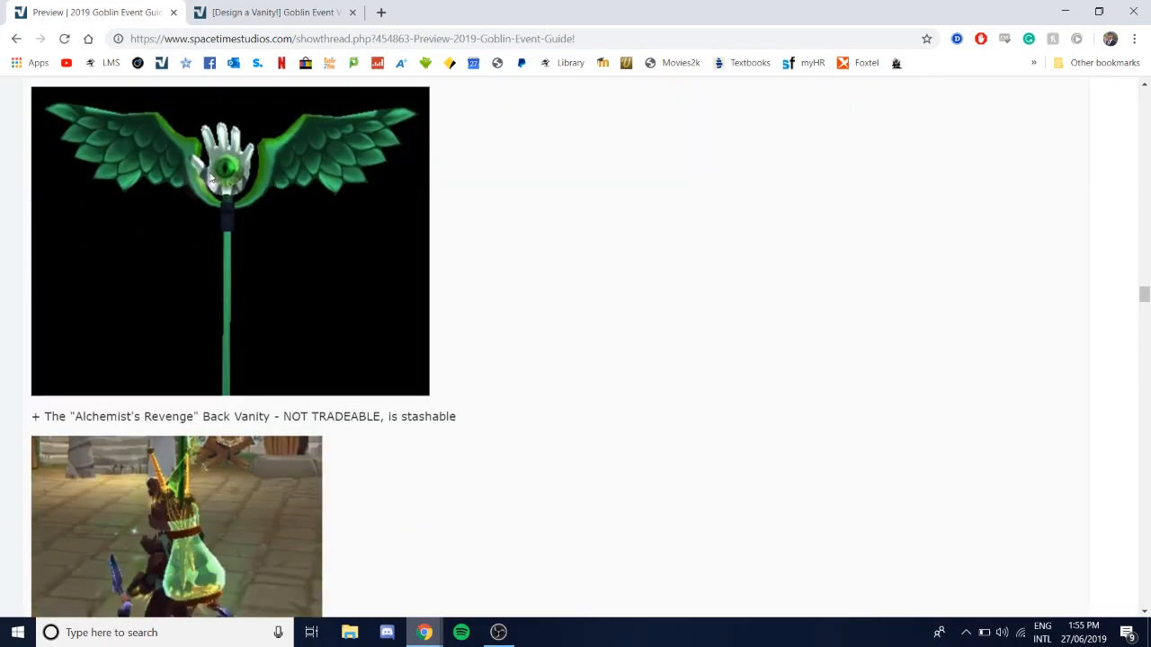
scroll("down", 3)
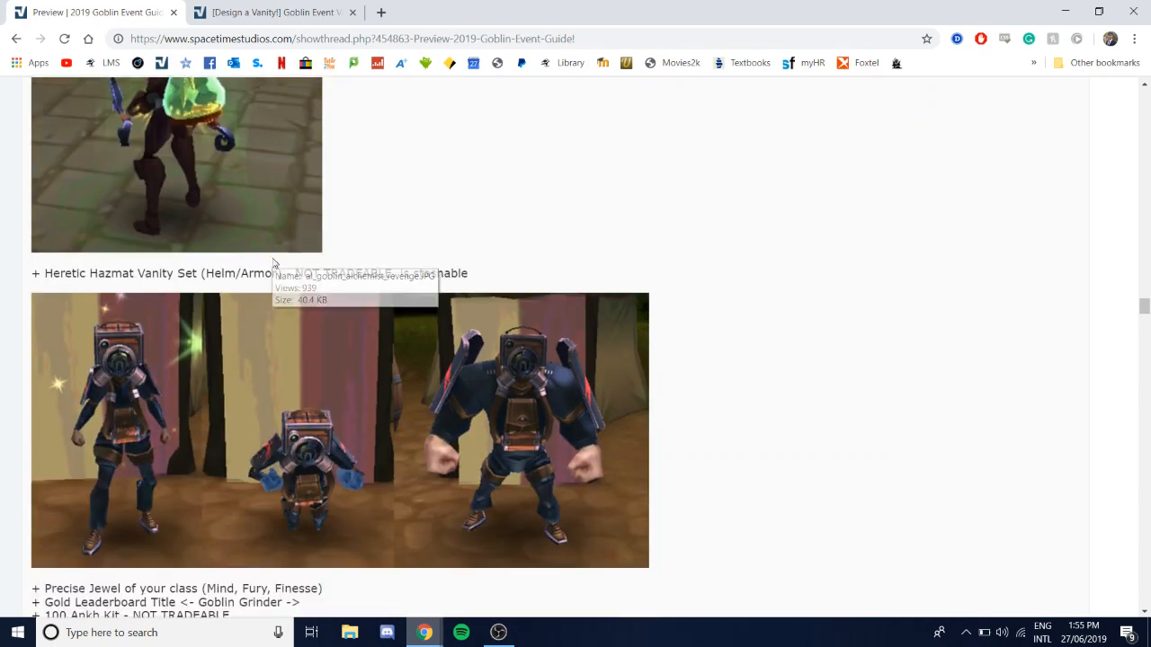
scroll("down", 3)
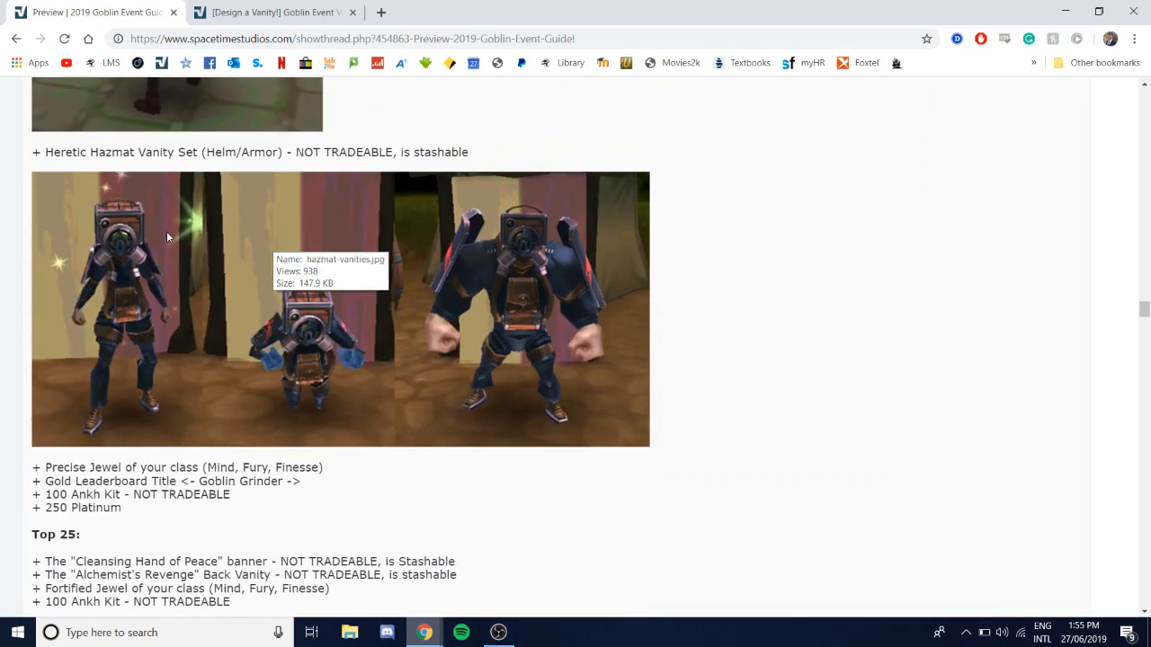
mouse_move(162, 234)
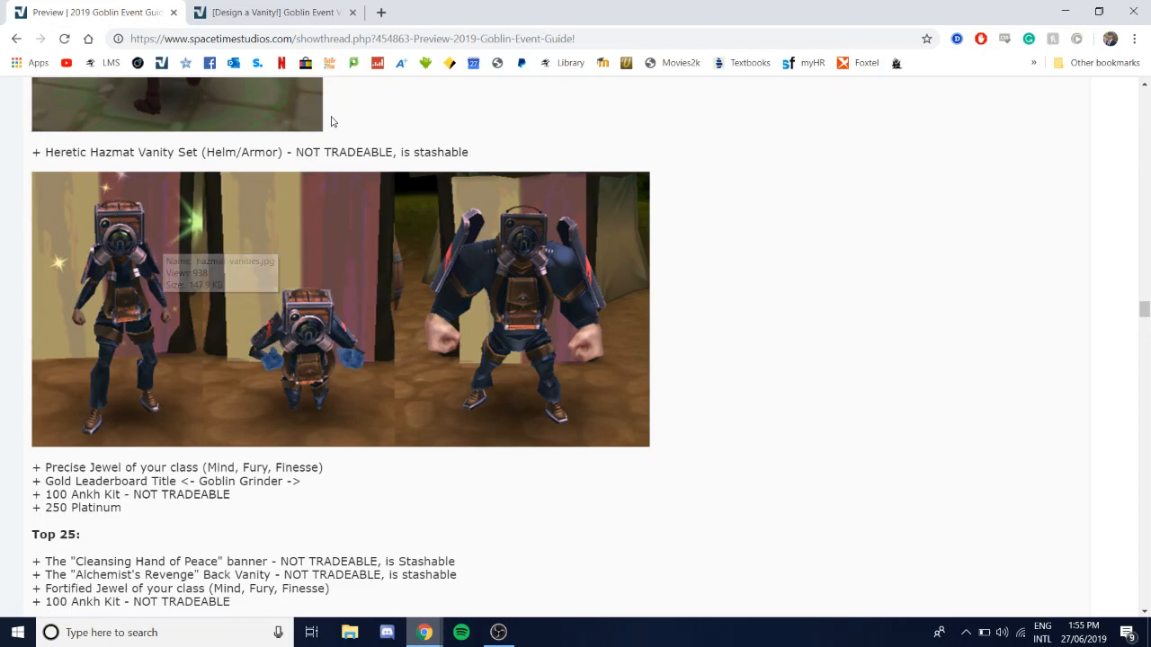
mouse_move(241, 357)
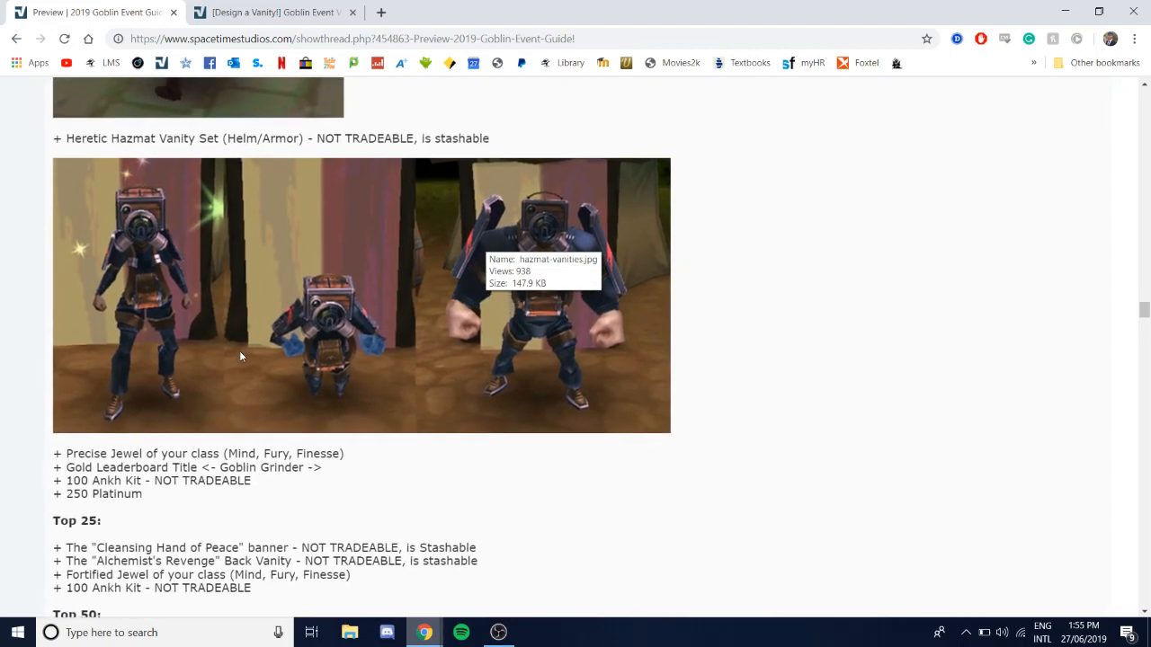
Step: Scroll down the guide through the Top 25 and Top 50 leaderboard reward tiers
scroll("down", 3)
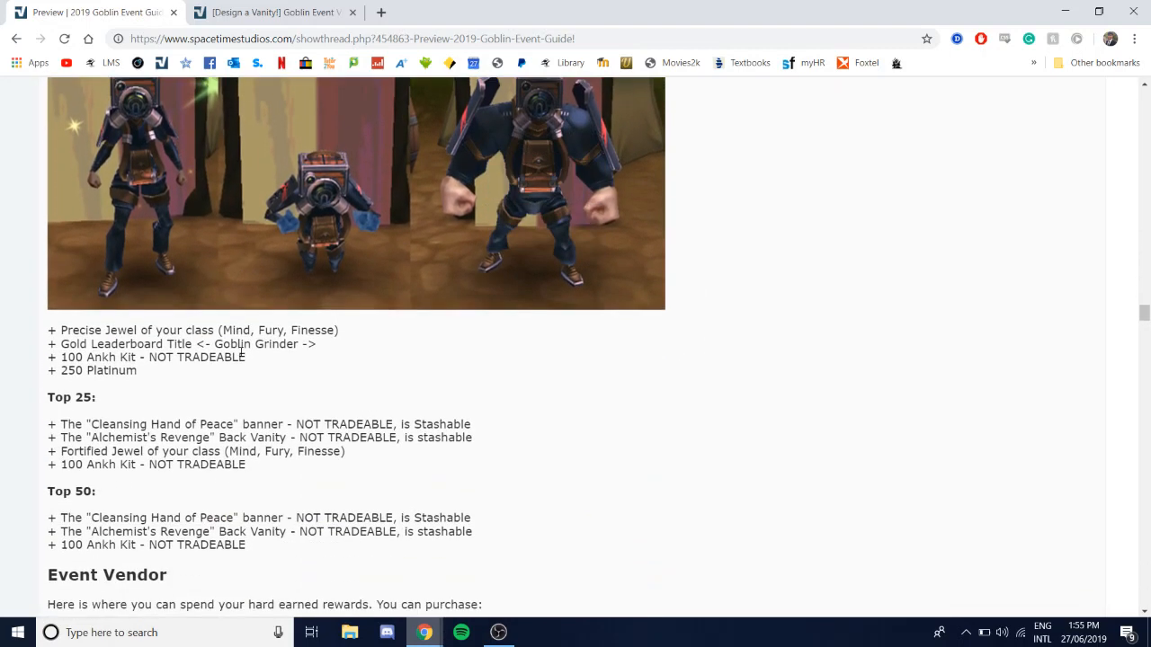
scroll("down", 3)
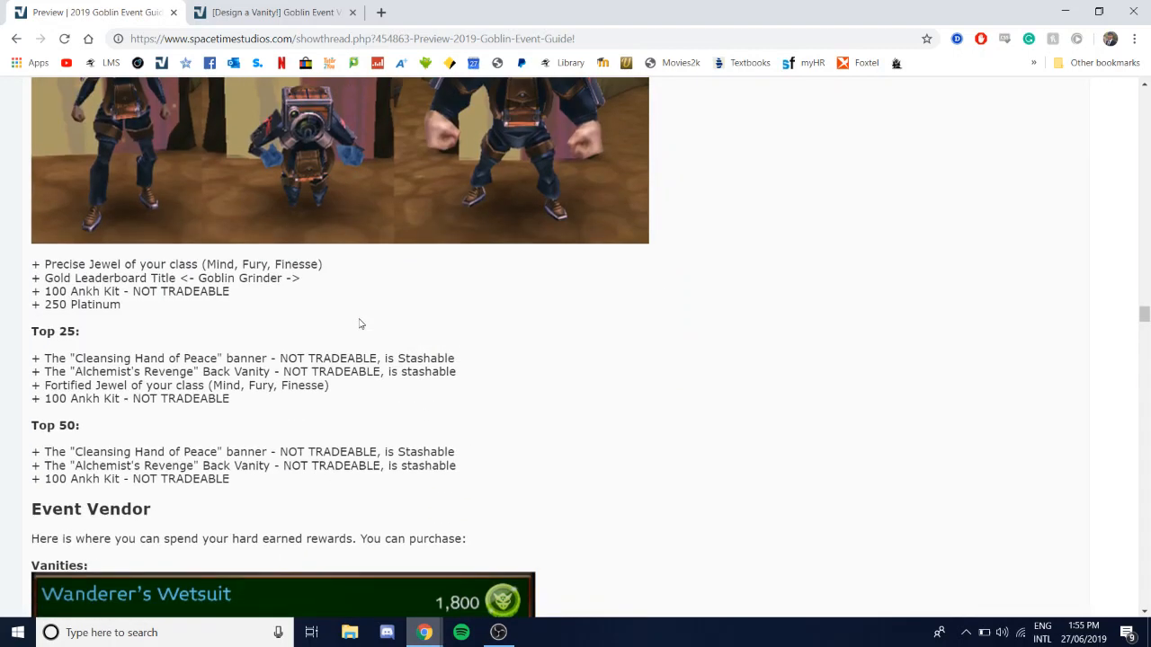
mouse_move(376, 123)
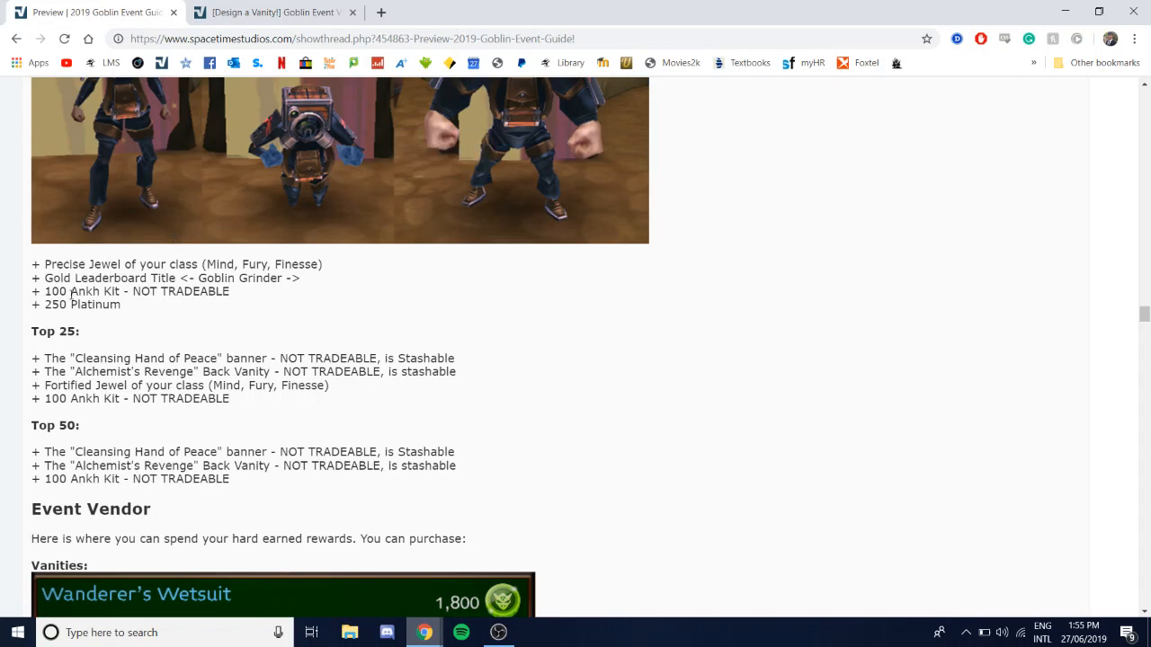
mouse_move(287, 280)
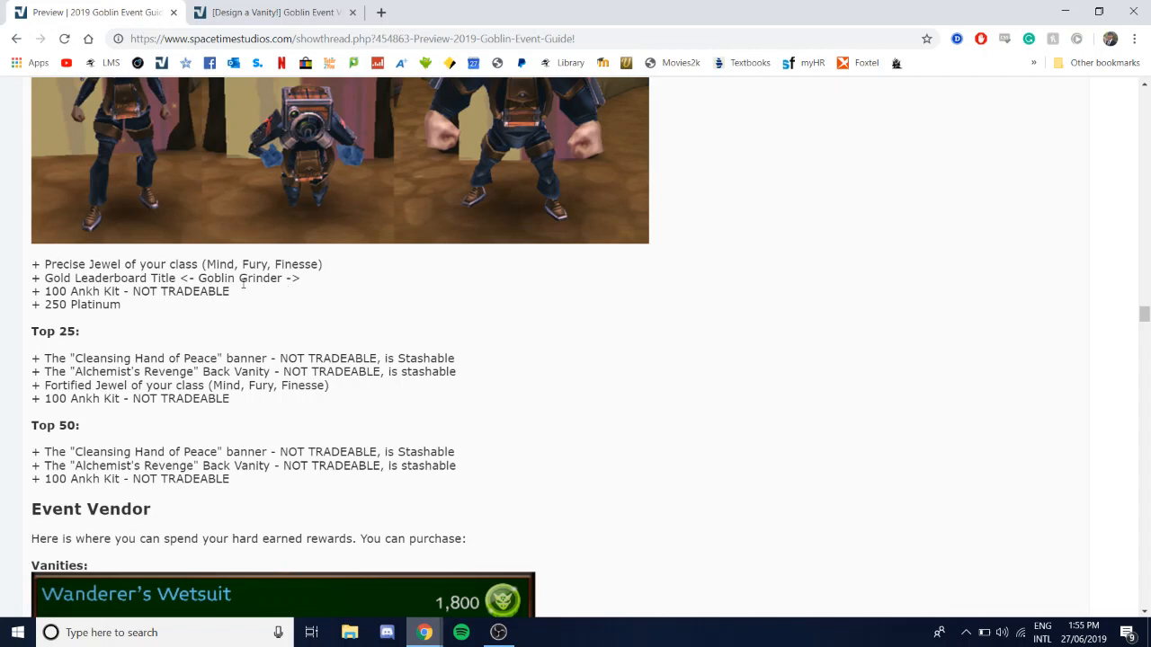
scroll("down", 3)
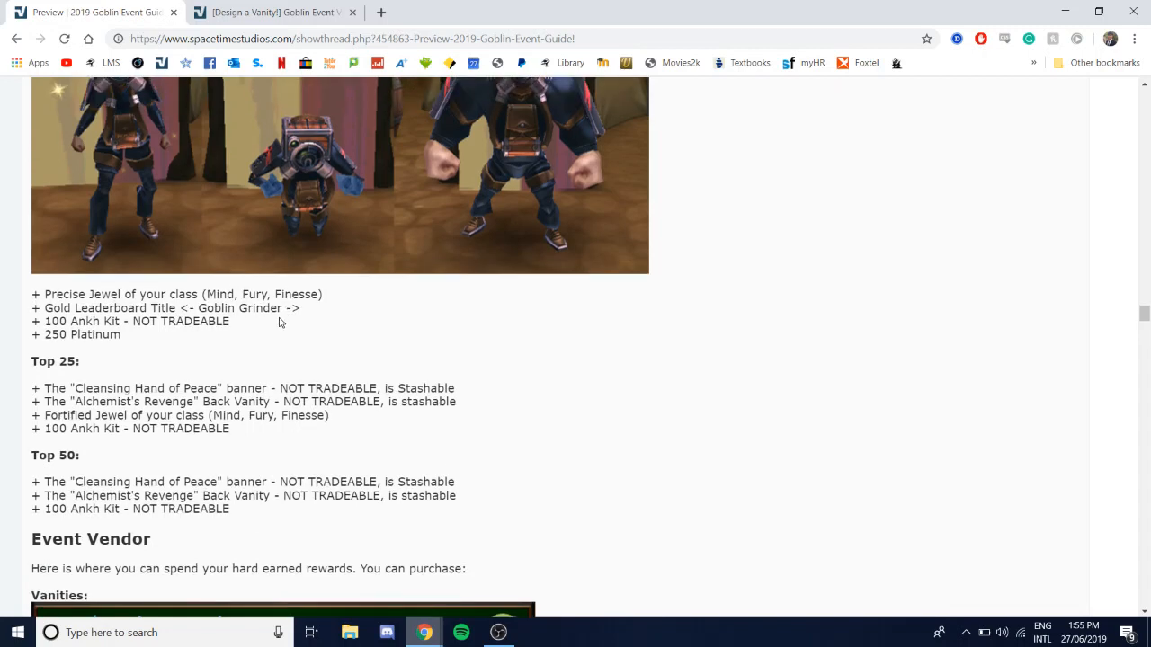
scroll("down", 3)
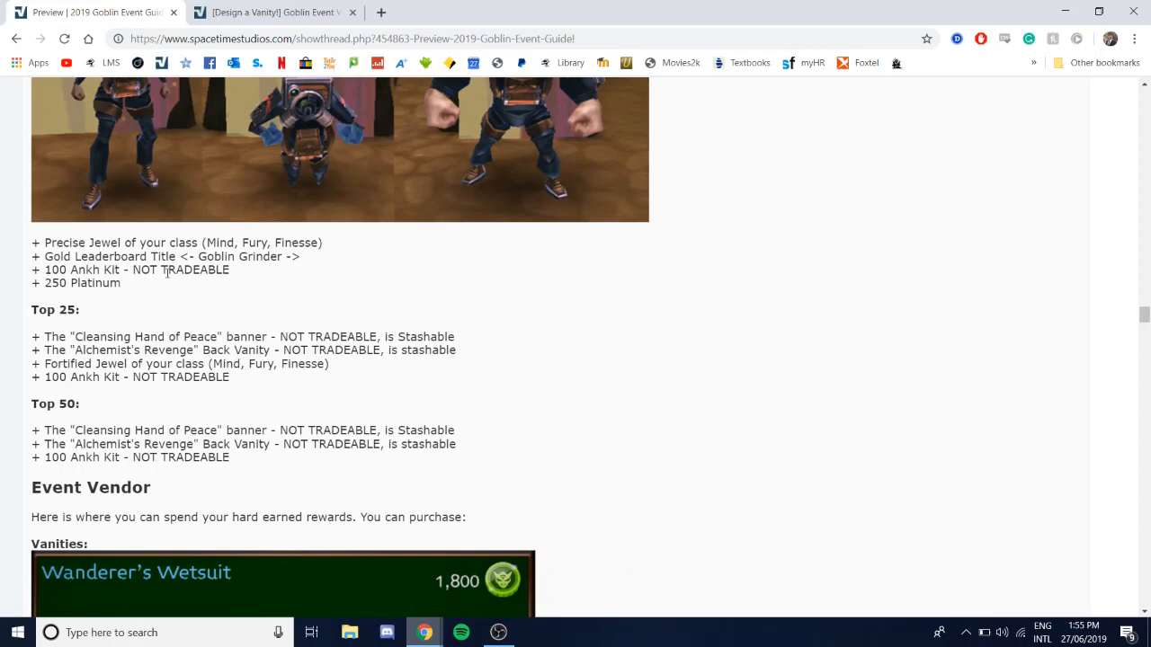
scroll("down", 3)
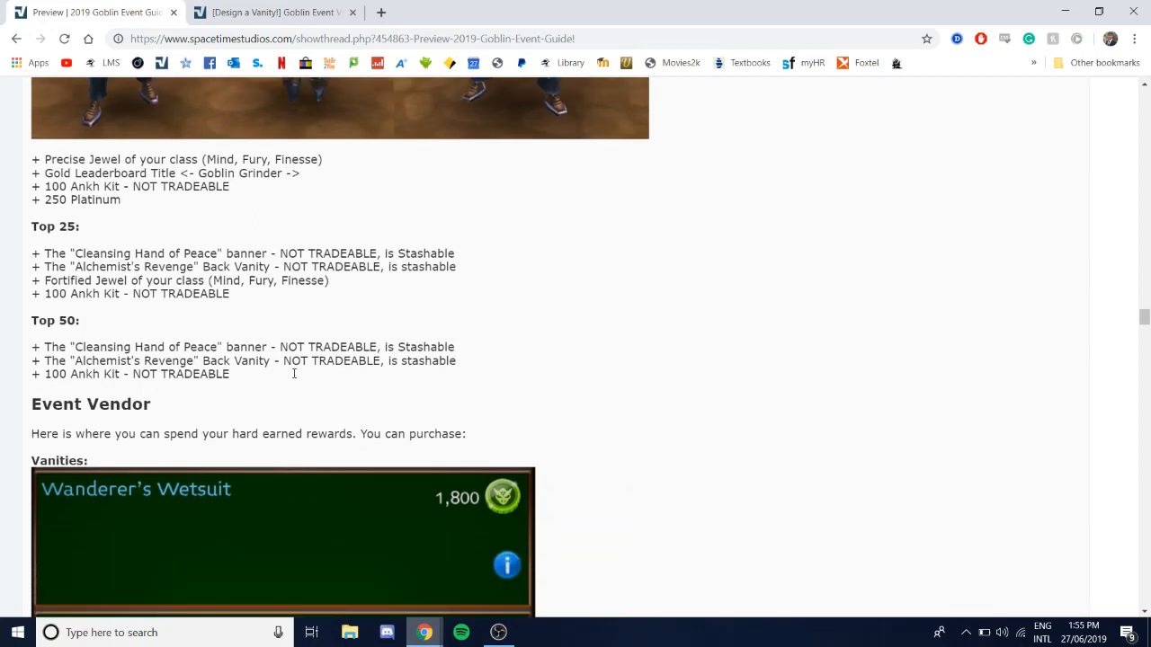
scroll("down", 3)
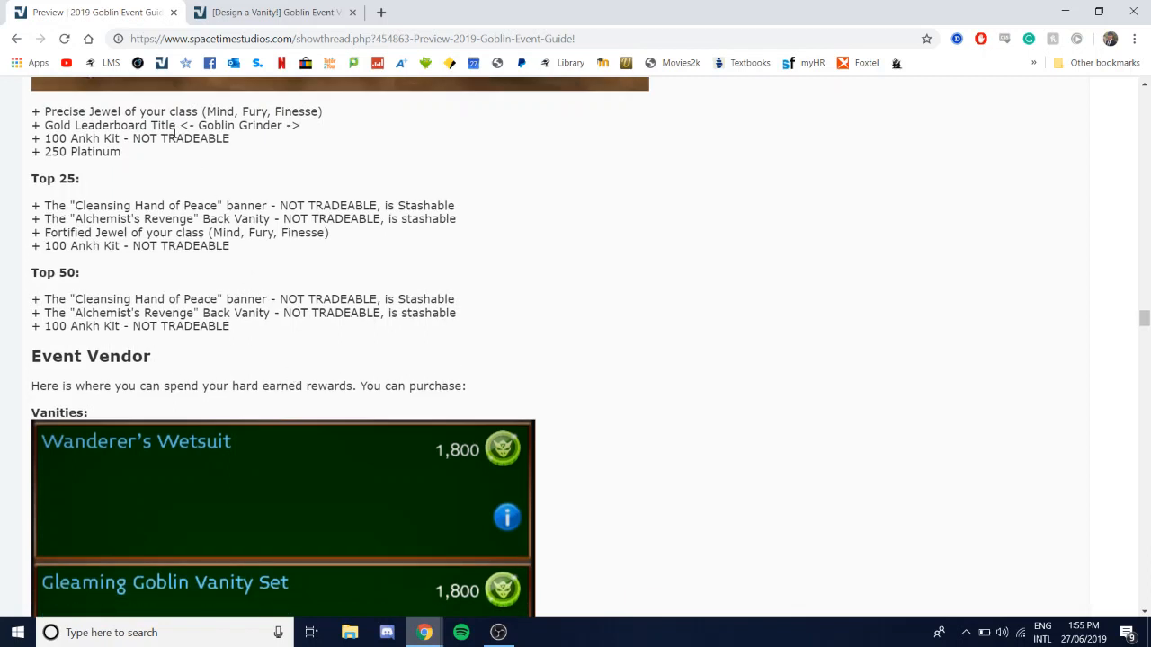
mouse_move(163, 201)
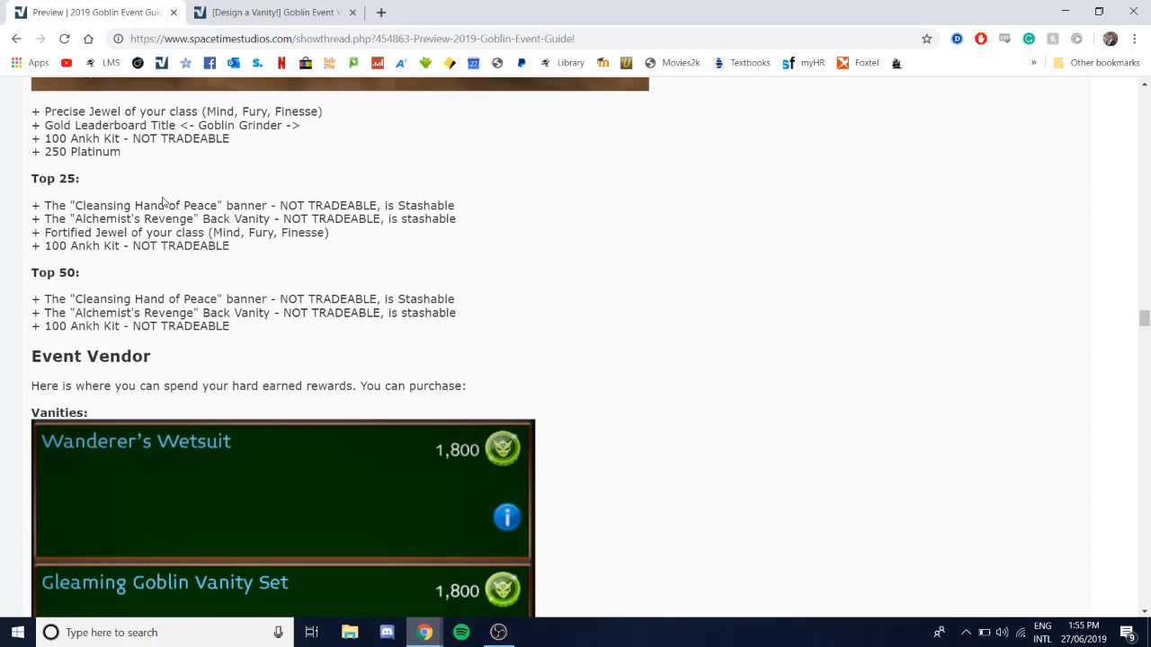
Step: Continue down to the Event Vendor vanities, starting with Wanderer's Wetsuit
scroll("down", 3)
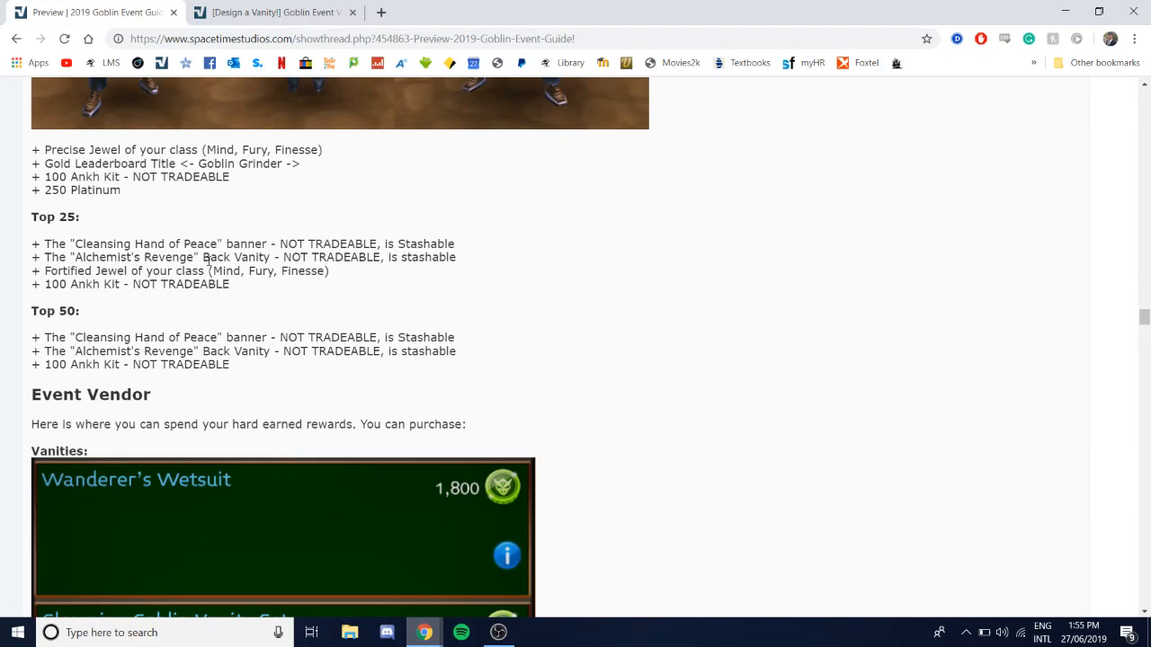
scroll("down", 3)
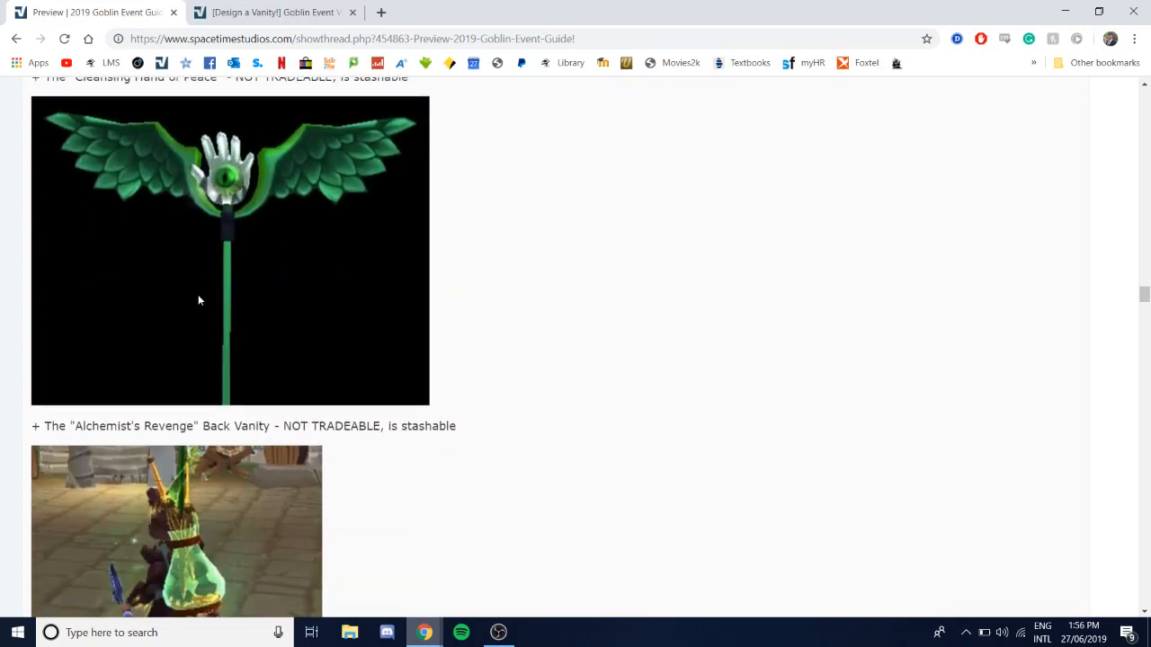
scroll("down", 3)
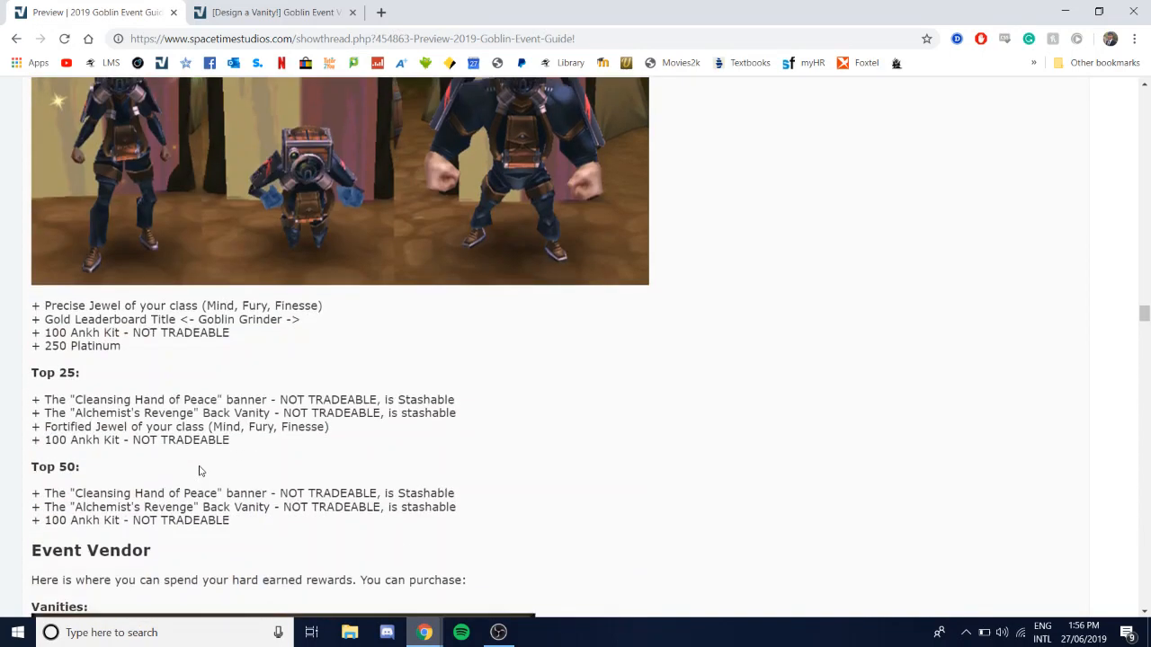
scroll("down", 3)
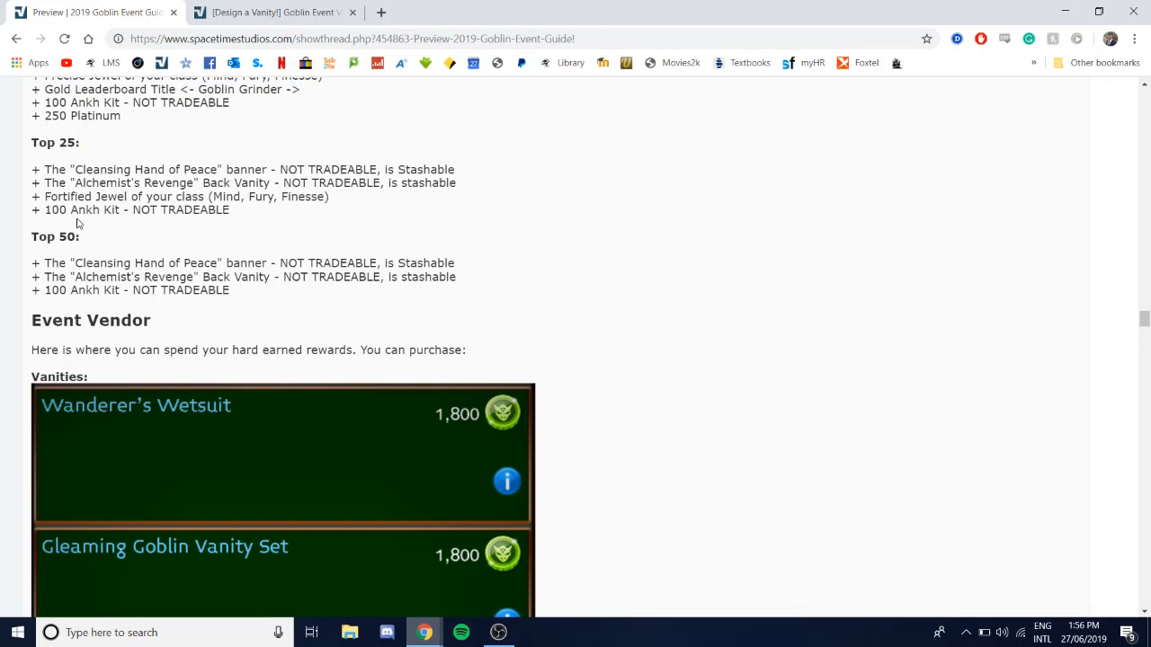
mouse_move(112, 225)
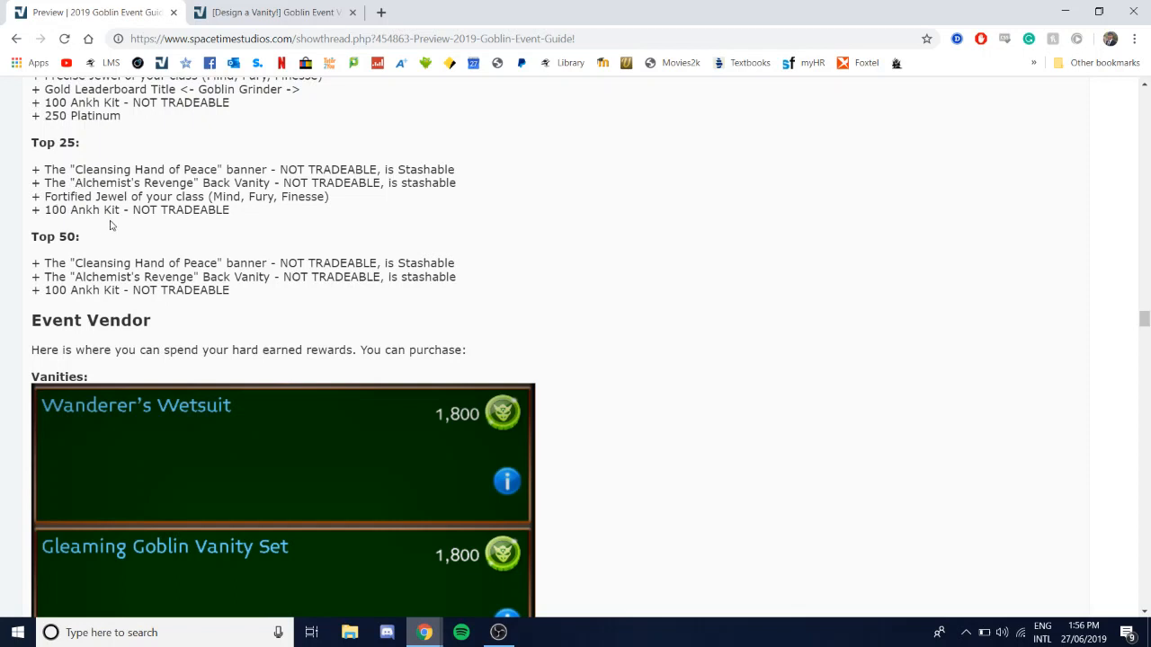
scroll("down", 3)
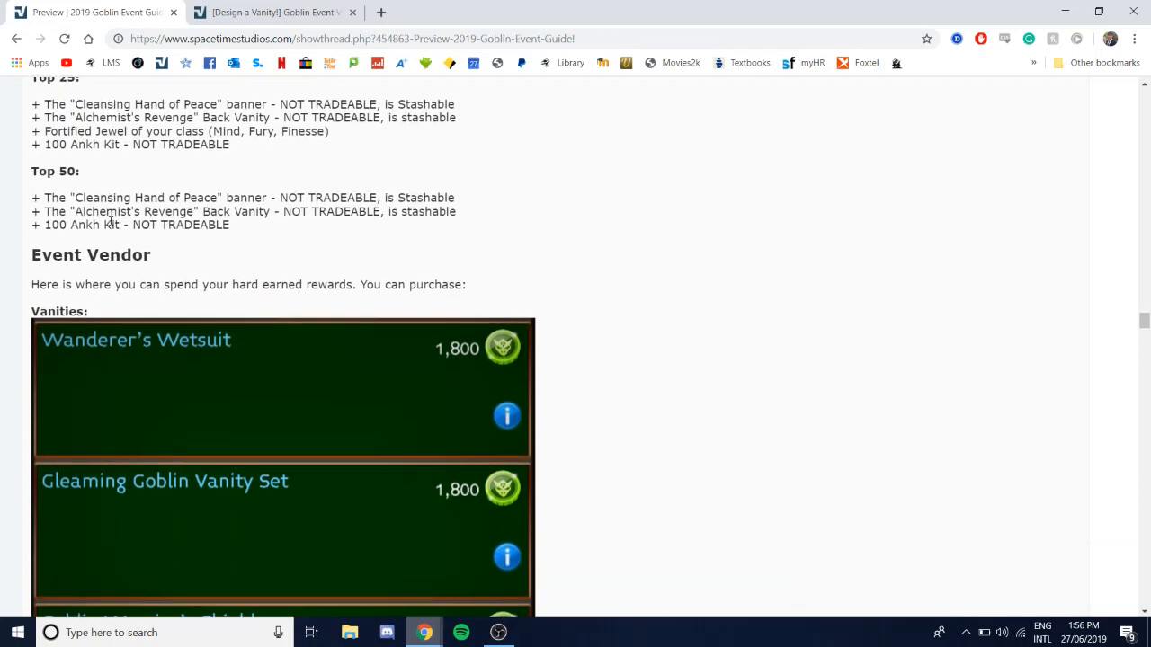
mouse_move(115, 177)
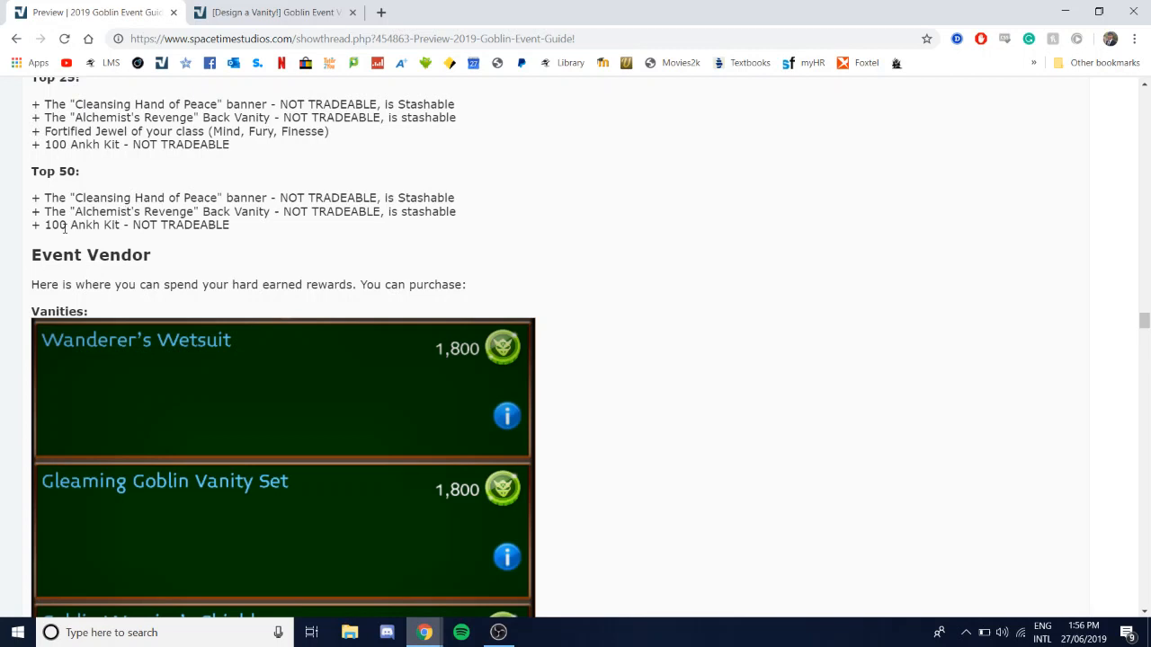
scroll("down", 3)
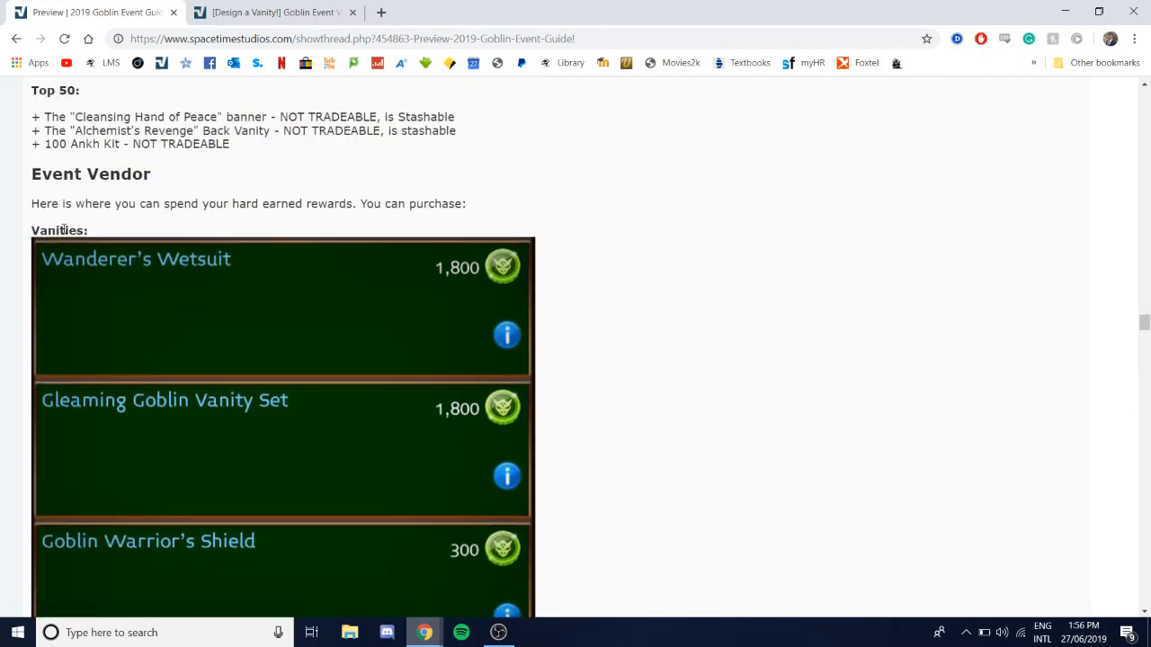
mouse_move(179, 209)
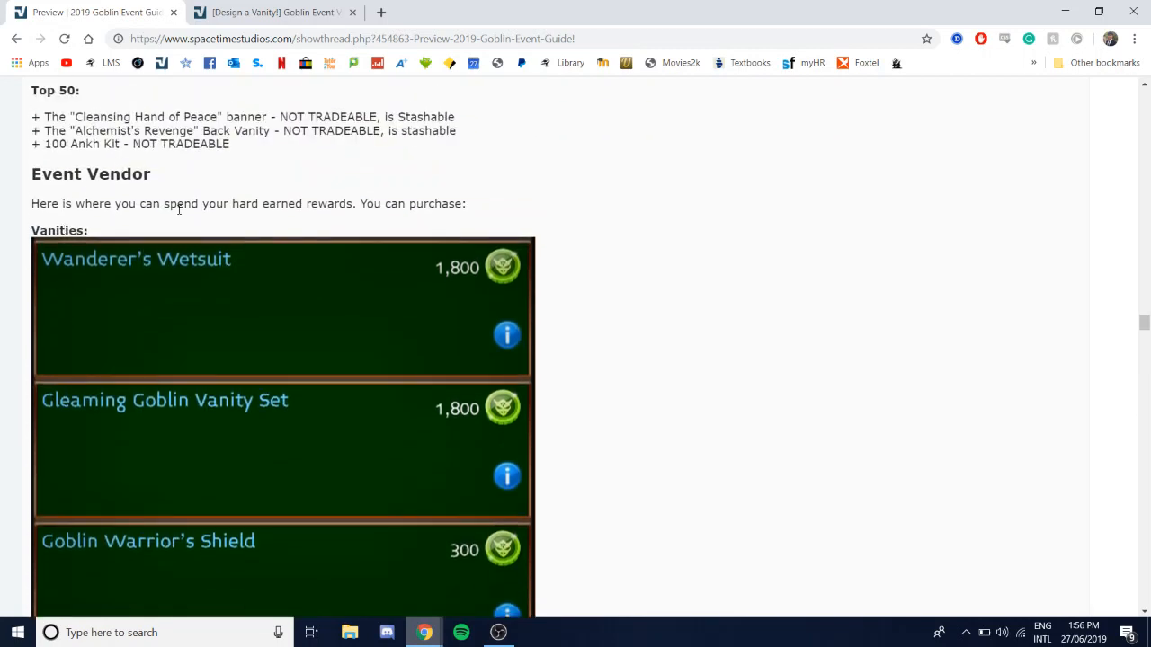
Step: Scroll through the Event Vendor pets and items down to the Hoarded Goblin Chest and Goblin Warrior Shield
scroll("down", 3)
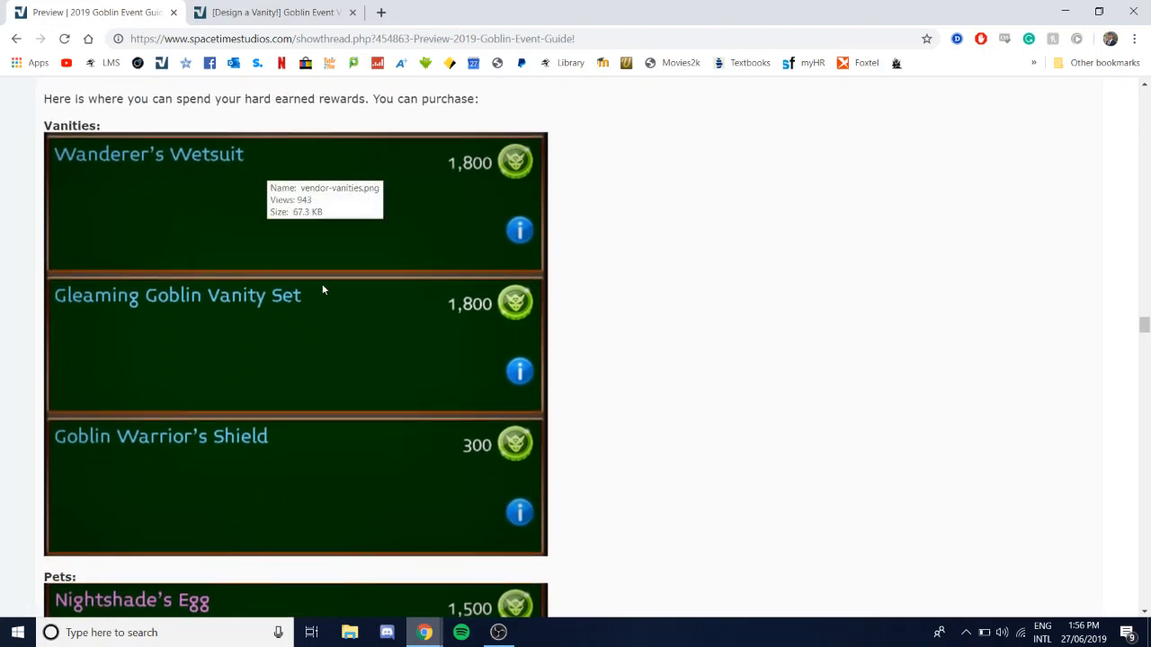
scroll("down", 3)
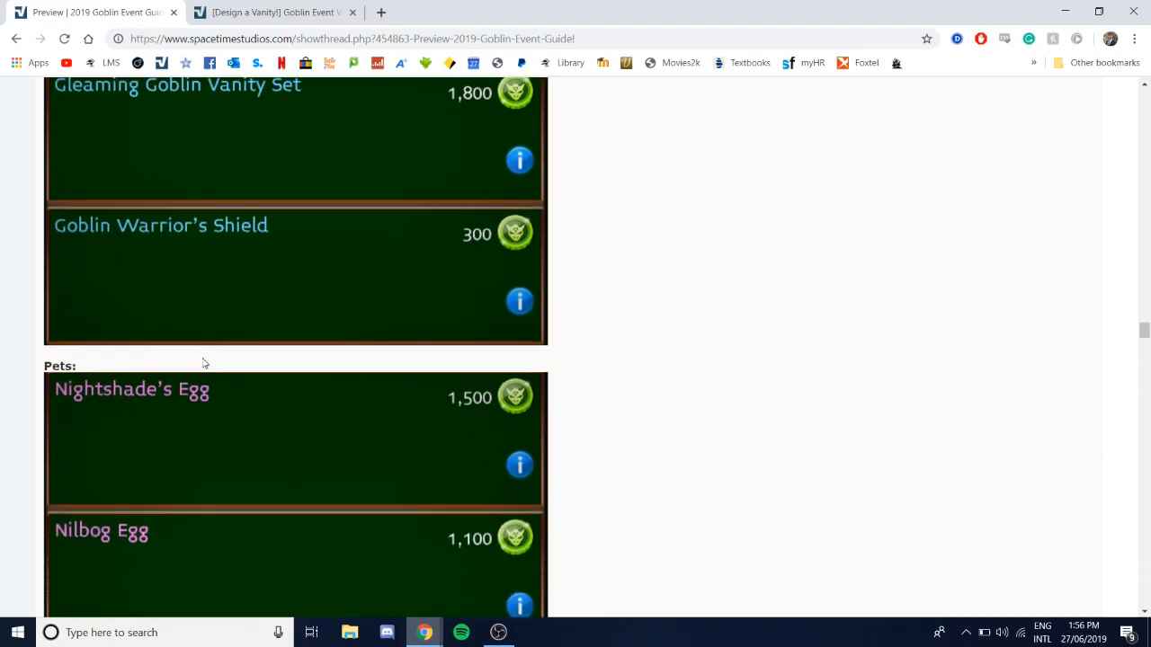
scroll("down", 3)
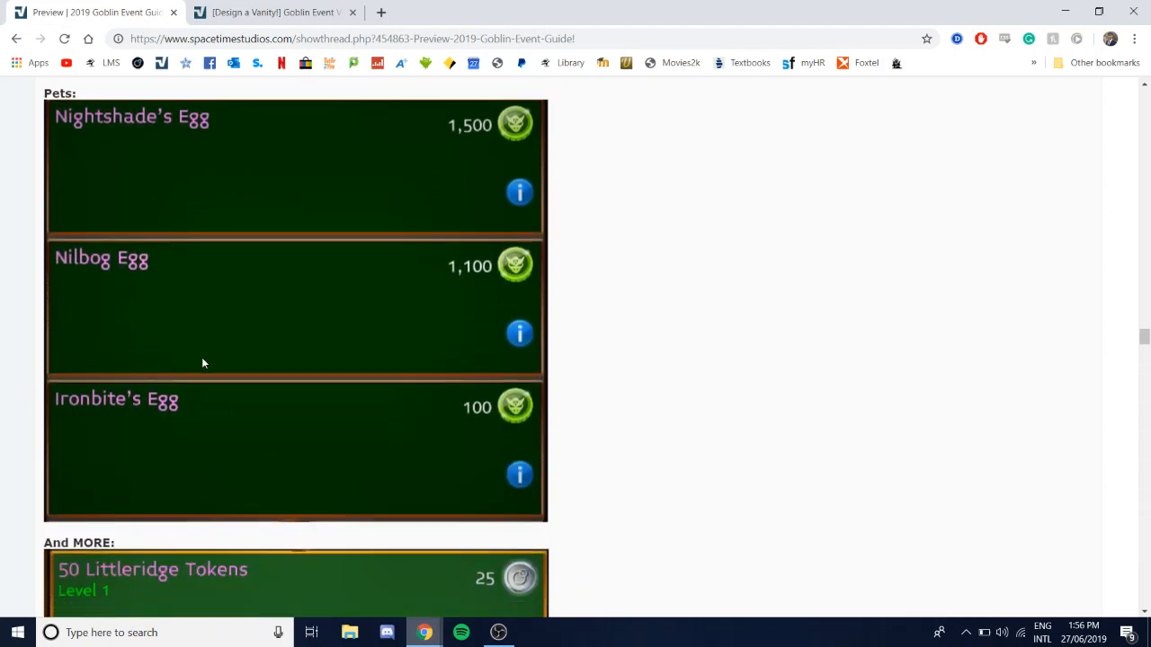
scroll("down", 3)
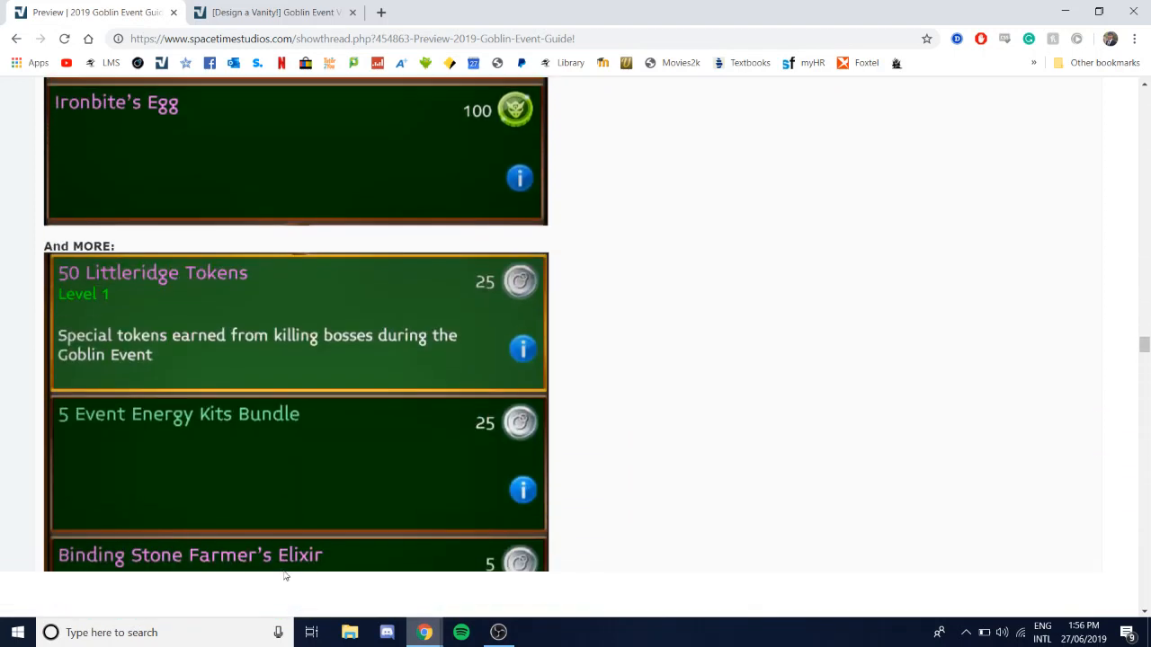
scroll("down", 3)
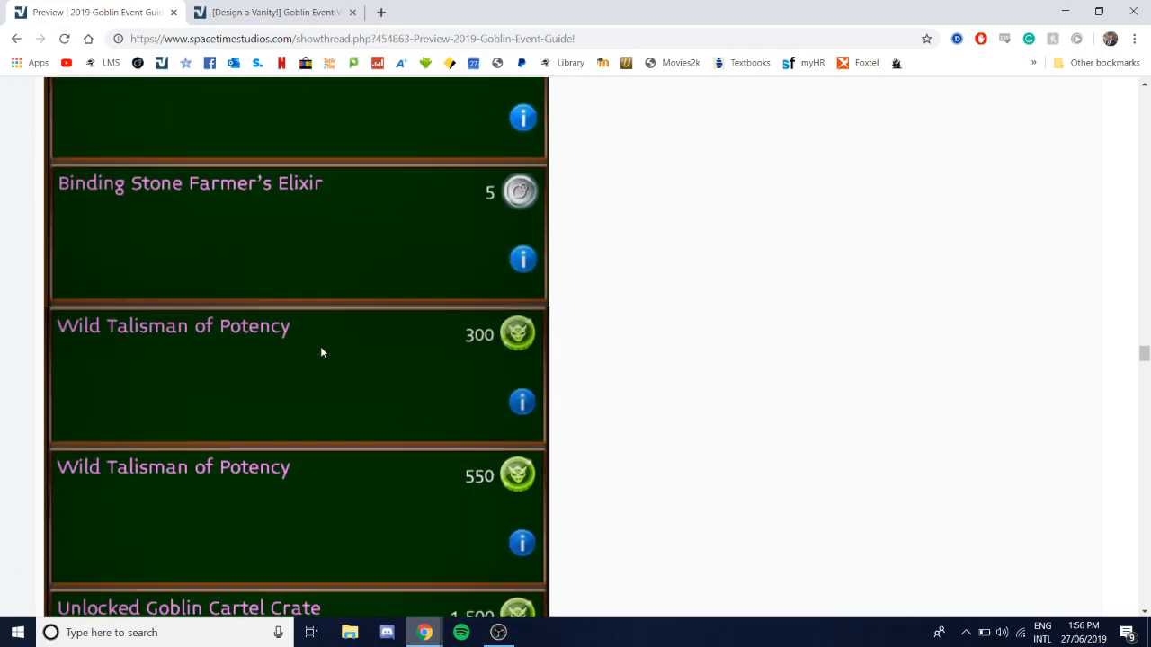
scroll("down", 3)
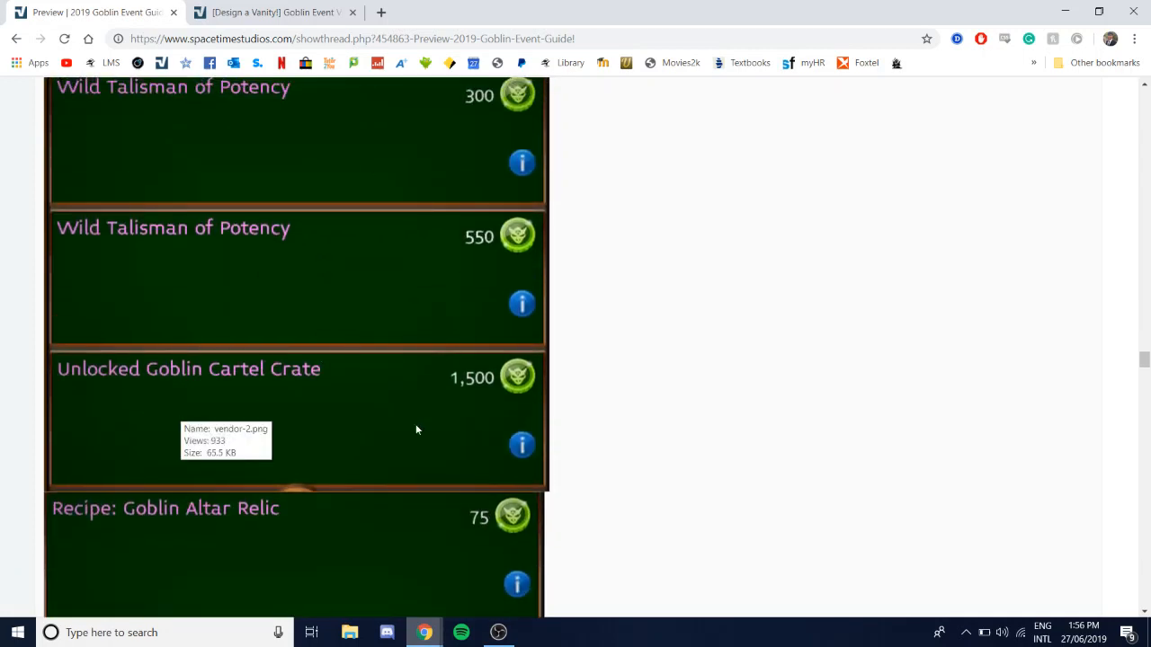
mouse_move(130, 438)
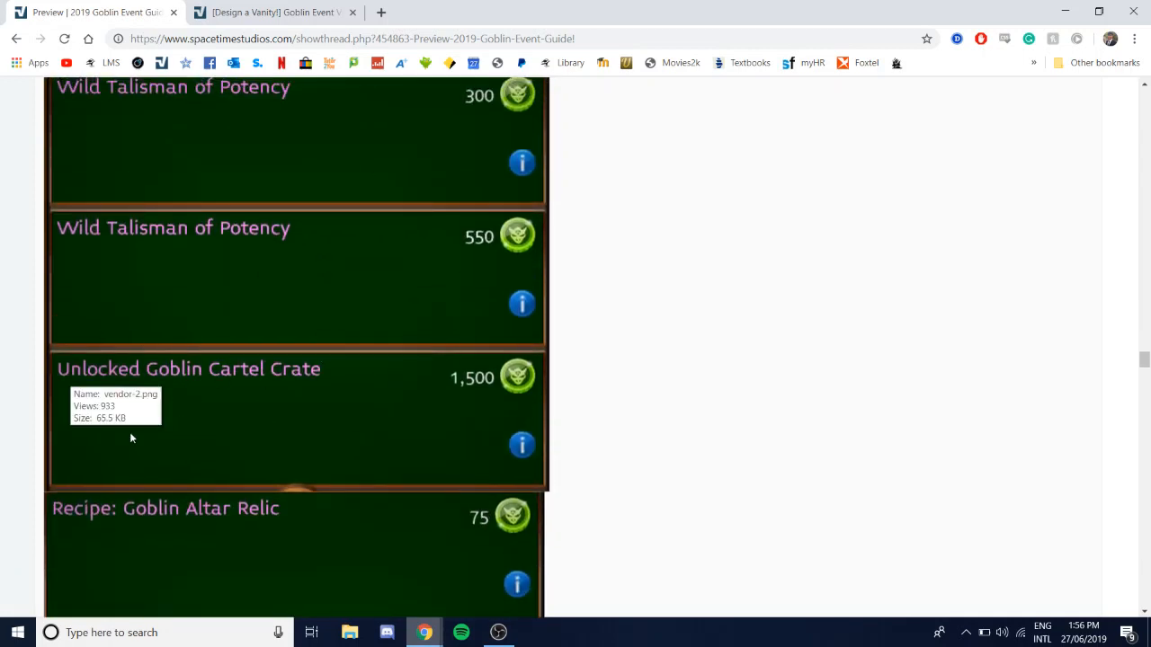
scroll("down", 3)
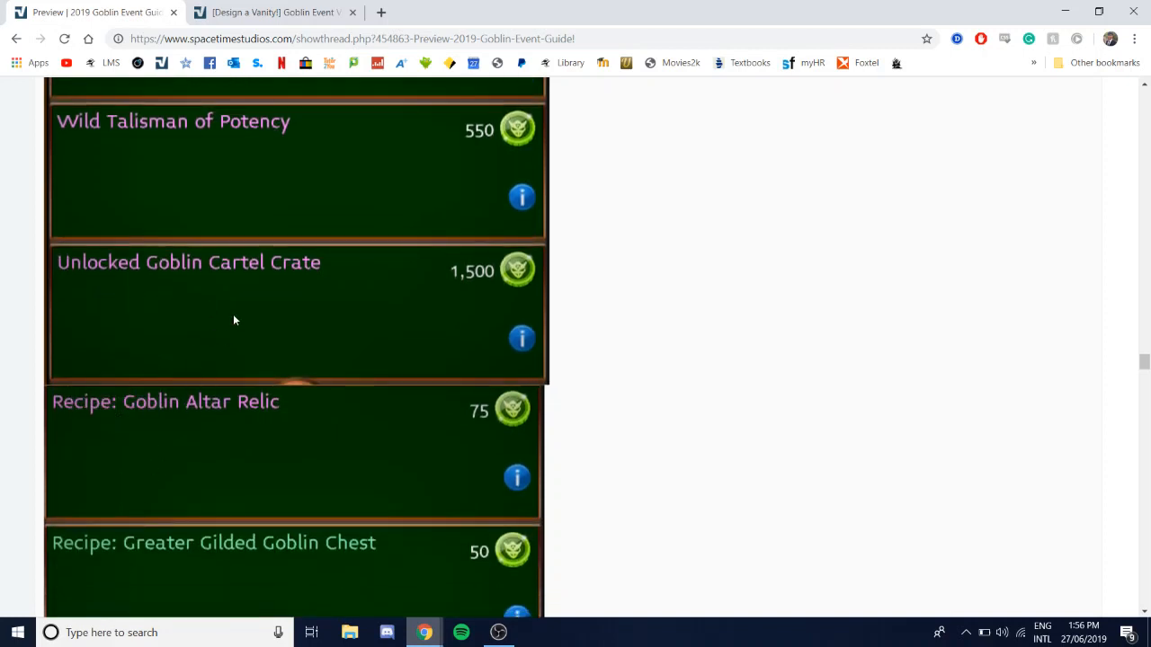
mouse_move(279, 302)
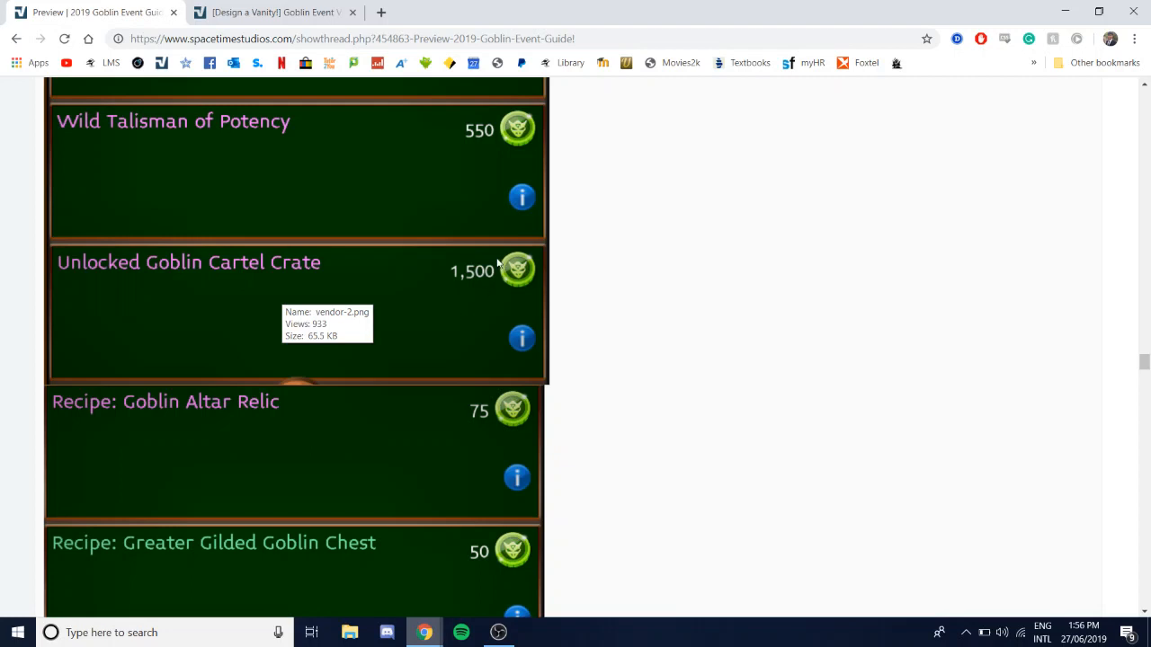
scroll("down", 3)
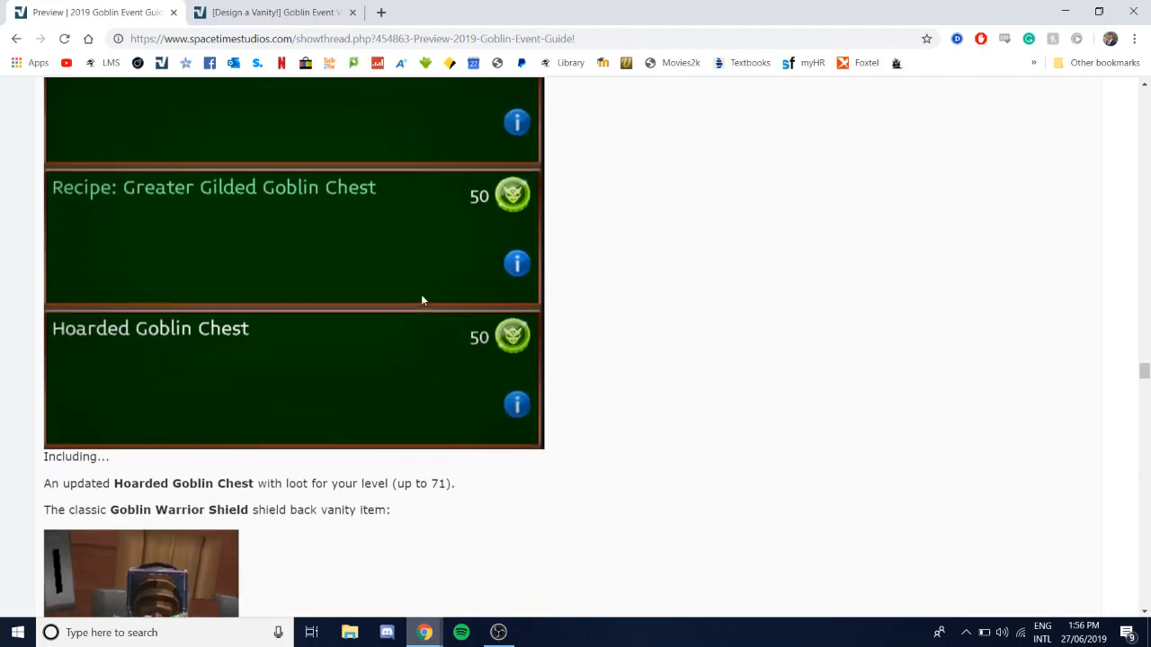
Step: Scroll down to the Goblin Poison Chamber Shield and Unlocked Goblin Cartel Crate with its Haste sets
scroll("down", 3)
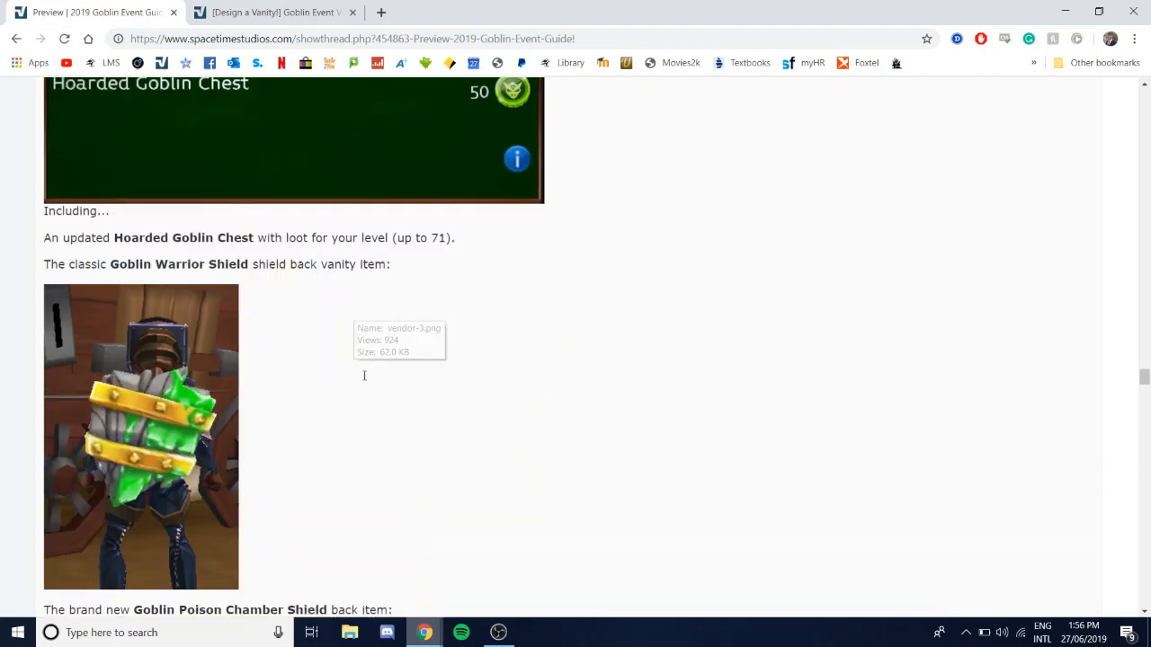
scroll("down", 3)
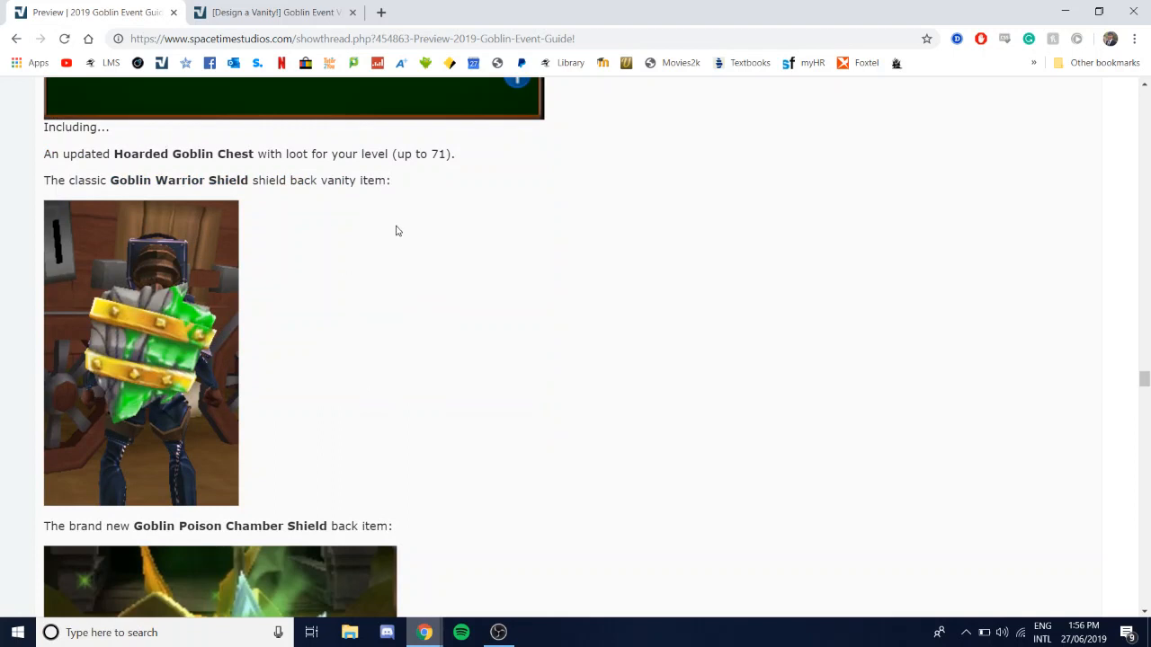
mouse_move(195, 189)
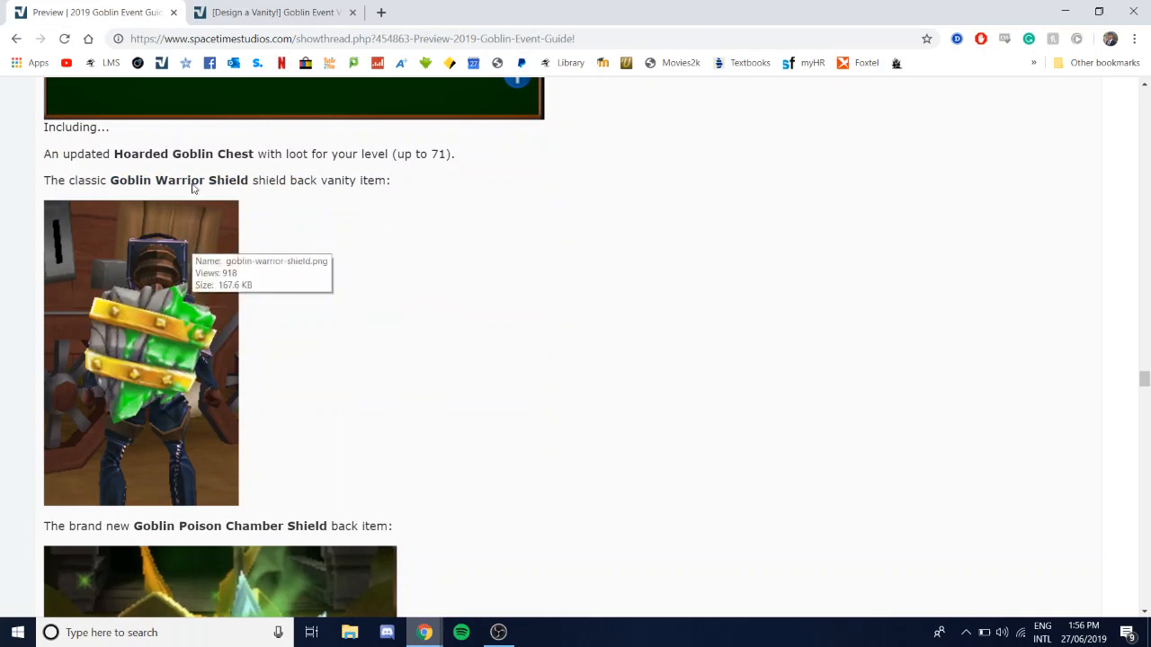
scroll("down", 3)
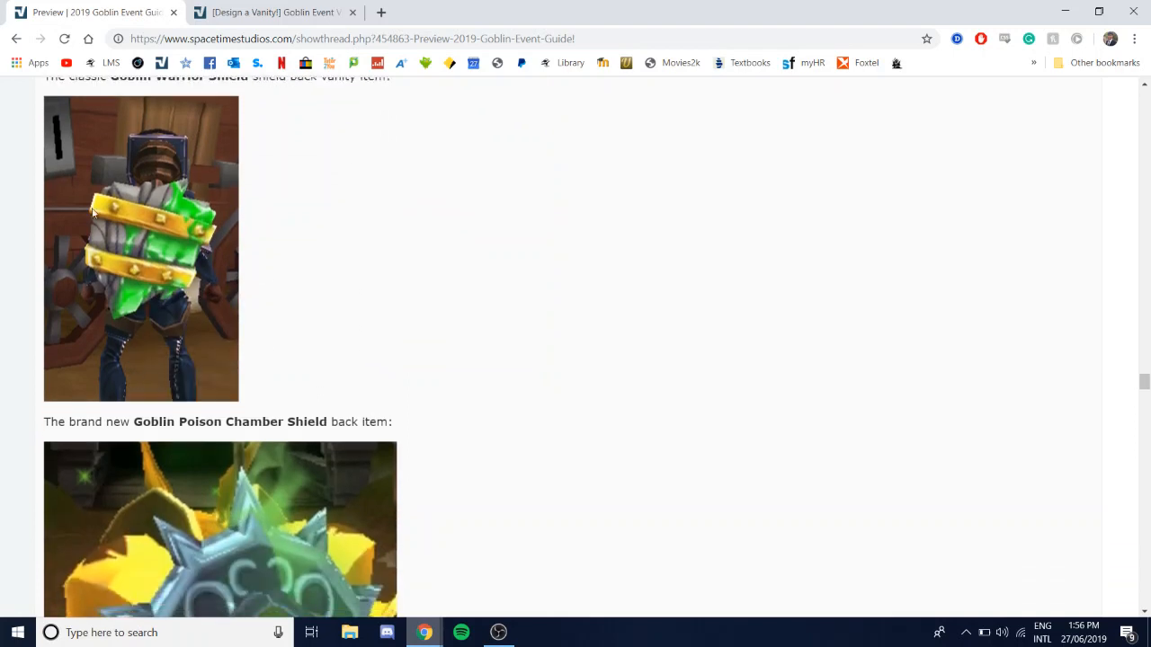
scroll("down", 3)
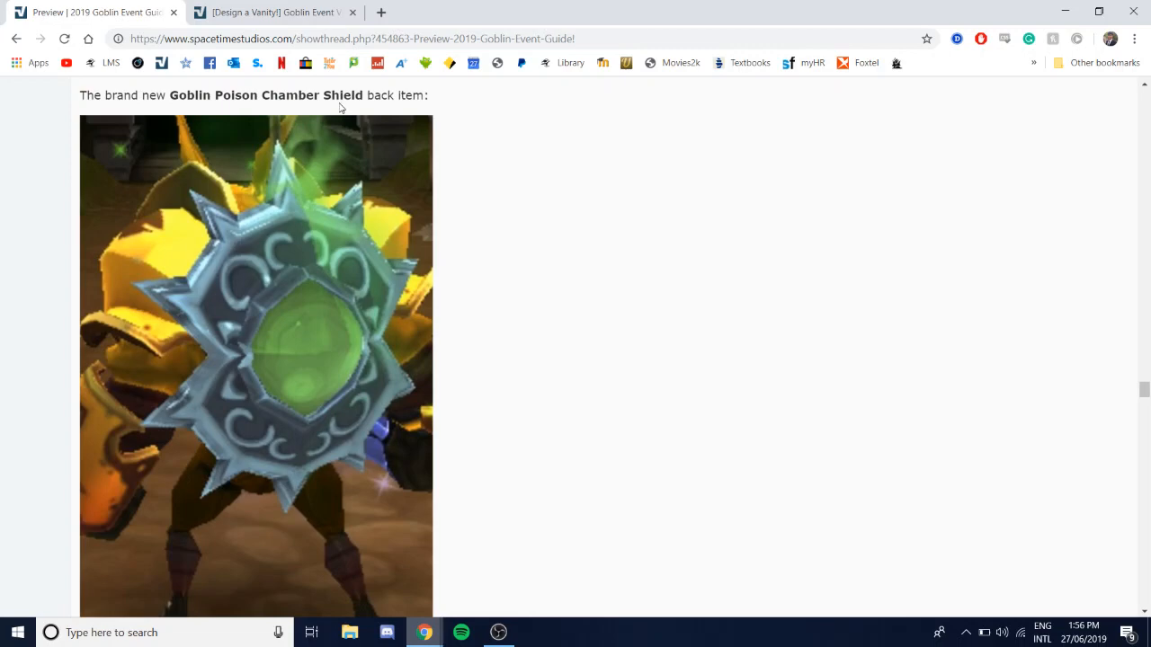
scroll("down", 3)
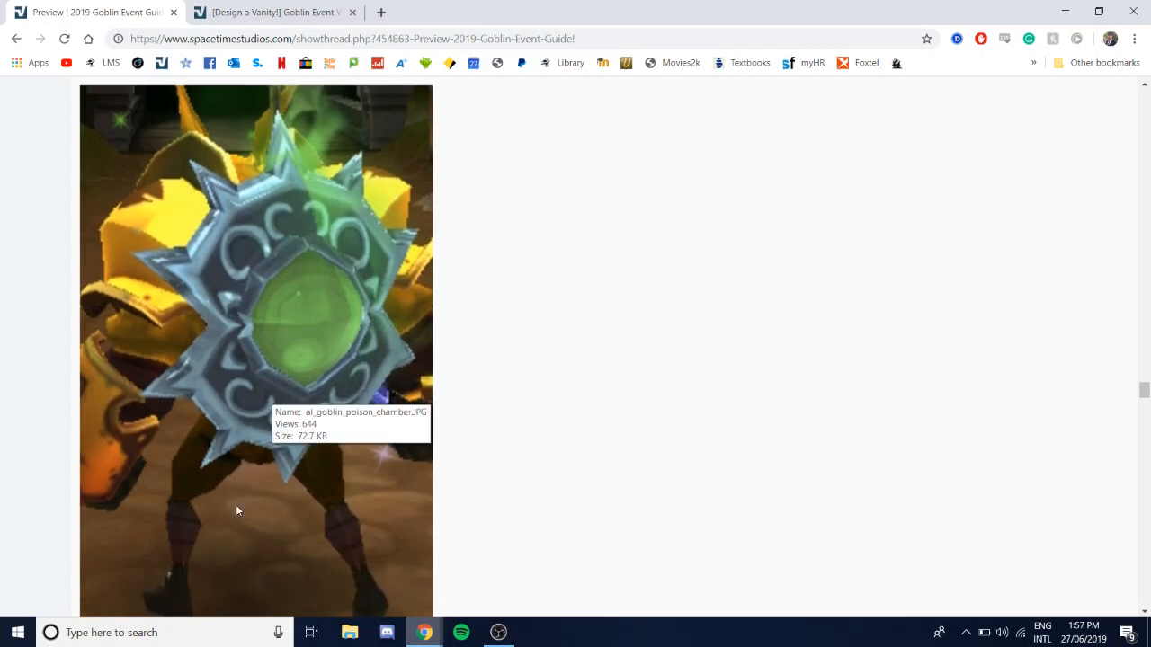
scroll("down", 3)
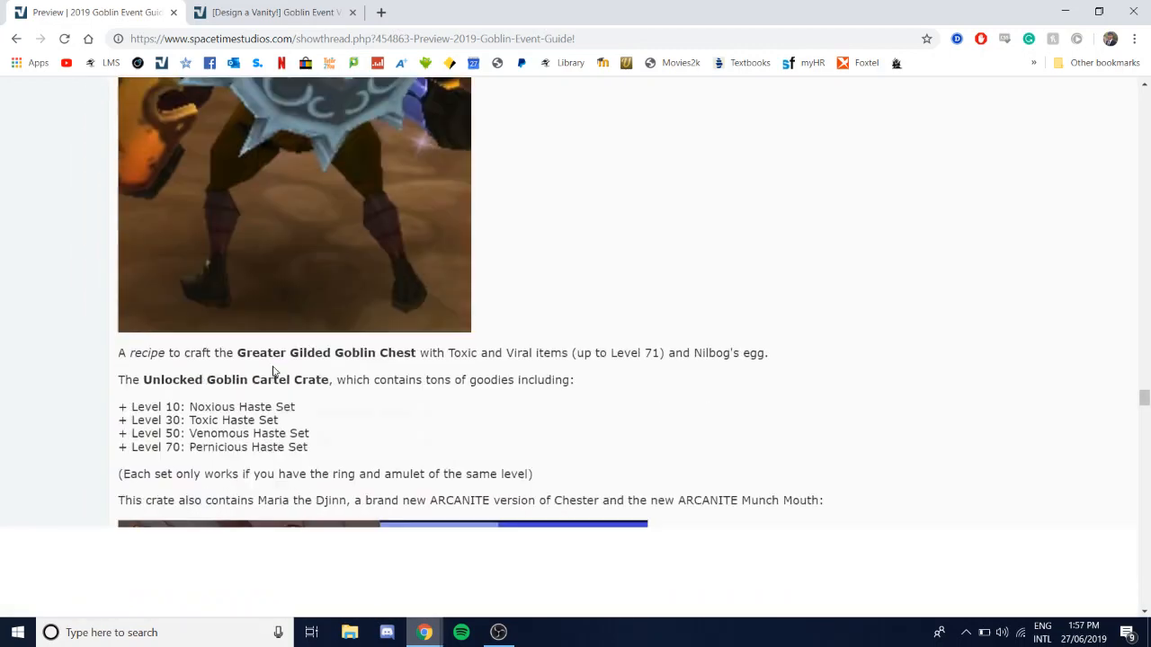
Step: Scroll down so Maria the Djinn, the Arcanite Chester, and her Golden Gaze stats appear
scroll("down", 3)
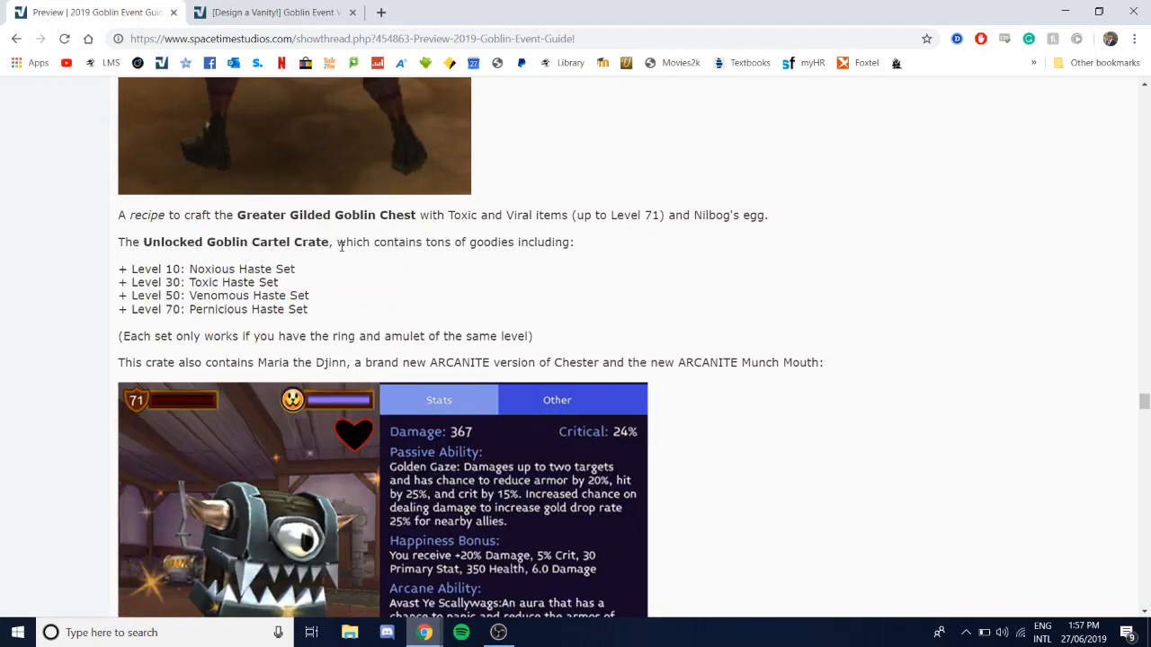
scroll("down", 3)
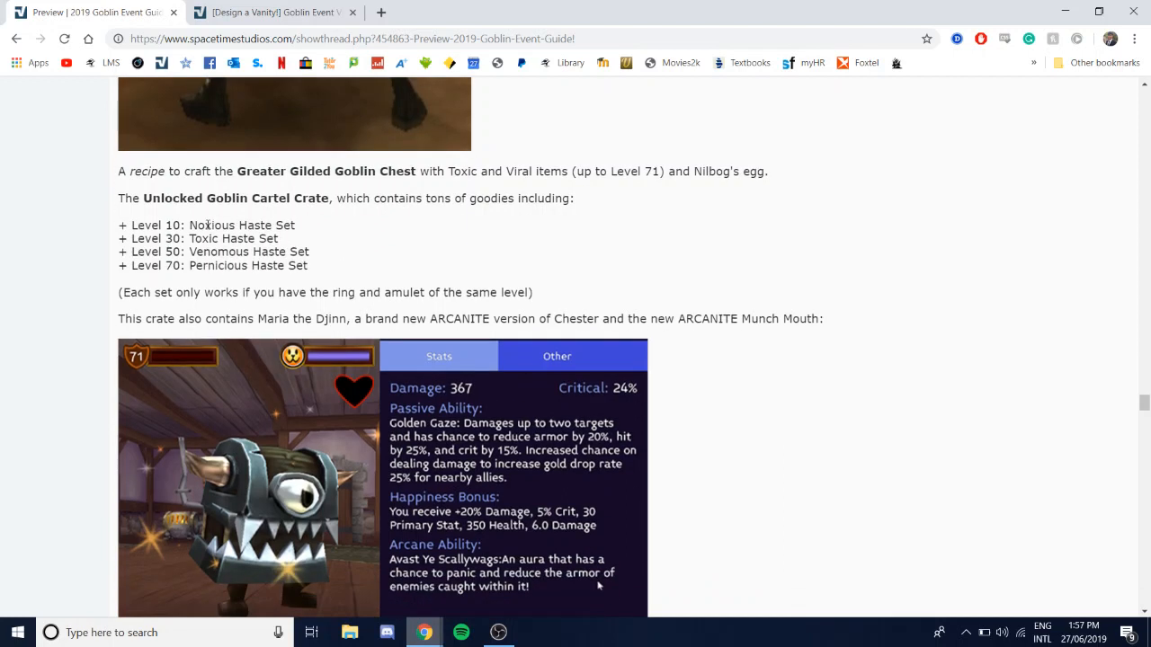
mouse_move(168, 223)
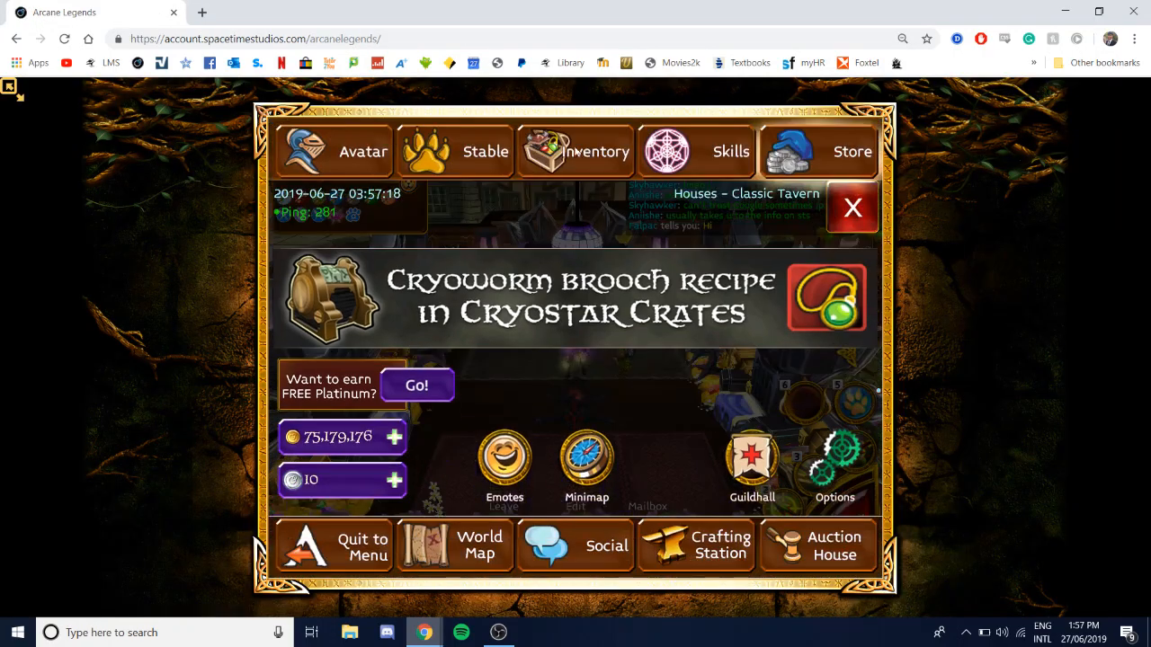
Step: Open the Arcane Legends inventory and the ring slot to view the owned rings
left_click(575, 151)
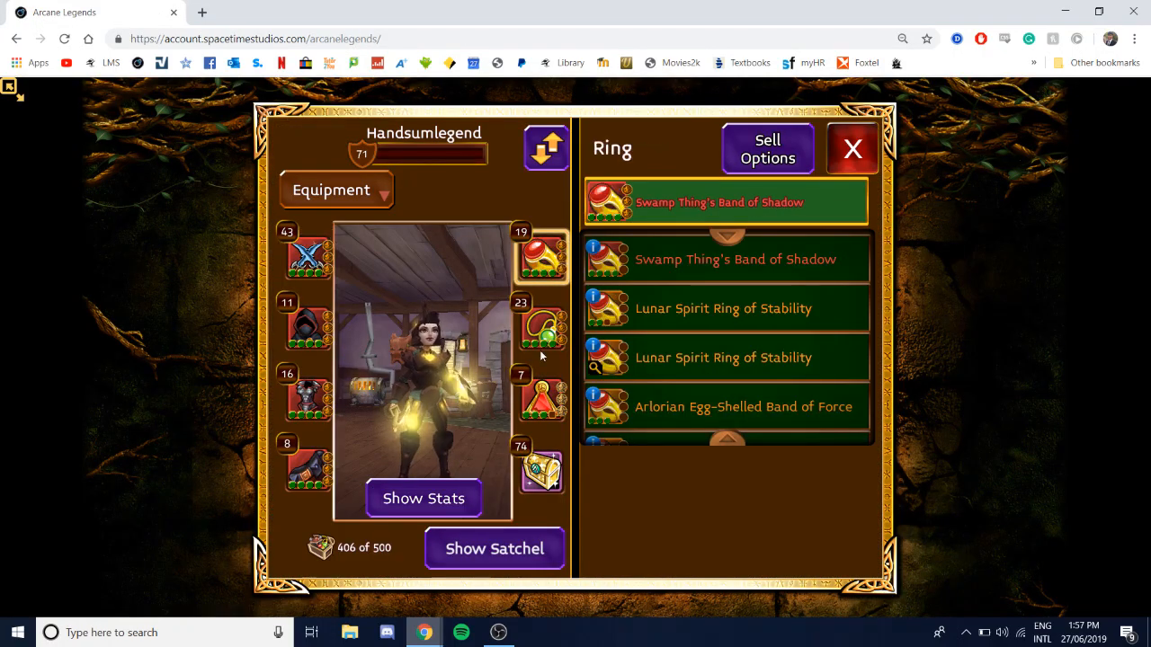
left_click(852, 147)
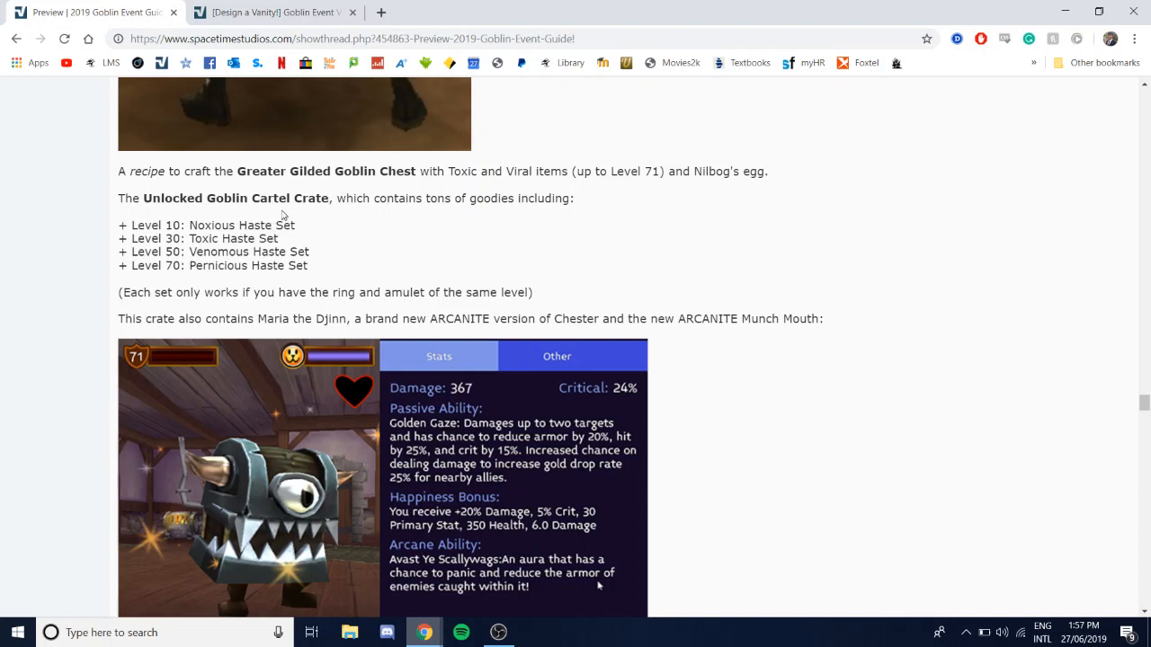
left_click_drag(119, 225, 338, 252)
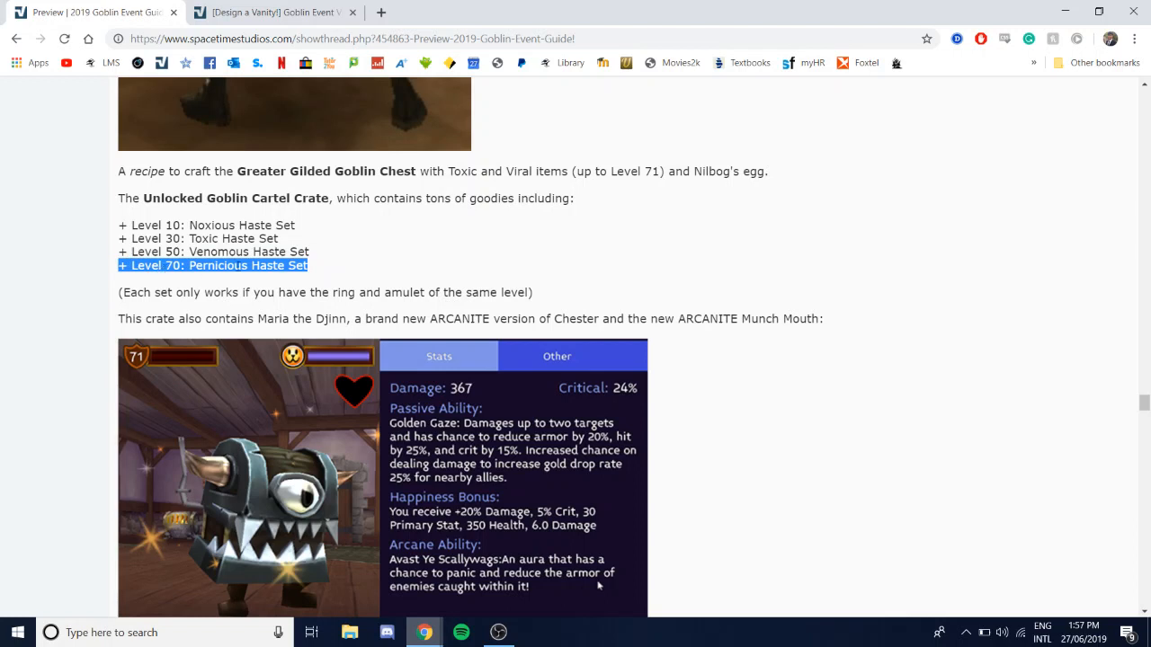
left_click(323, 270)
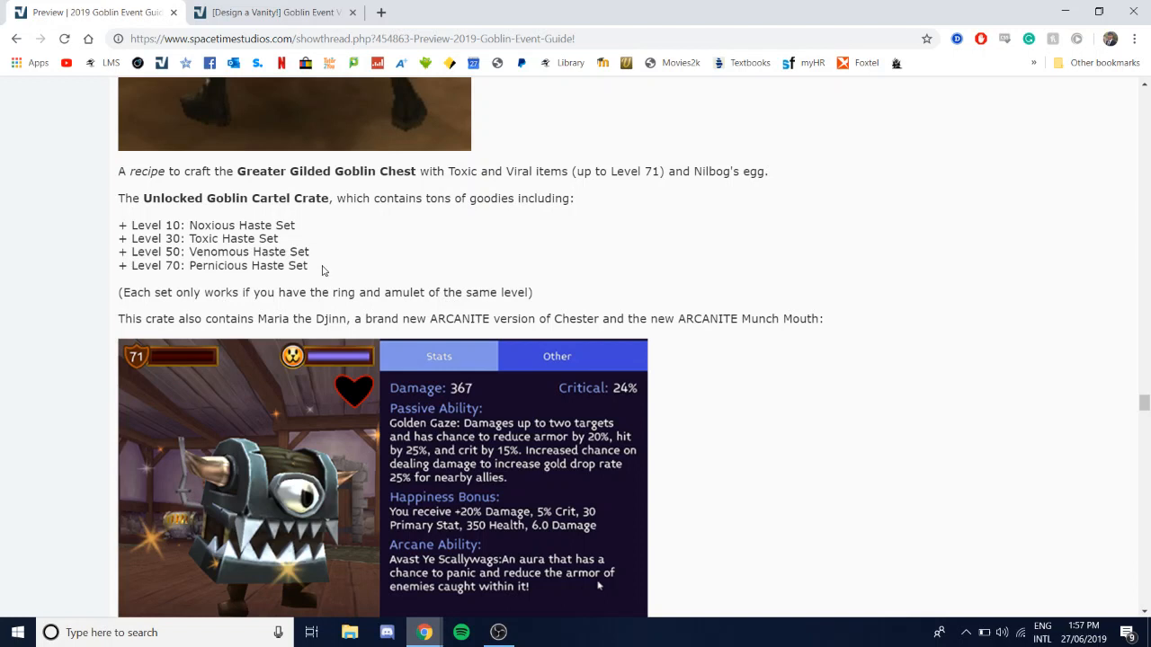
left_click_drag(313, 266, 197, 291)
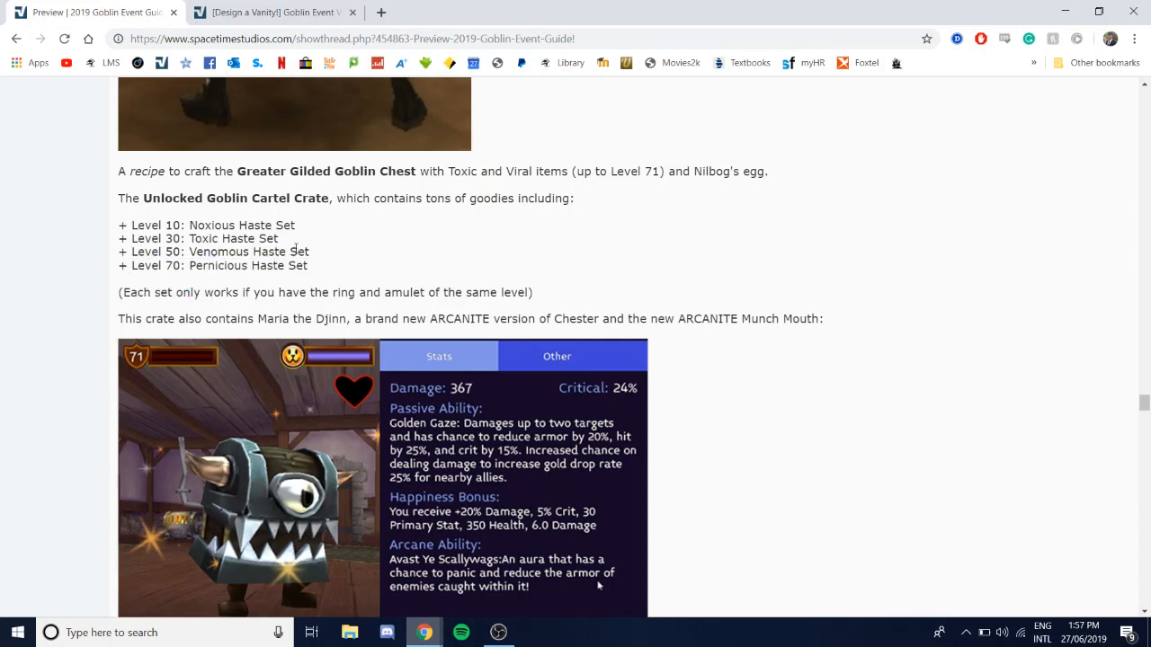
left_click_drag(130, 225, 309, 252)
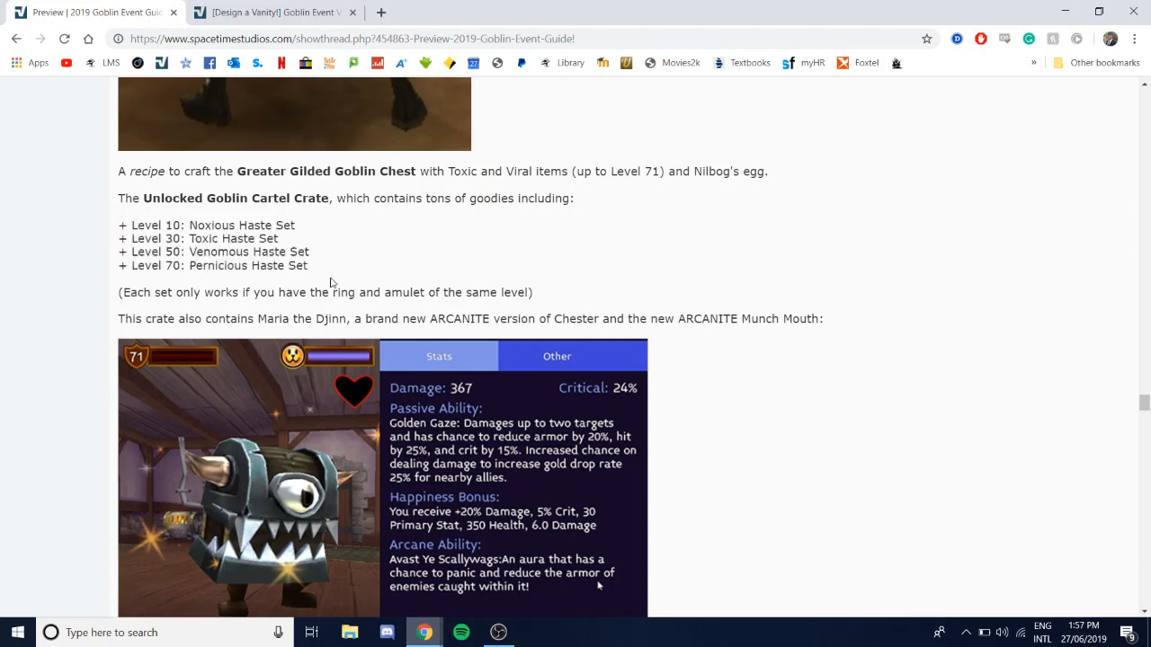
left_click_drag(119, 225, 309, 266)
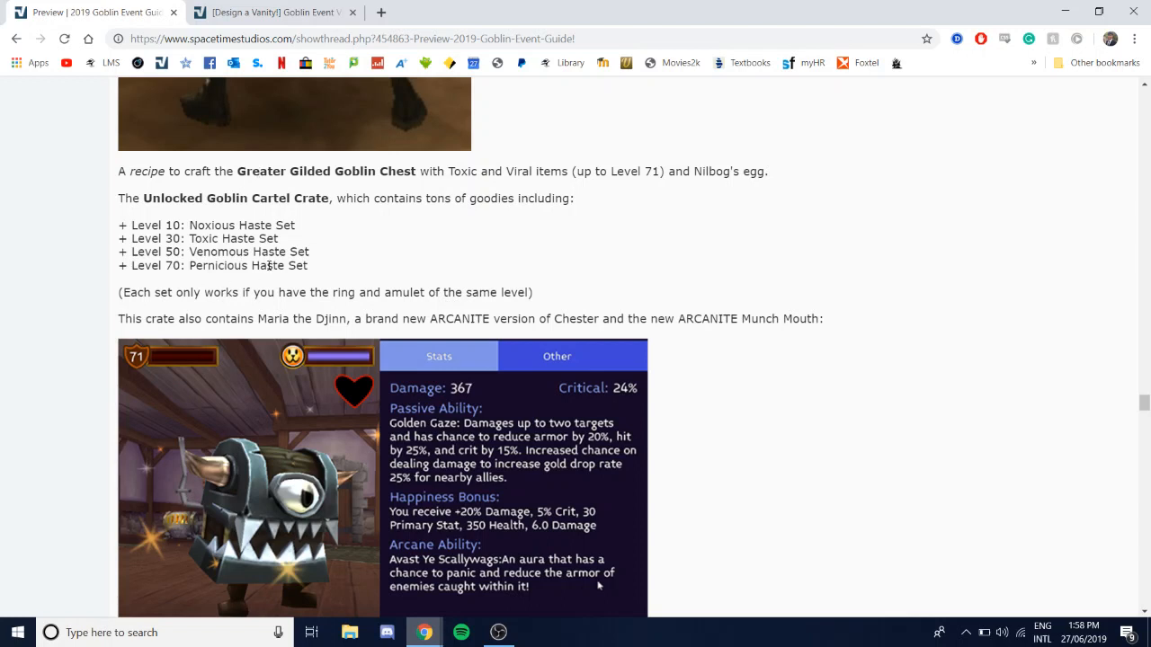
mouse_move(208, 268)
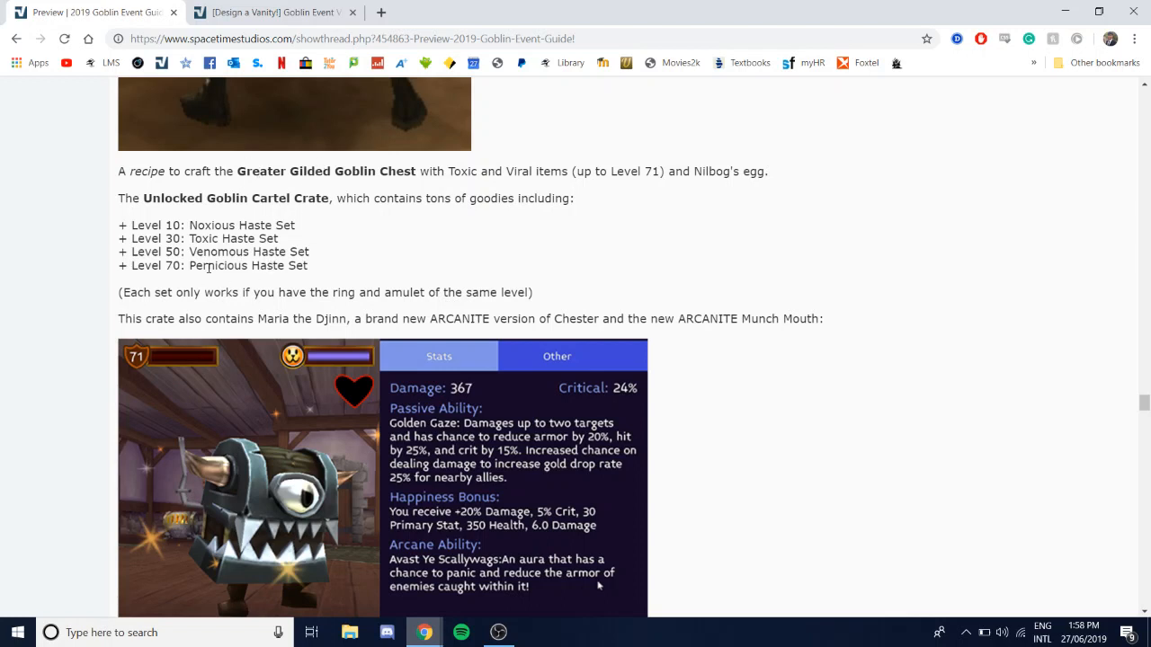
Step: Scroll to the Arcanite Chester stat card and highlight the words 'ARCANITE Munch Mouth'
scroll("down", 3)
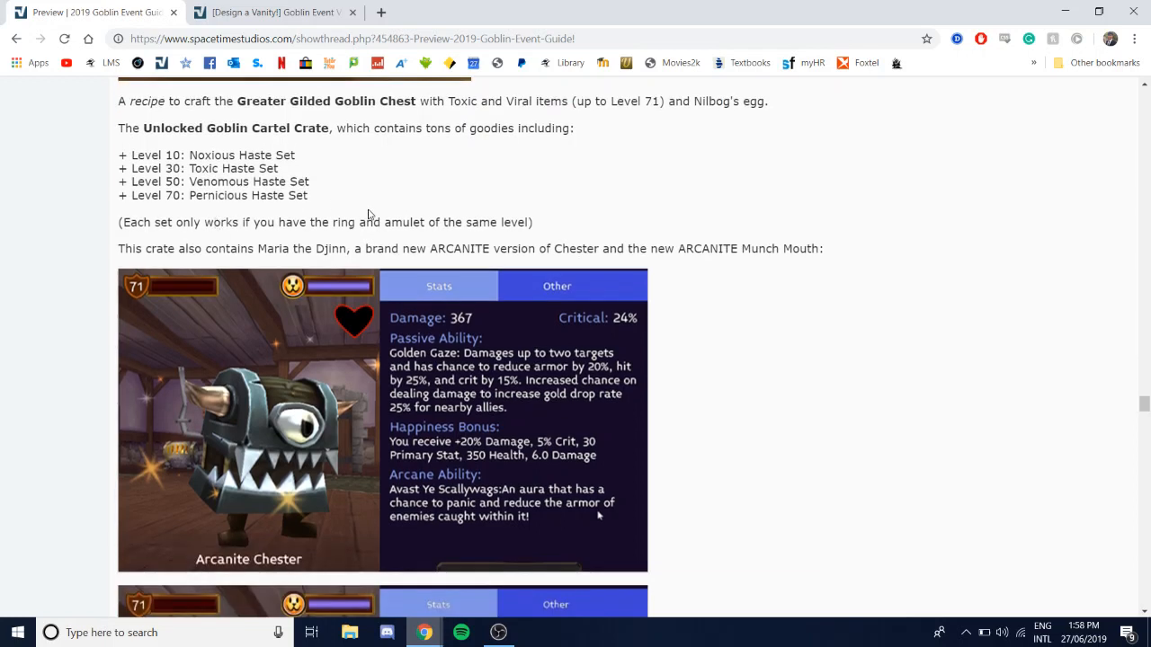
mouse_move(561, 180)
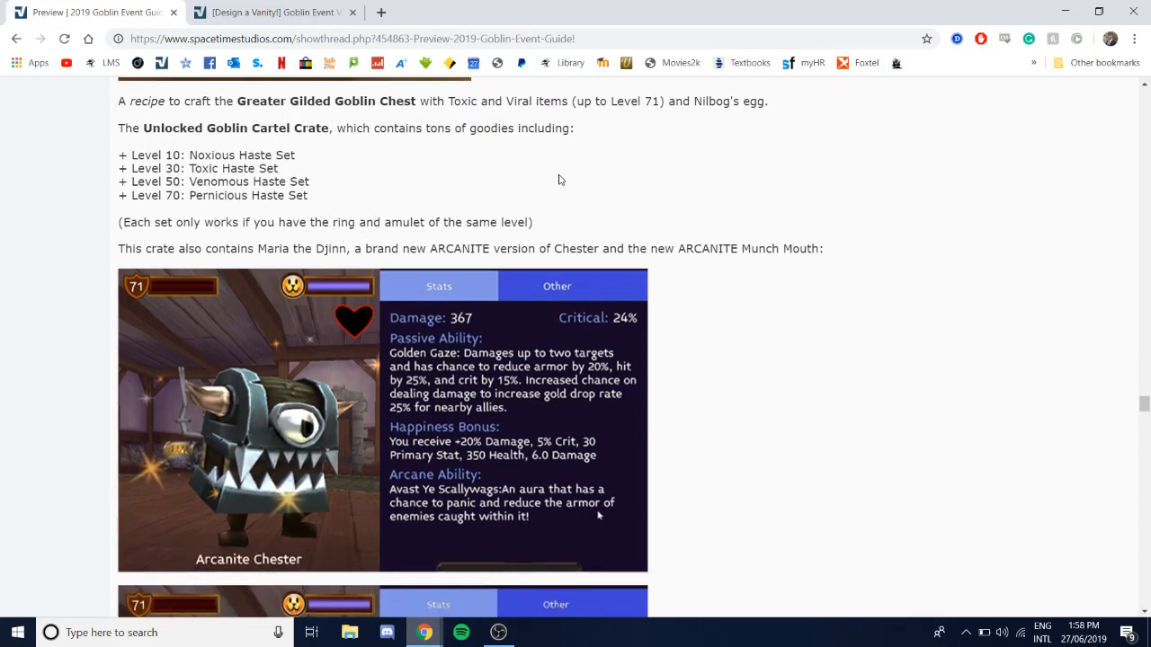
scroll("down", 3)
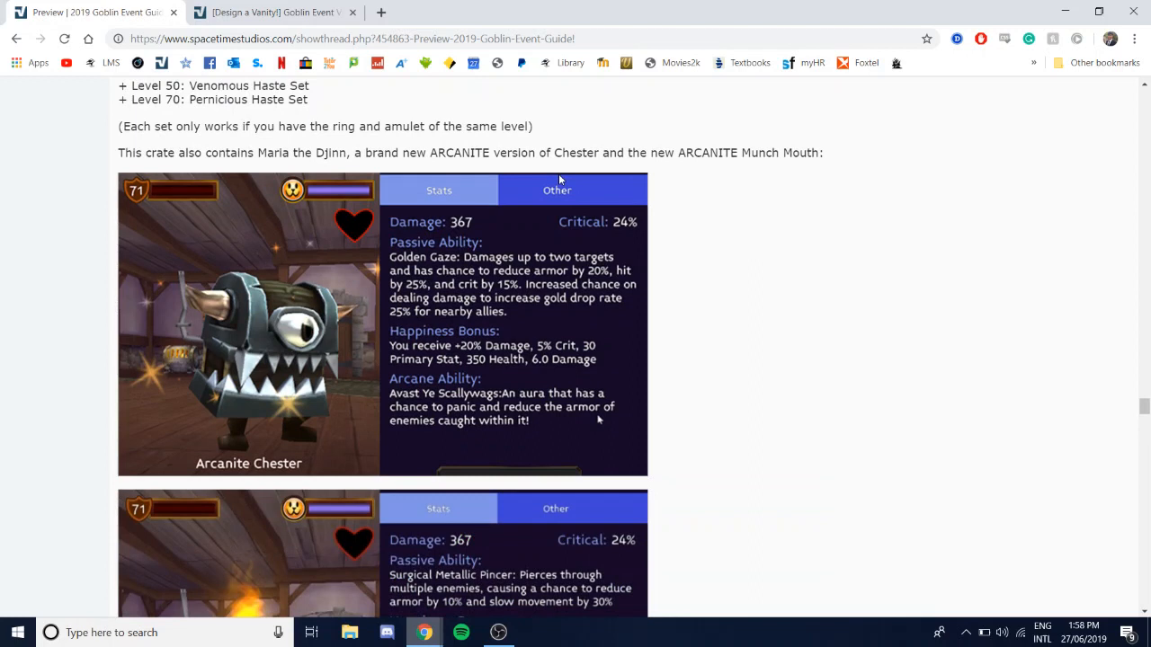
mouse_move(309, 158)
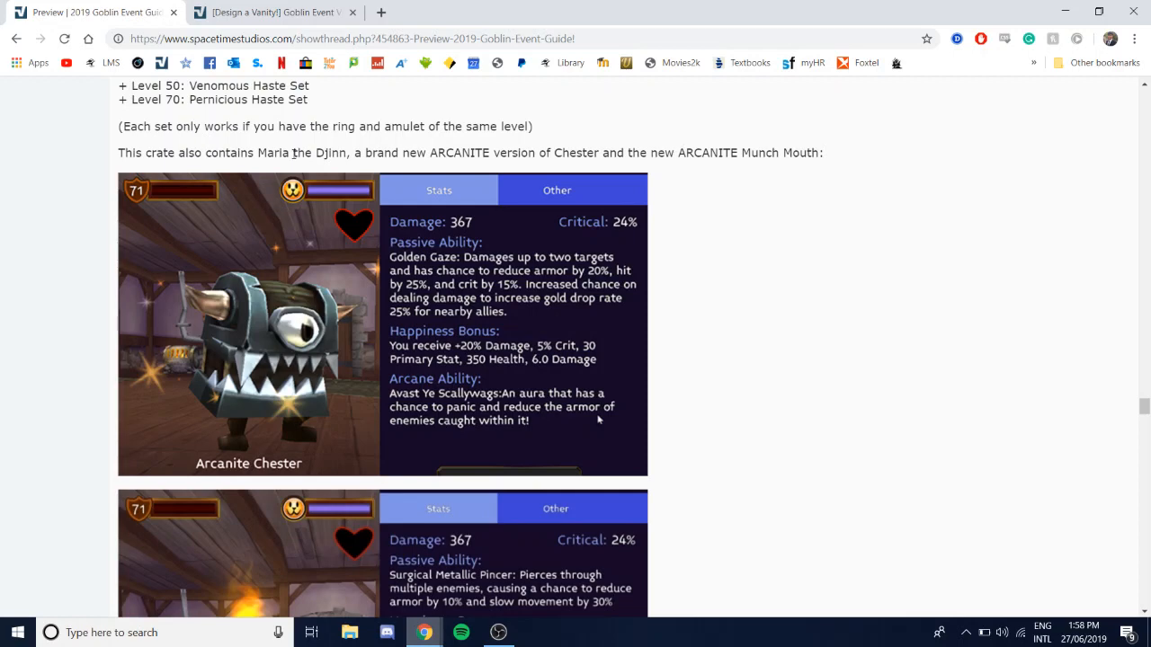
mouse_move(287, 173)
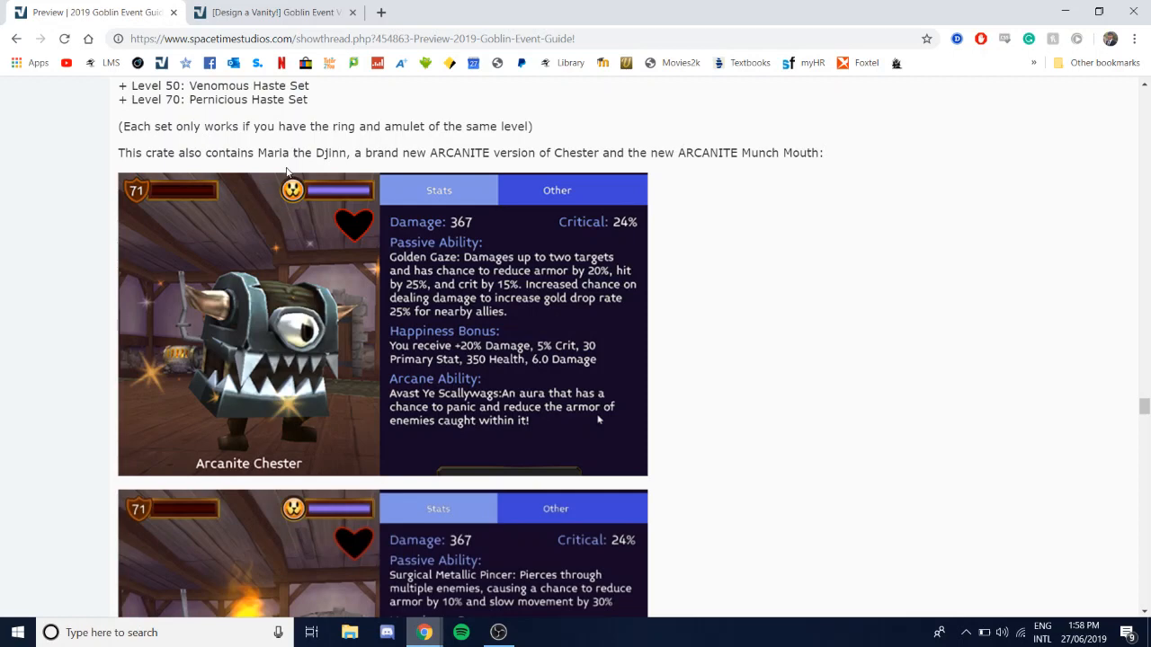
mouse_move(360, 156)
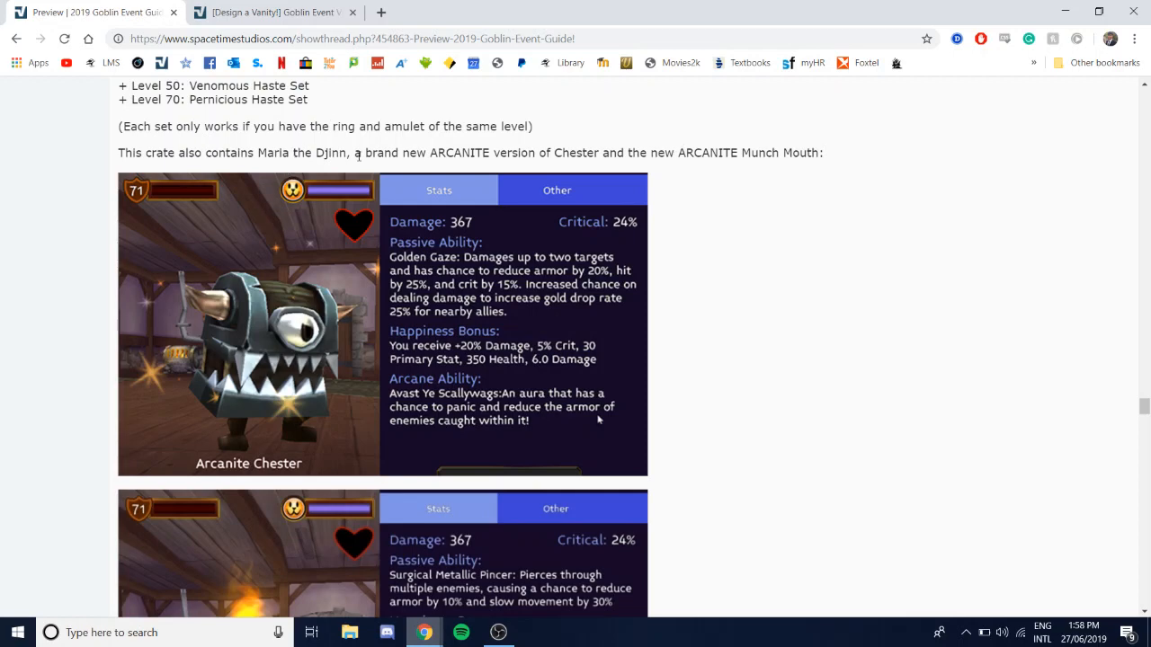
mouse_move(460, 205)
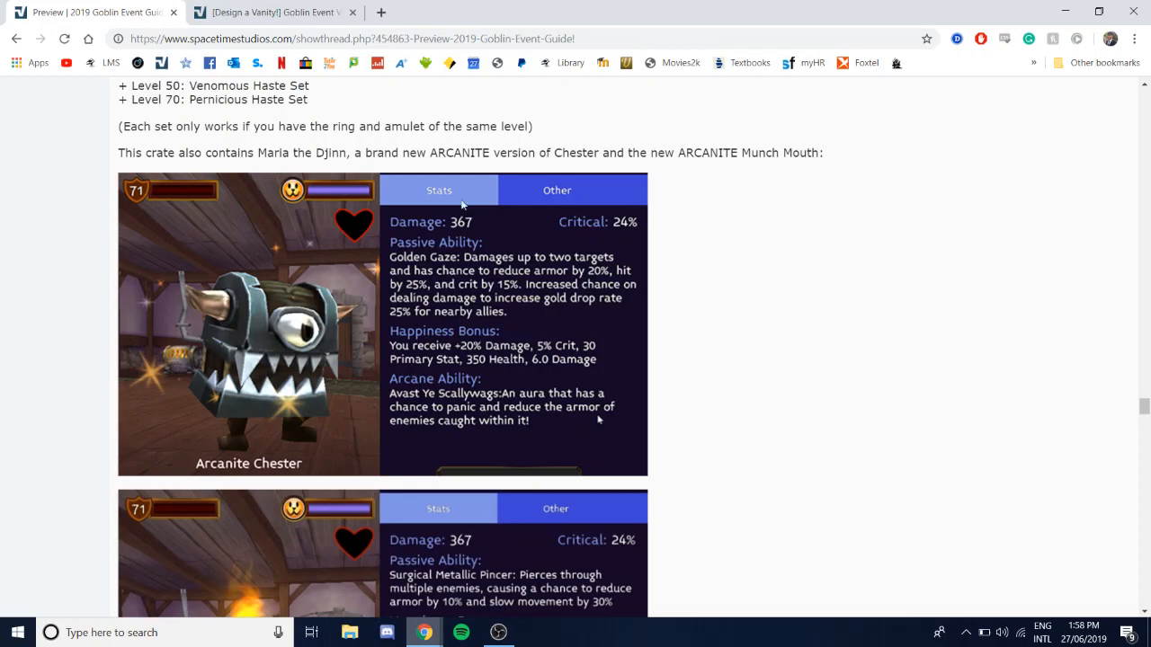
mouse_move(479, 280)
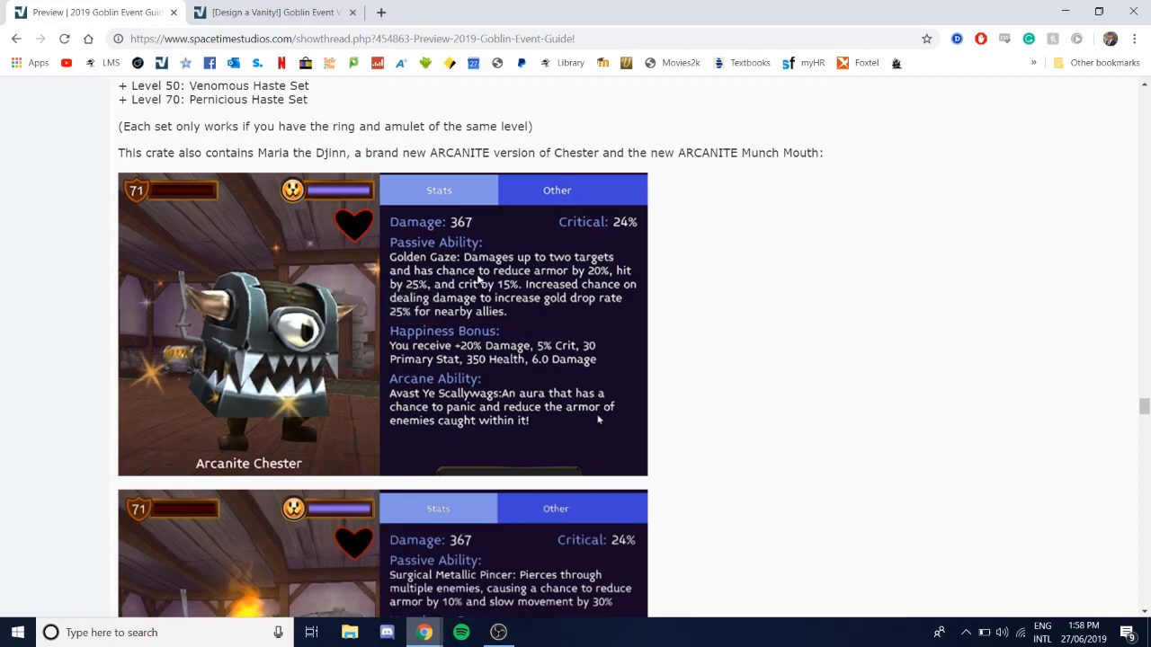
mouse_move(533, 313)
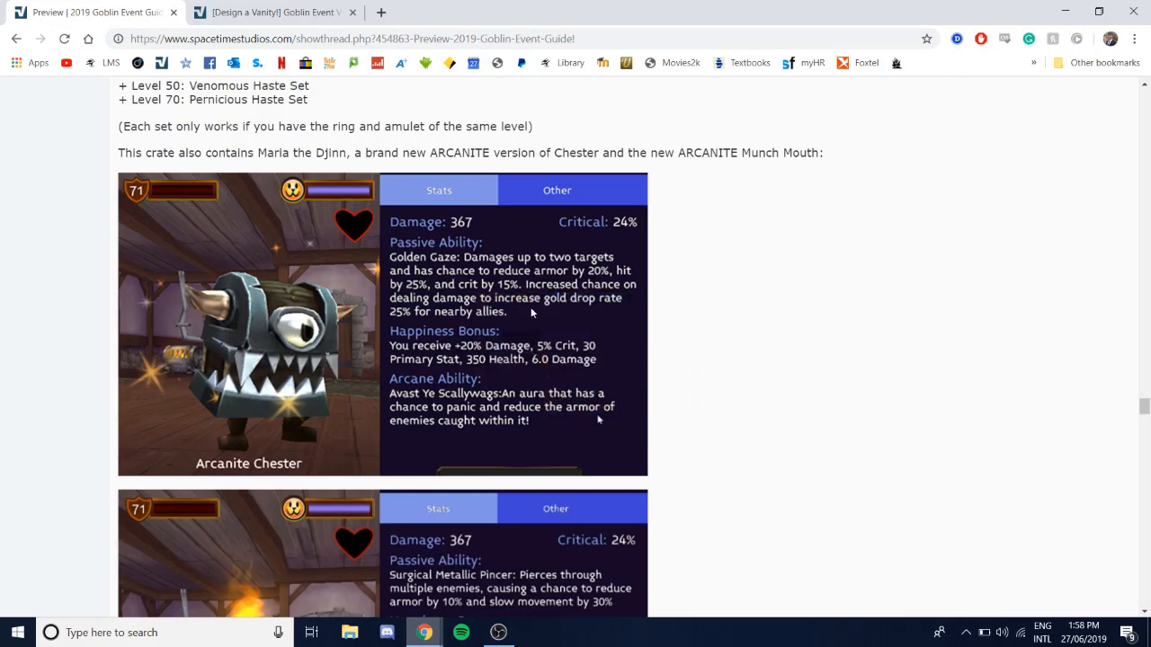
mouse_move(529, 309)
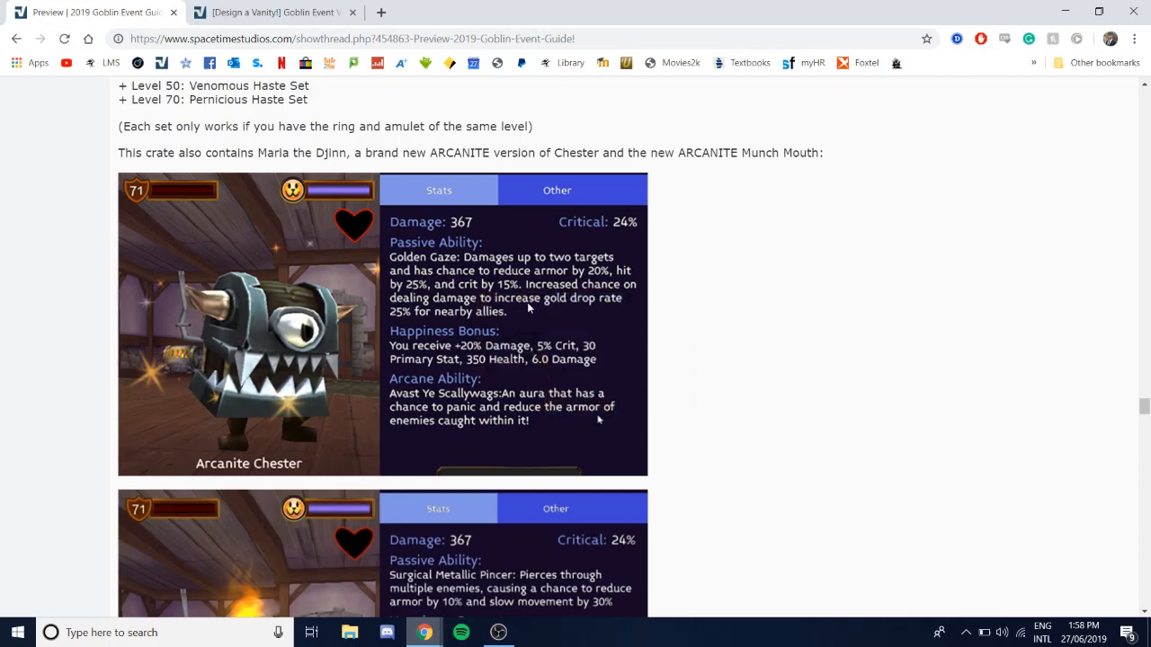
mouse_move(482, 315)
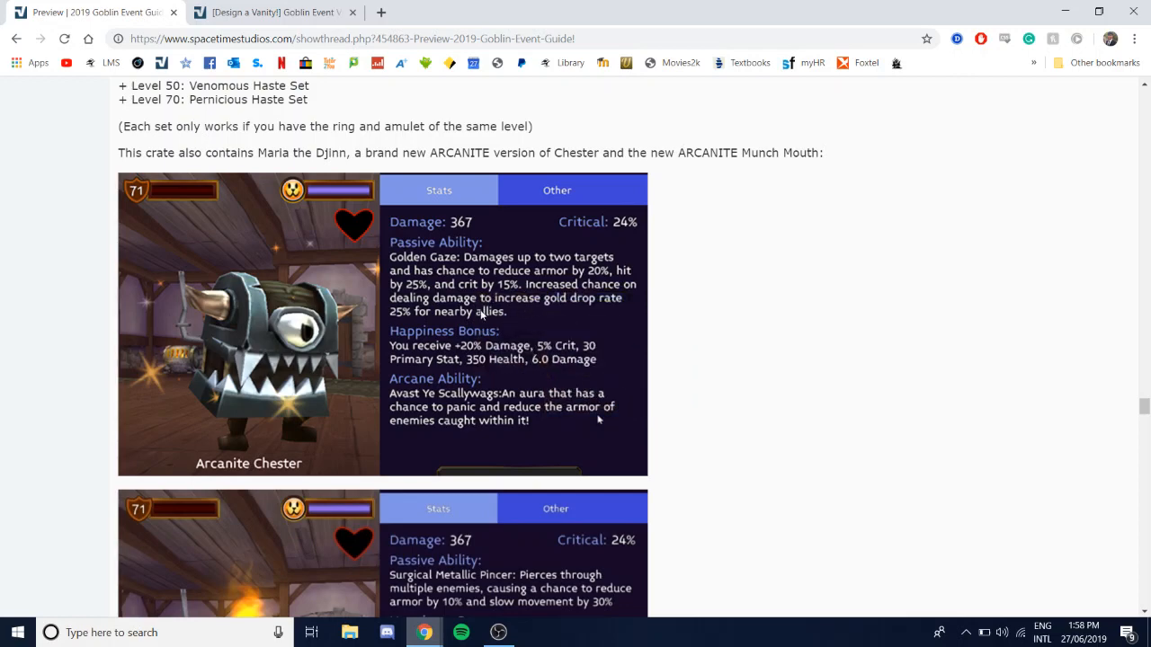
mouse_move(655, 144)
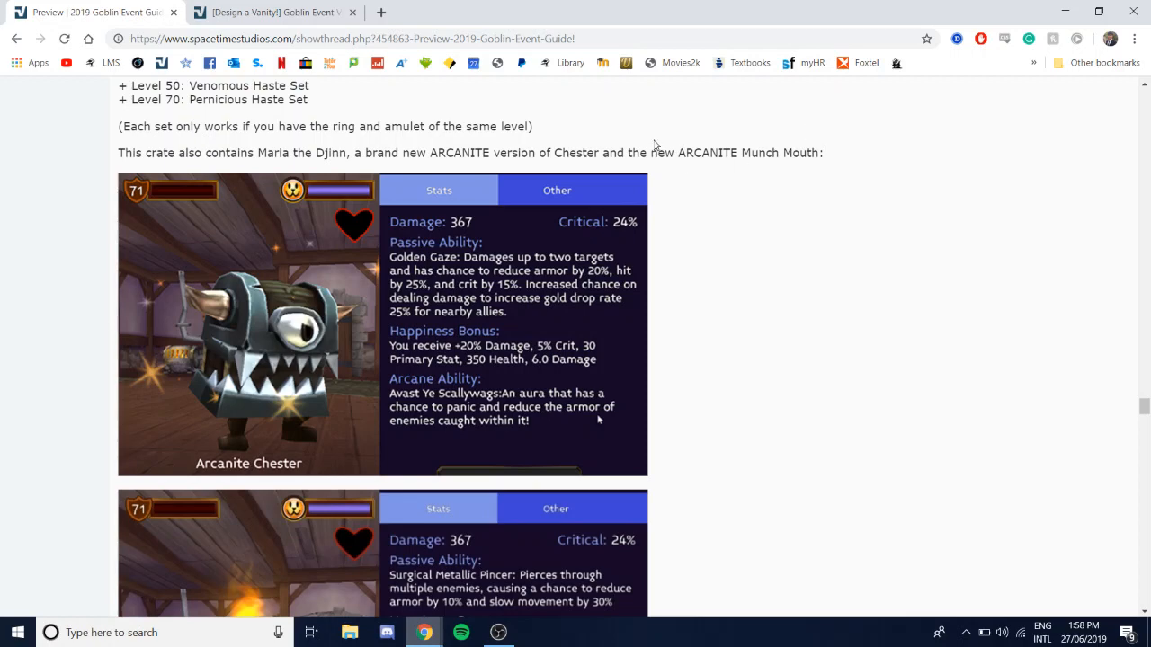
left_click_drag(676, 151, 824, 151)
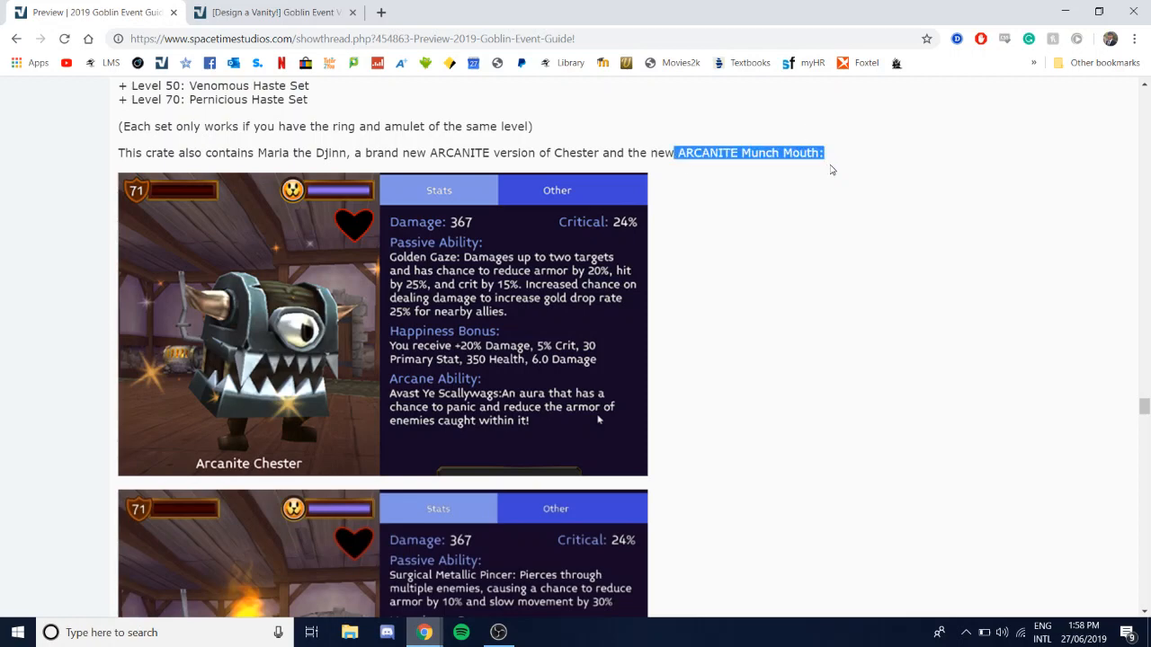
Step: Scroll past the Arcanite Munch Mouth card to the Great Goblin General's vanity armor images
scroll("down", 3)
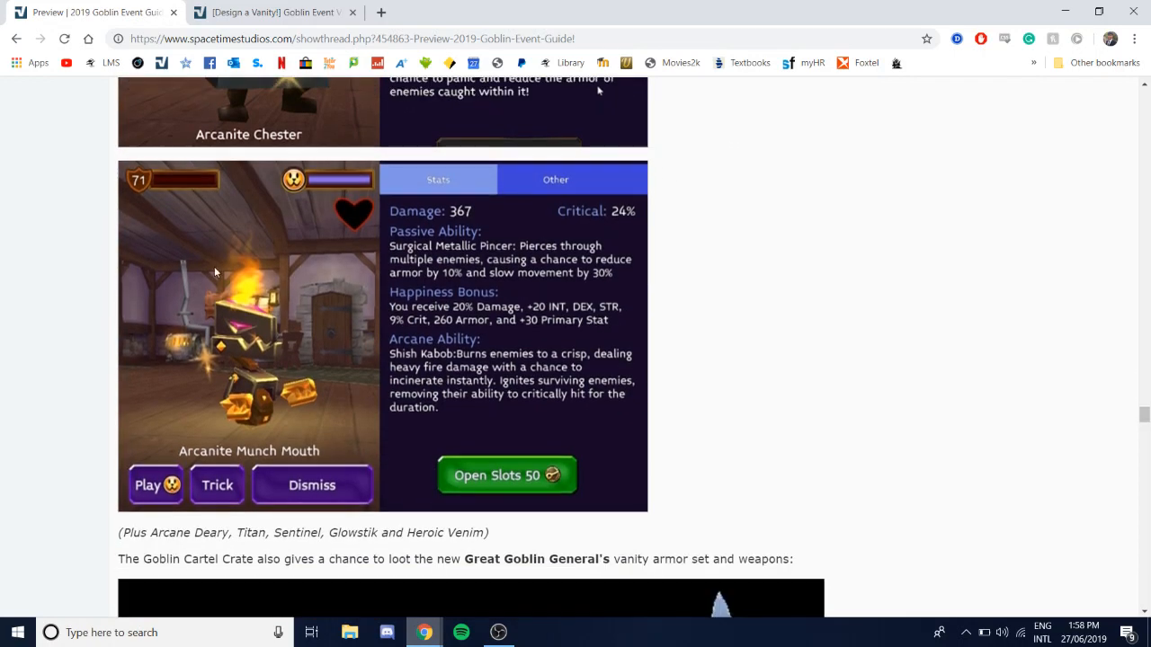
mouse_move(226, 446)
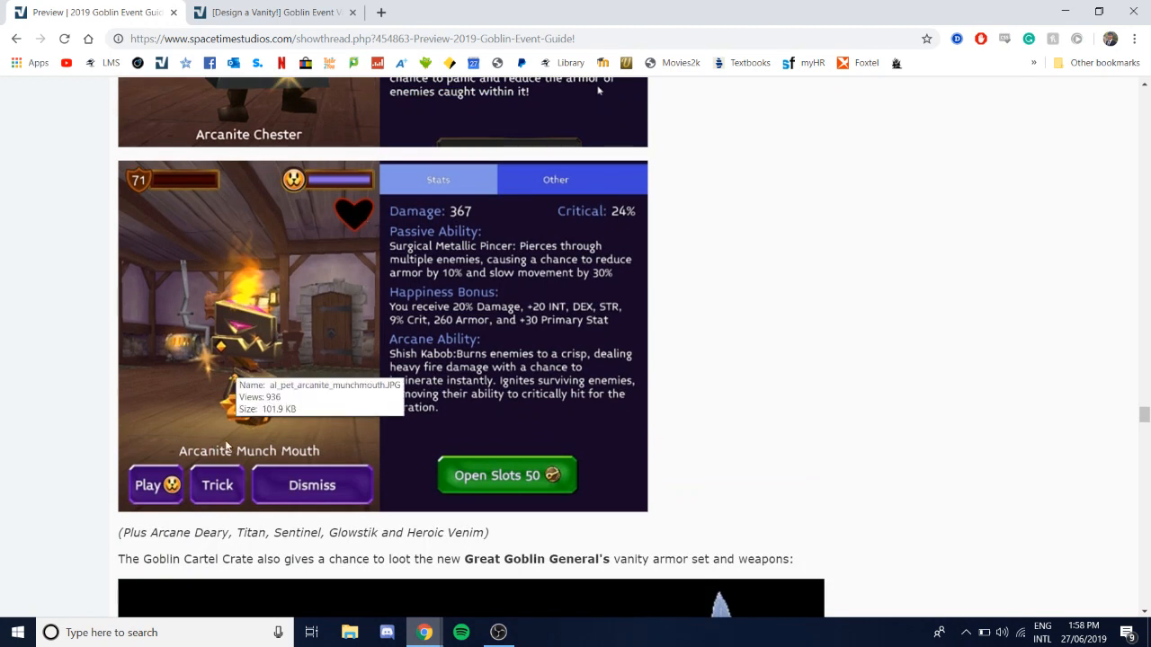
mouse_move(790, 399)
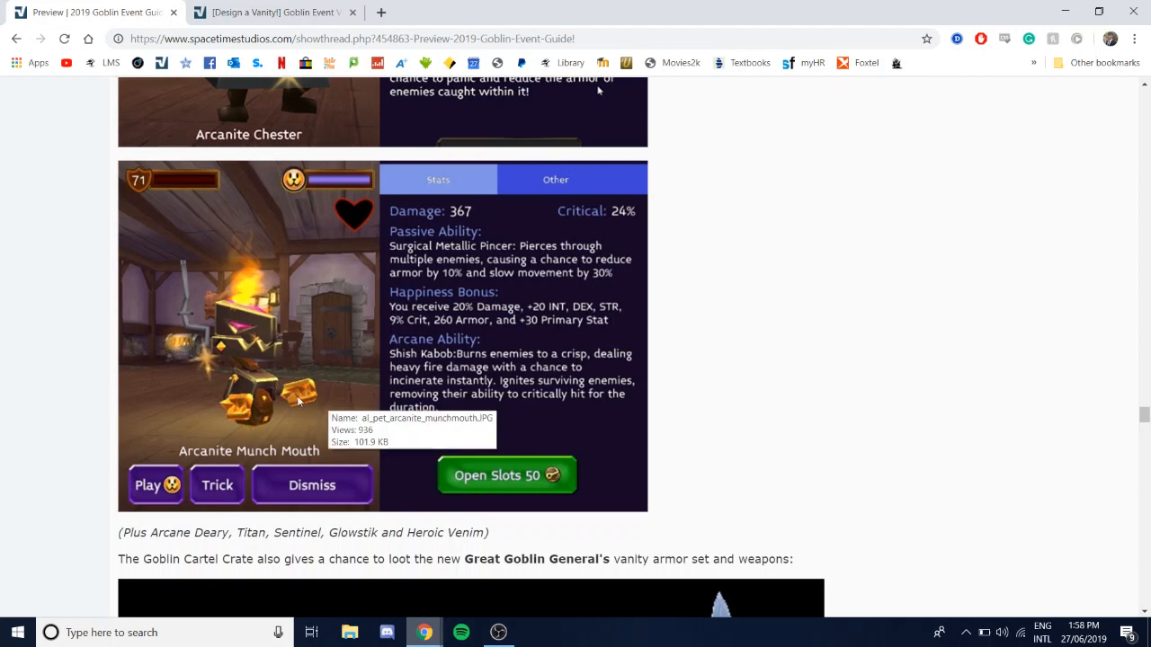
mouse_move(249, 266)
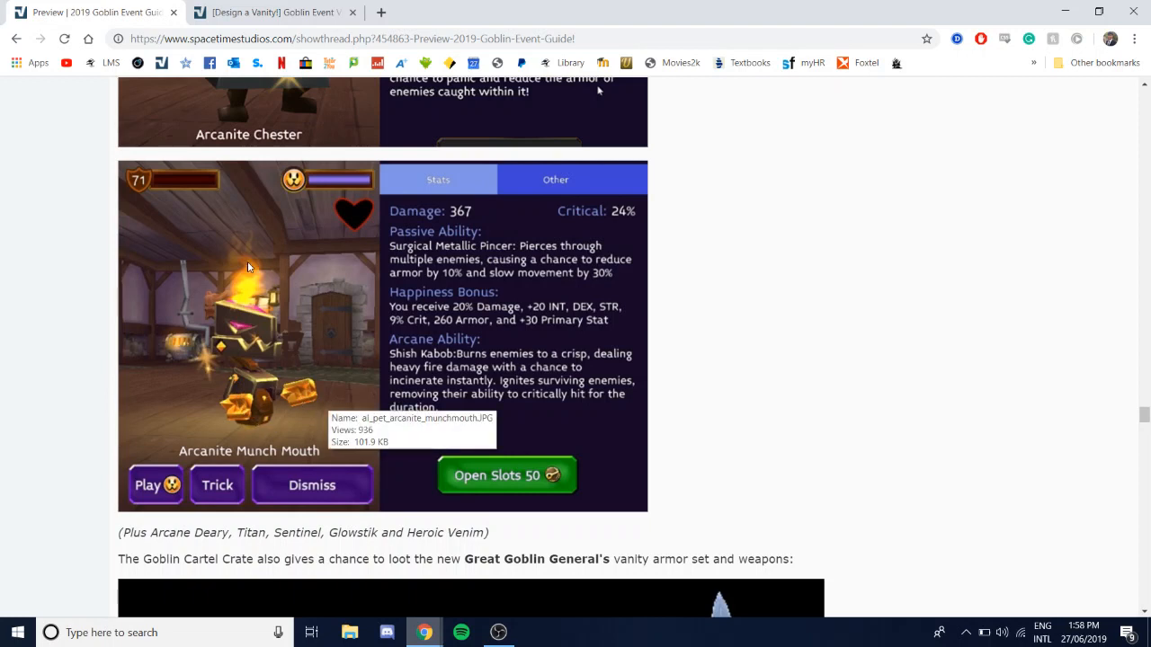
mouse_move(286, 356)
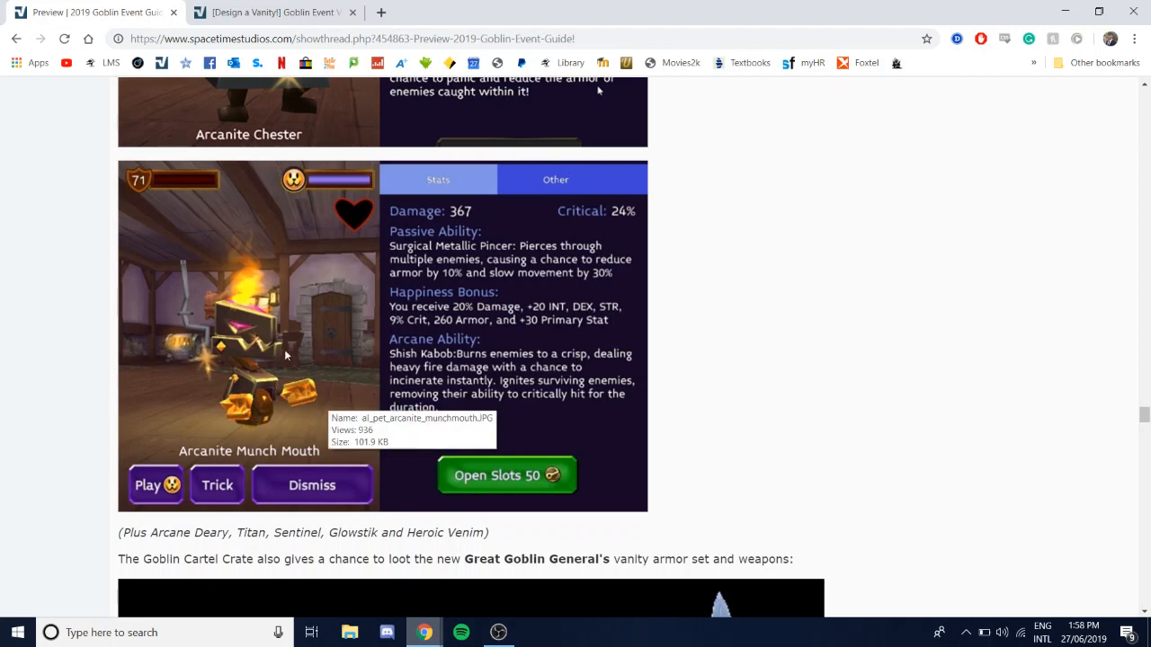
mouse_move(263, 310)
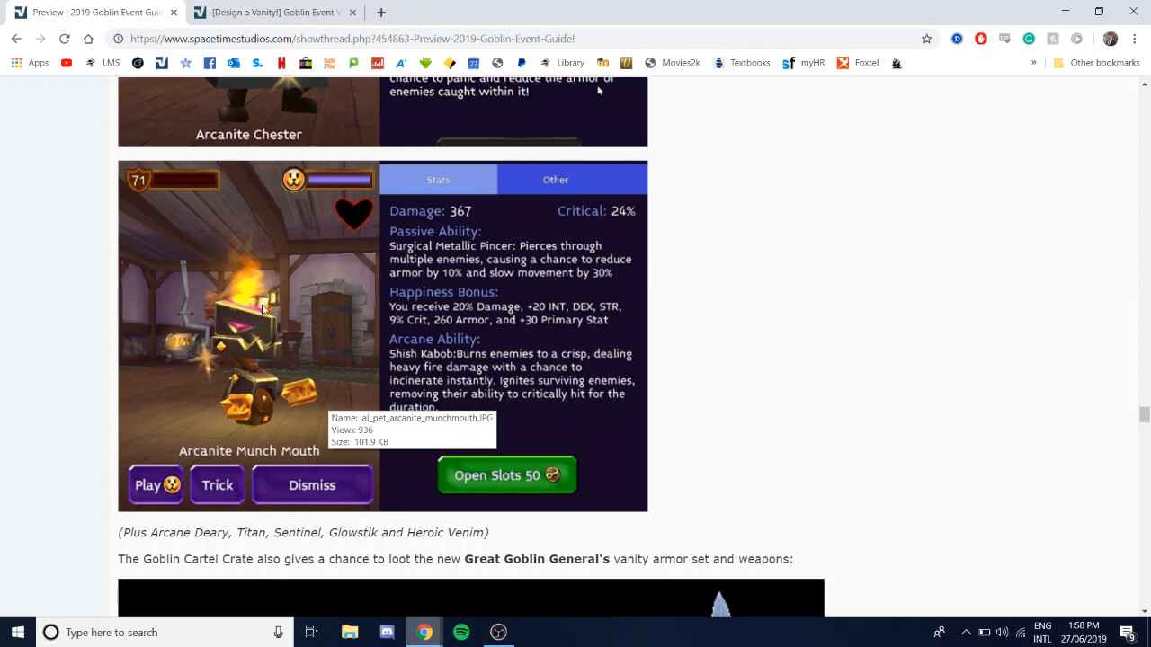
mouse_move(629, 384)
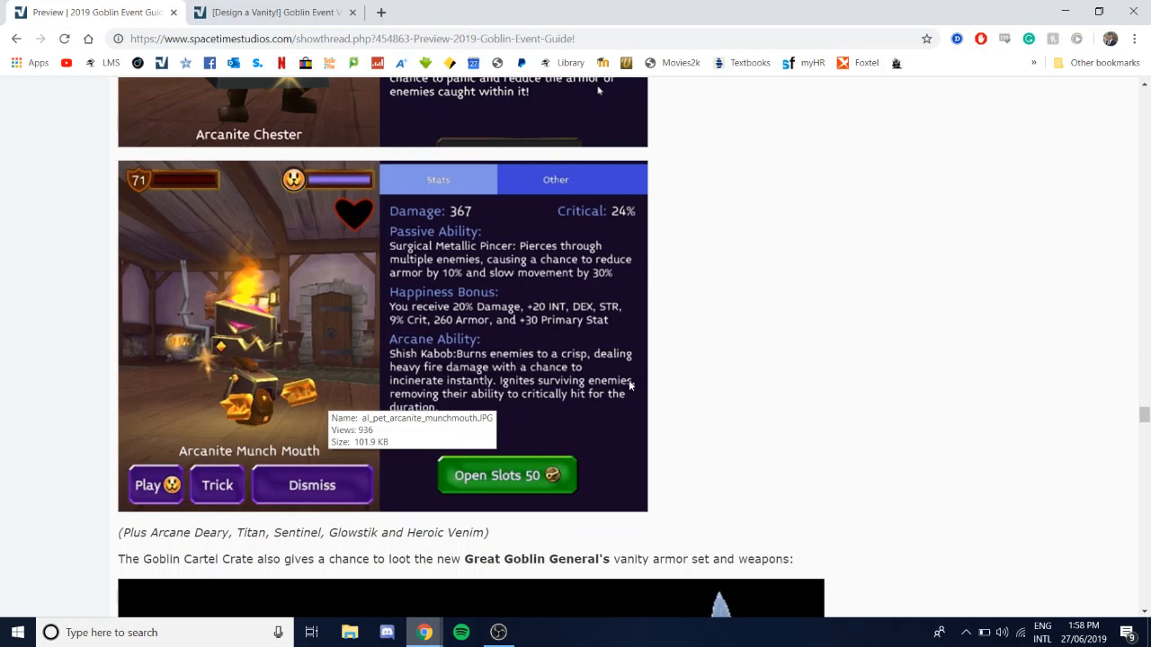
mouse_move(507, 420)
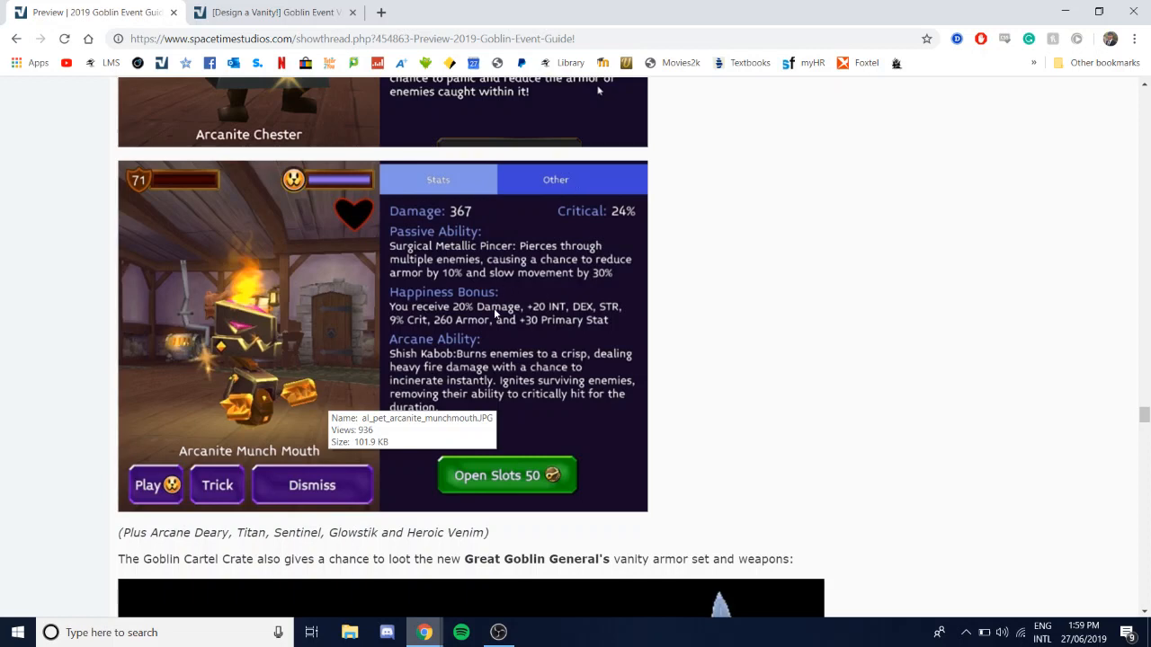
scroll("down", 3)
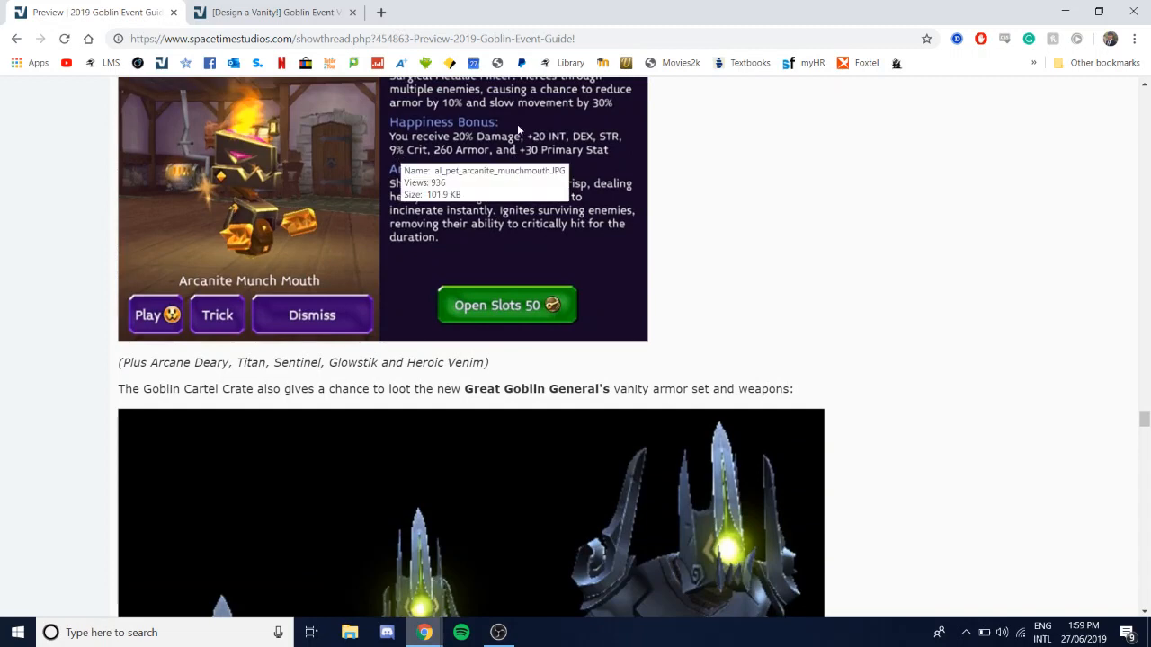
scroll("down", 3)
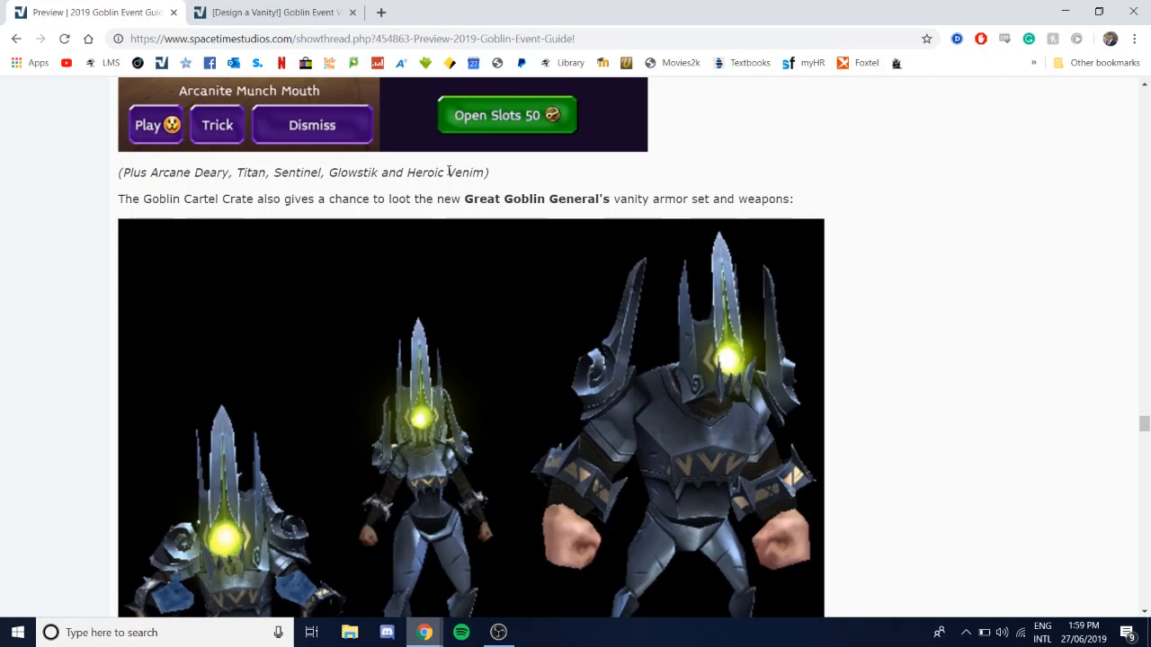
mouse_move(171, 194)
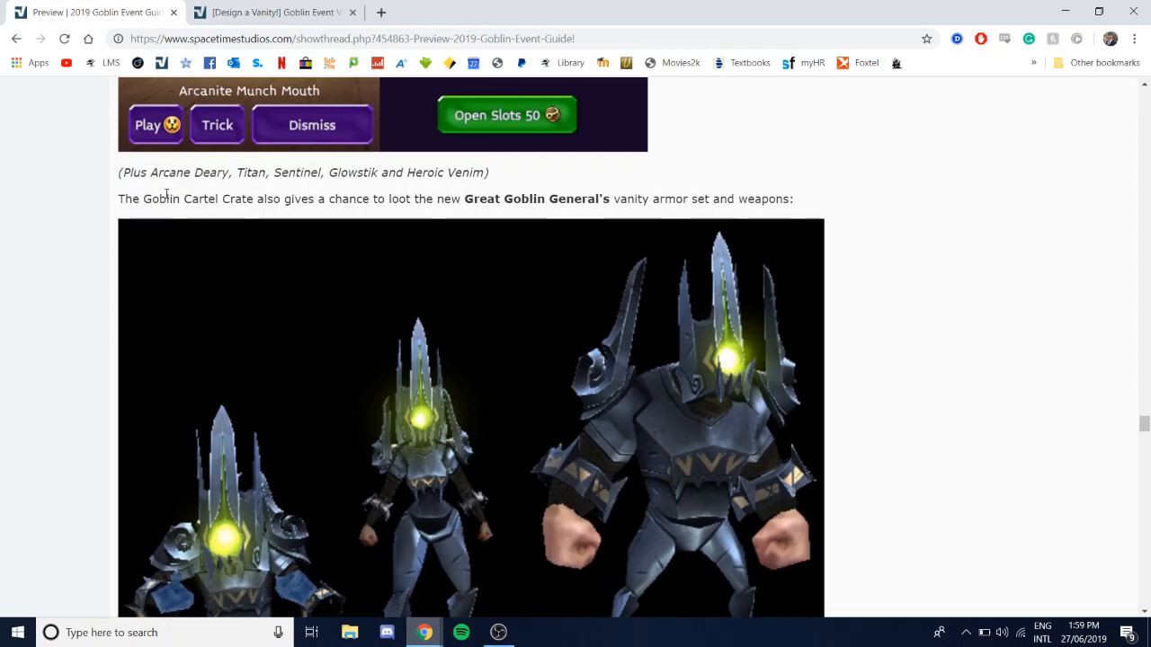
mouse_move(284, 196)
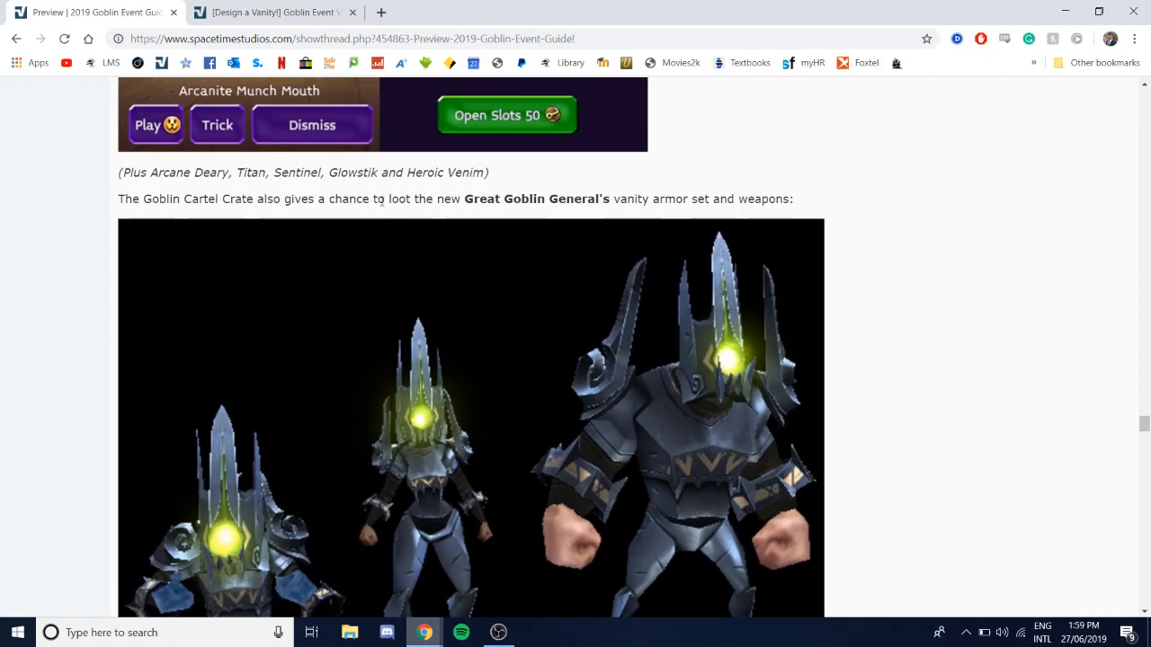
mouse_move(502, 223)
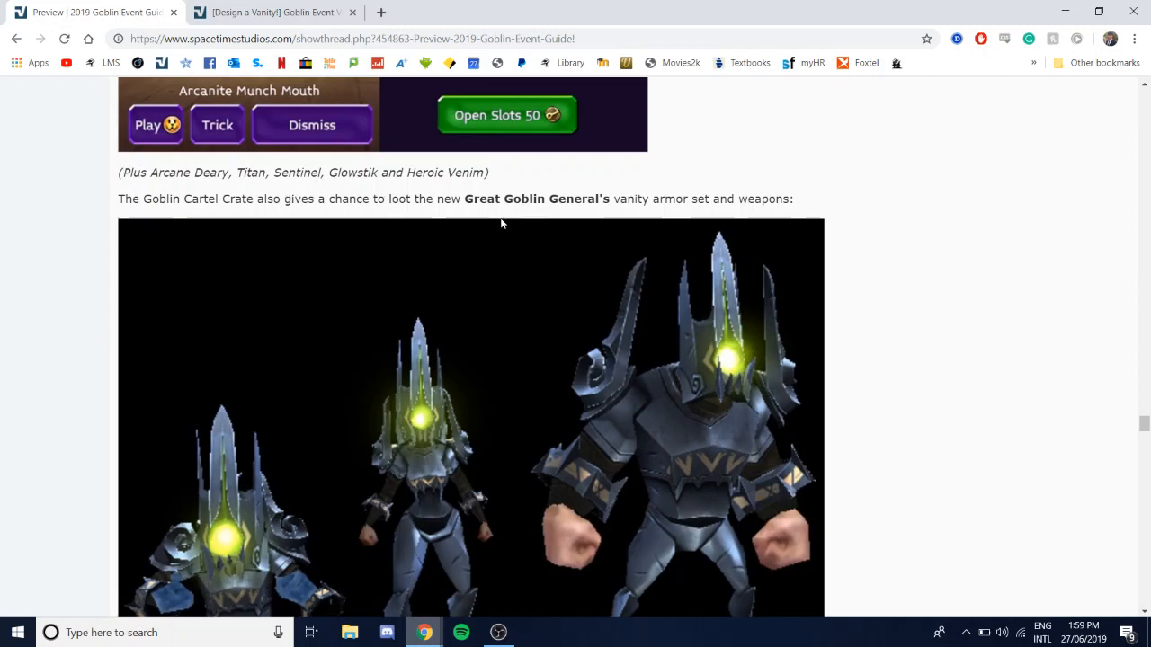
scroll("down", 3)
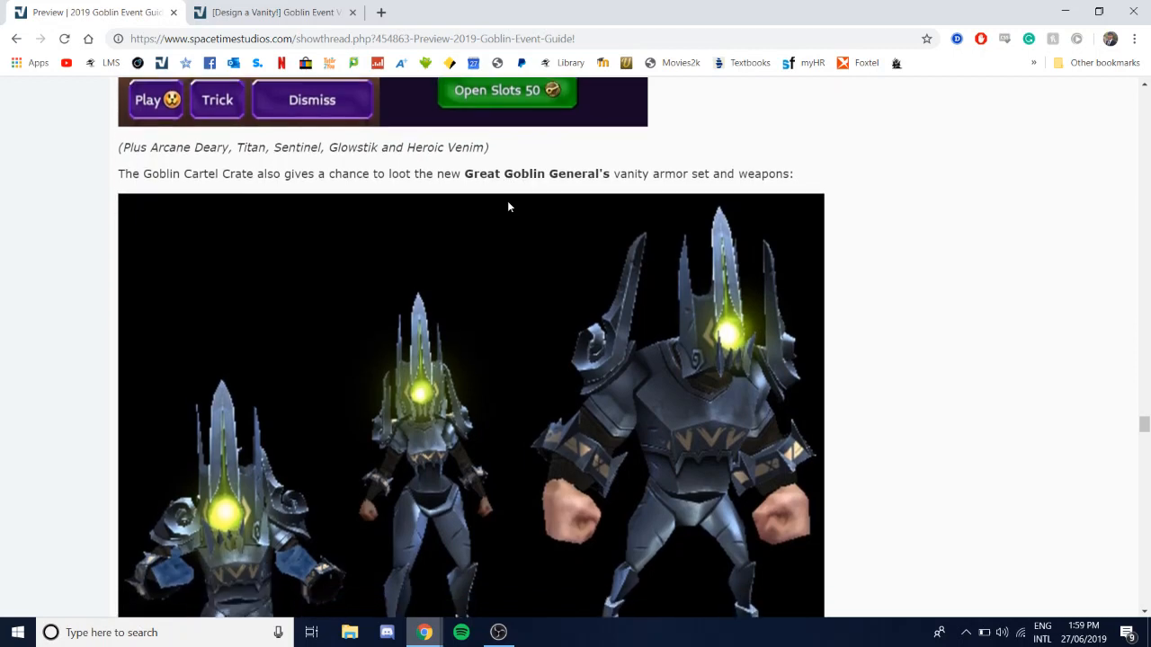
scroll("down", 3)
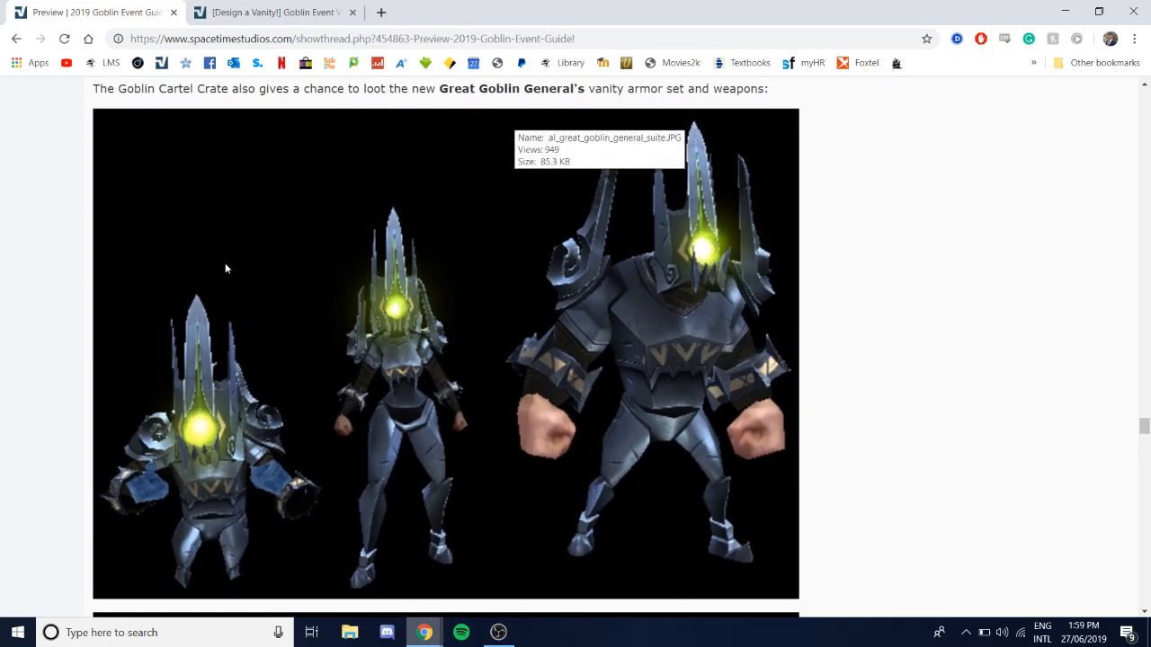
mouse_move(255, 458)
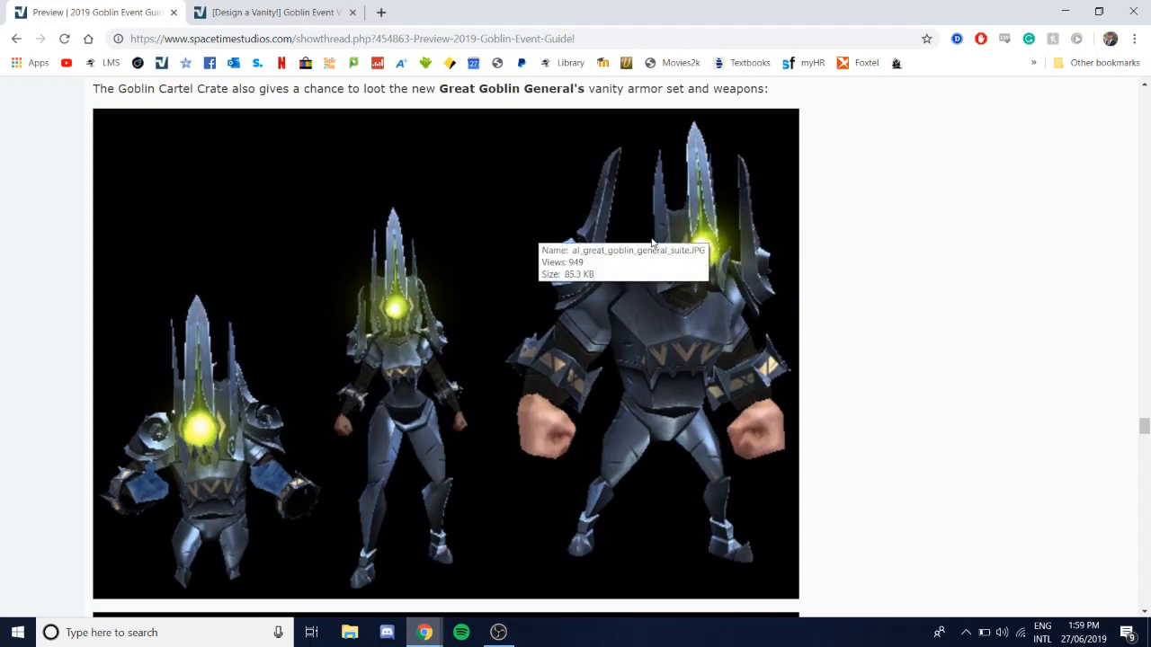
scroll("down", 3)
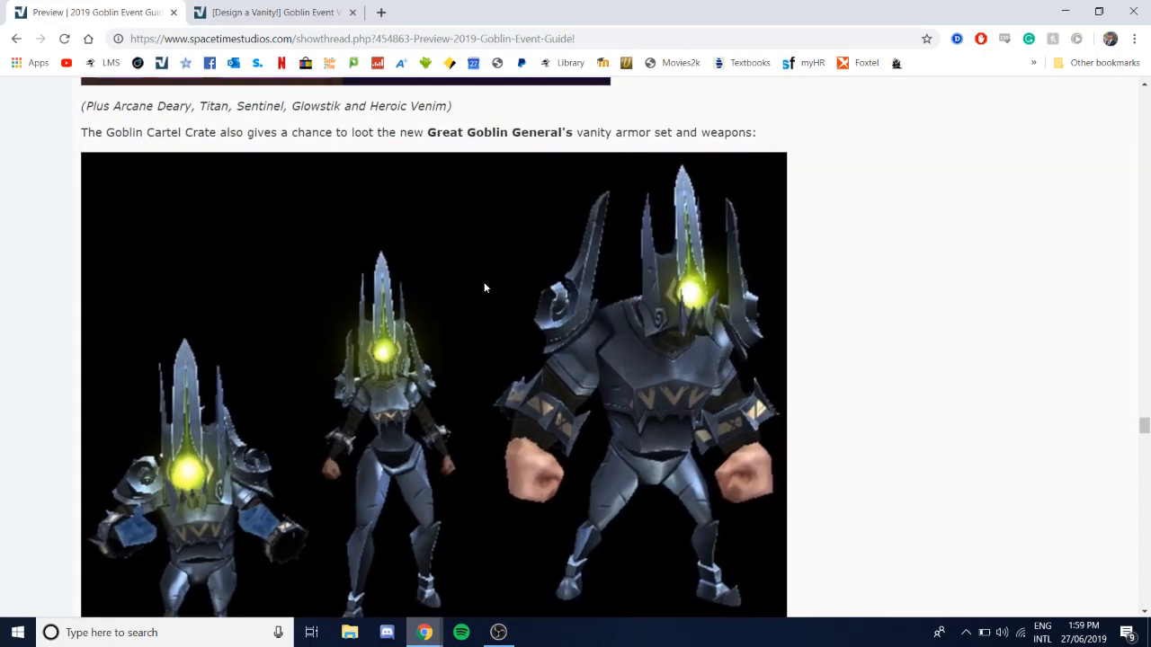
scroll("down", 3)
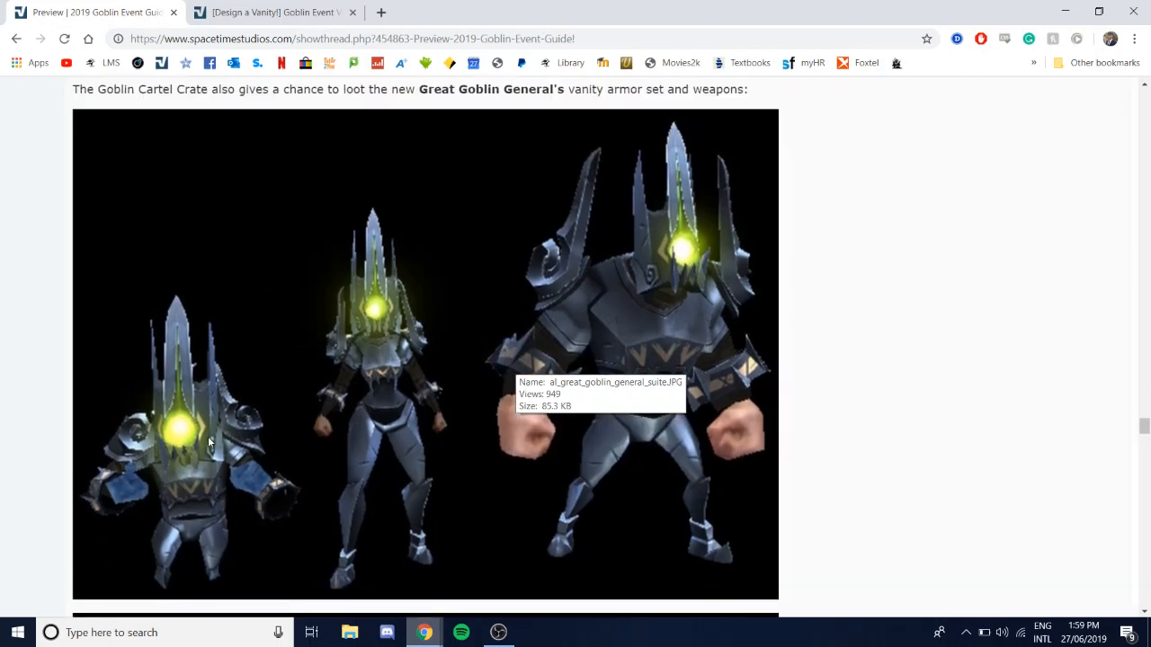
Step: Scroll past the goblin weapons image to the thank-you list and first replies
scroll("down", 3)
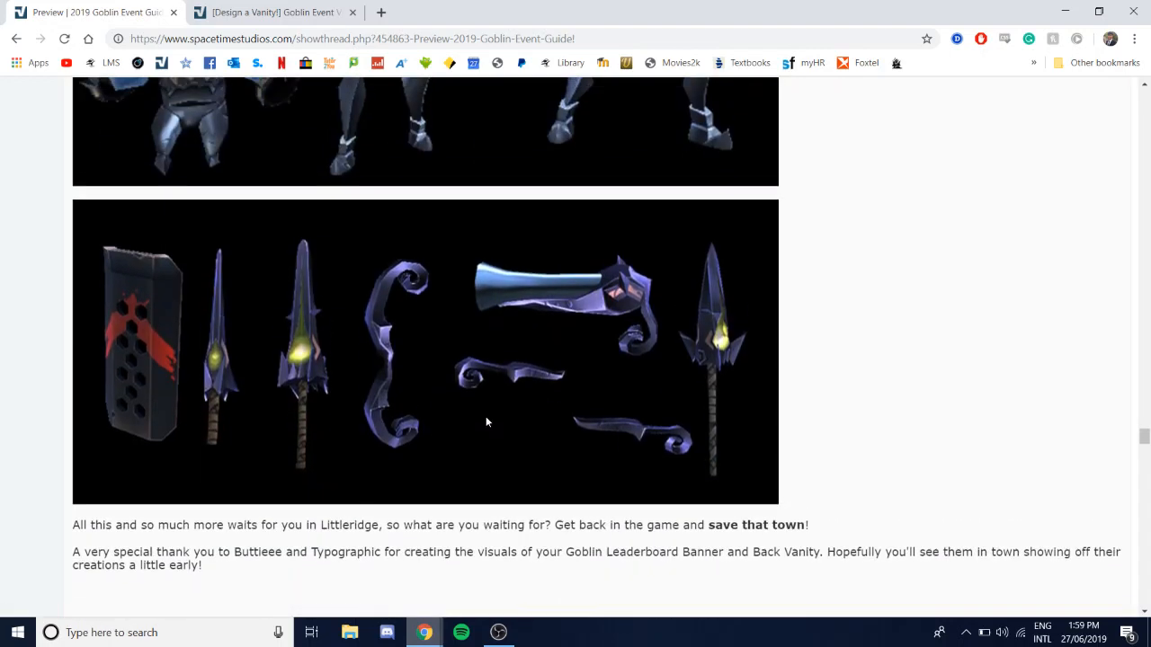
scroll("down", 3)
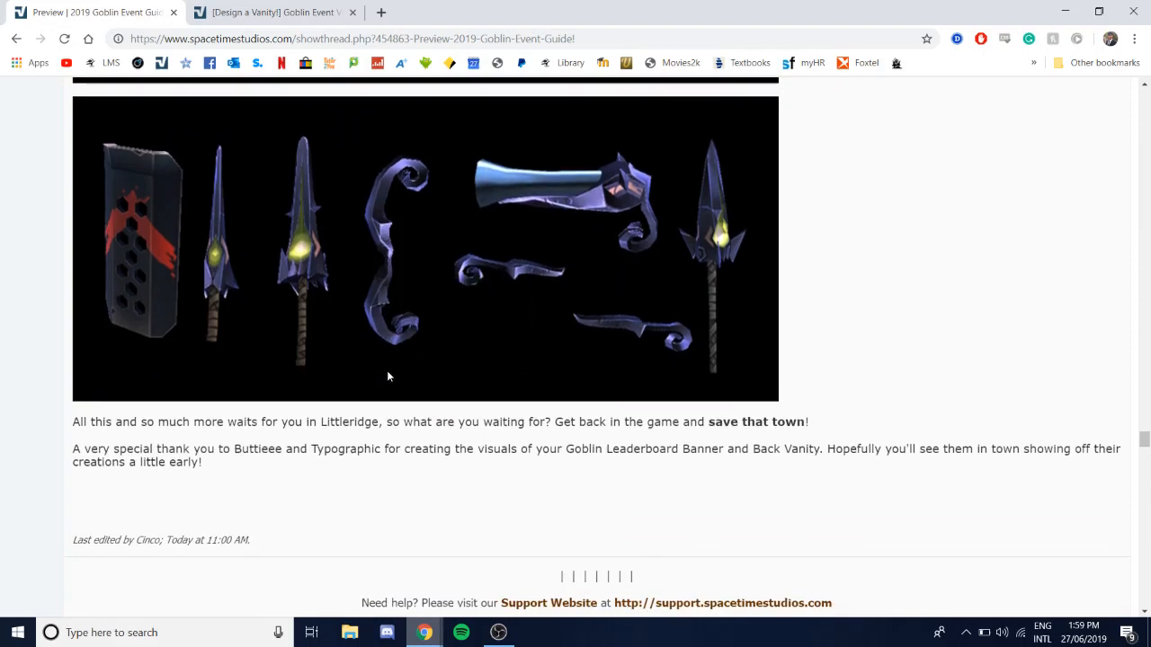
scroll("down", 3)
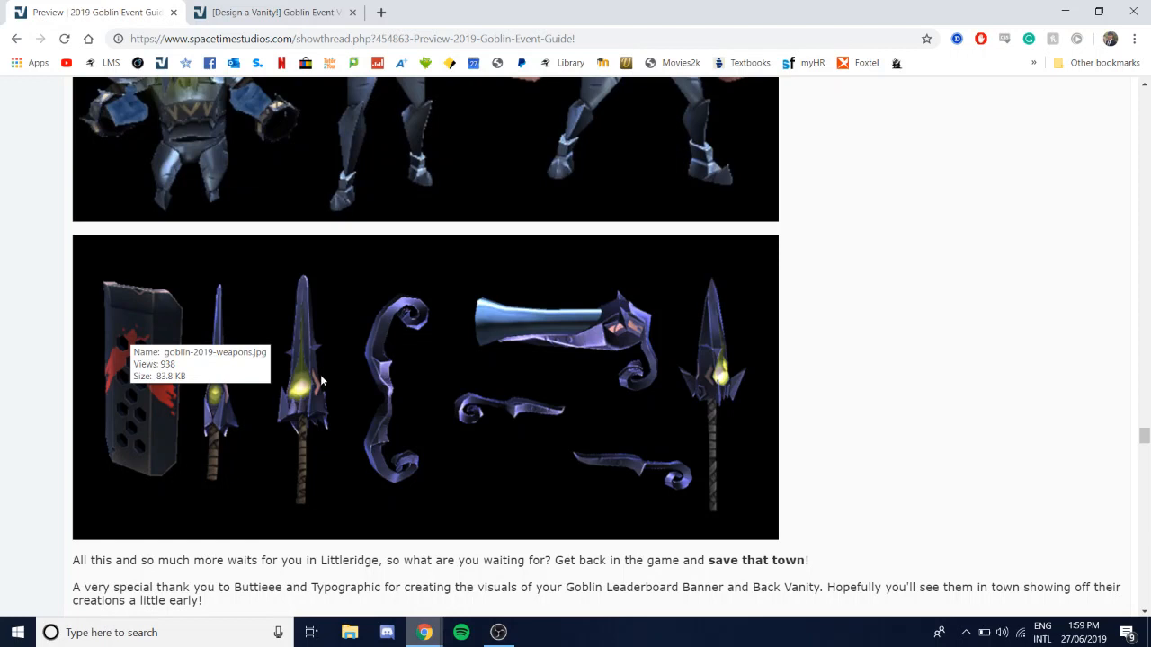
mouse_move(558, 320)
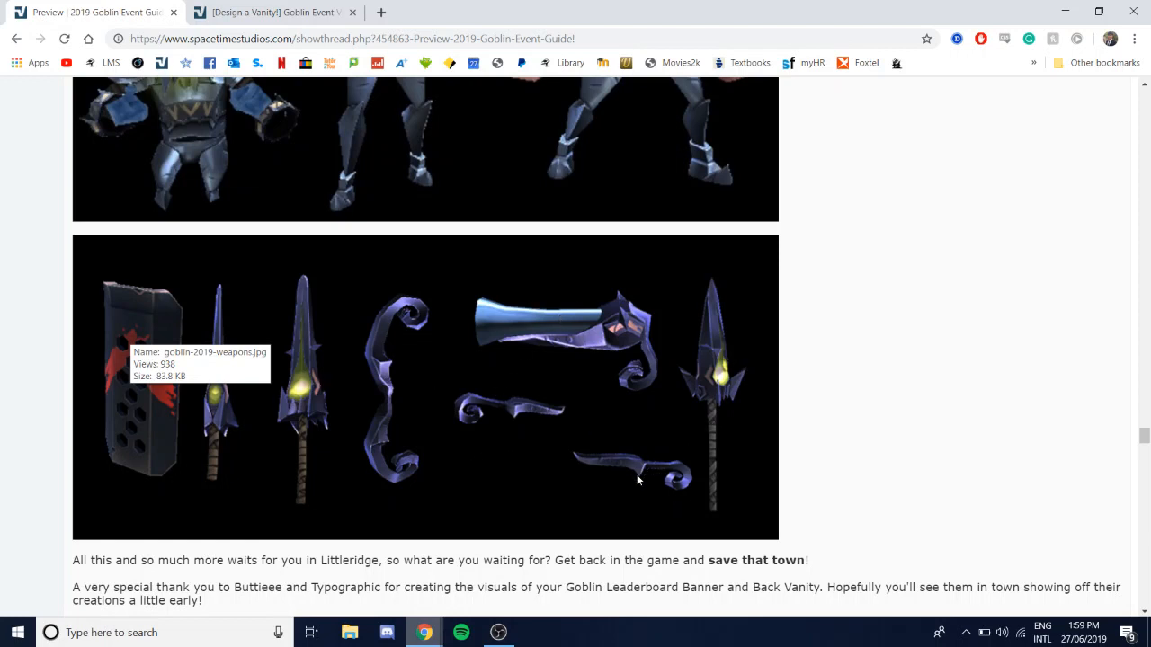
mouse_move(388, 460)
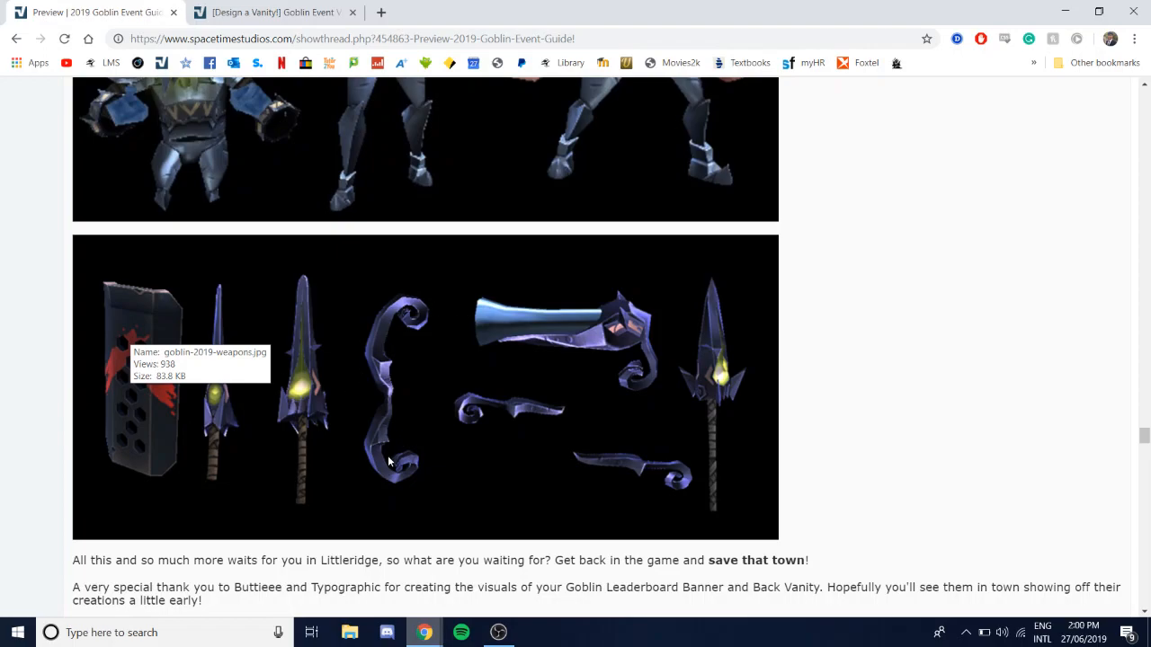
scroll("up", 3)
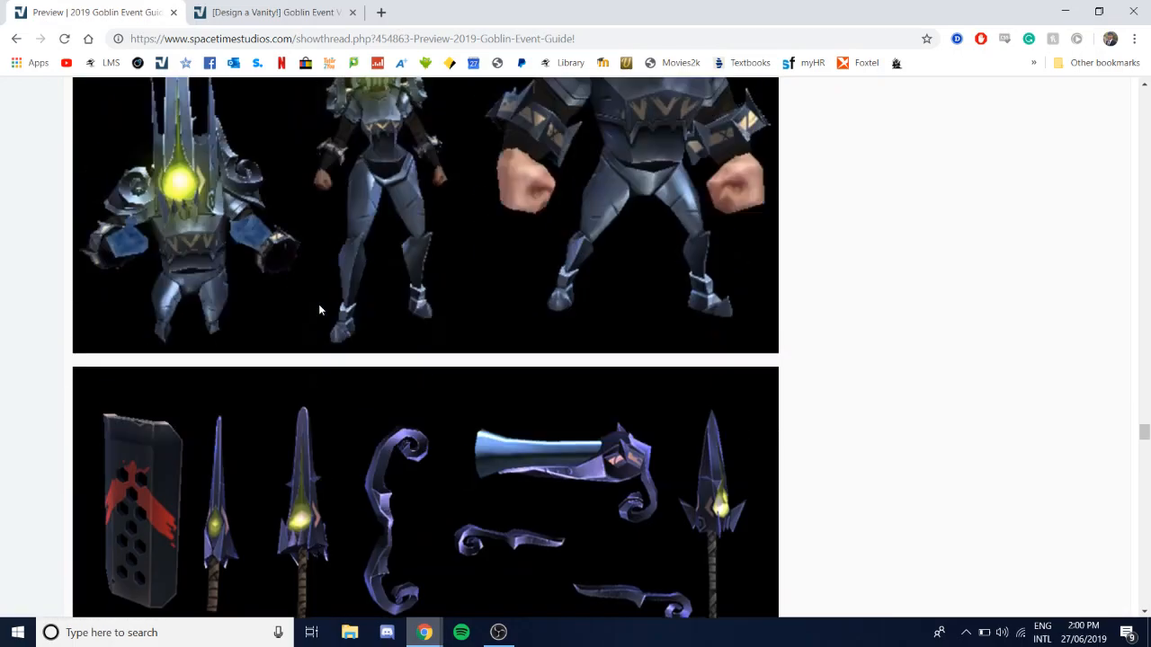
scroll("down", 3)
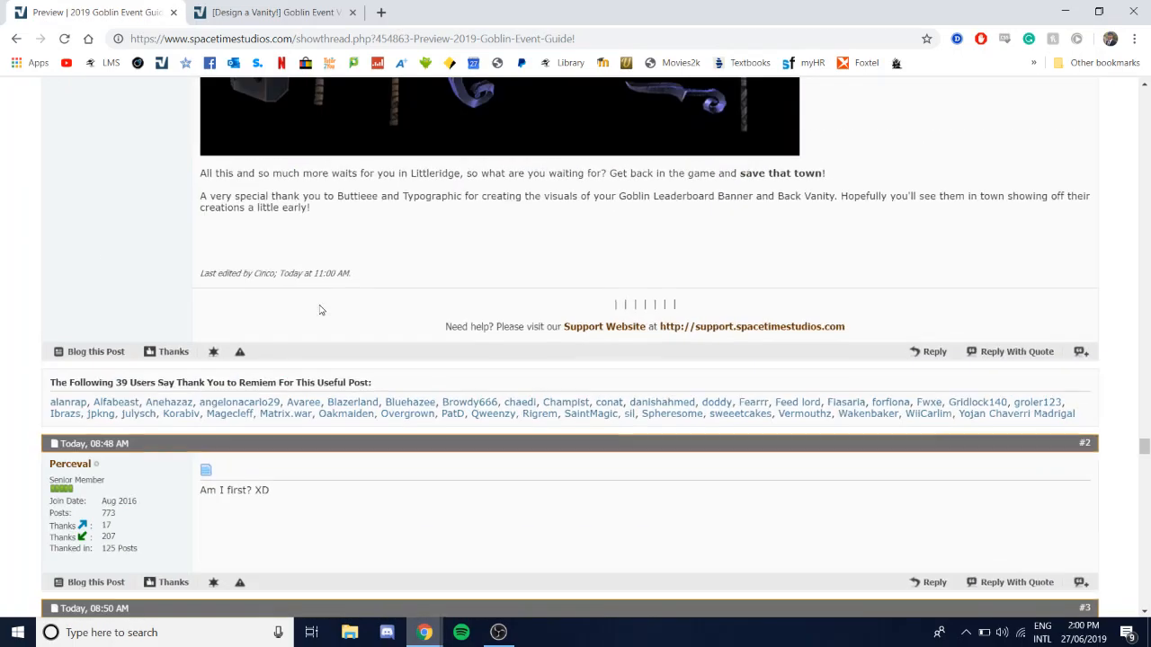
Step: Switch to the Vanity Design Contest WINNERS thread and scroll into the winning designs
left_click(270, 10)
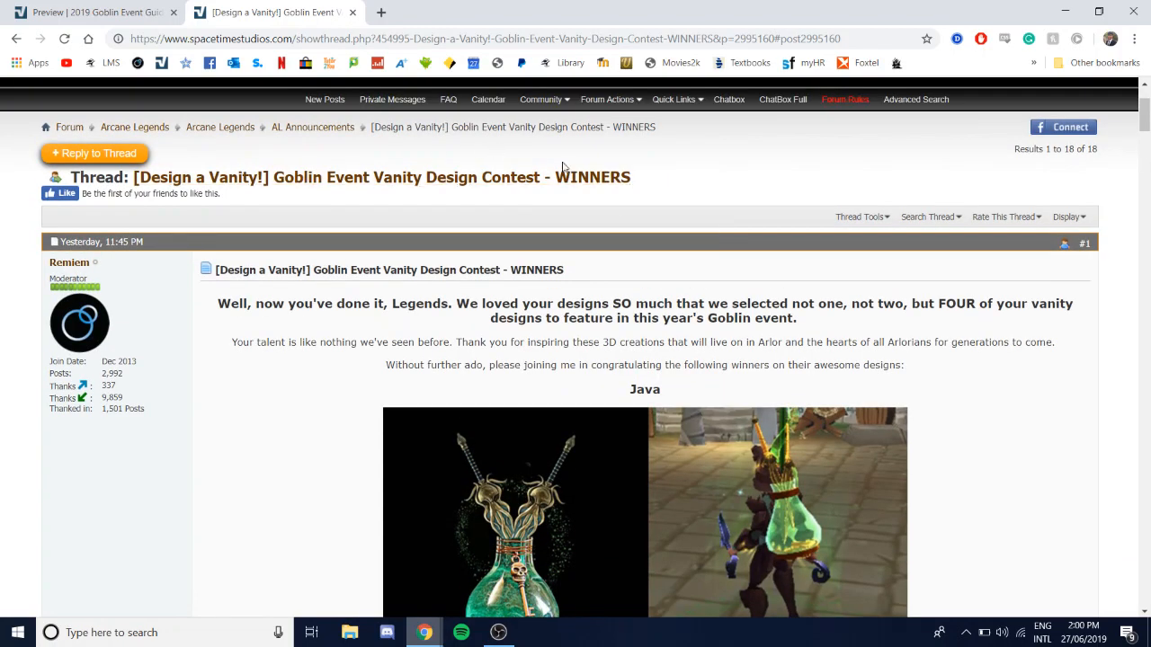
mouse_move(425, 178)
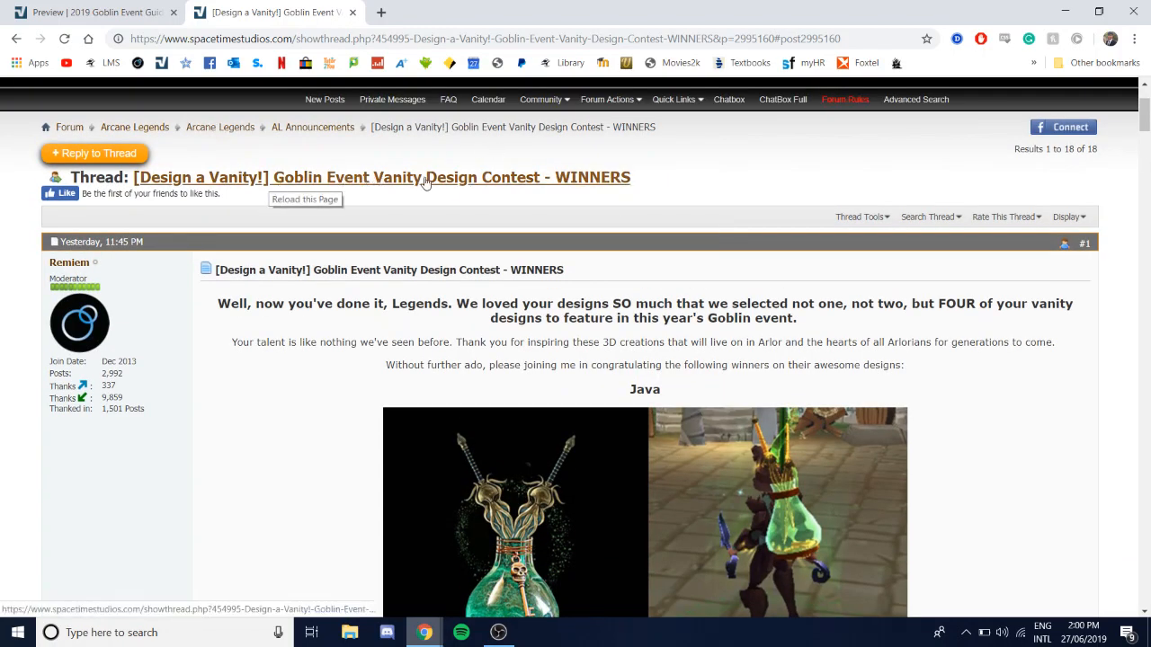
scroll("down", 3)
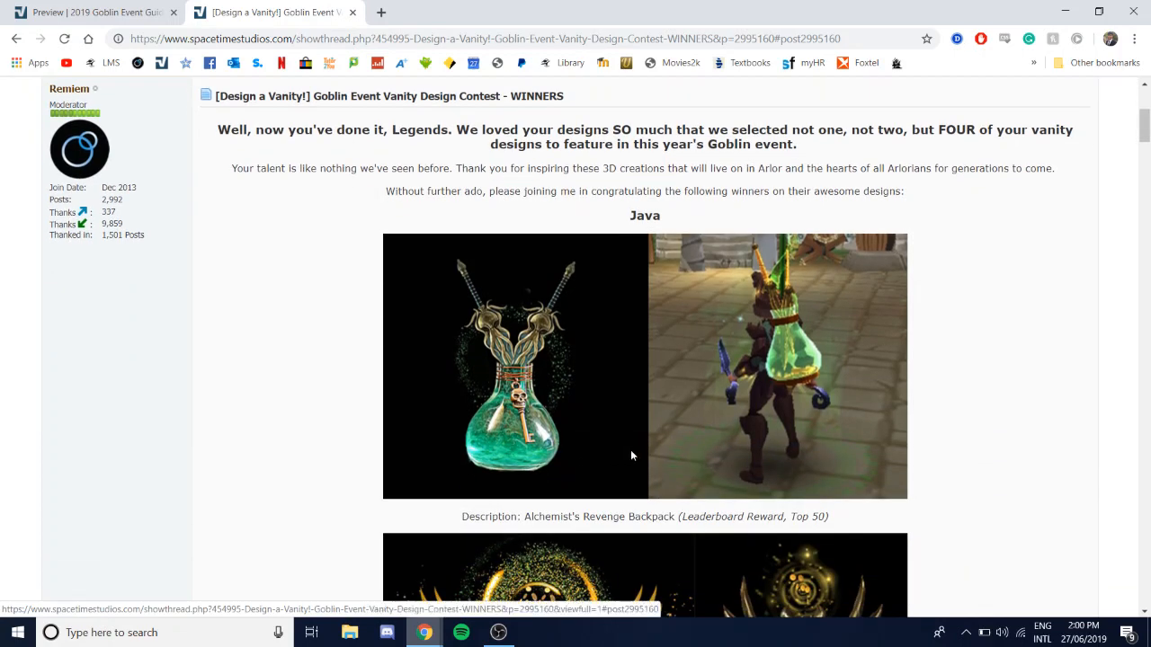
scroll("down", 3)
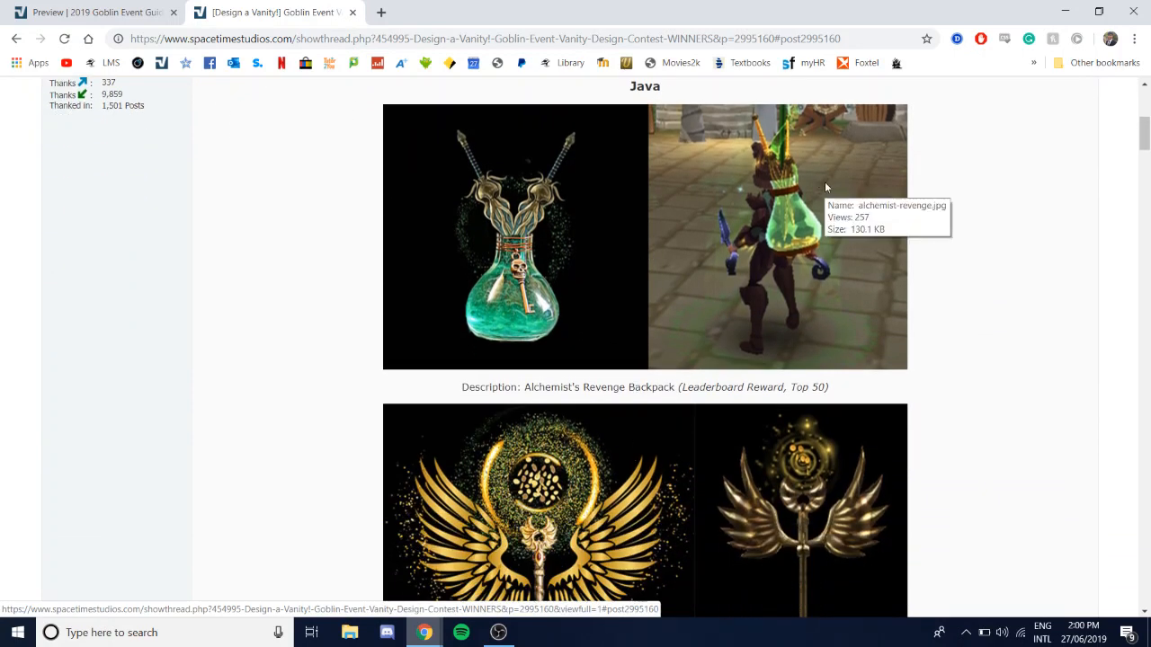
mouse_move(827, 331)
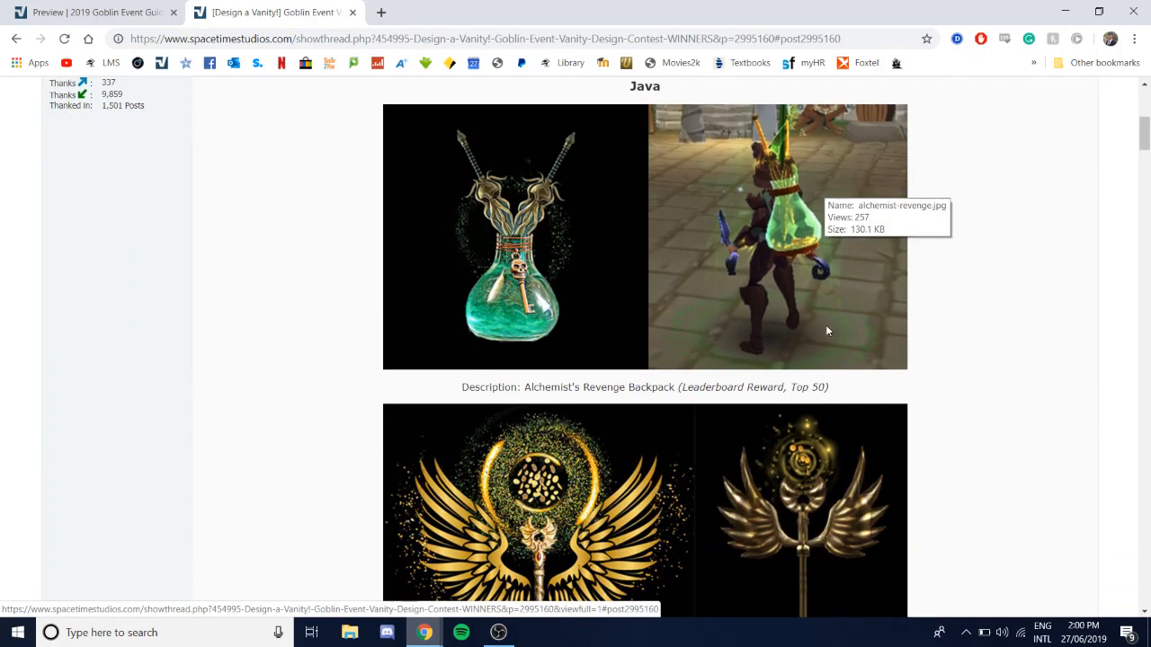
scroll("down", 3)
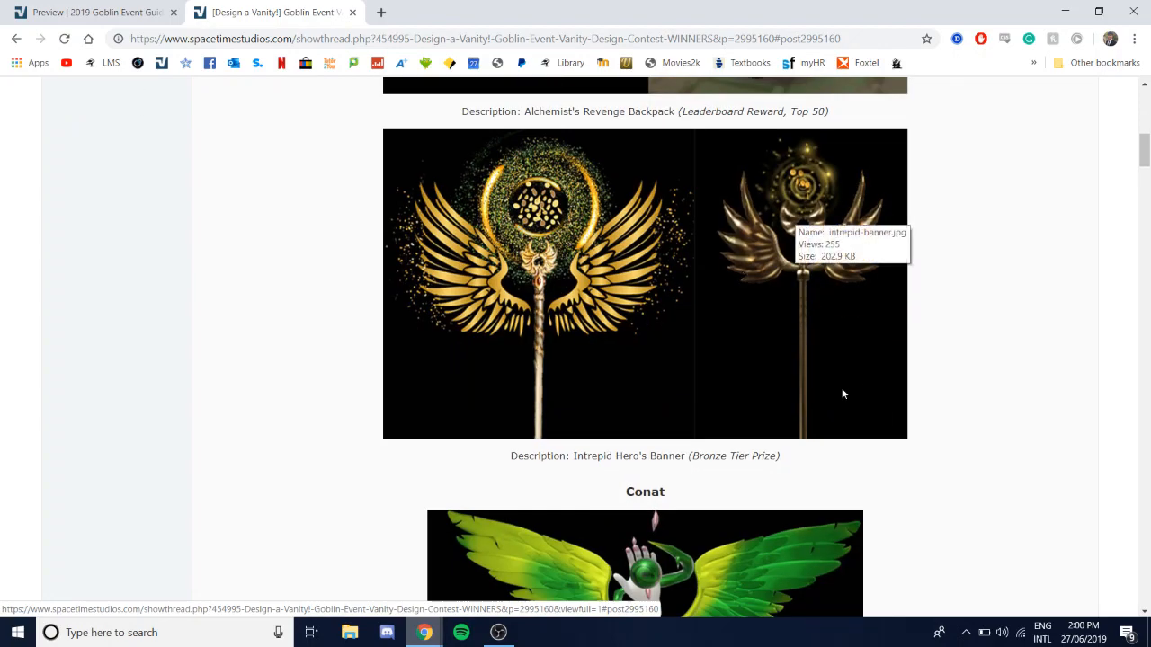
scroll("down", 3)
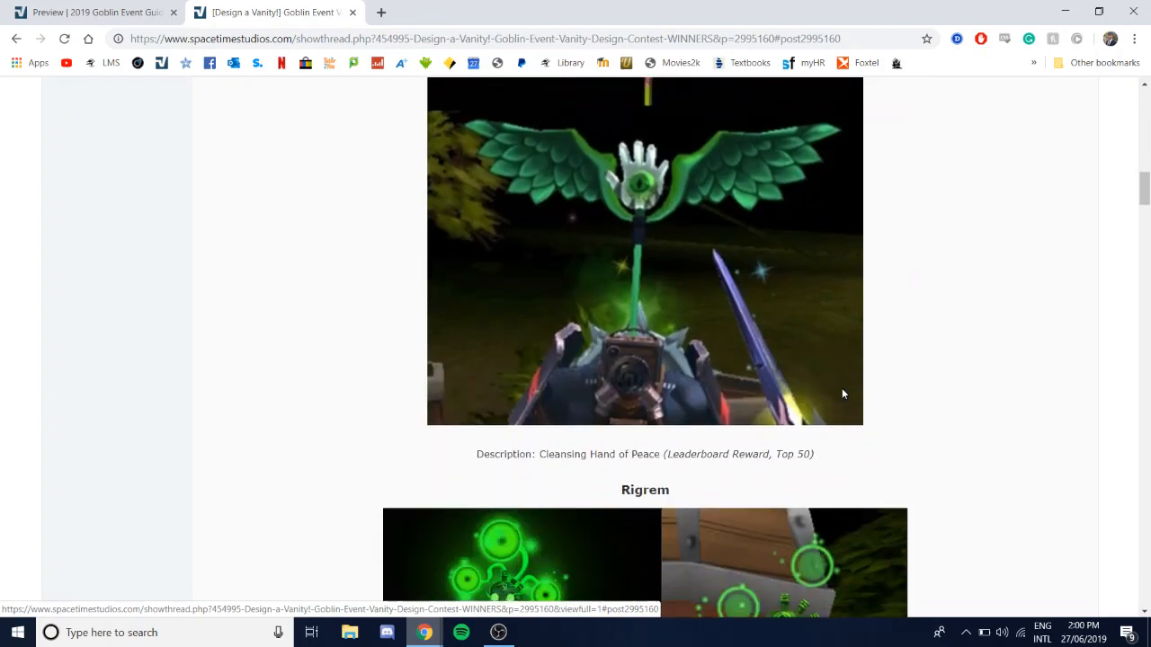
Step: Browse Java's Alchemist's Revenge Backpack and Intrepid Hero's Banner designs
scroll("down", 3)
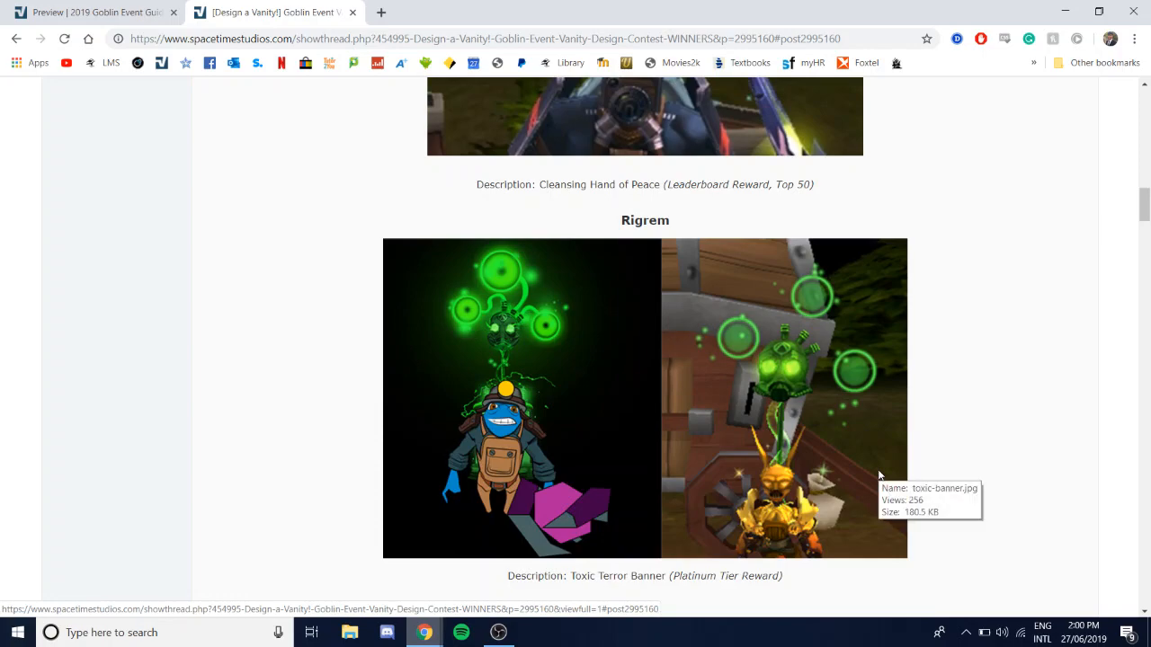
scroll("up", 3)
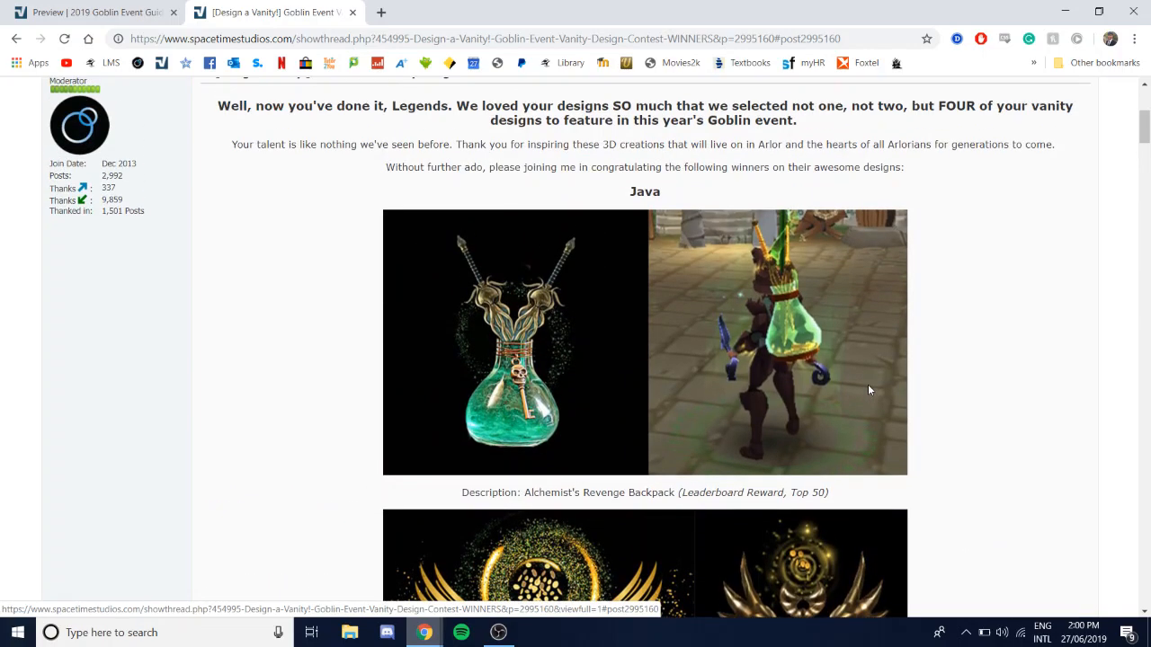
scroll("down", 3)
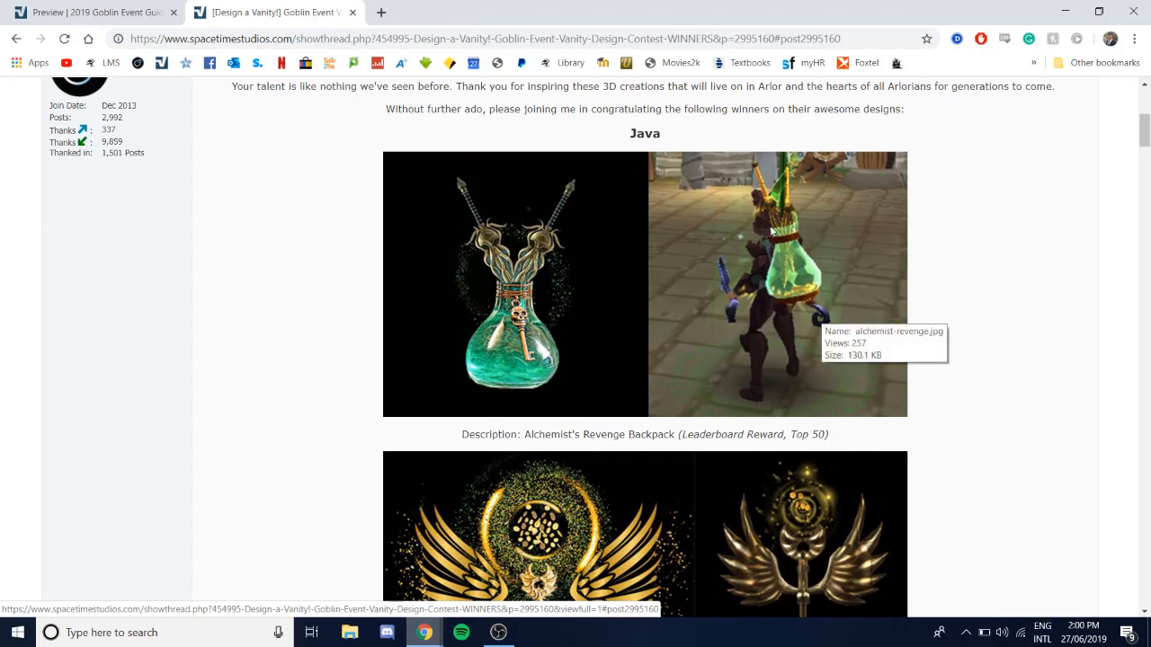
scroll("down", 3)
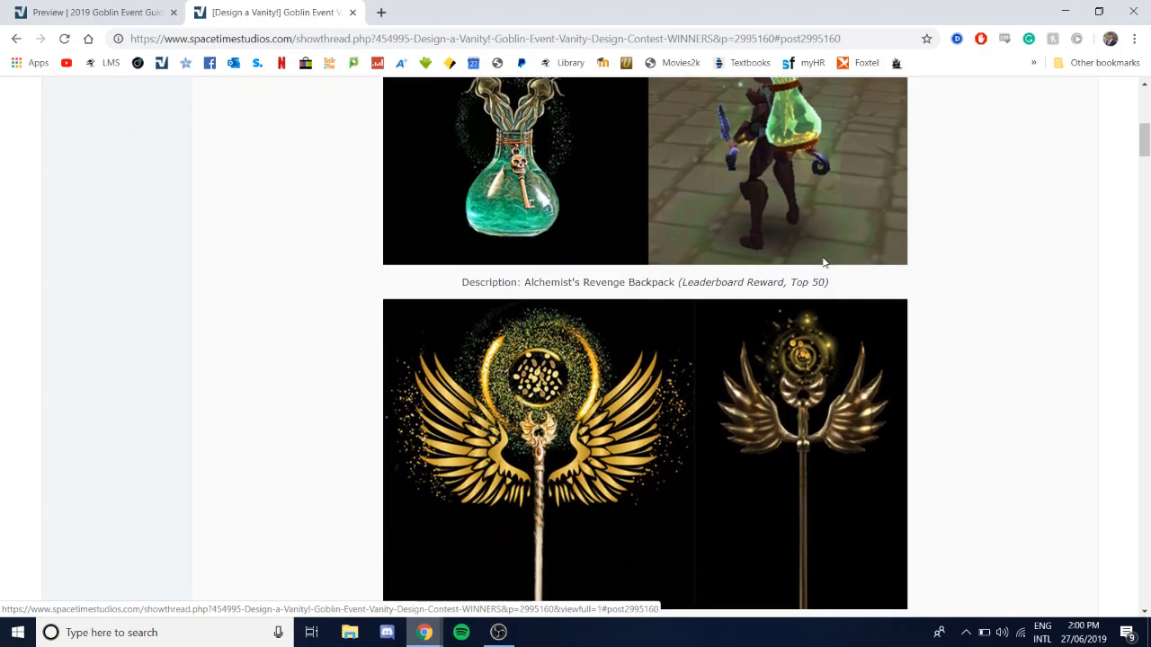
scroll("down", 3)
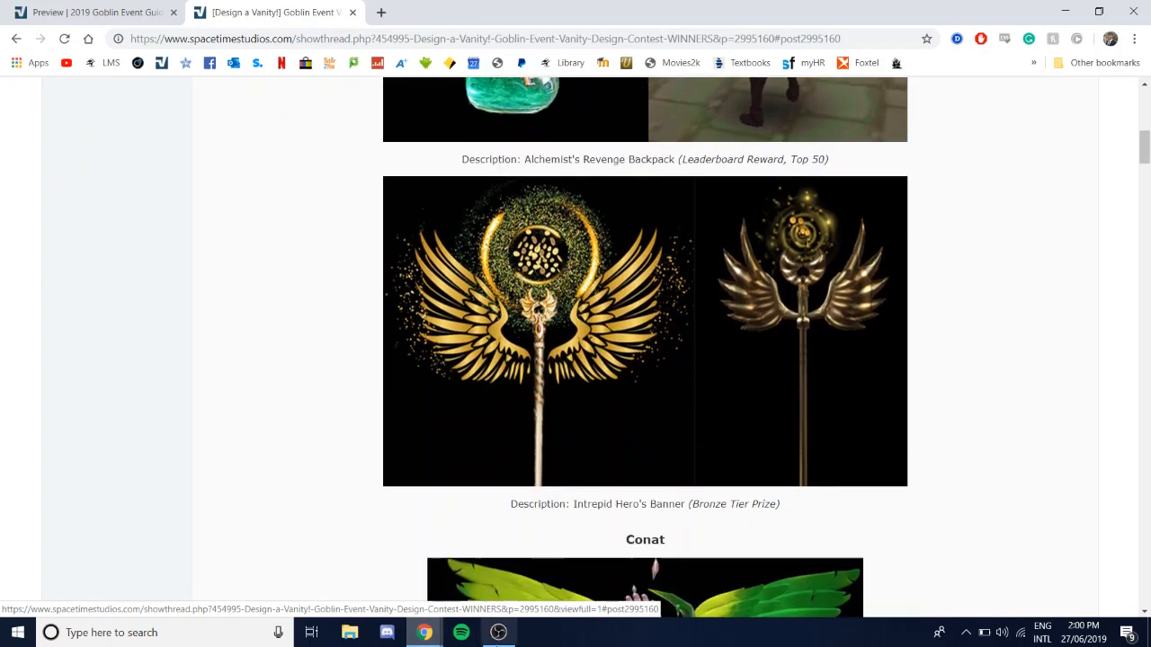